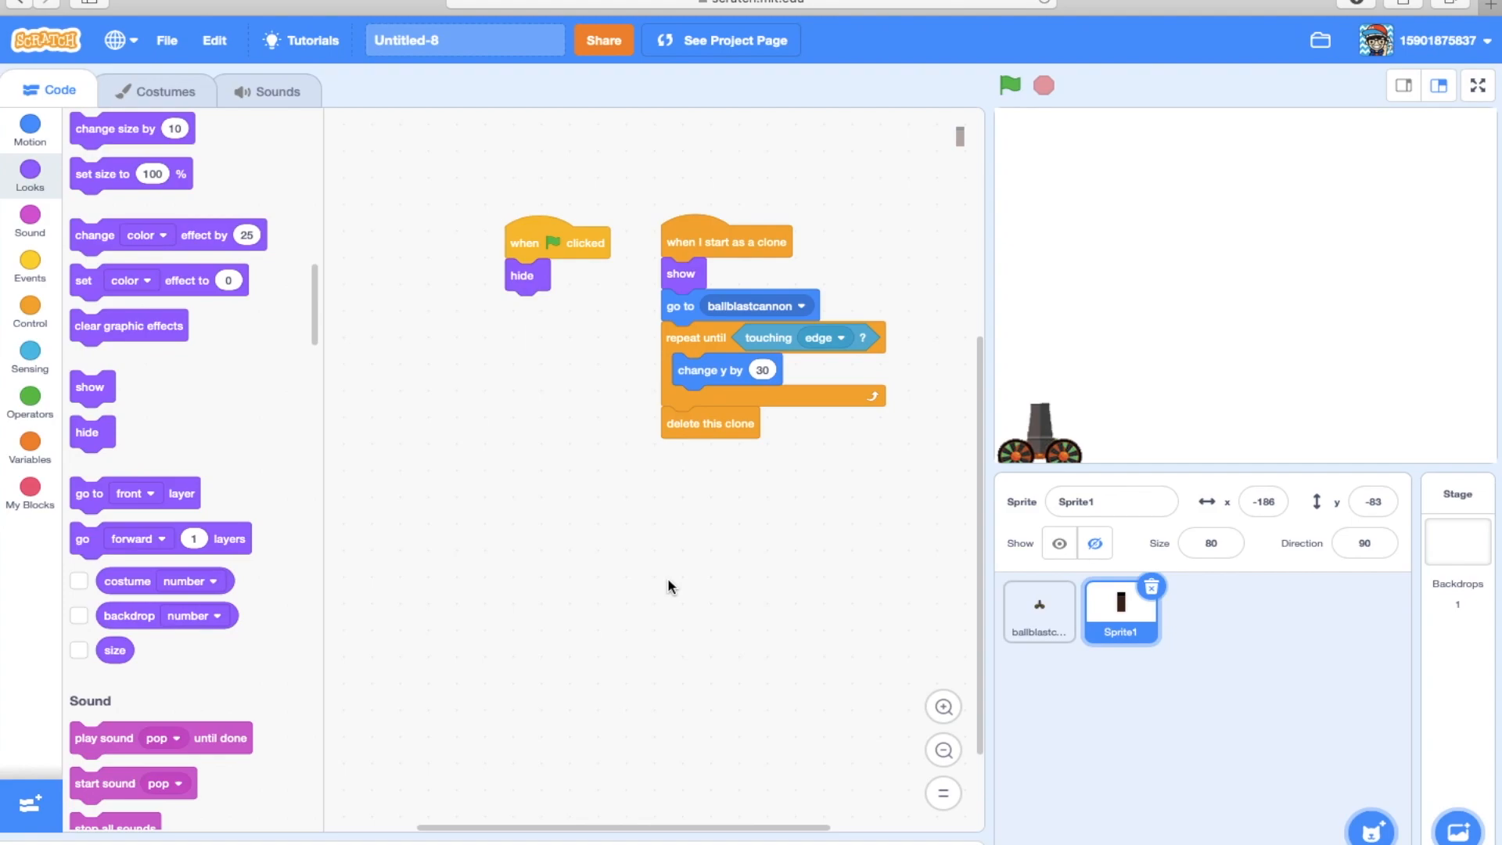
mouse_move(663, 583)
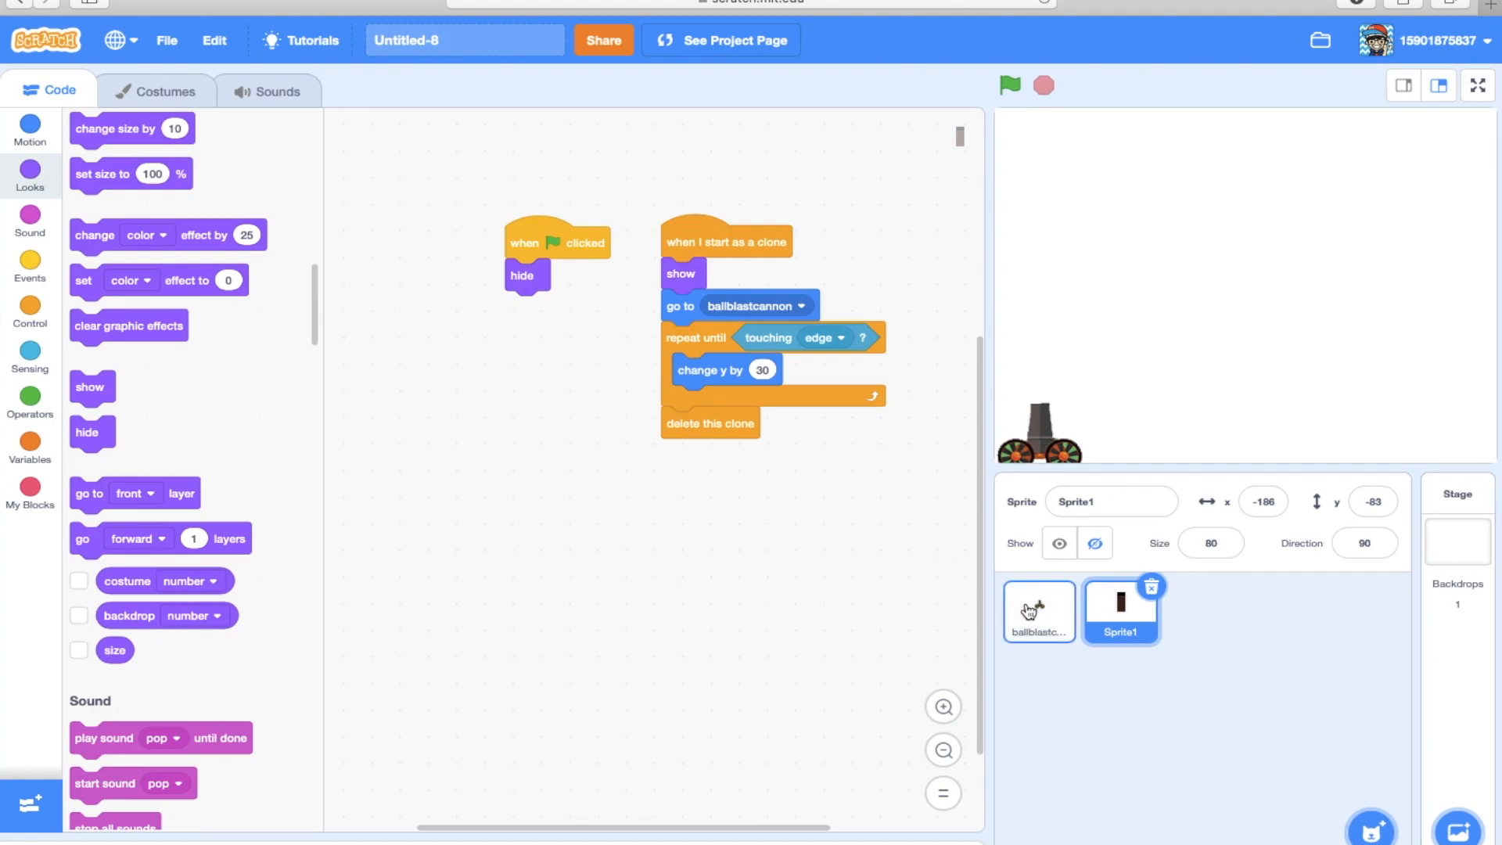
Switch to the ballblastcannon sprite and discard its stray 'set x to mouse x' block.
click(1039, 612)
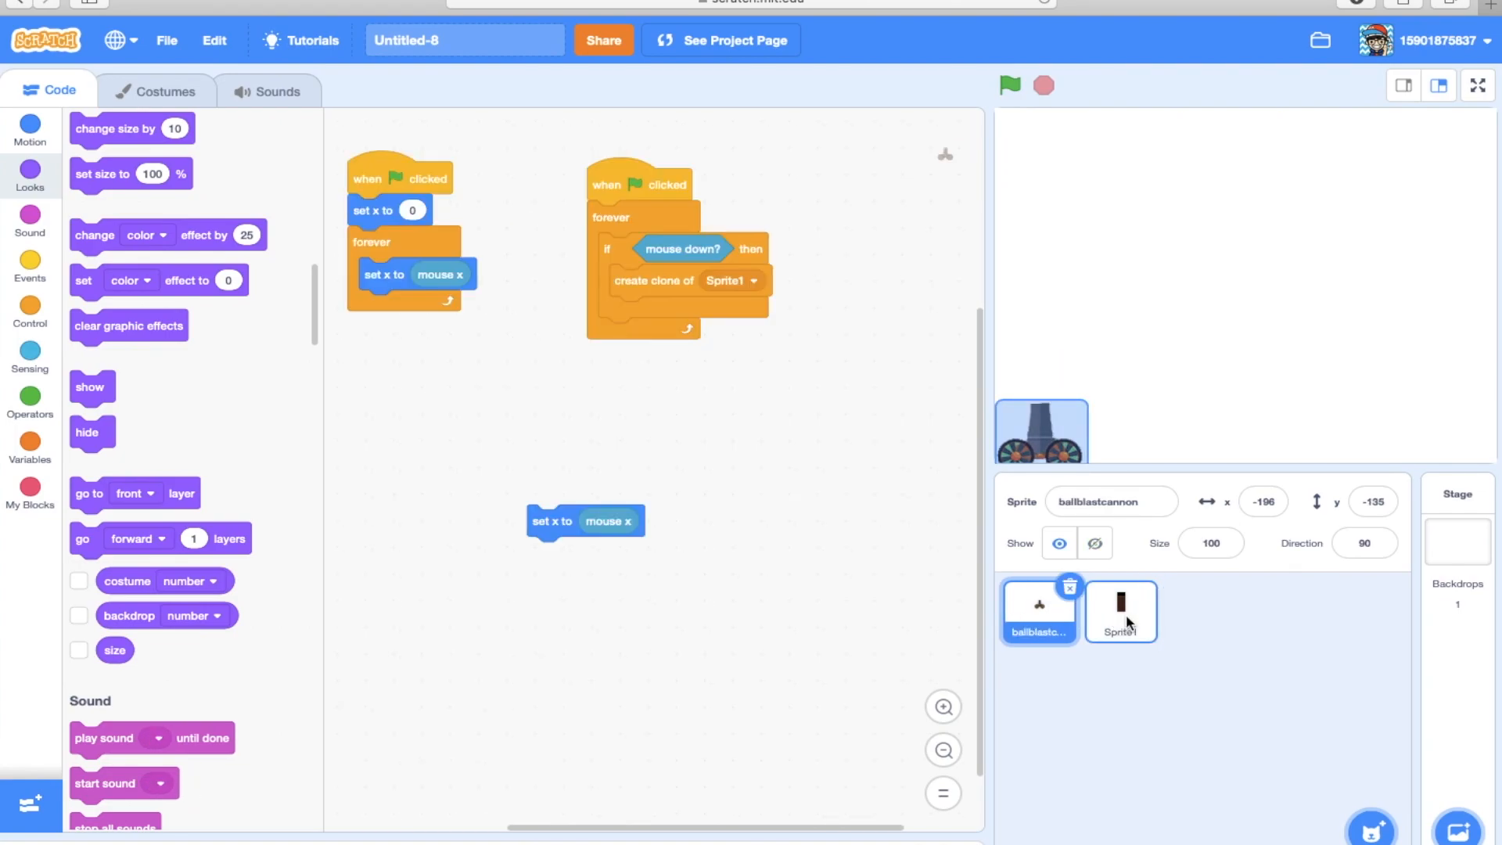
click(1039, 611)
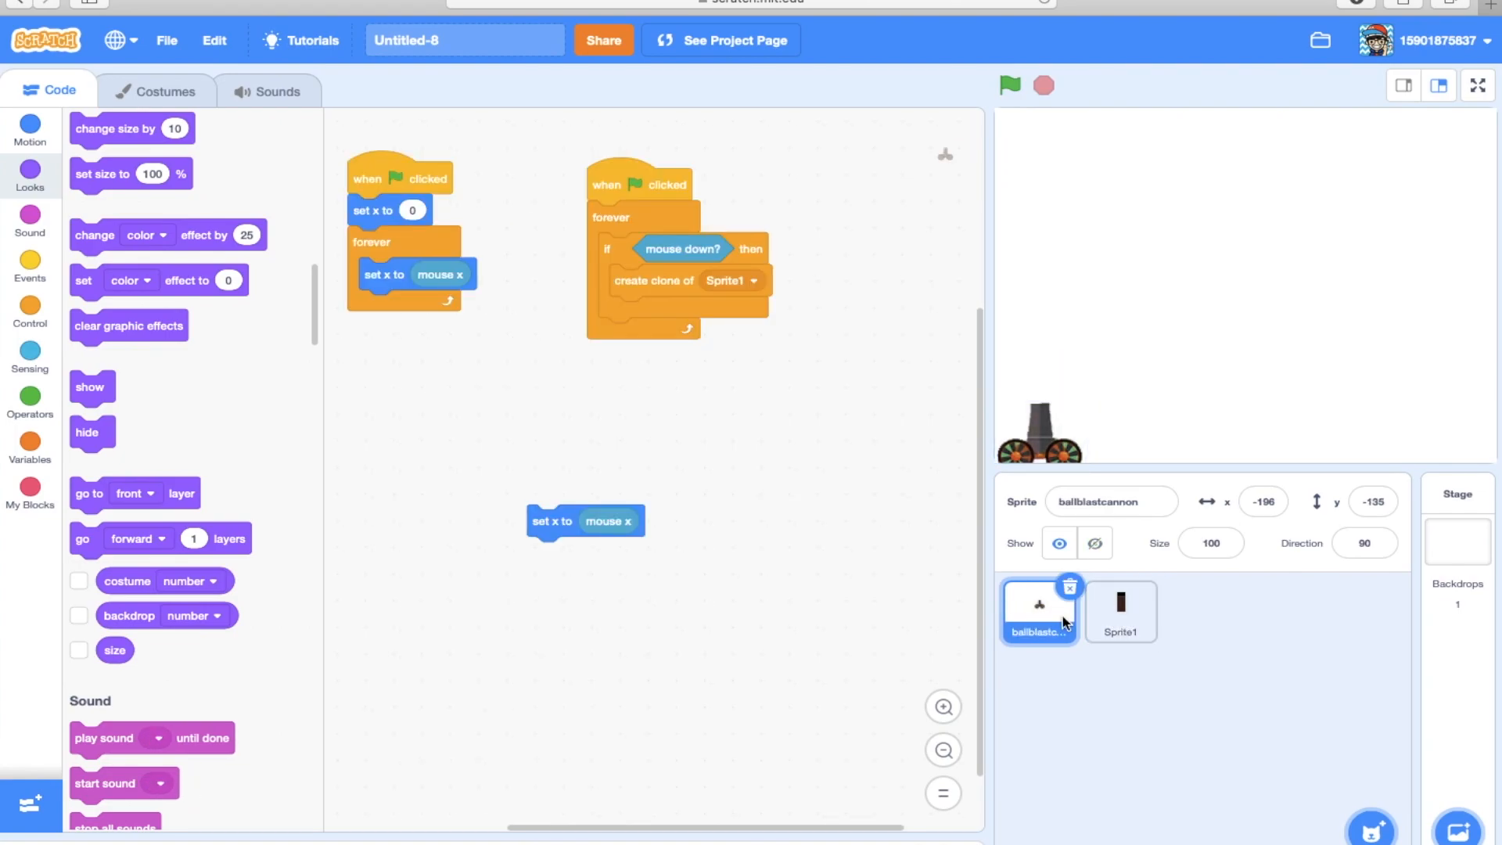
mouse_move(1129, 761)
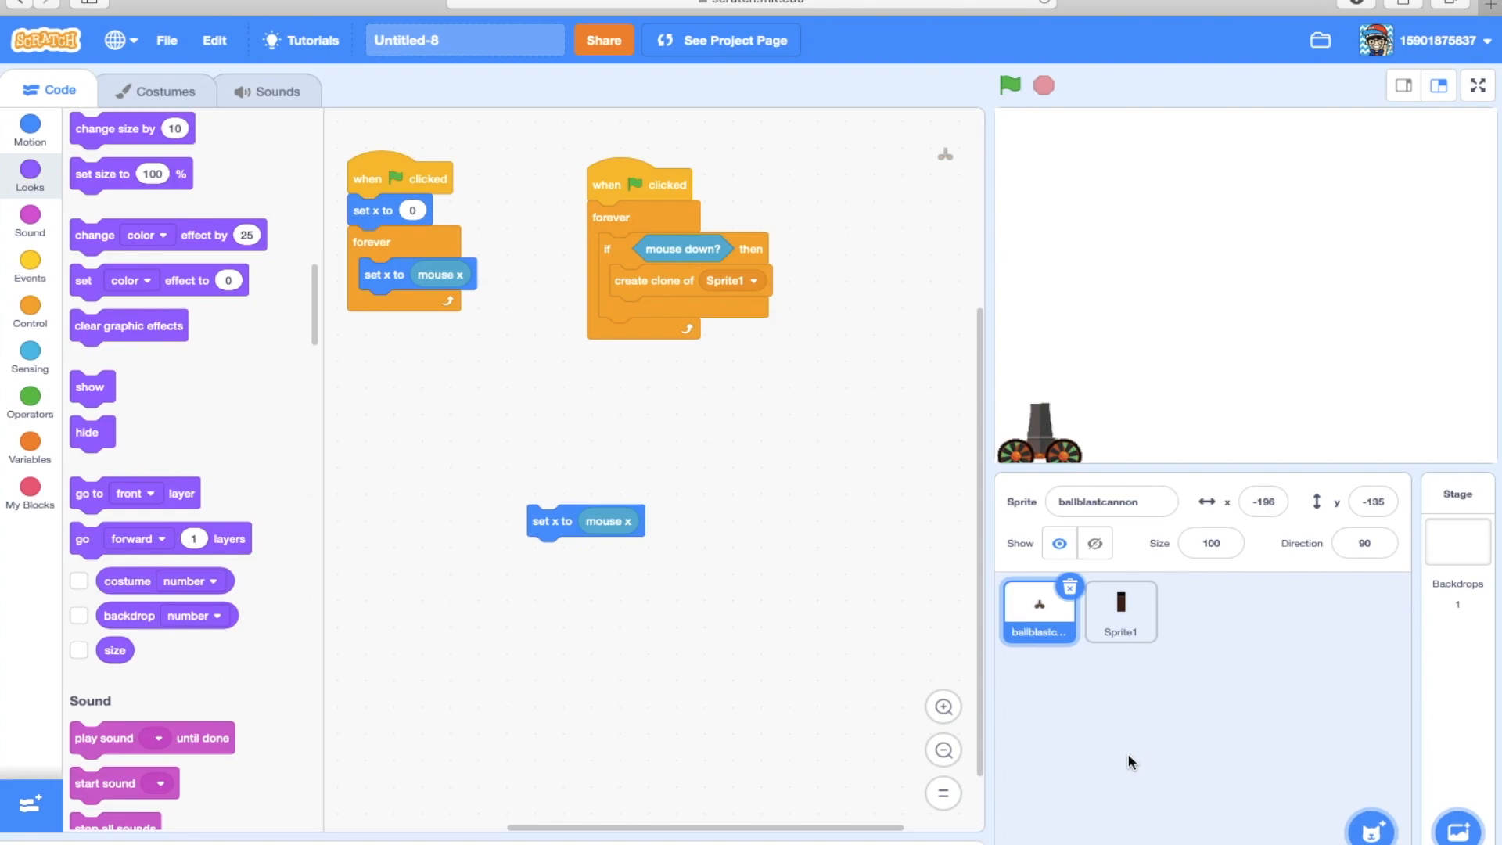
mouse_move(1070, 741)
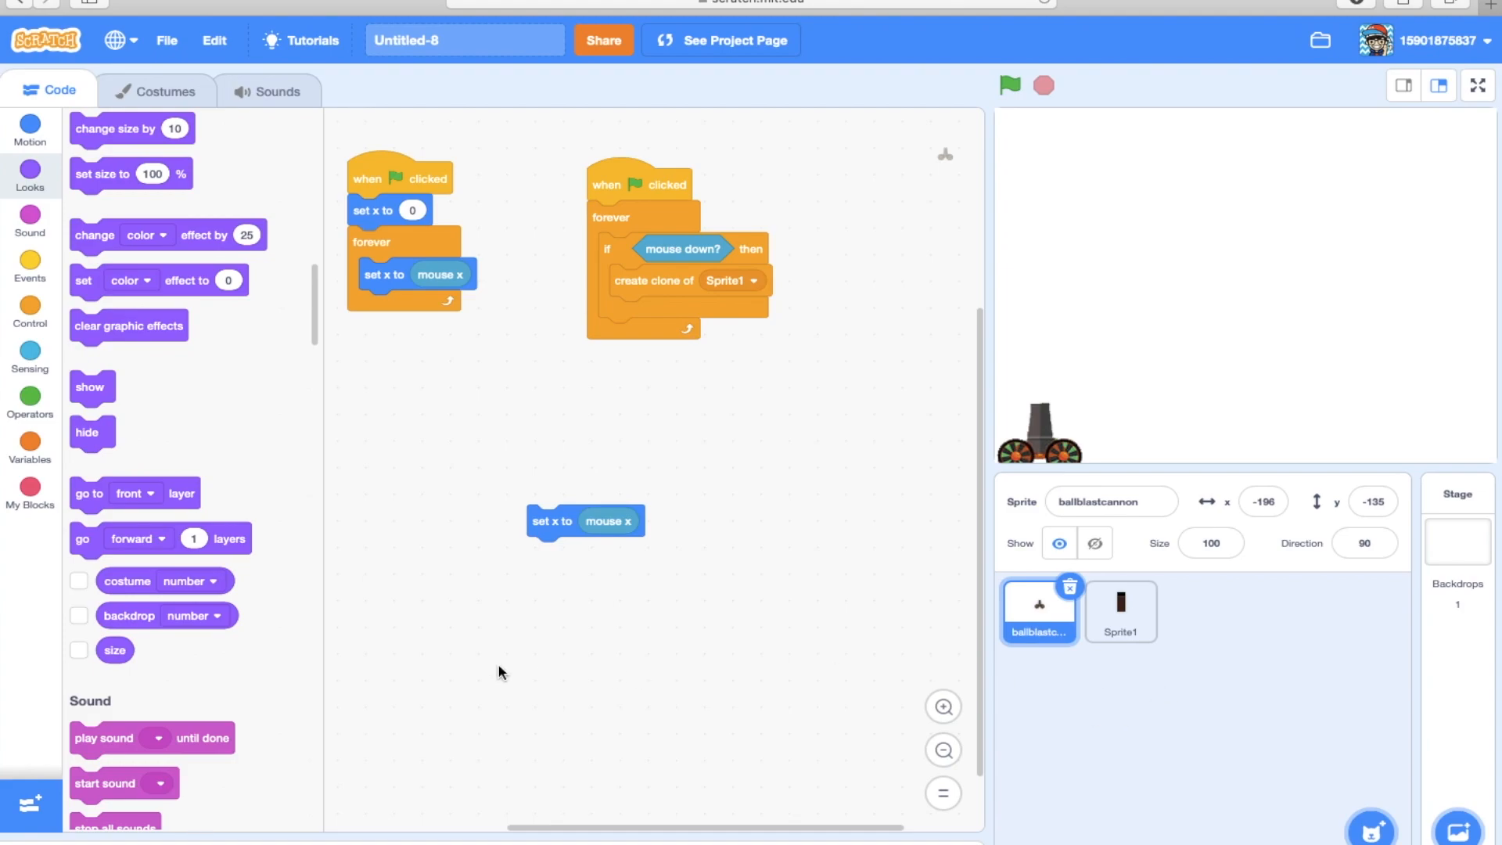
drag(584, 521, 221, 536)
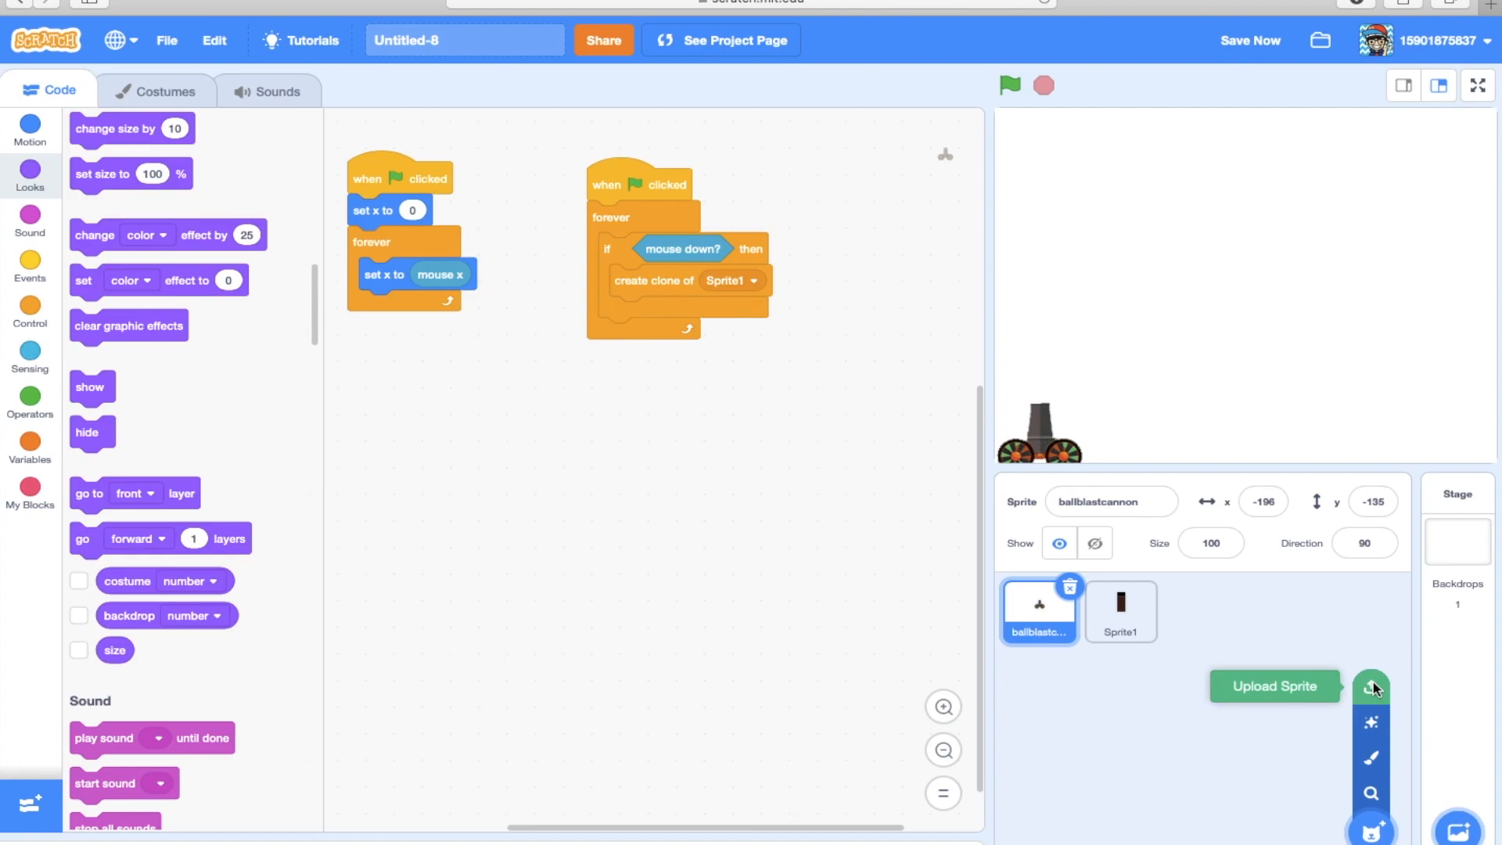
Upload Ball-Blast-background.jpg from the Desktop as a new sprite.
click(1370, 686)
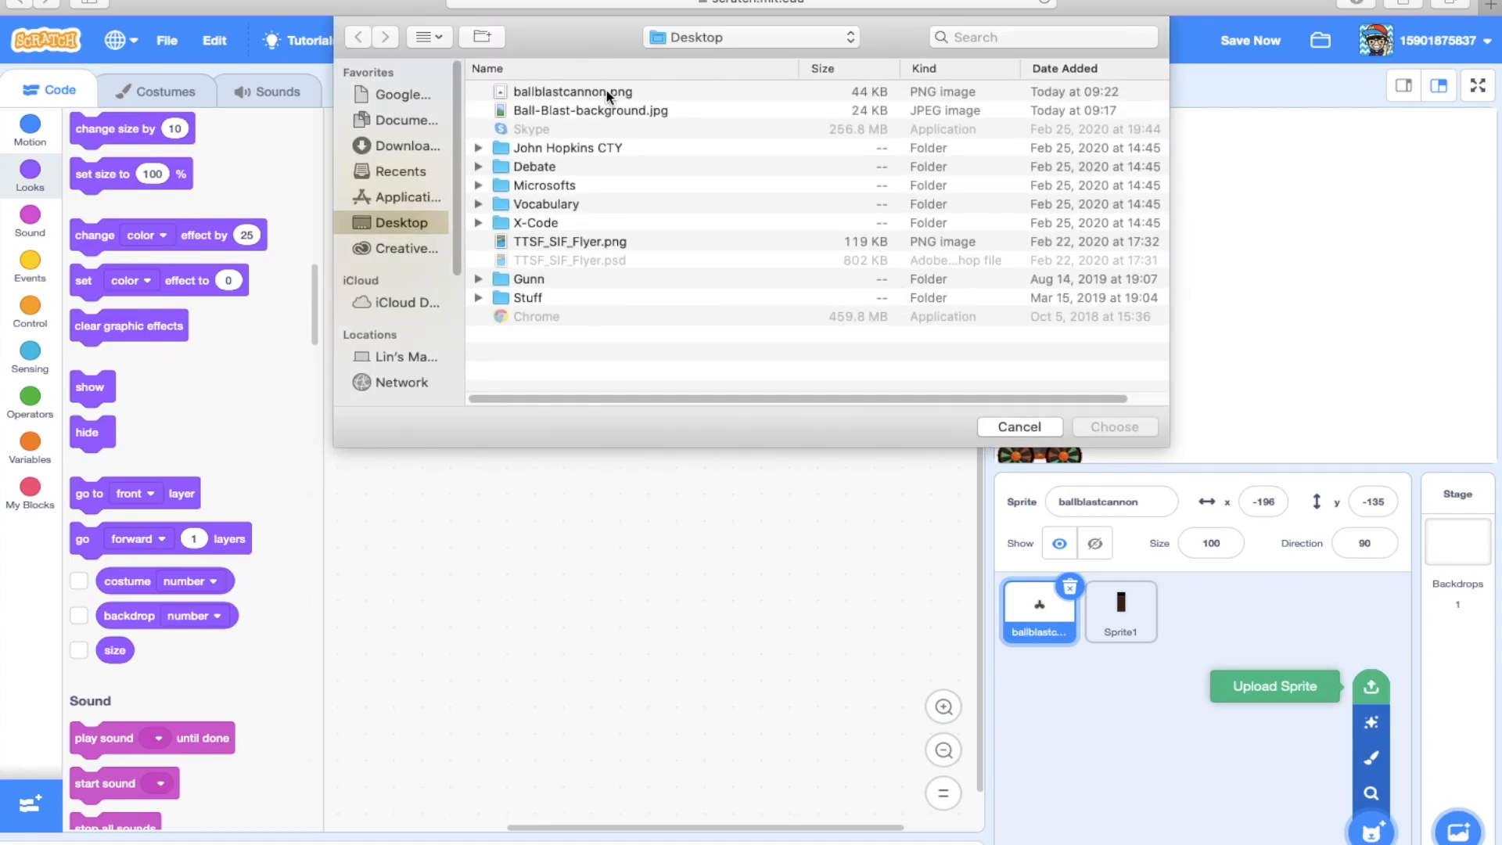
click(589, 110)
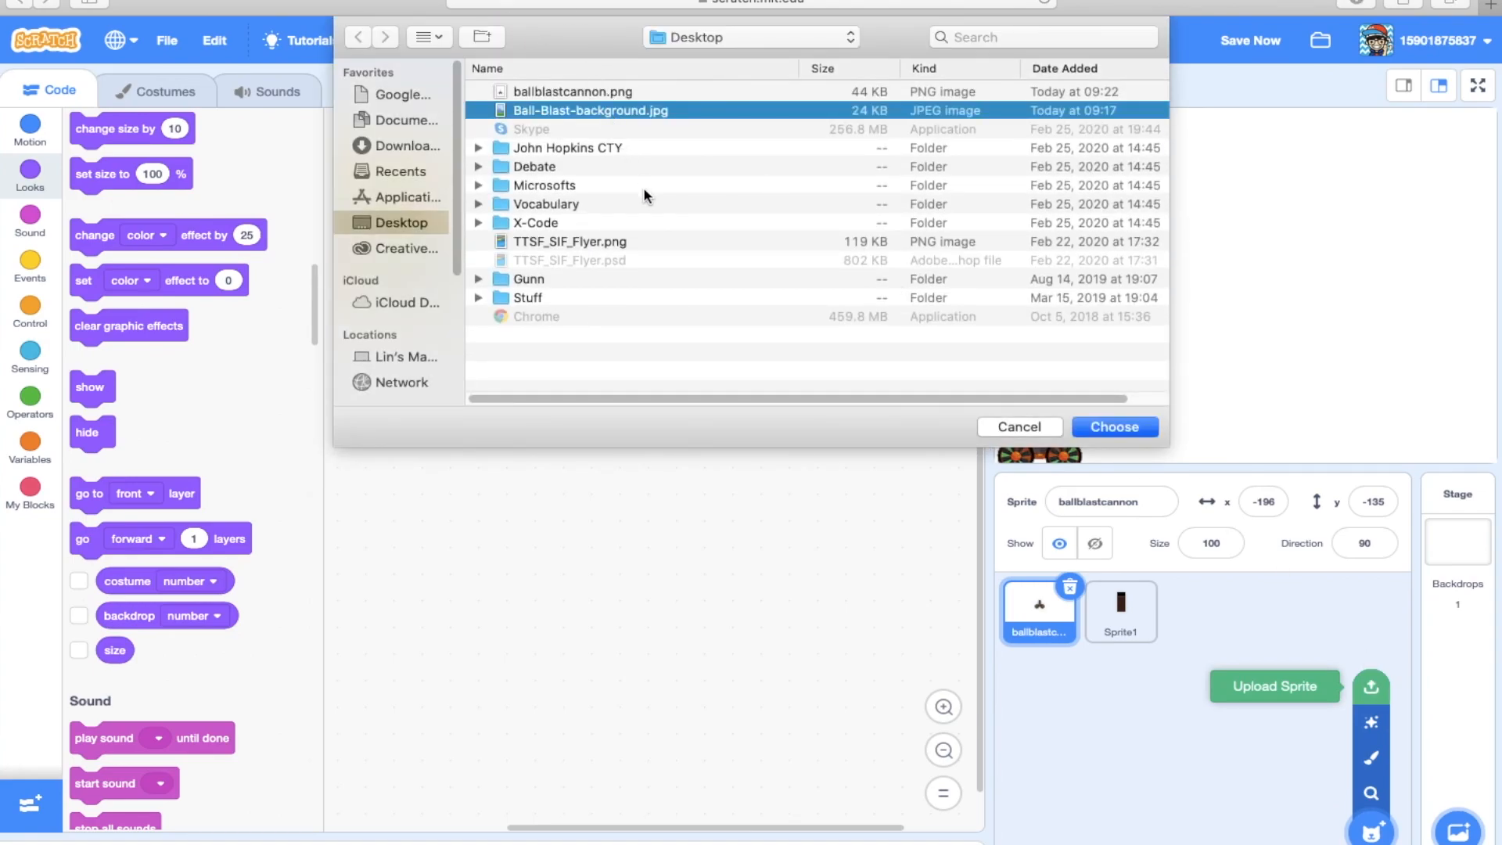
click(1112, 425)
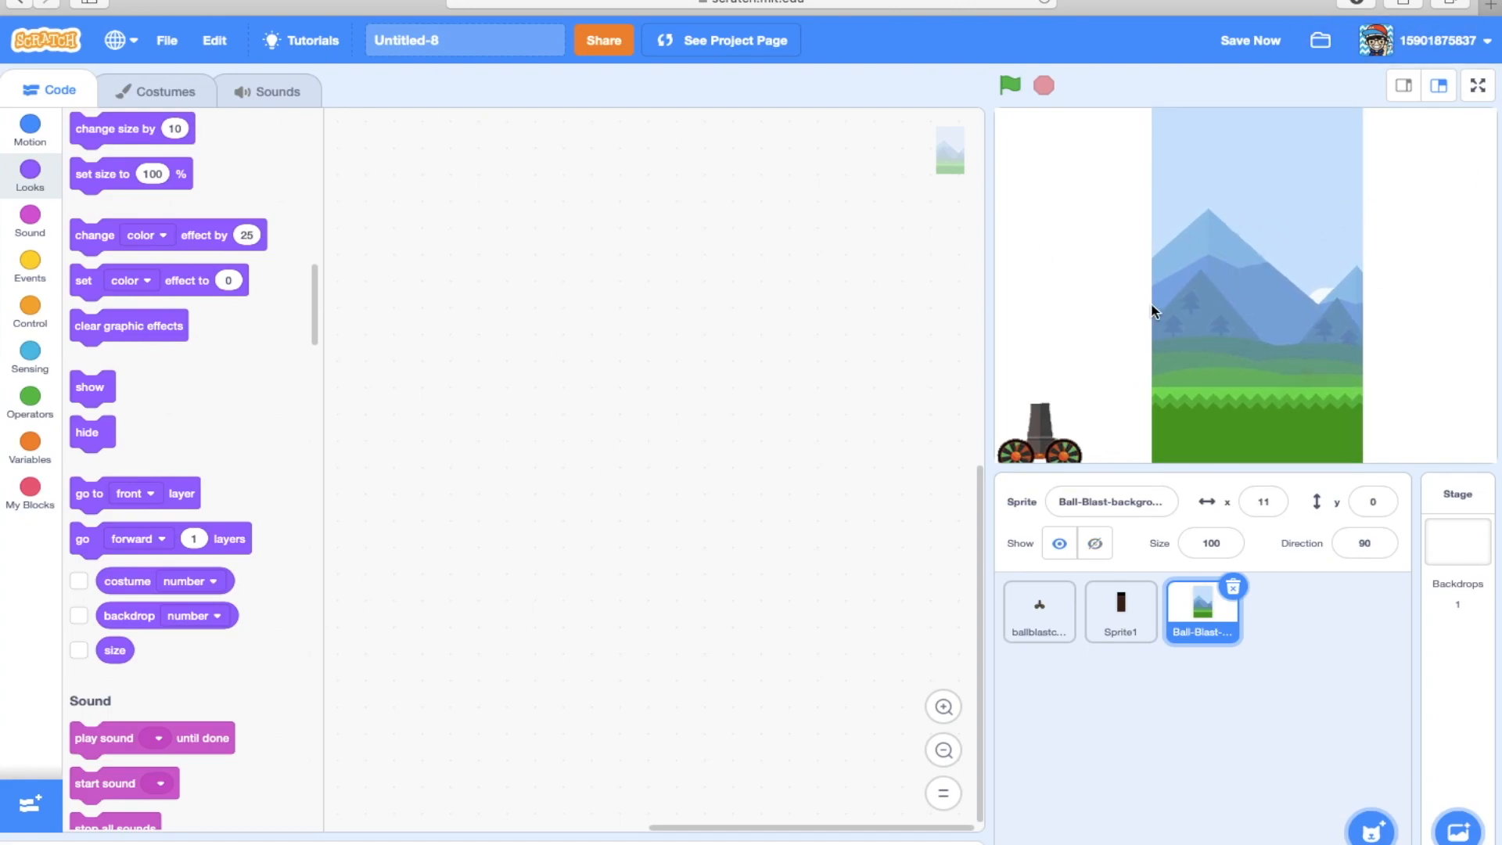
mouse_move(29, 130)
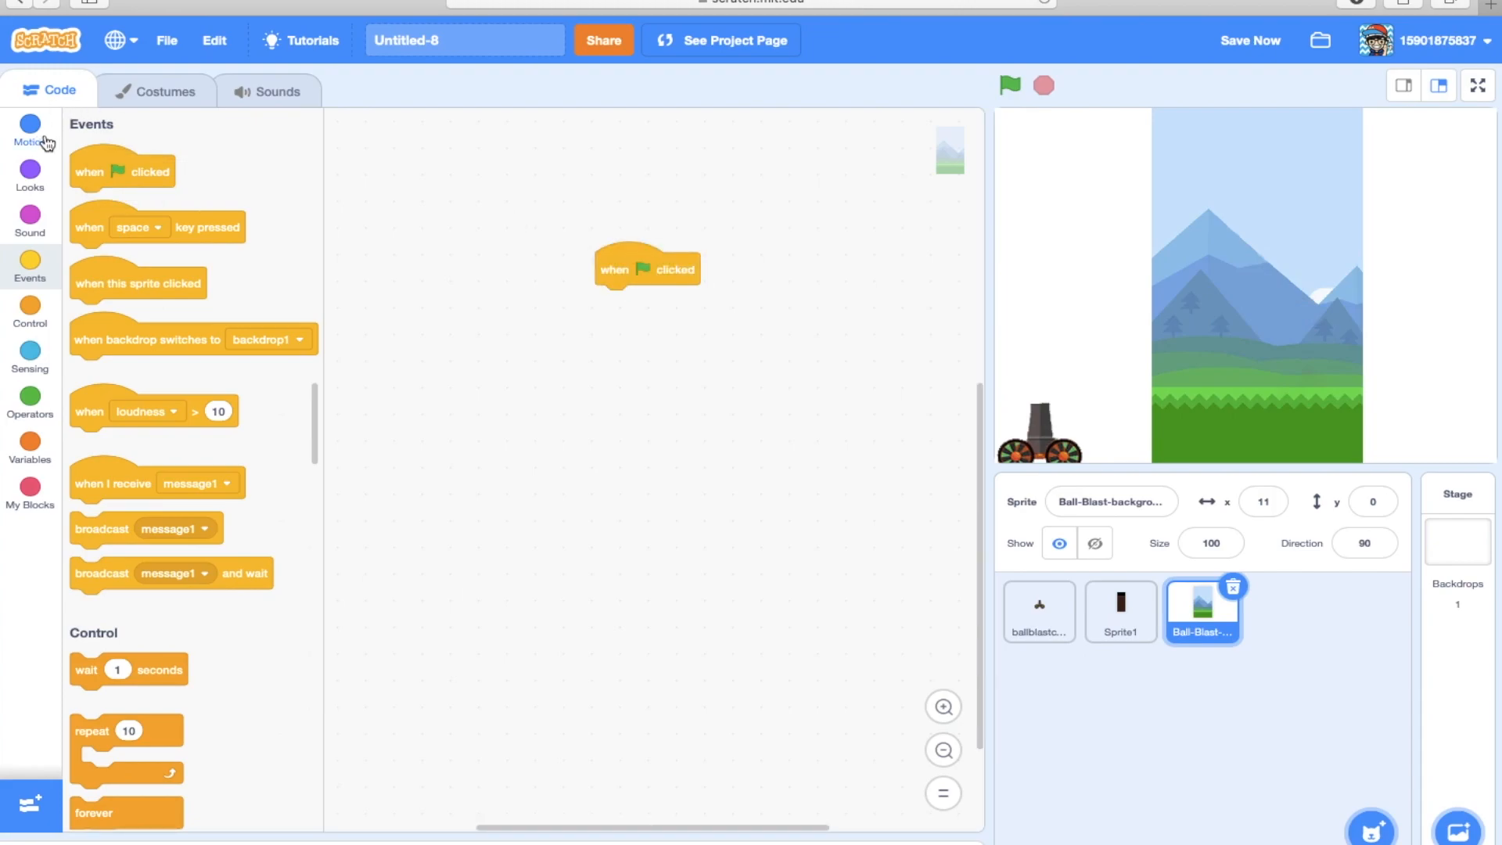
Give the background a green-flag script going to x 0, y 0 and run it to centre it.
click(30, 130)
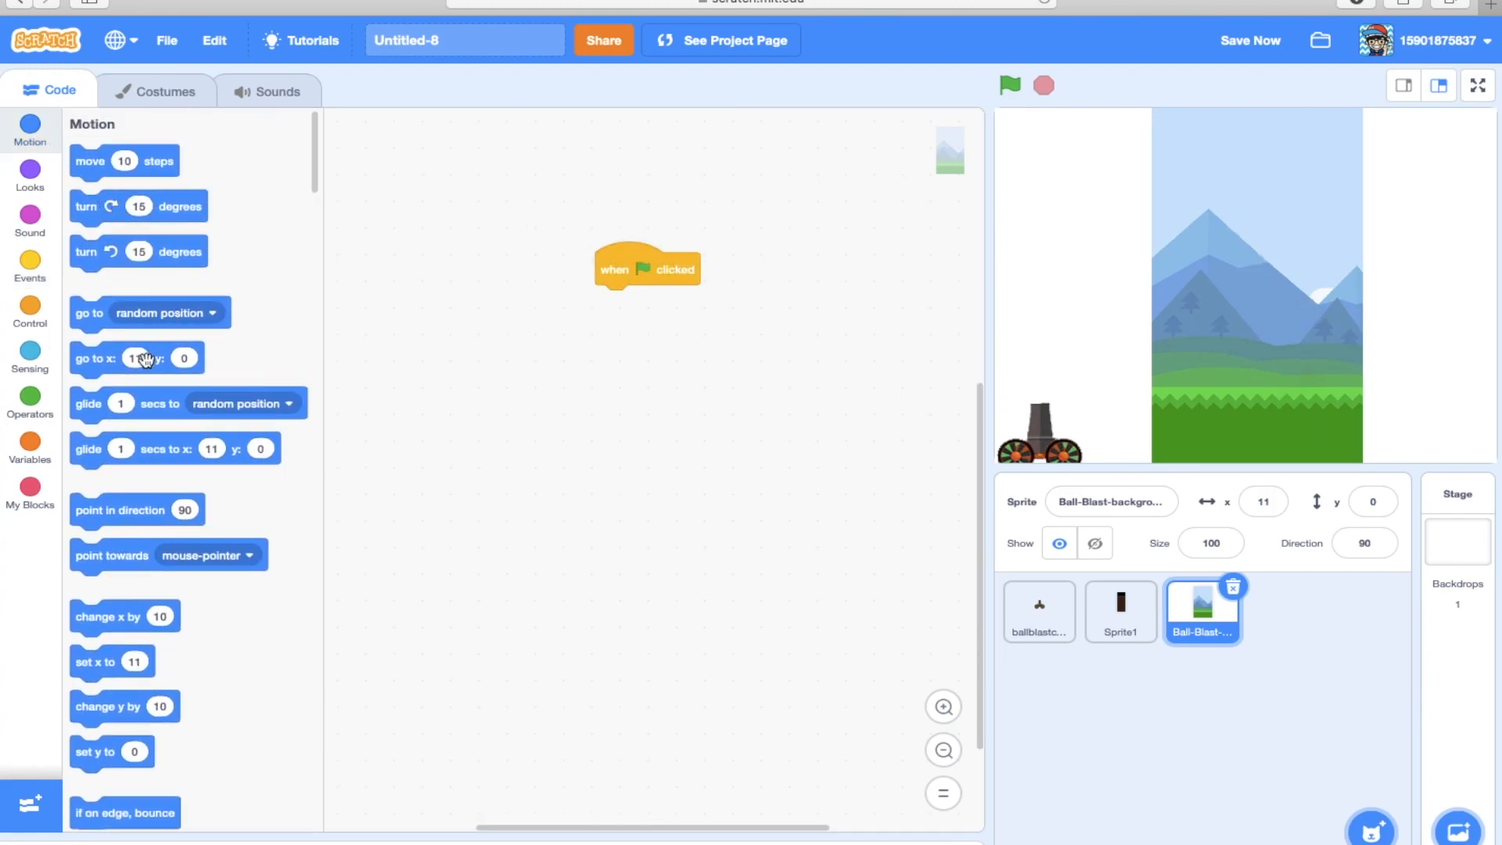
drag(138, 357, 752, 320)
text(0)
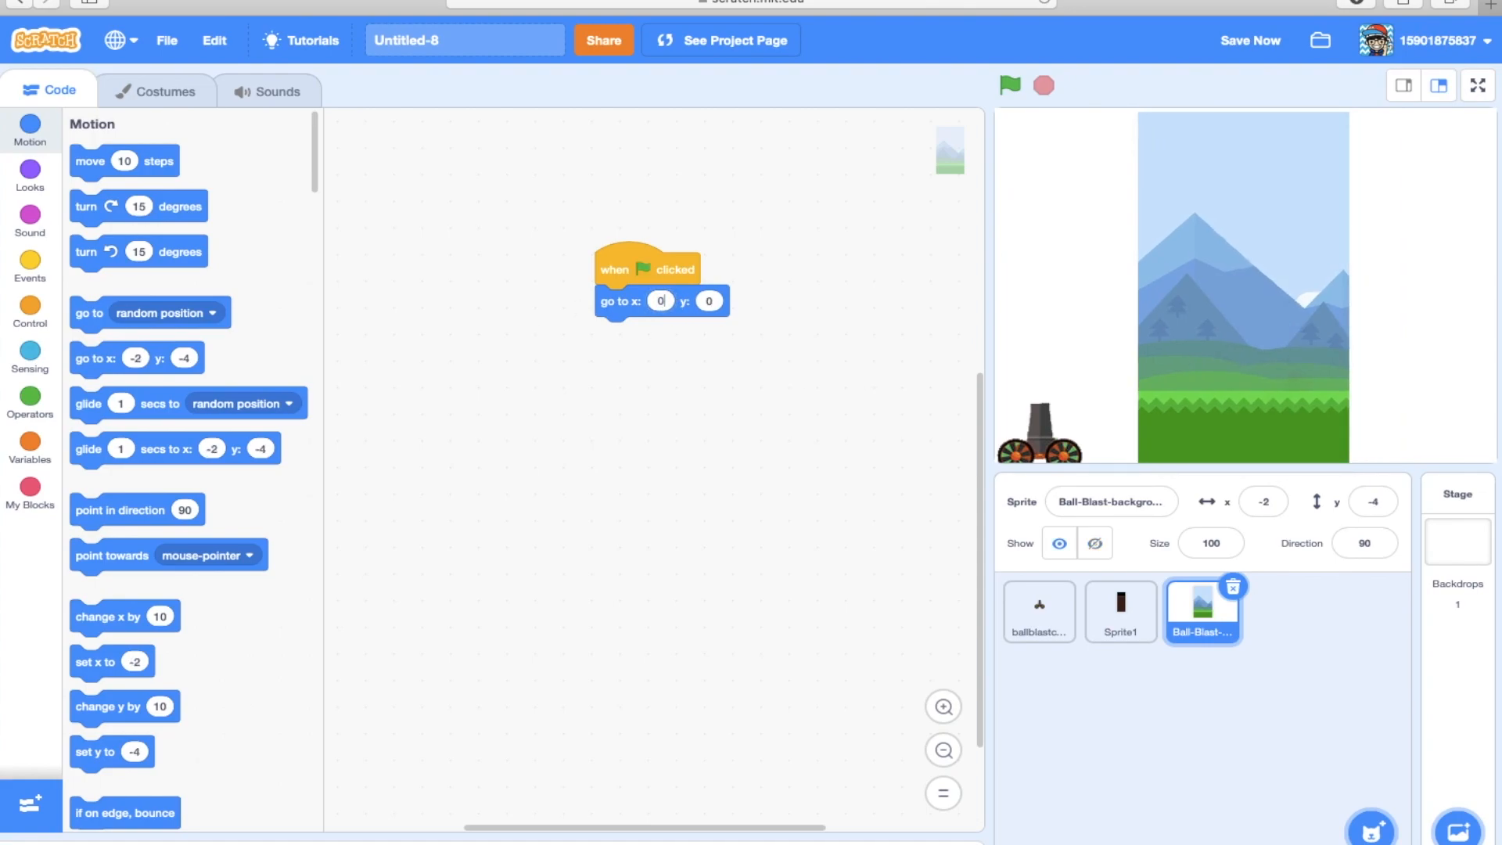
click(1009, 84)
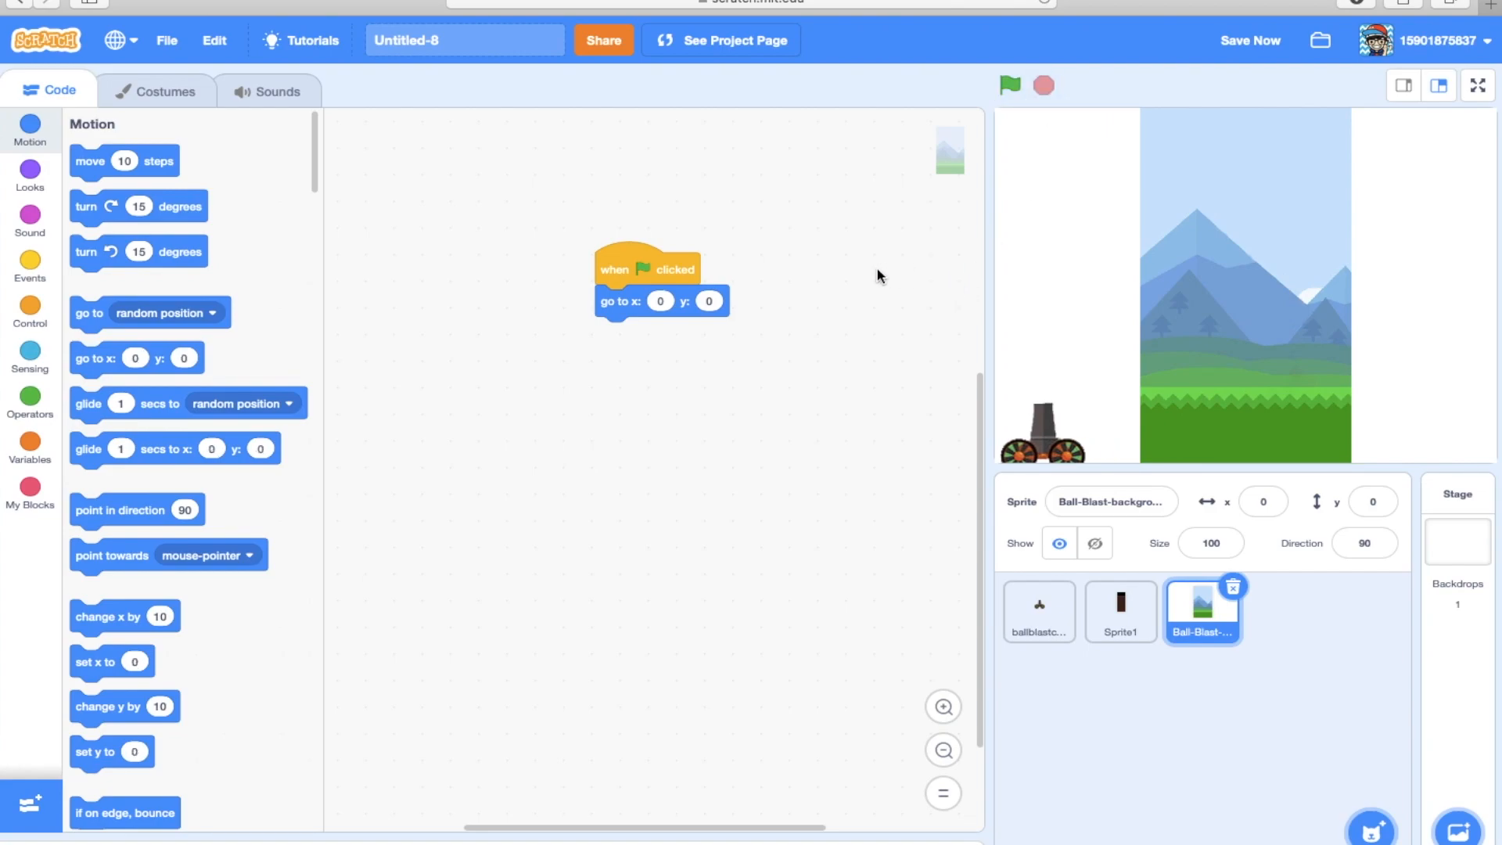
mouse_move(786, 297)
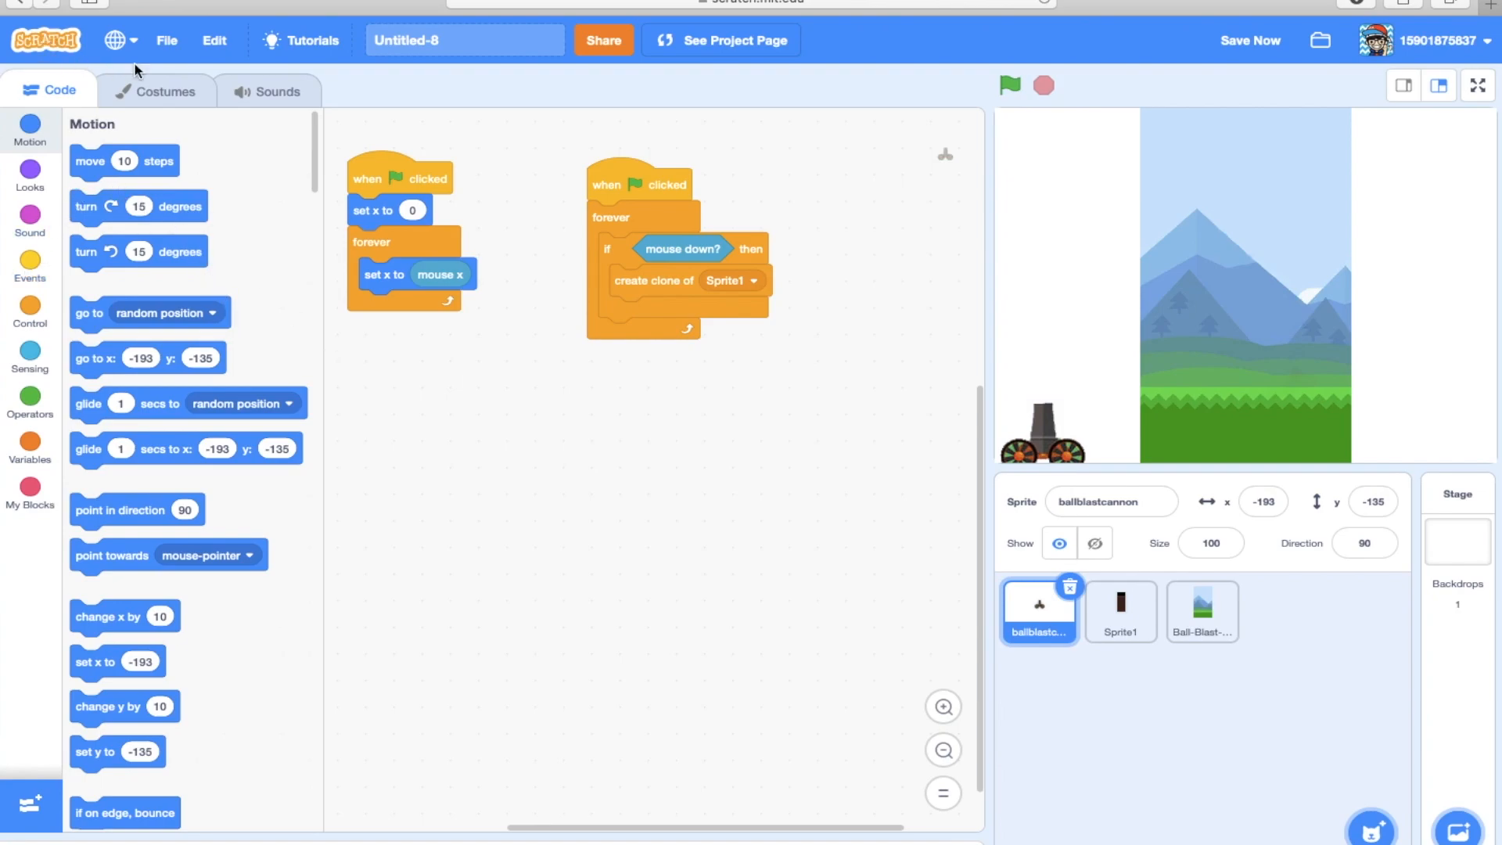
Trim the cannon costume with the eraser and select tools down to about 62 × 75.
click(155, 91)
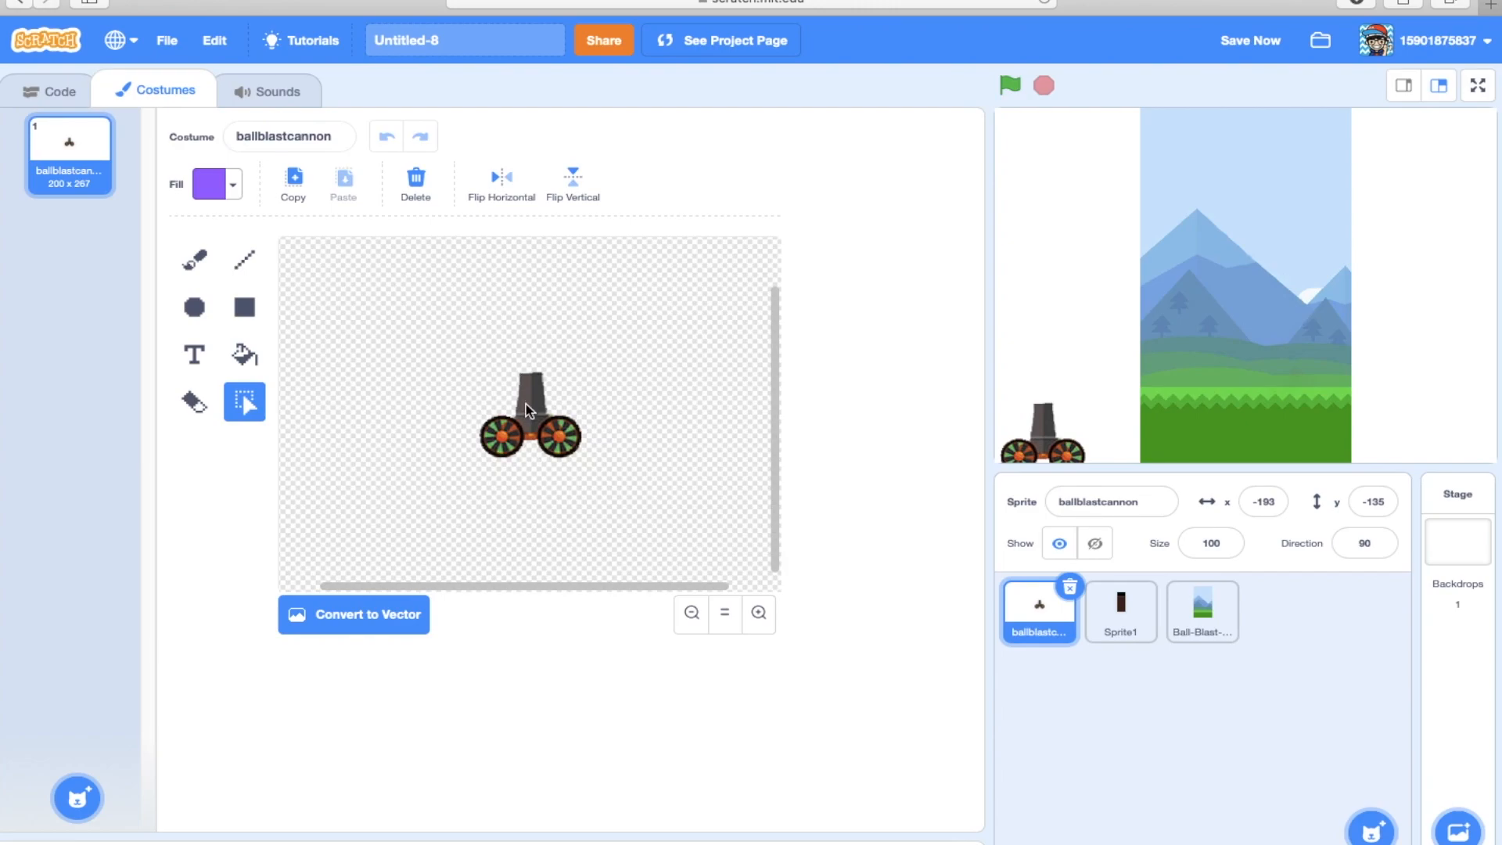
click(194, 402)
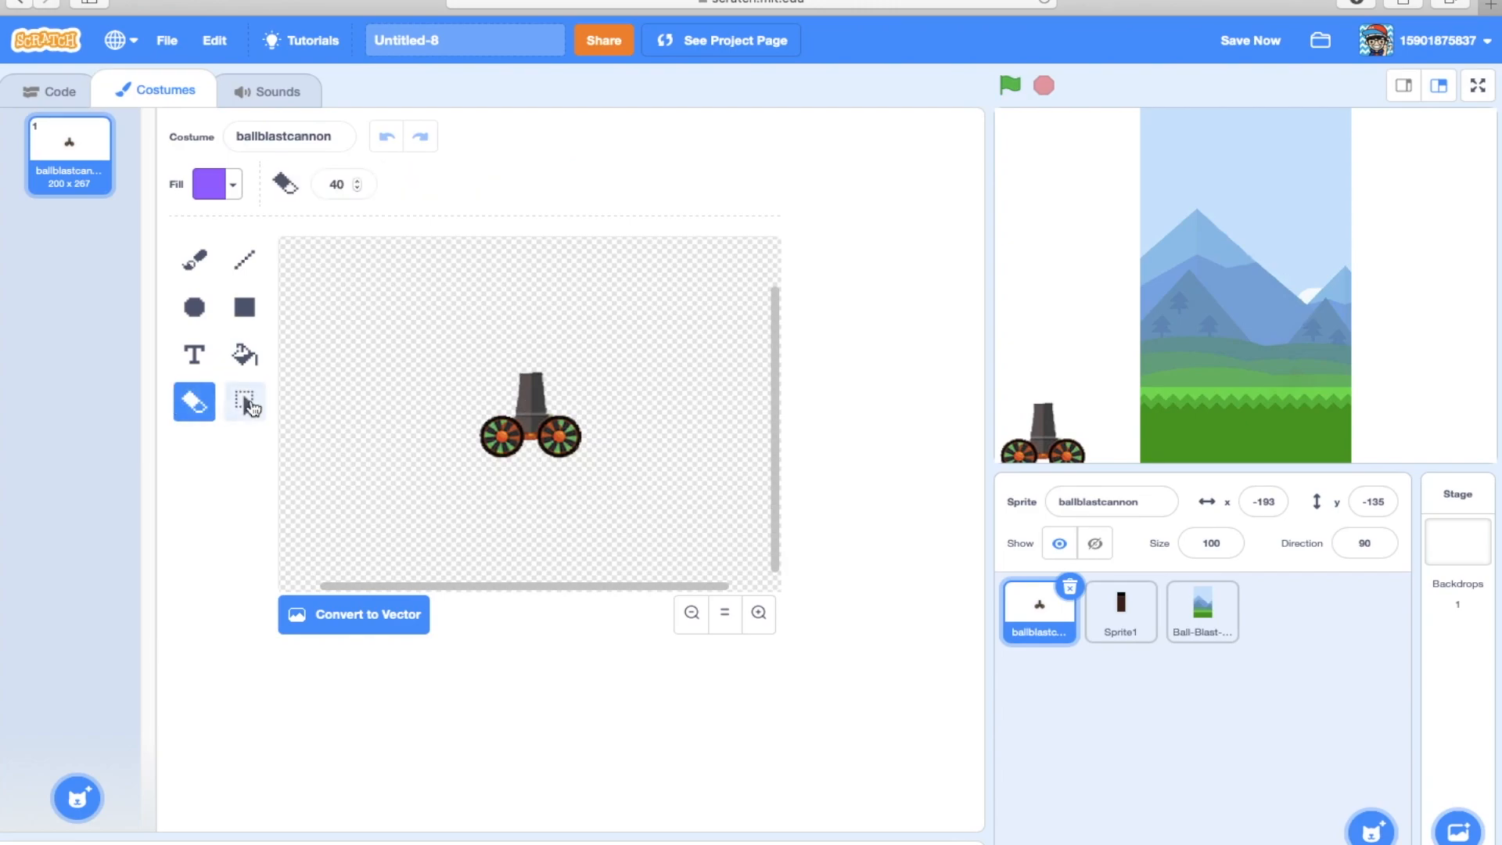
click(244, 402)
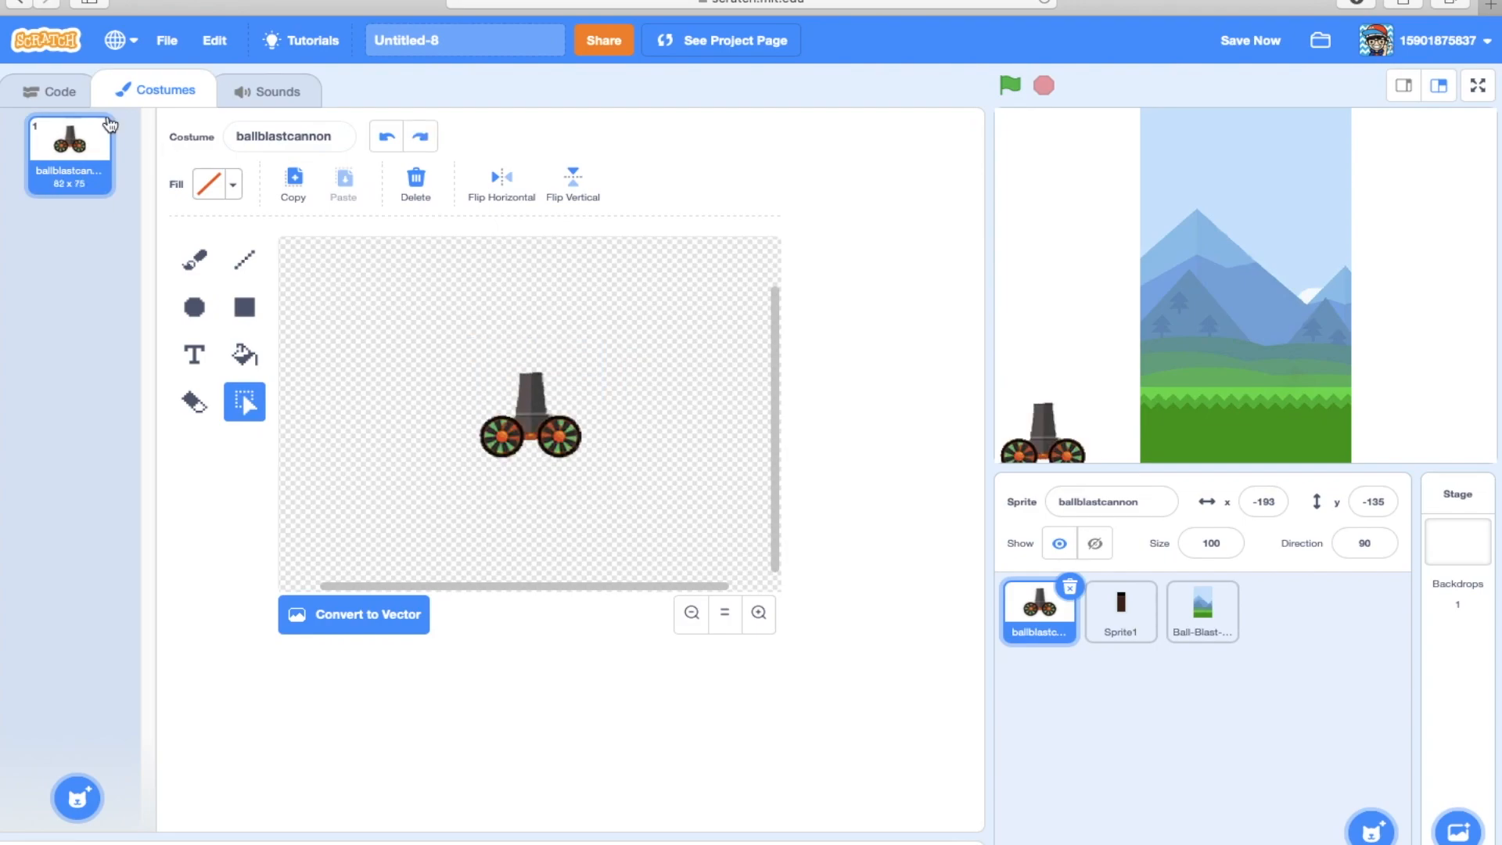
Stretch the background costume from 203 × 360 to 480 × 360 so it fills the stage.
click(60, 90)
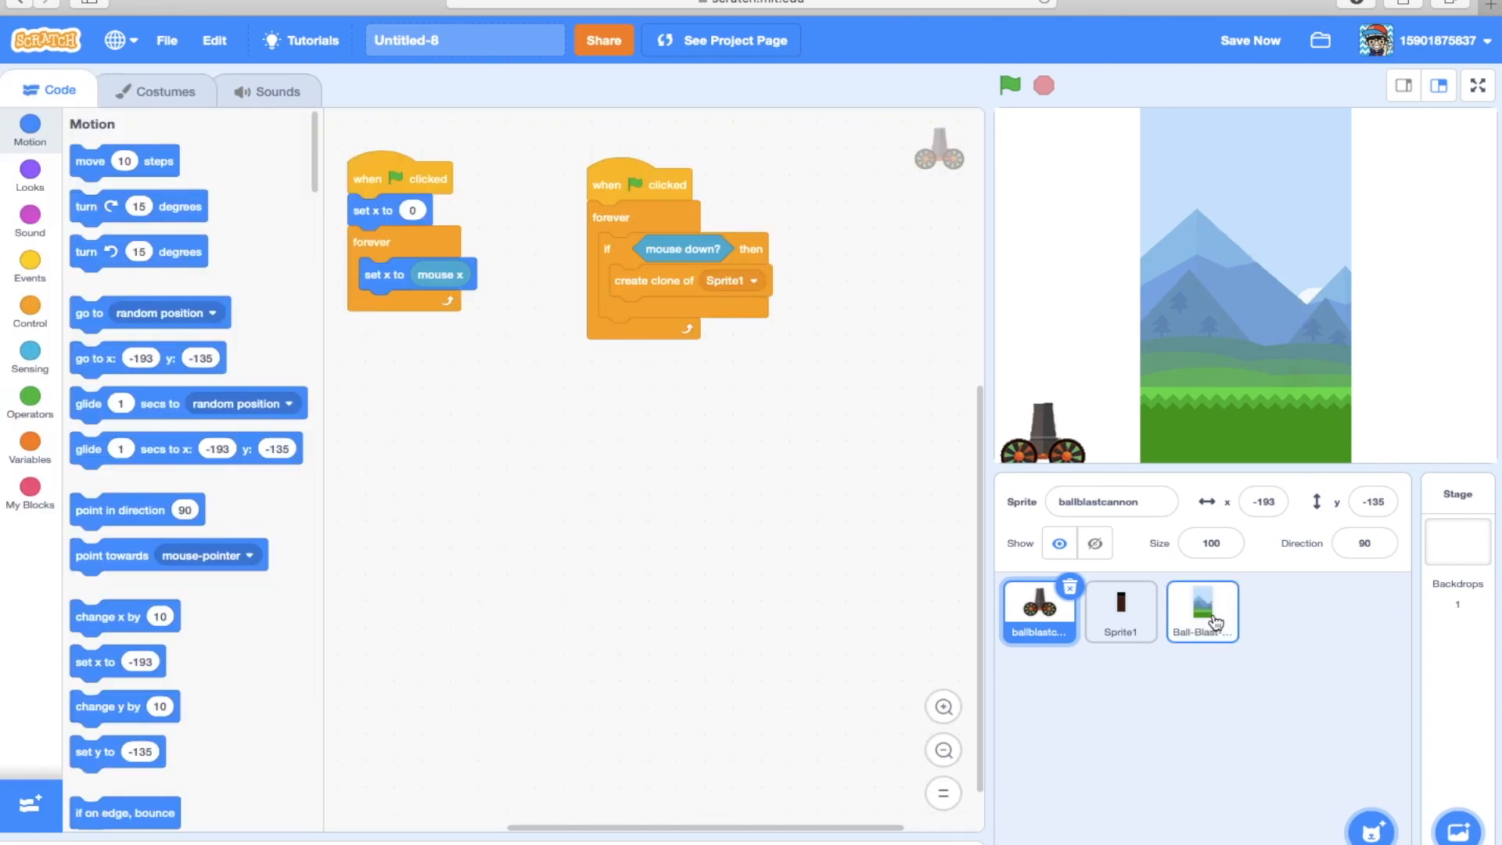
click(1202, 612)
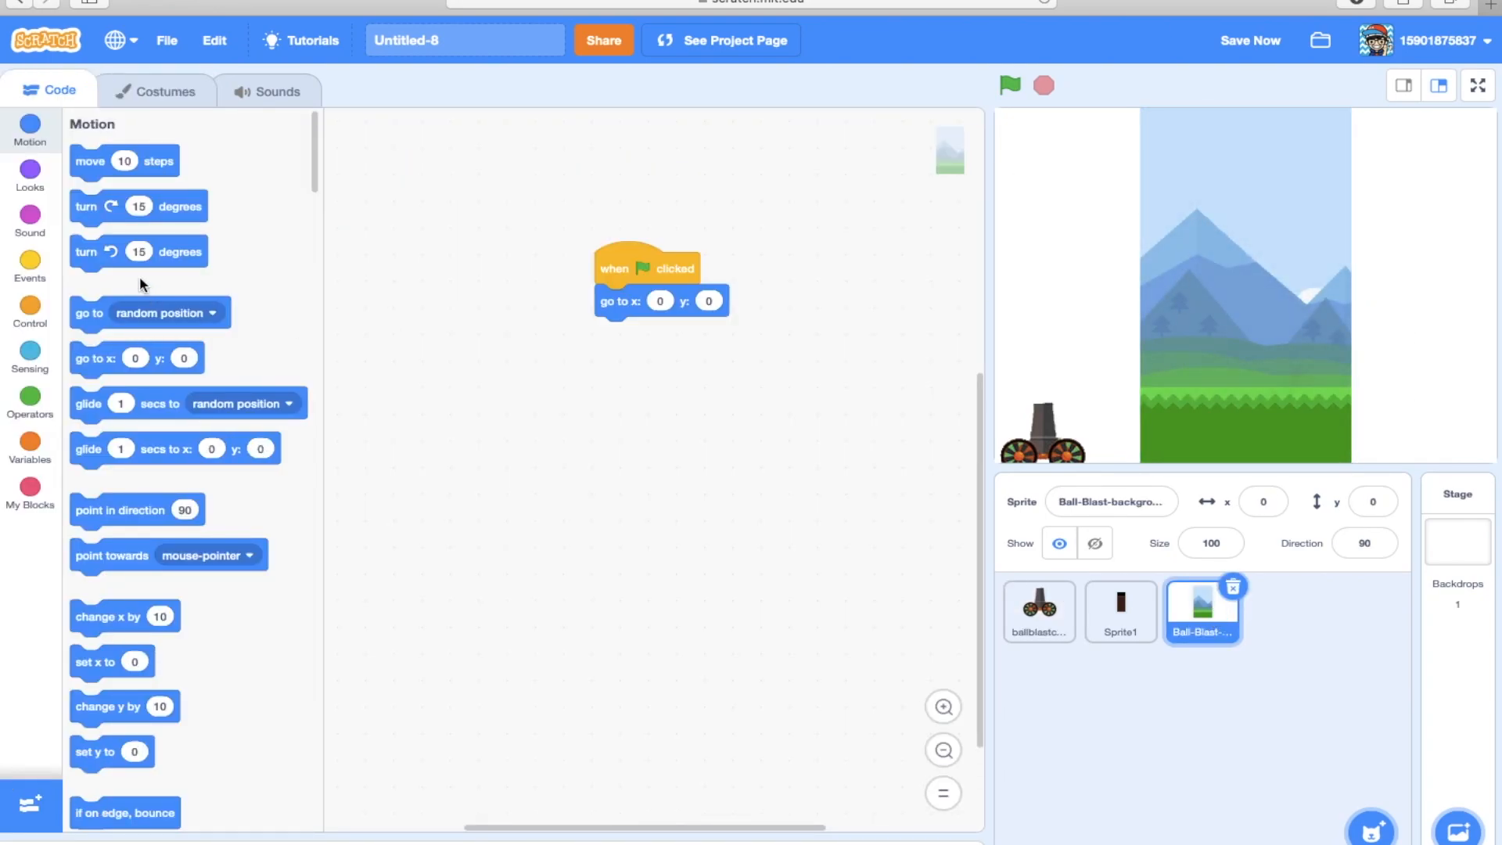
click(165, 89)
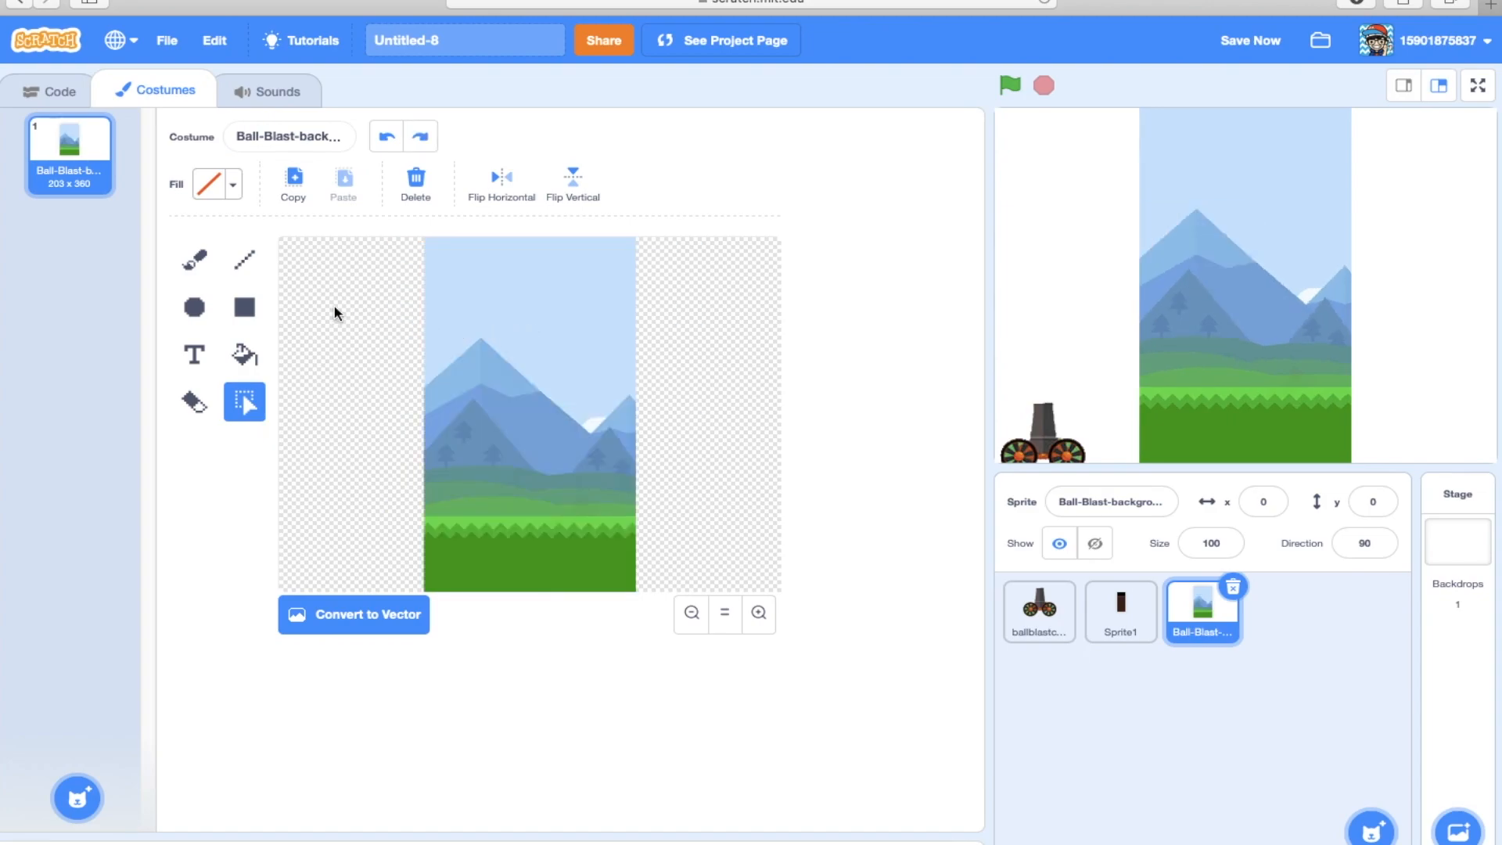
mouse_move(184, 438)
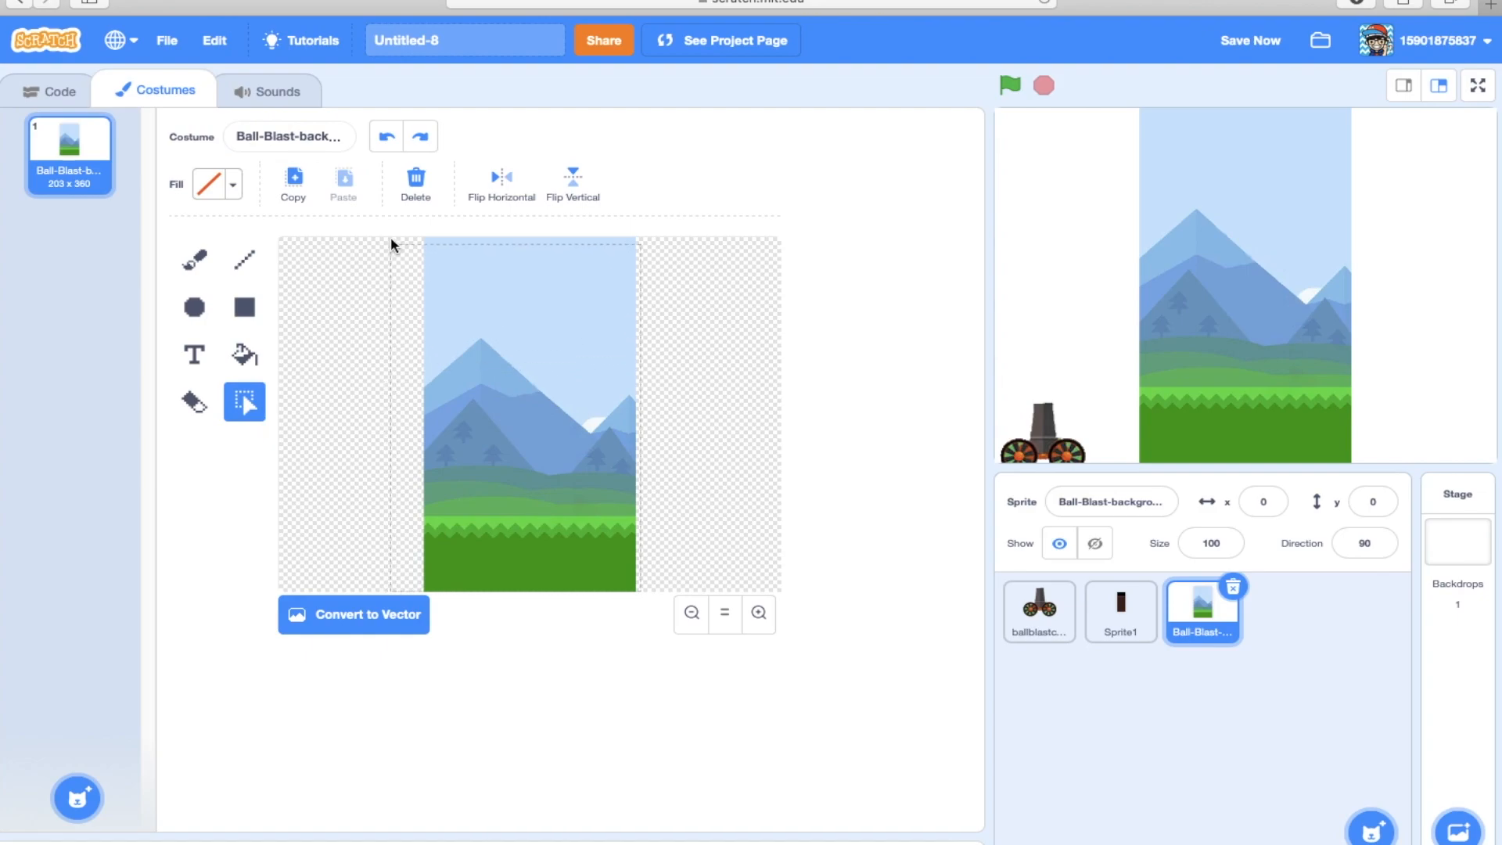
click(530, 412)
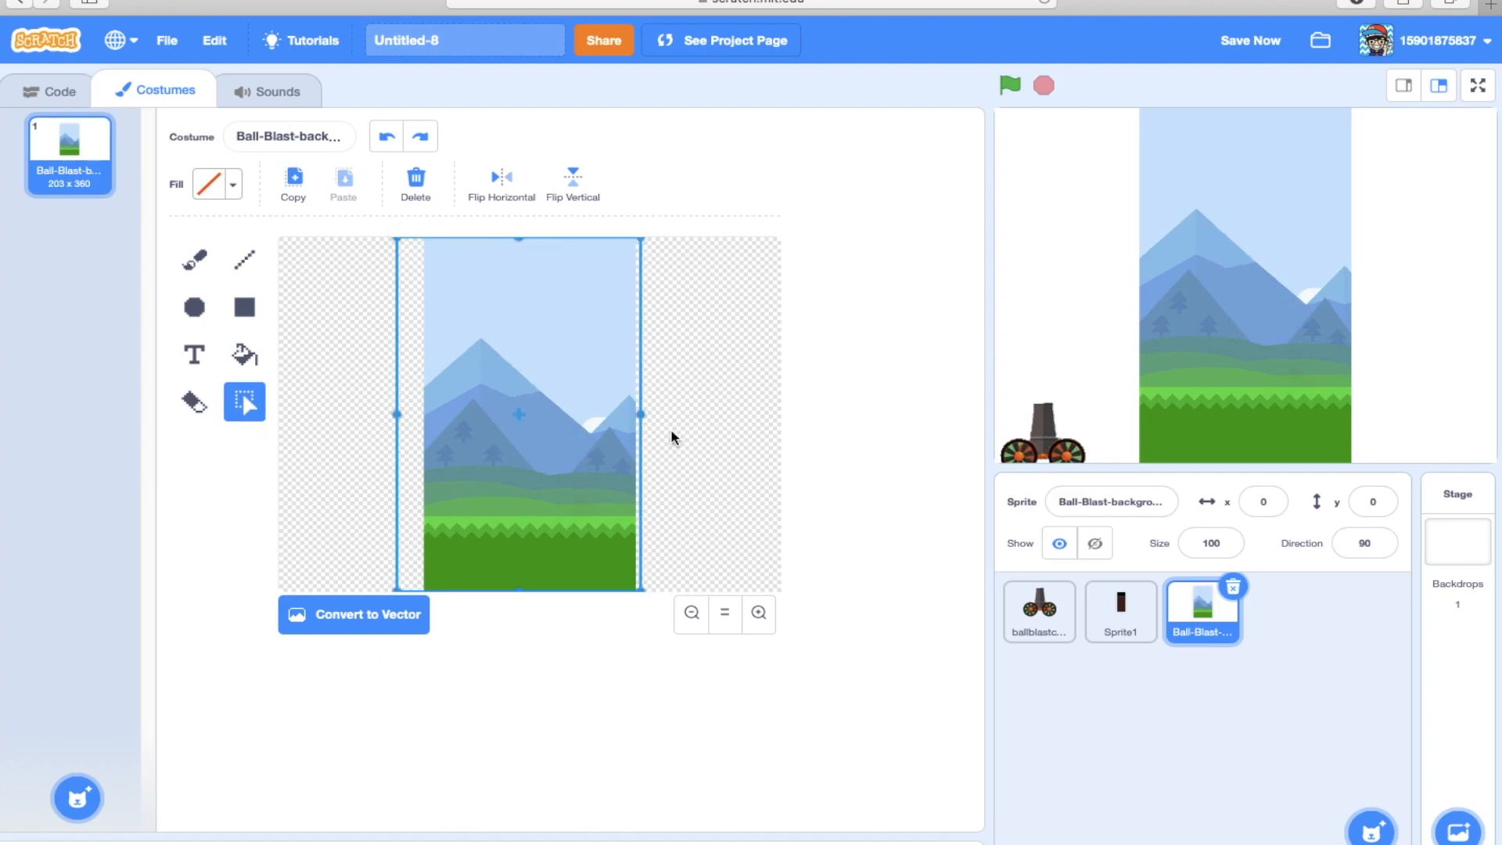
drag(640, 416, 757, 425)
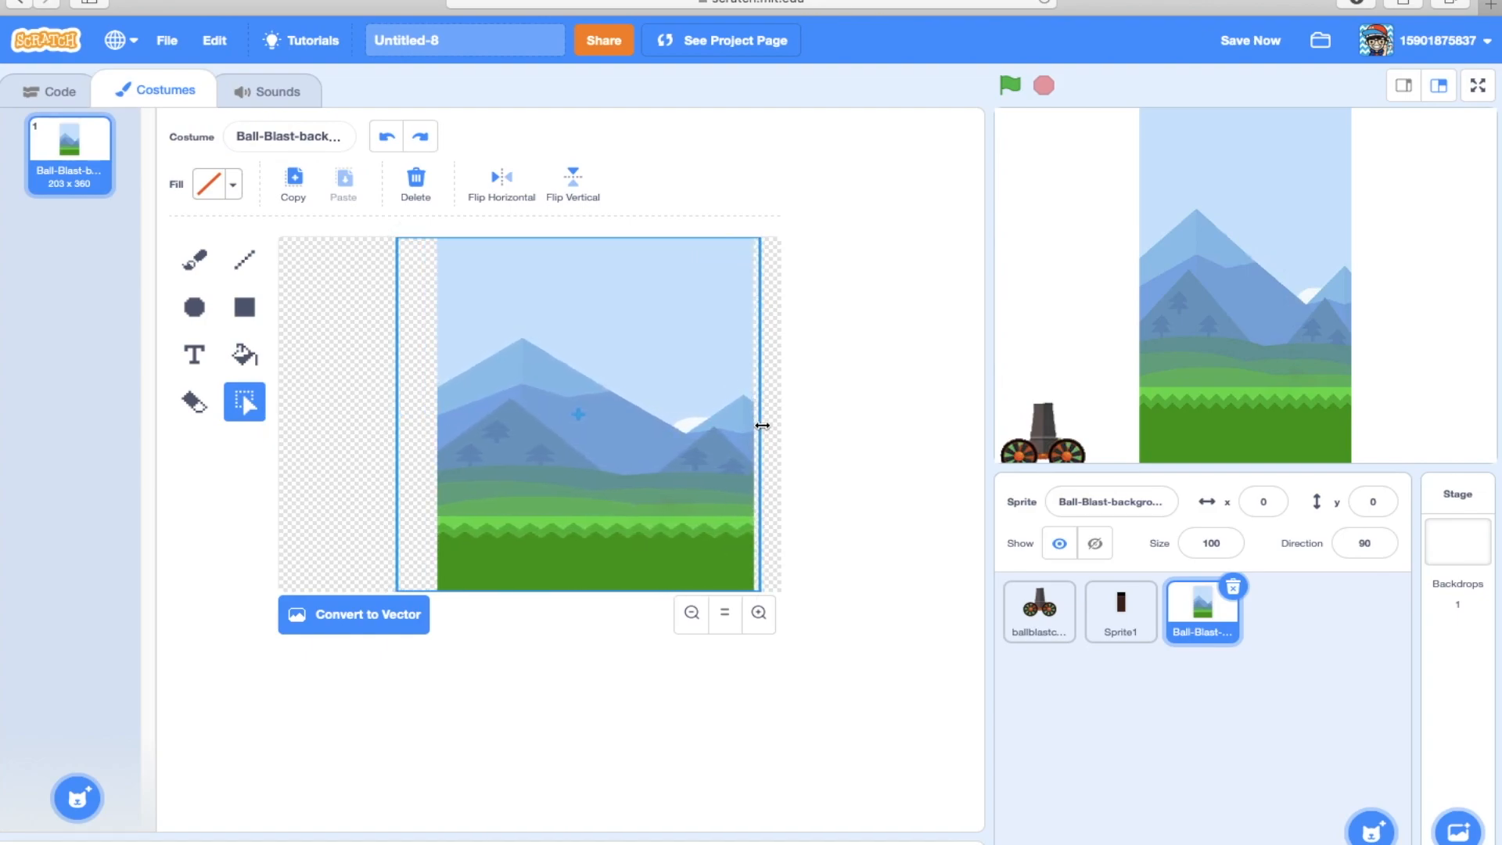
drag(762, 426, 749, 417)
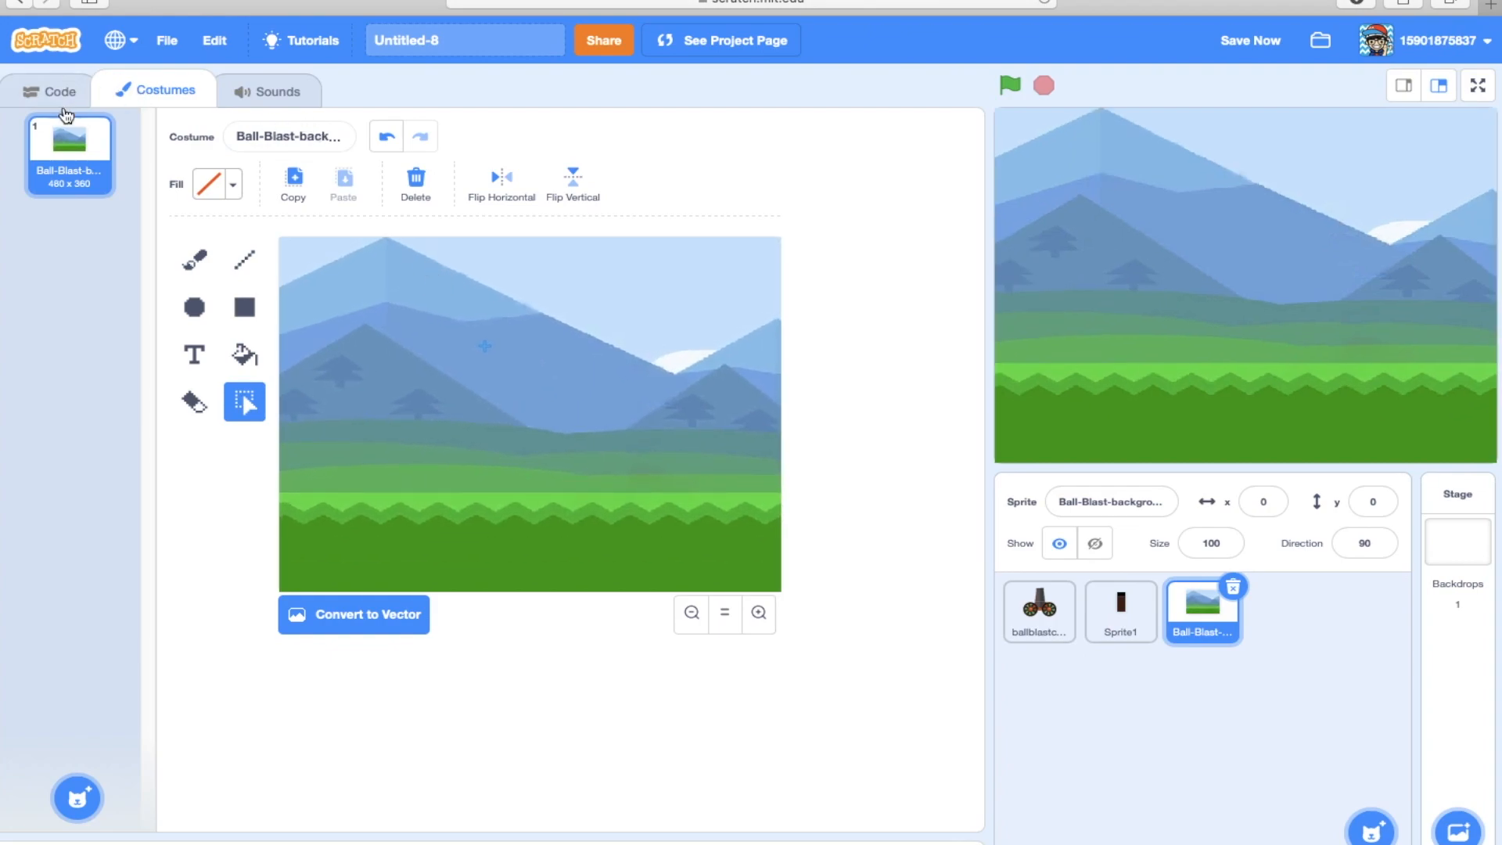
Add a go-to-back-layer Looks block to the background's green-flag script.
click(60, 90)
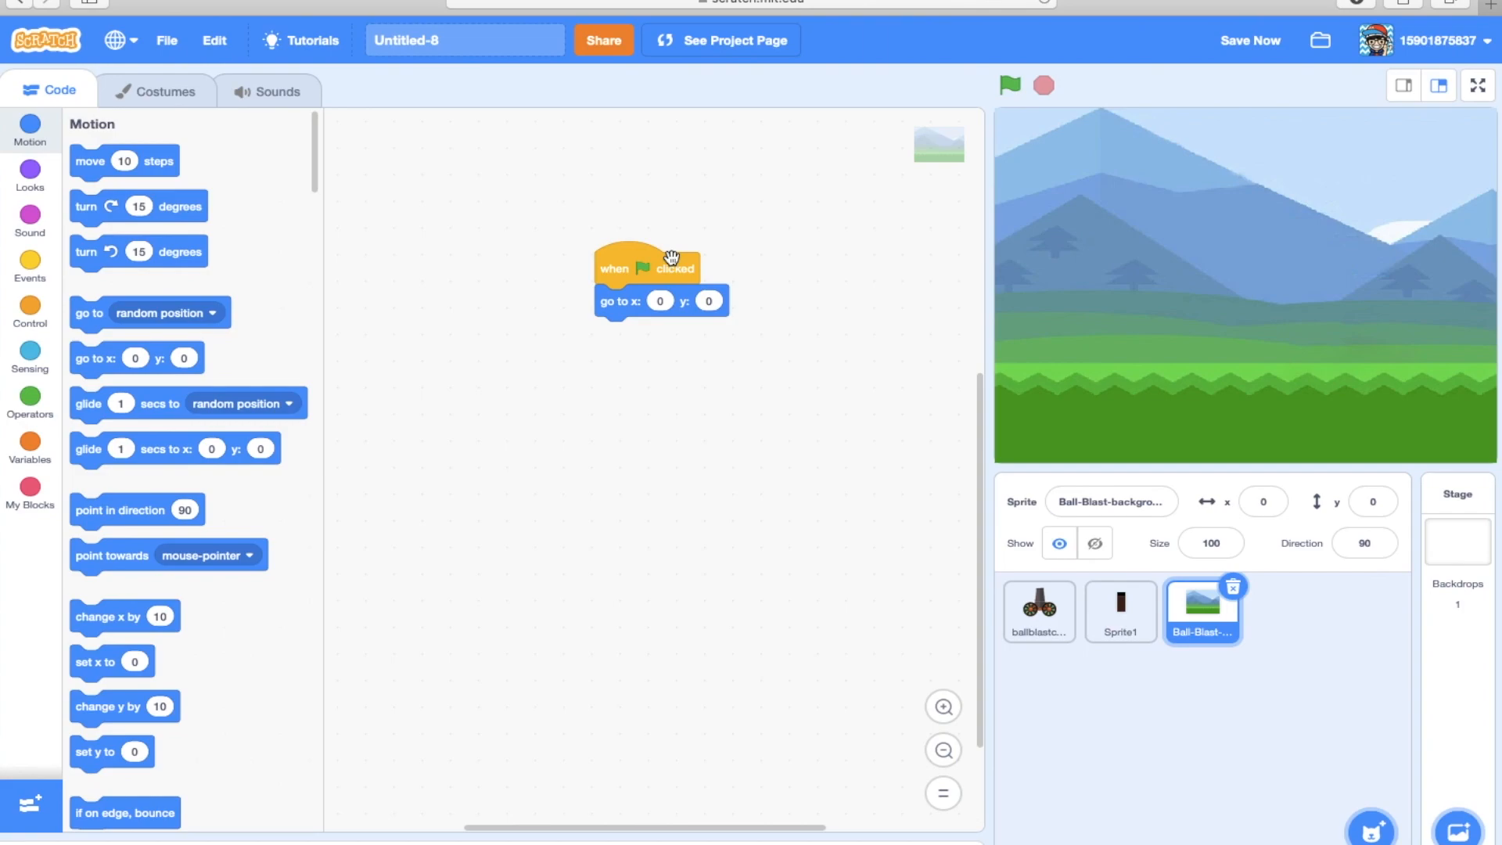
mouse_move(53, 342)
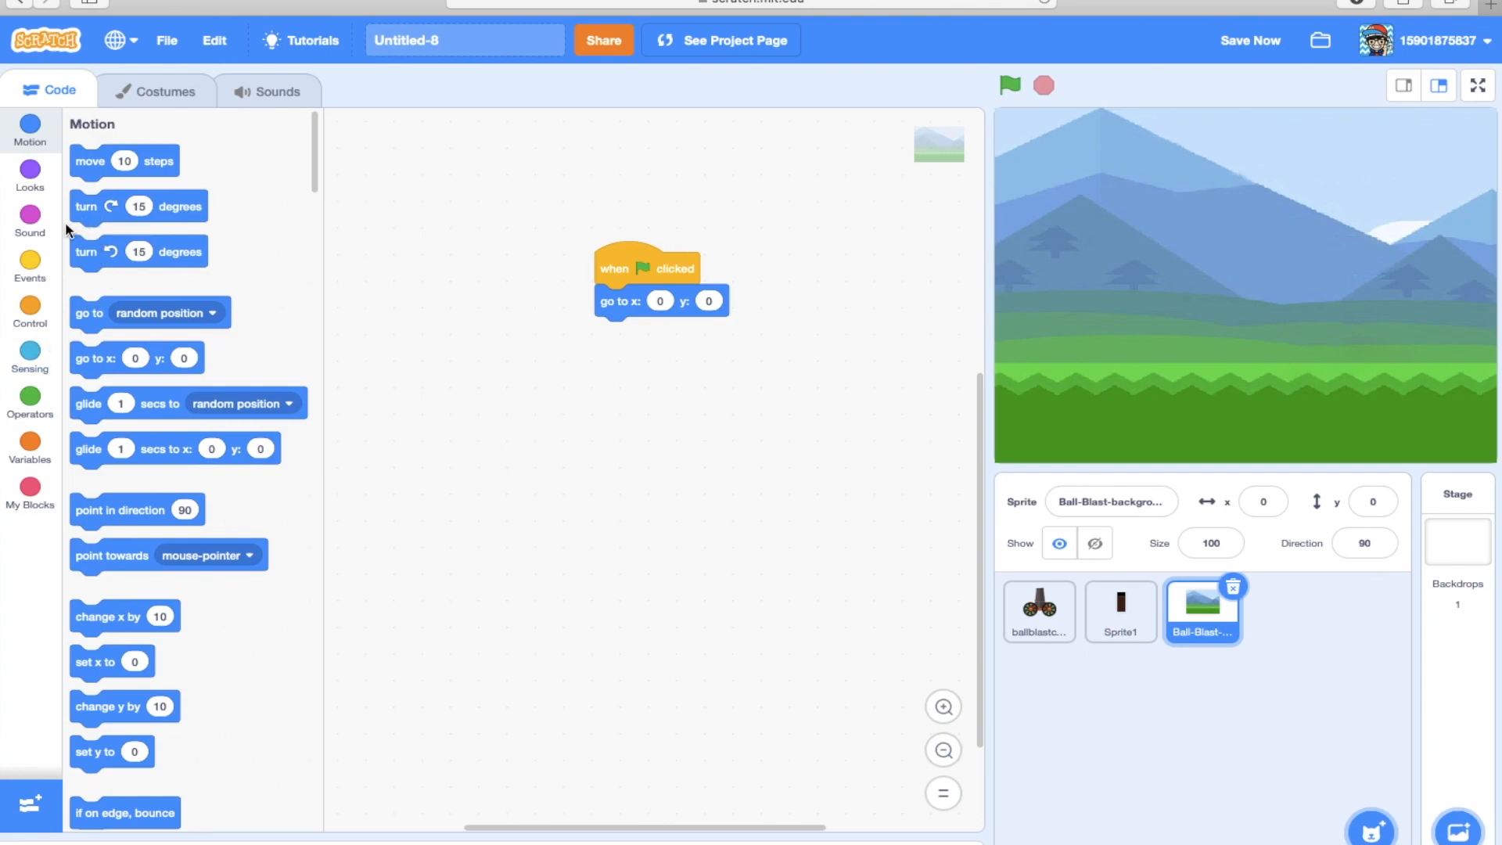
mouse_move(1188, 356)
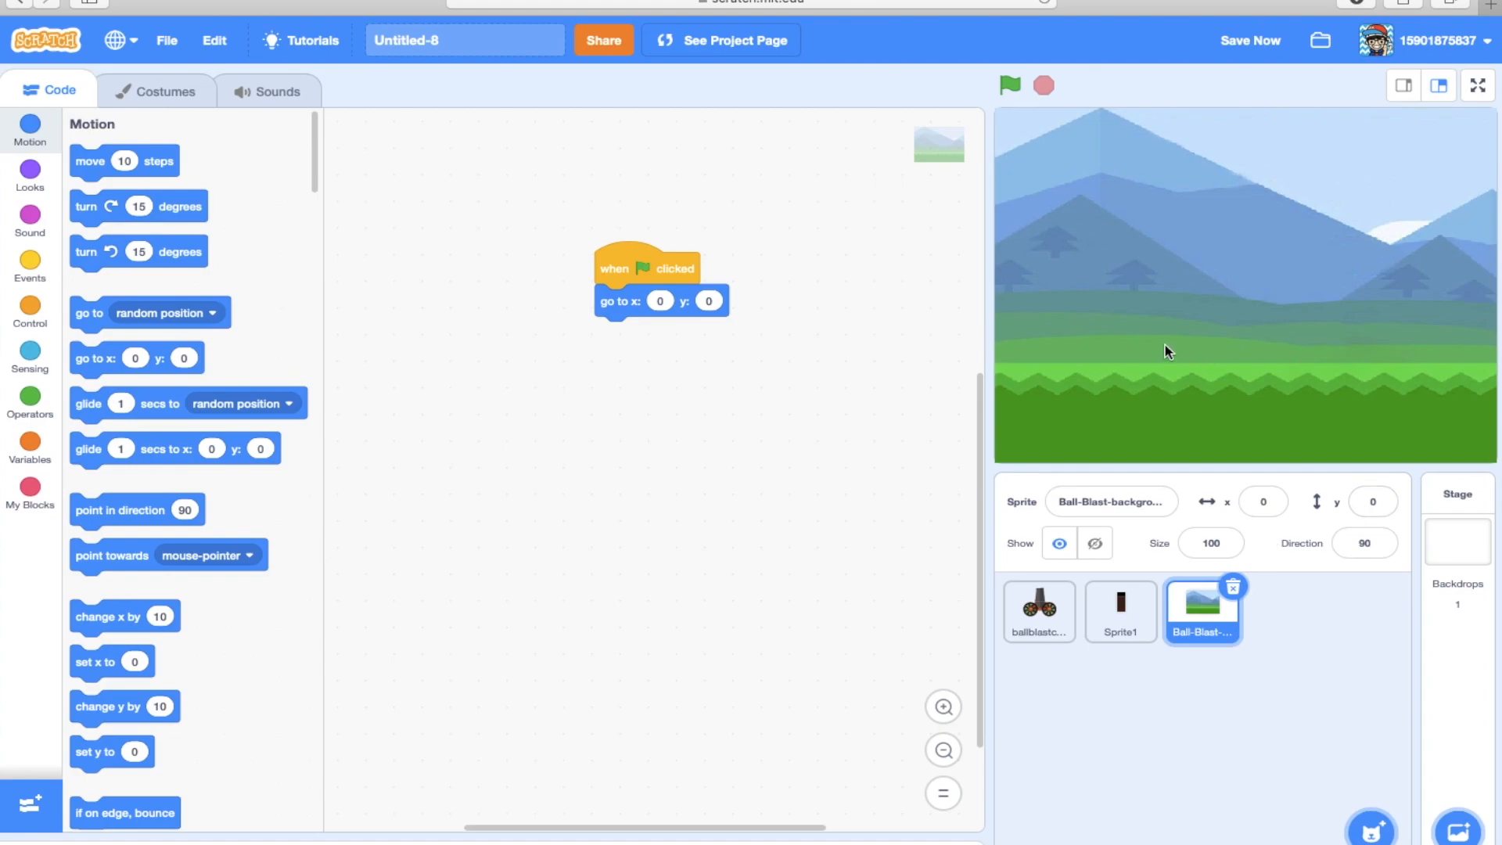
click(30, 176)
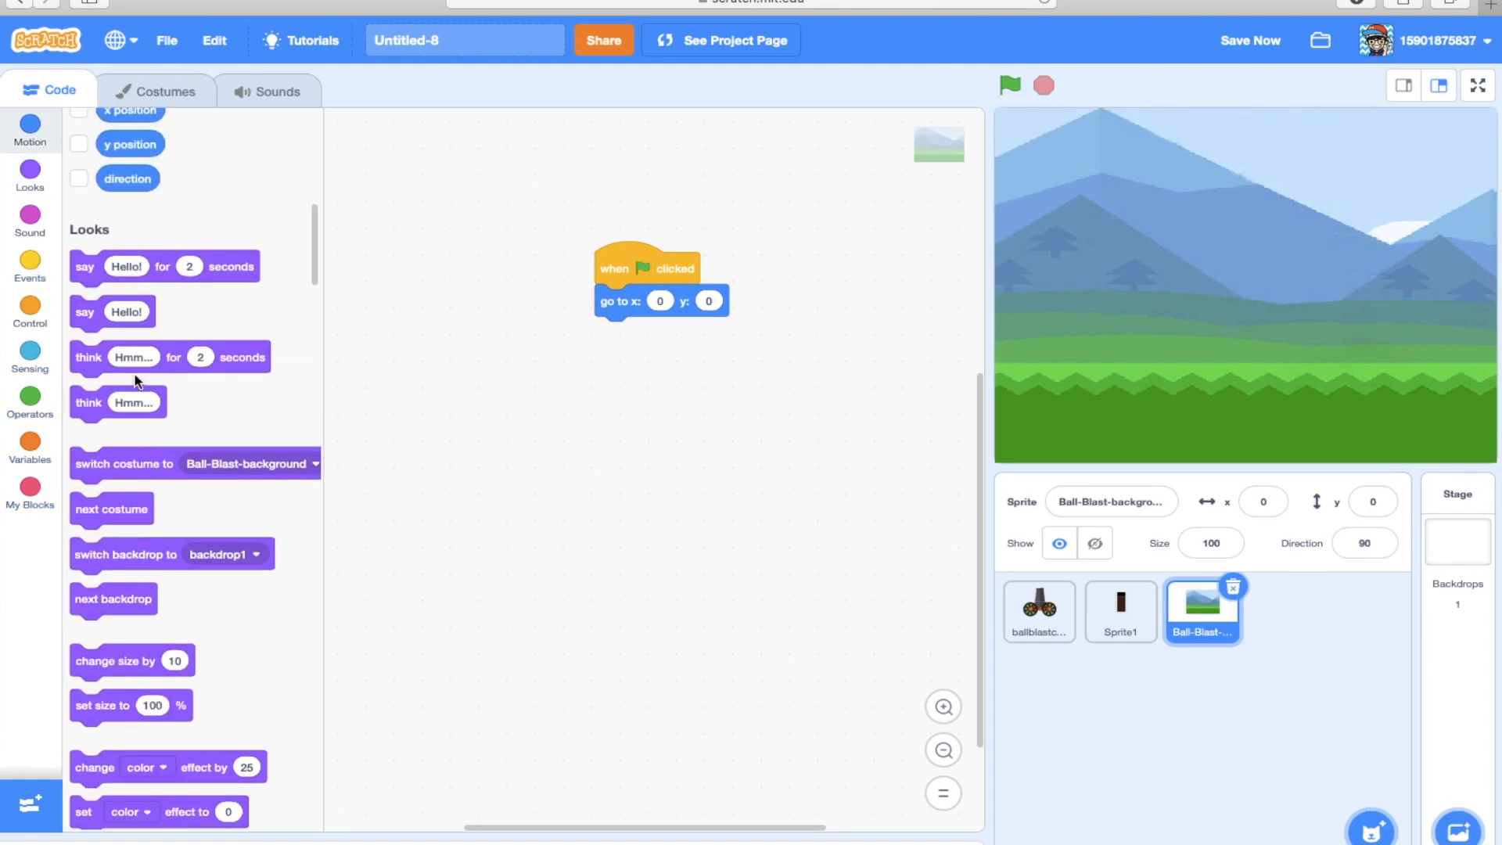
scroll(down, 3)
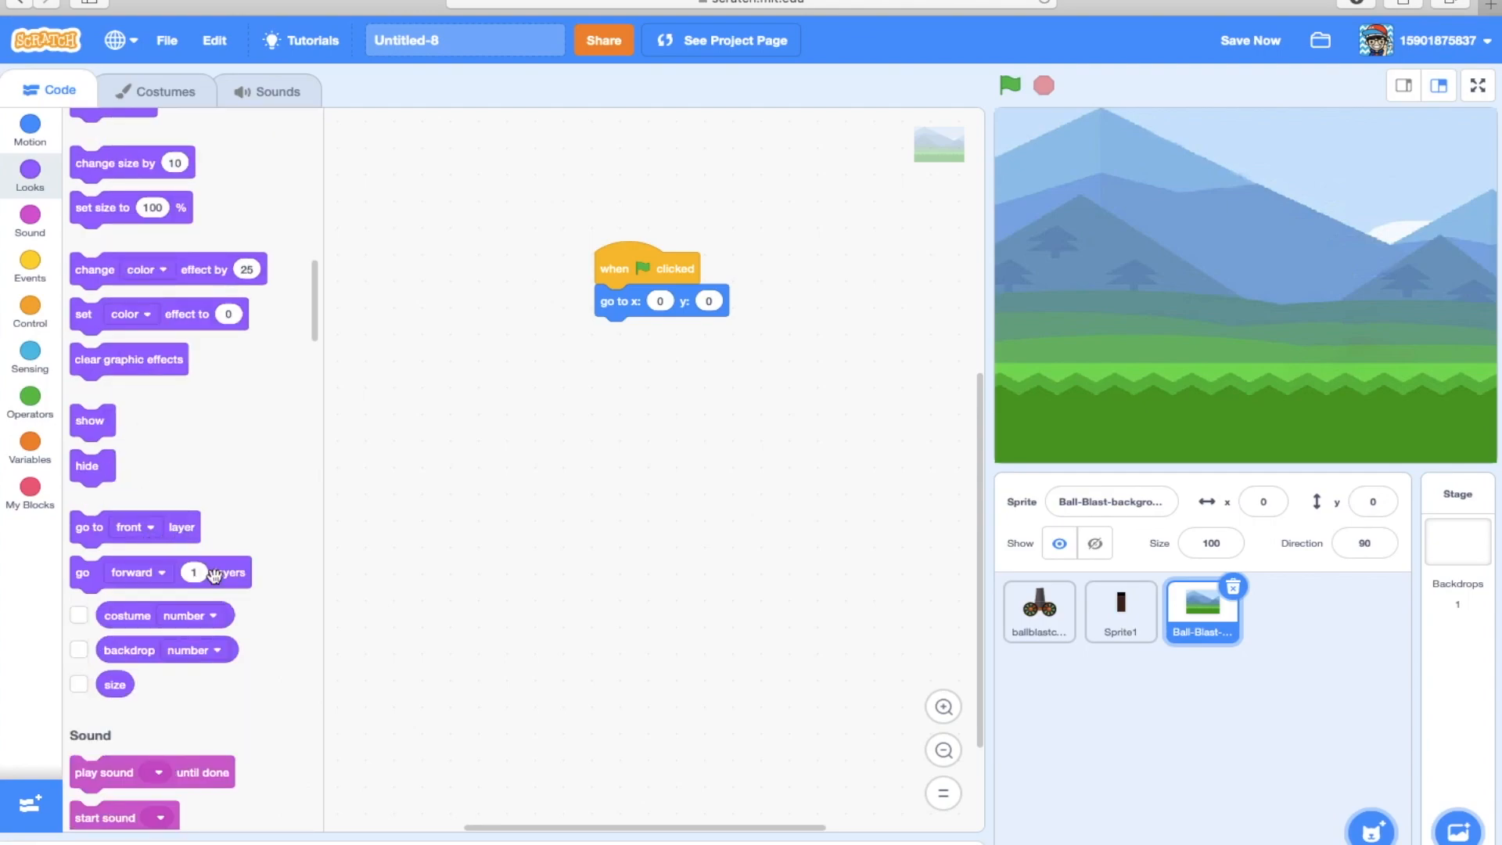
drag(135, 526, 804, 458)
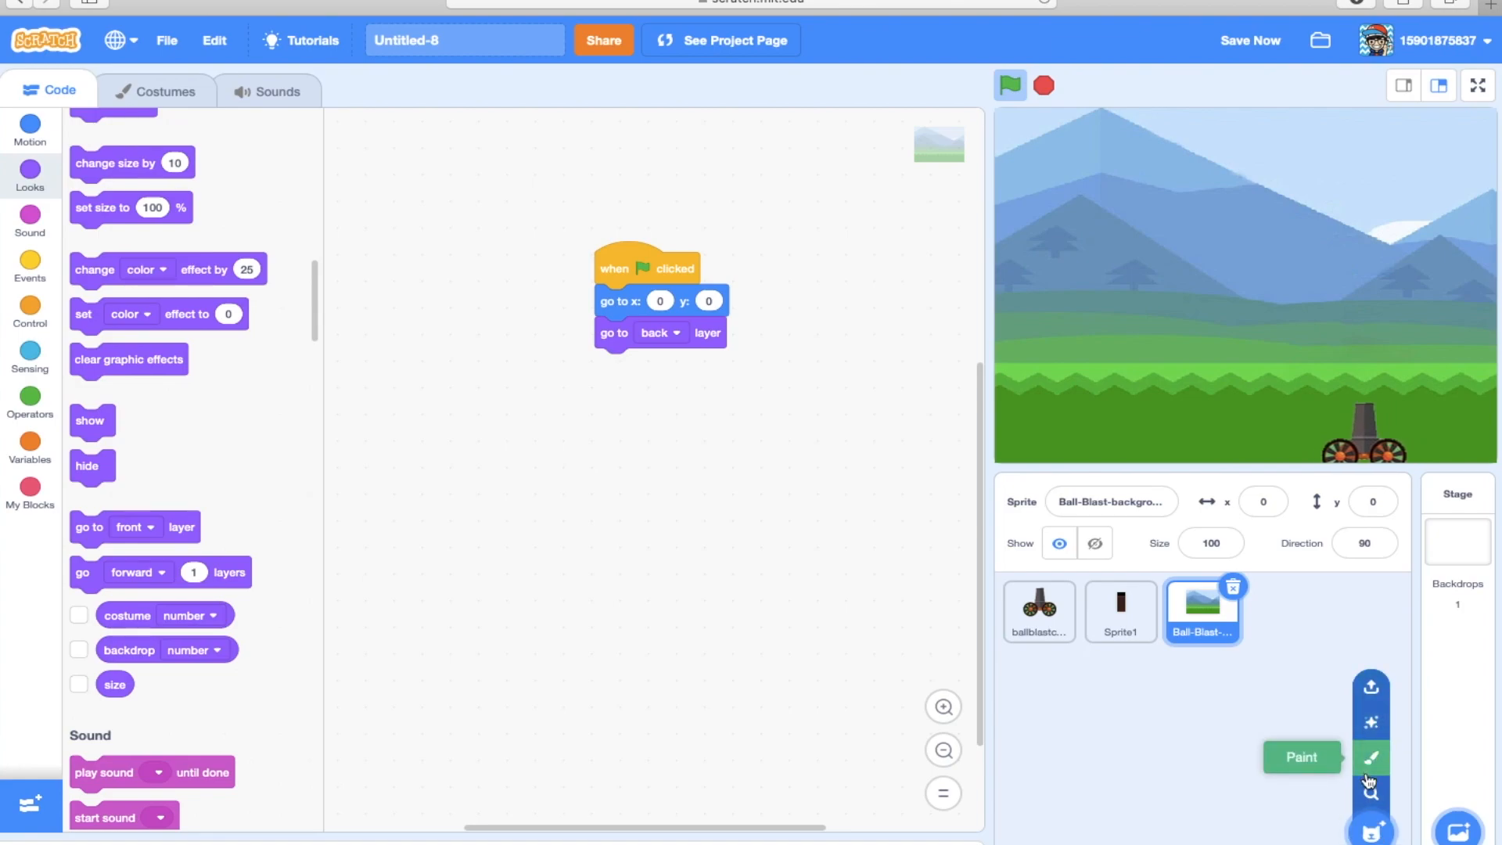
mouse_move(1371, 687)
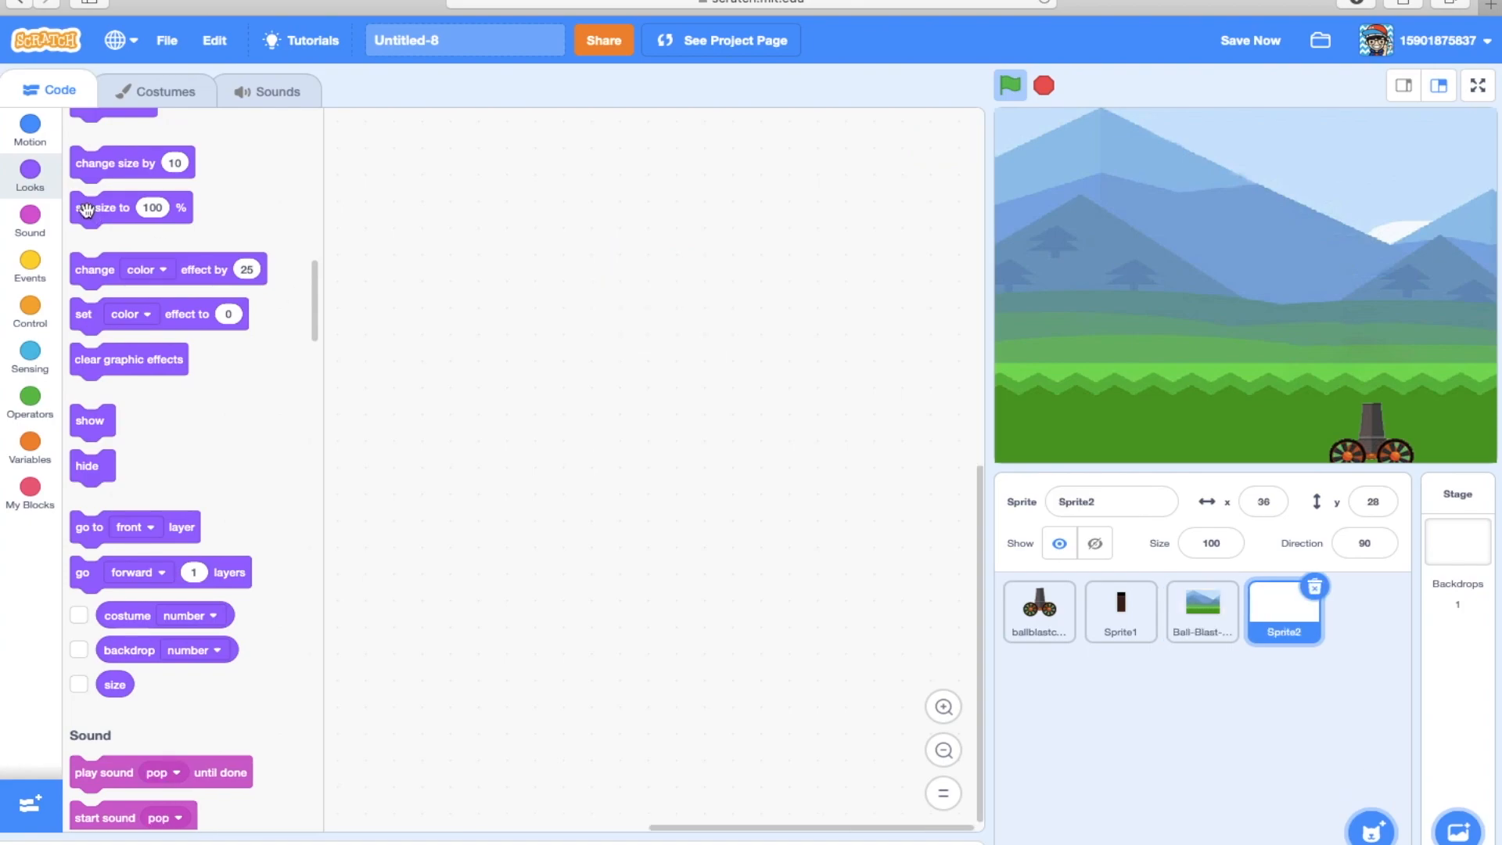
Paint a purple filled circle for the new Sprite2 and shrink it to about 63 × 67.
click(166, 89)
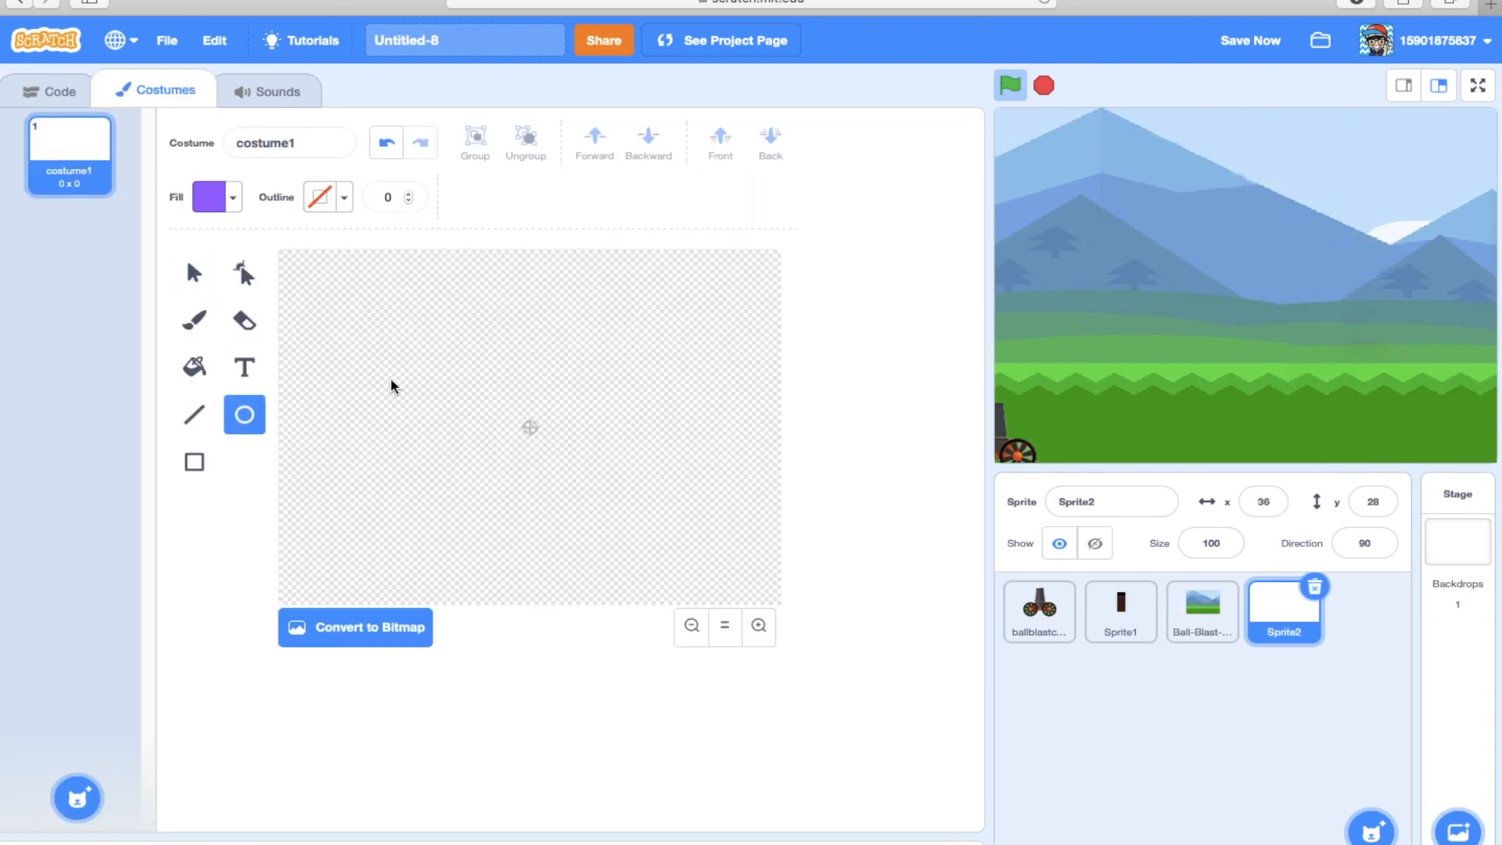
drag(530, 427, 656, 530)
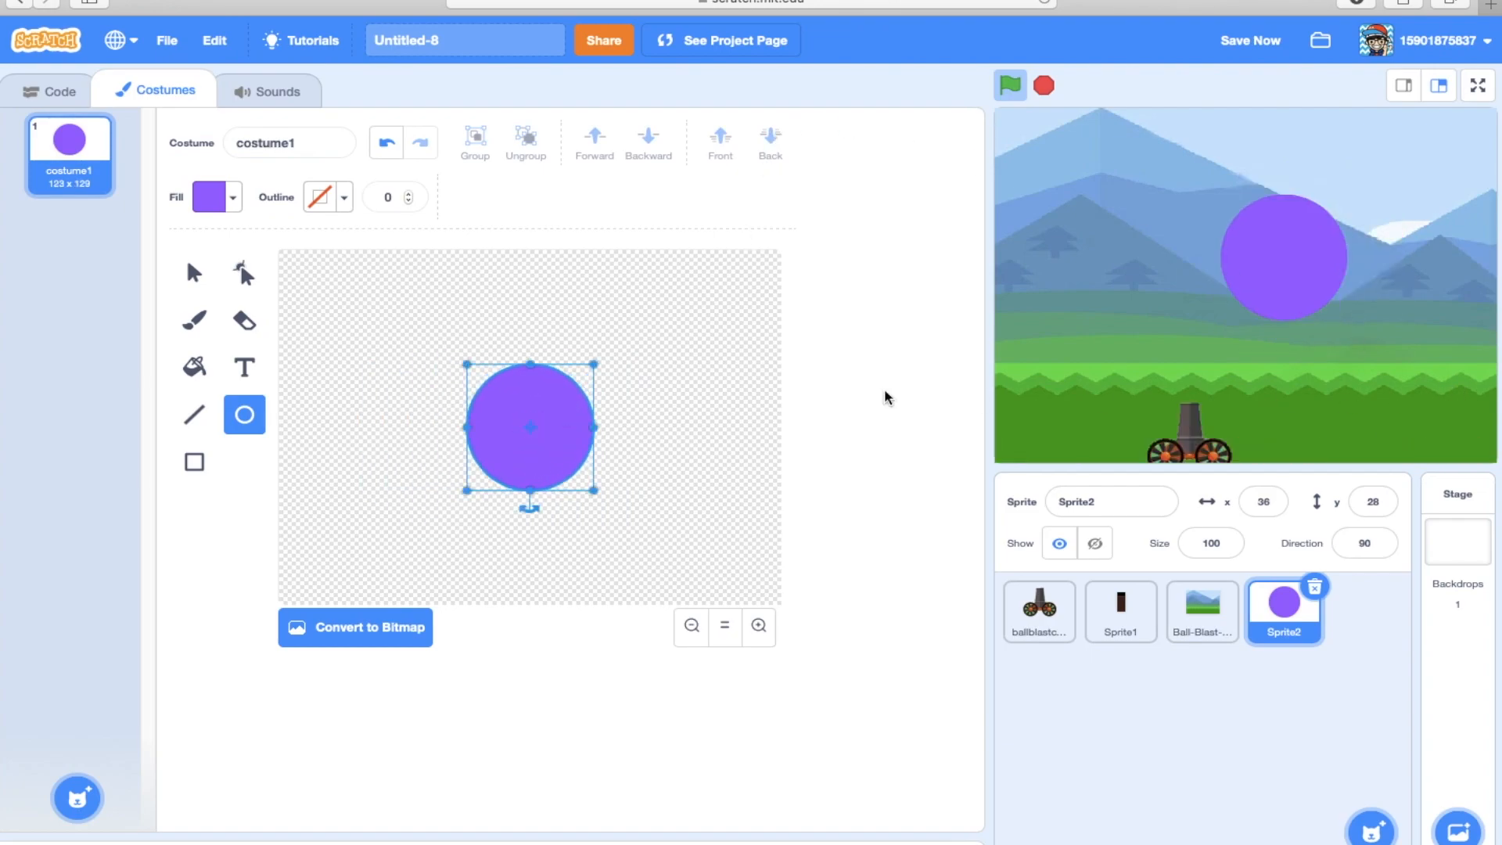
drag(591, 488, 523, 479)
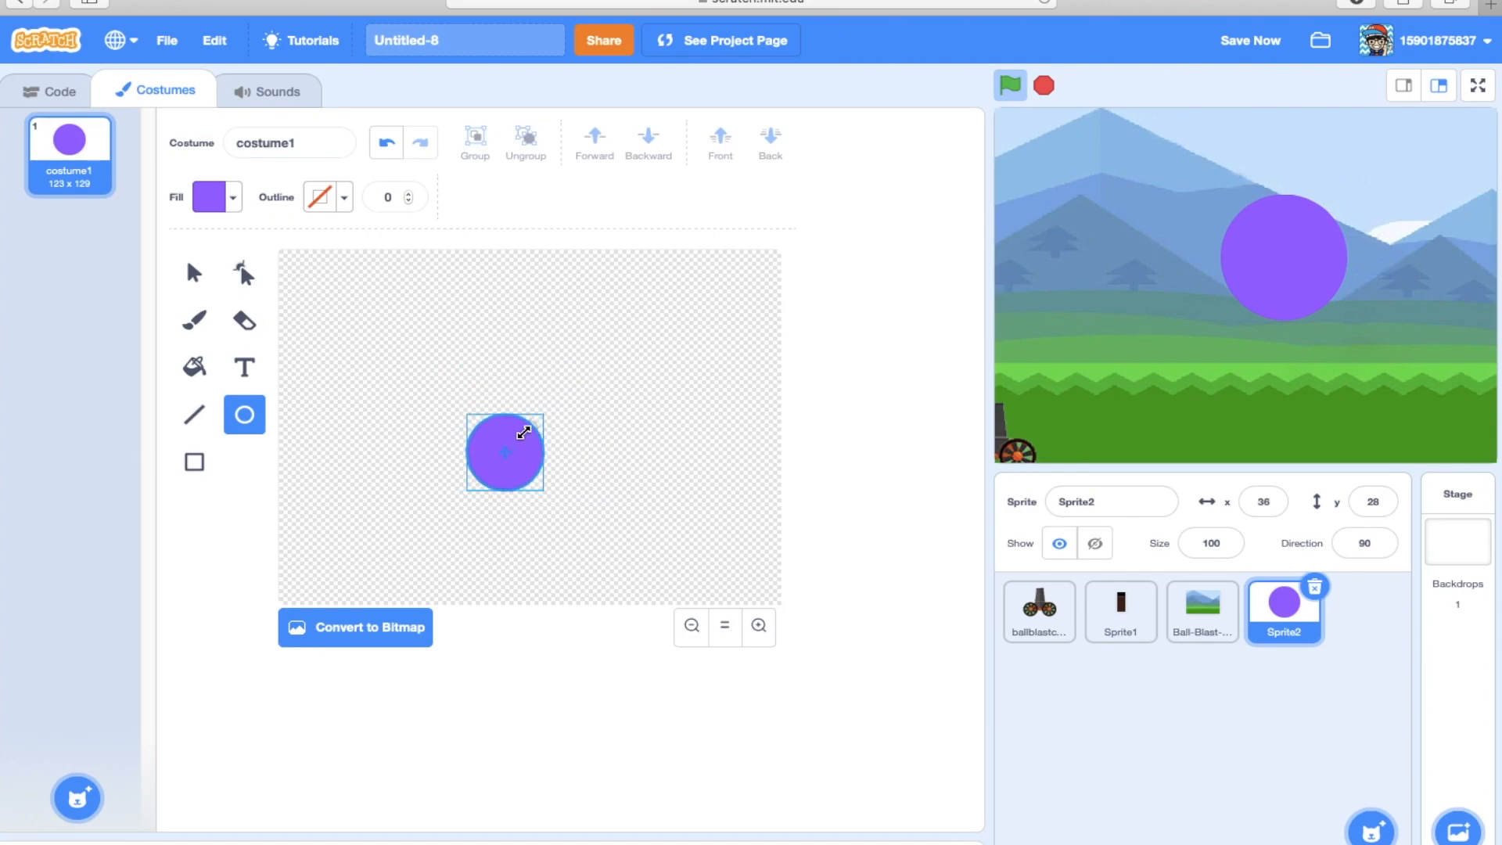
drag(543, 413, 530, 427)
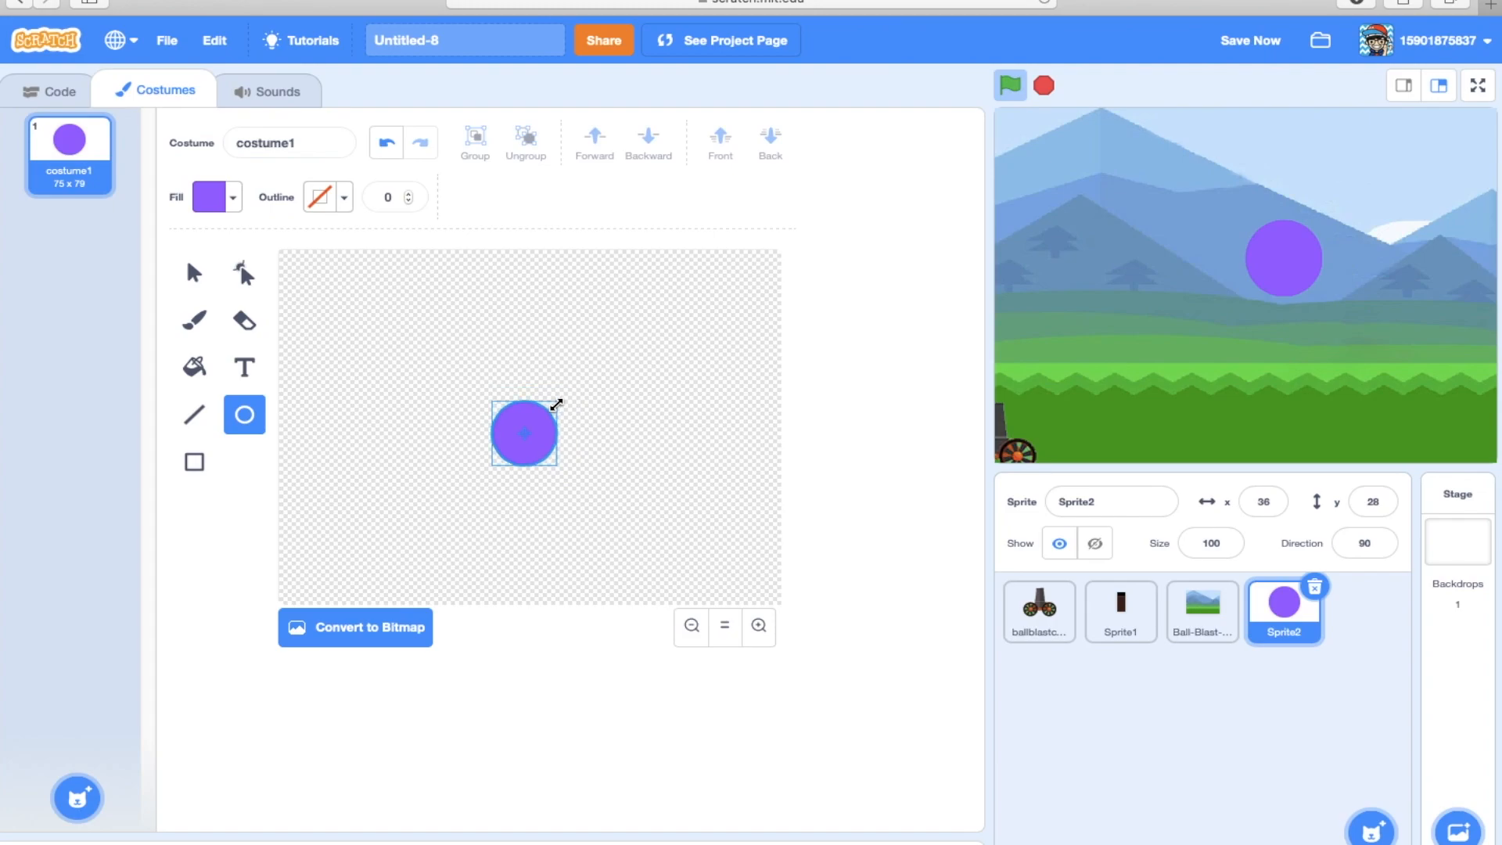
drag(557, 403, 529, 425)
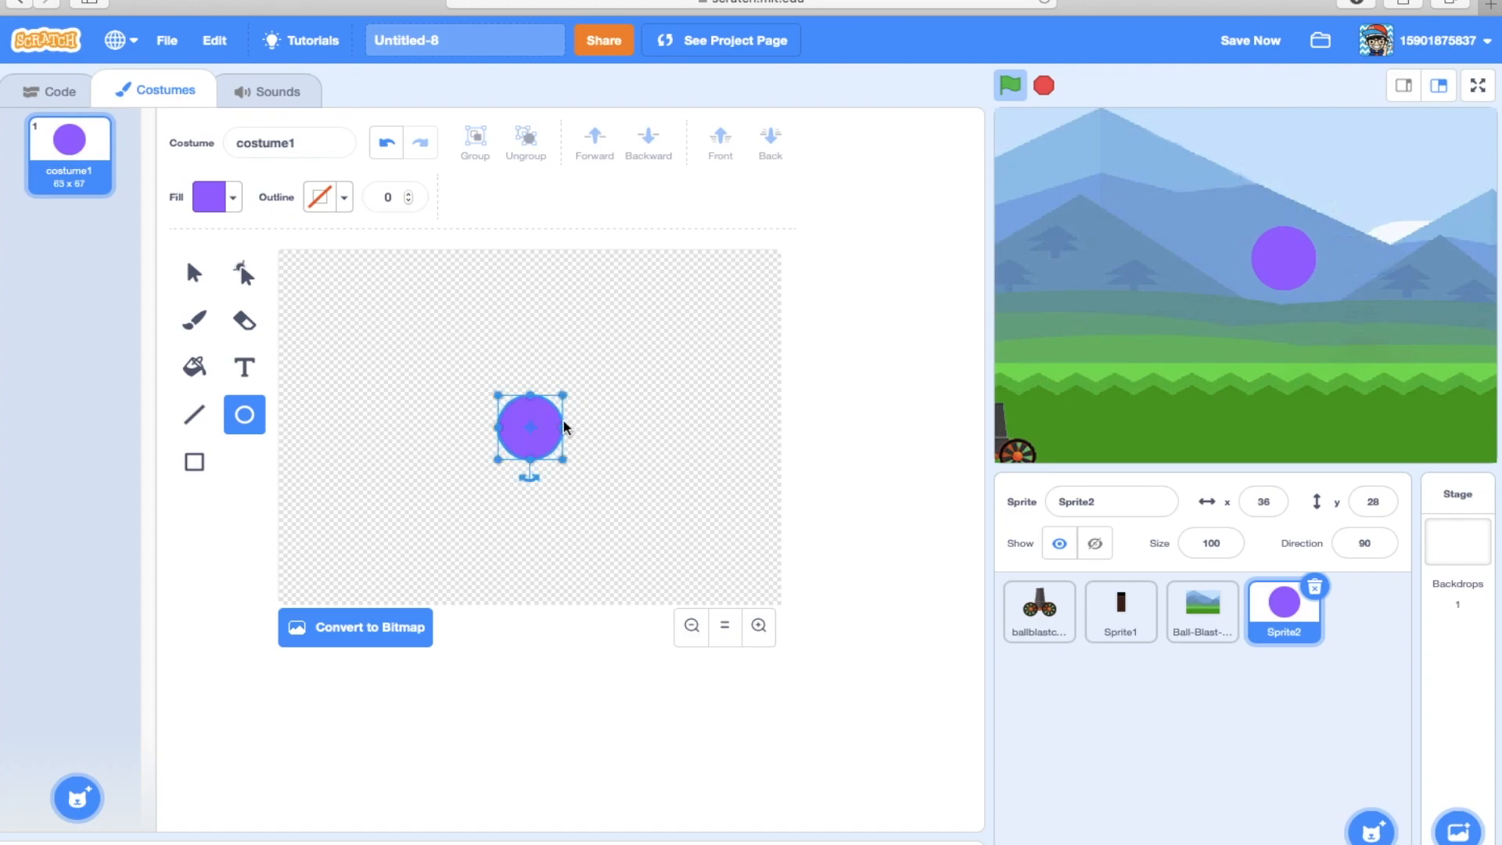
mouse_move(551, 417)
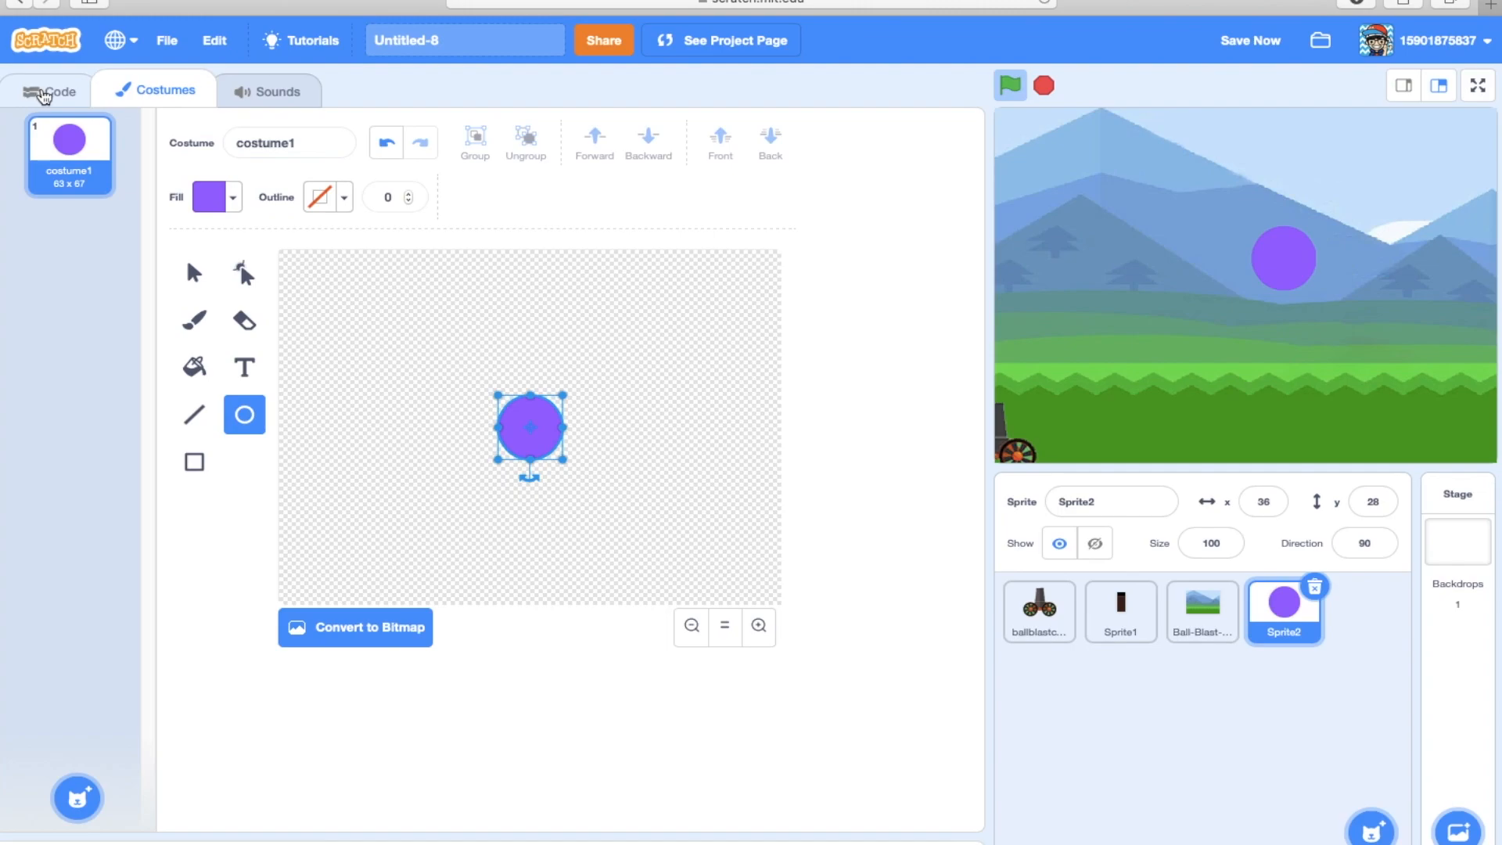
Start a green-flag script for the ball sprite in its code area.
click(61, 91)
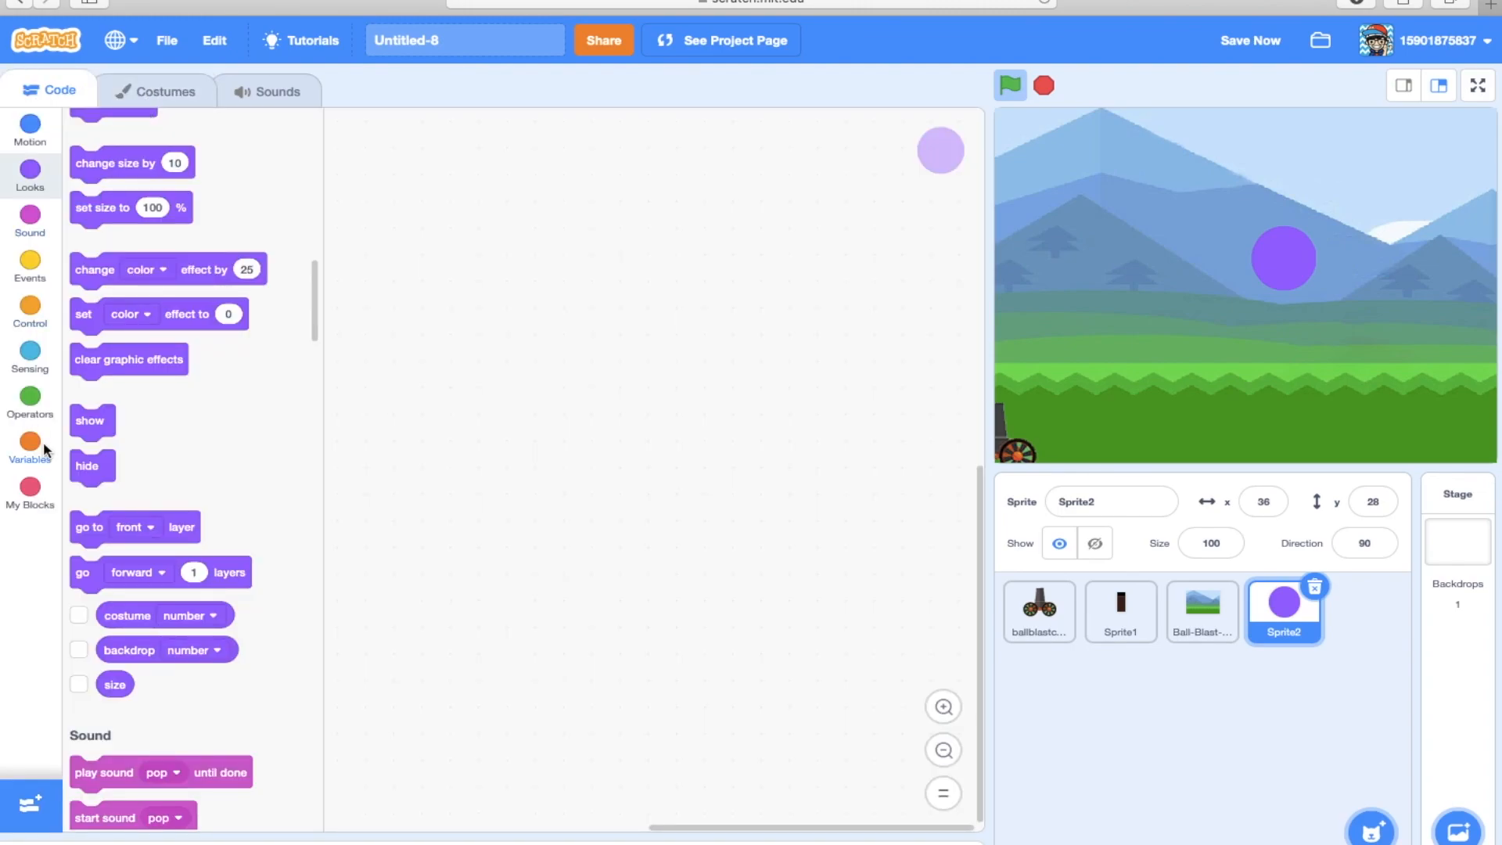
click(30, 447)
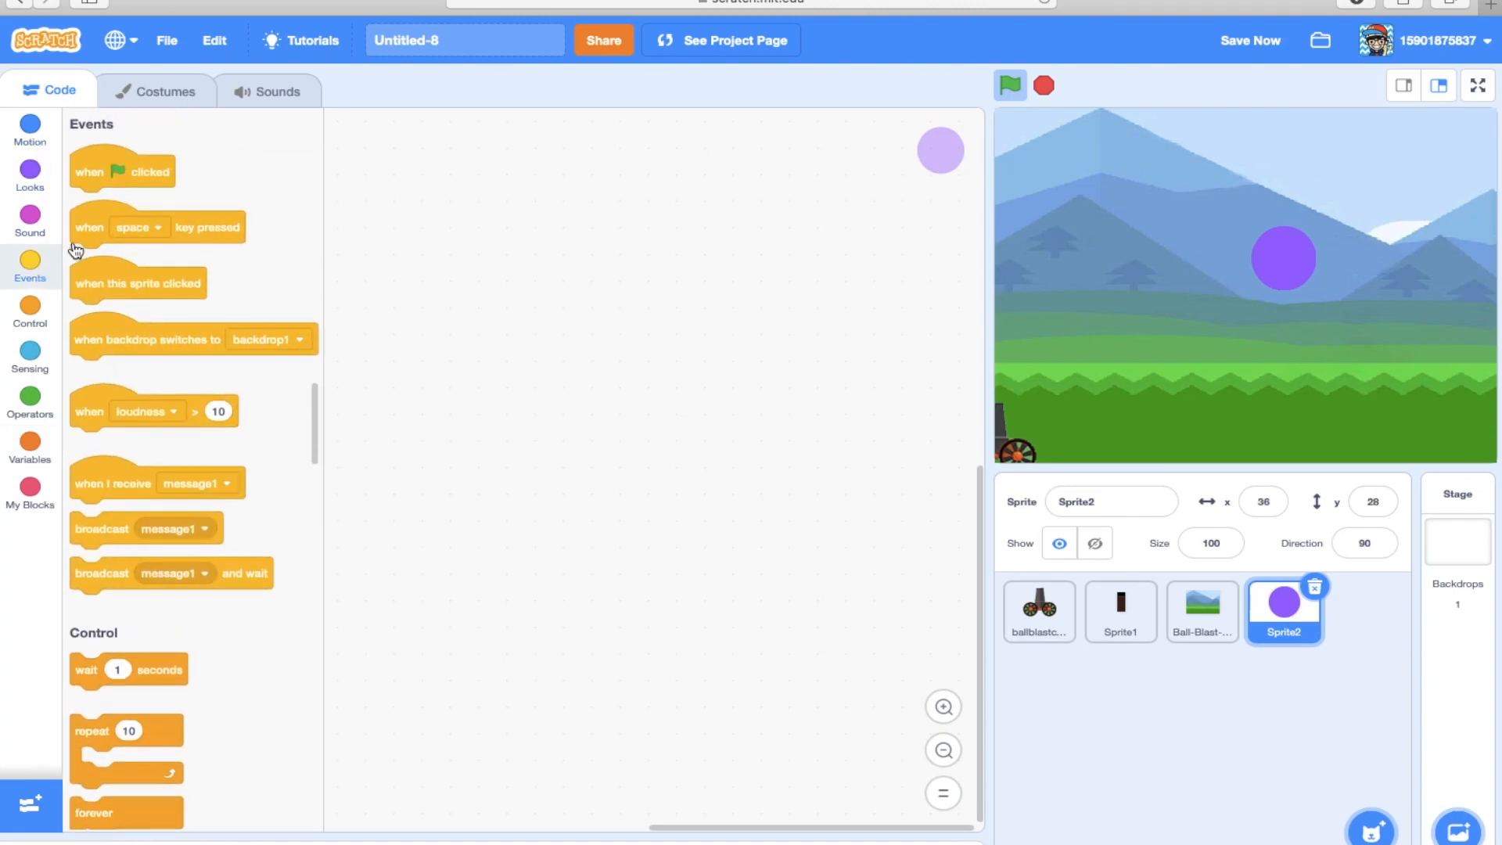
drag(122, 171, 591, 180)
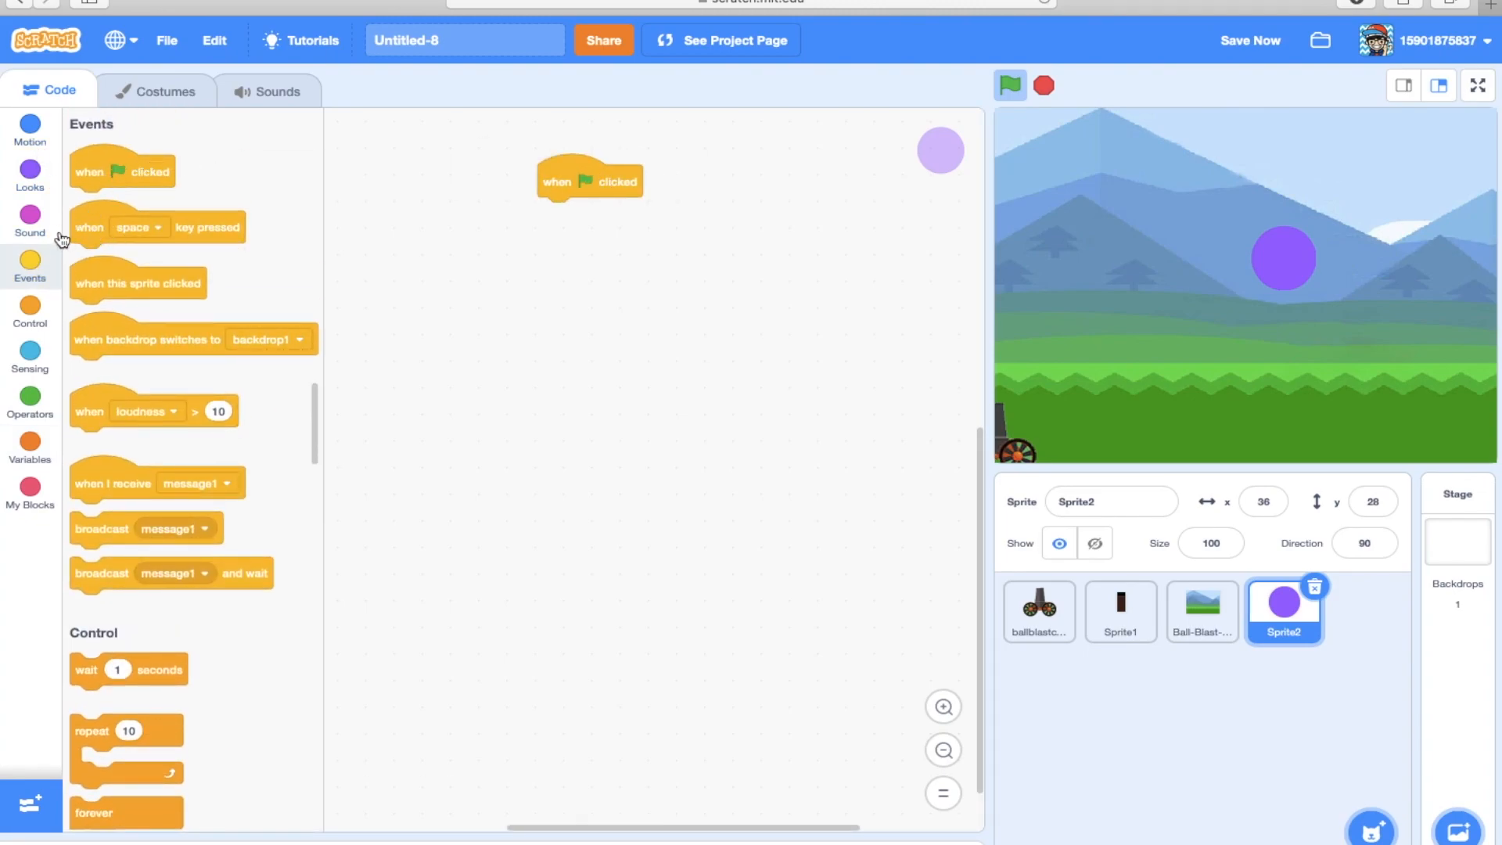
click(1249, 41)
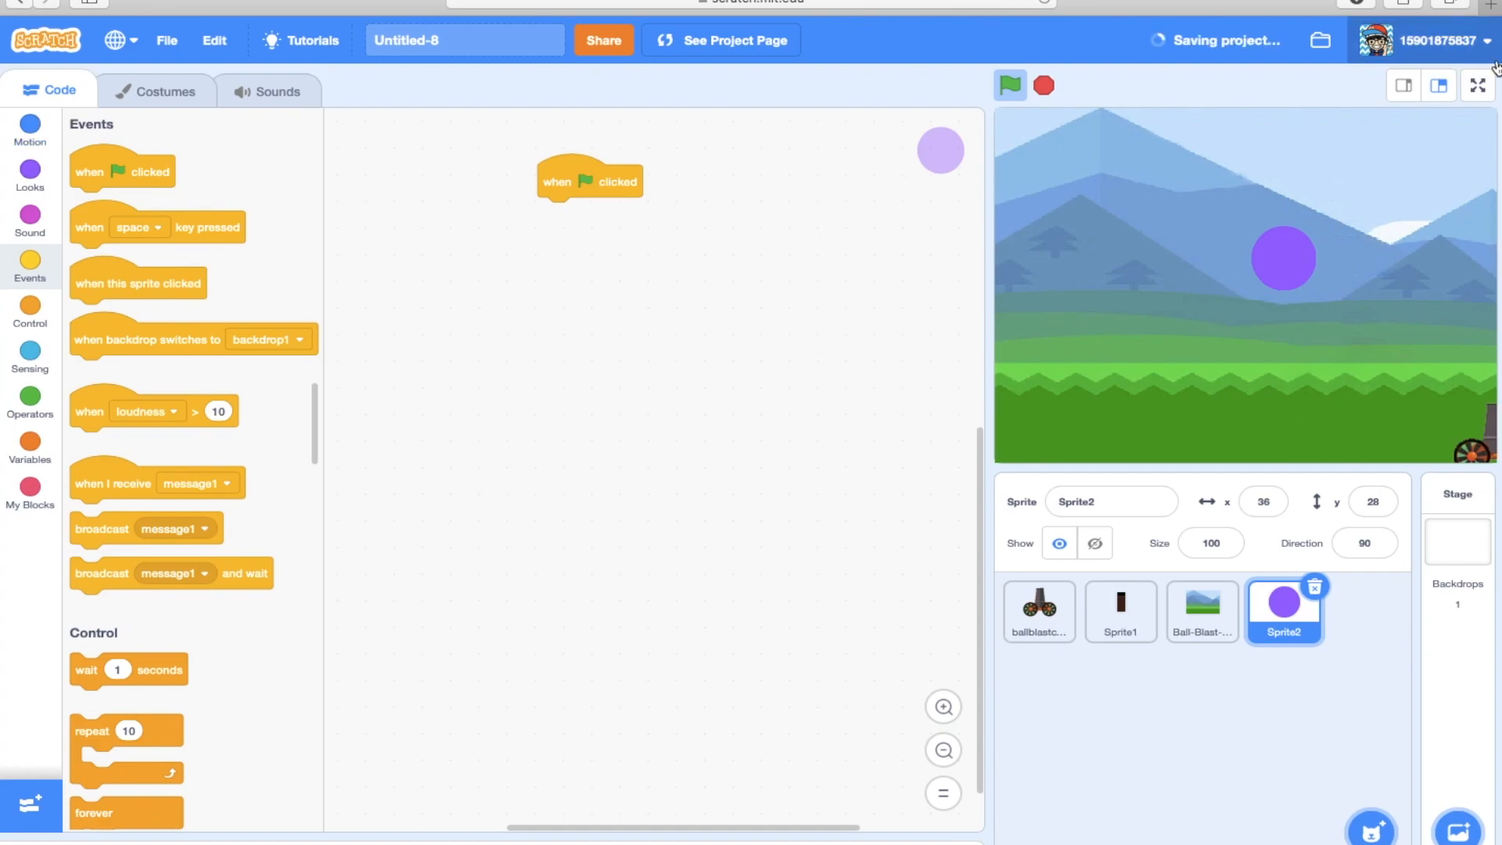
click(30, 131)
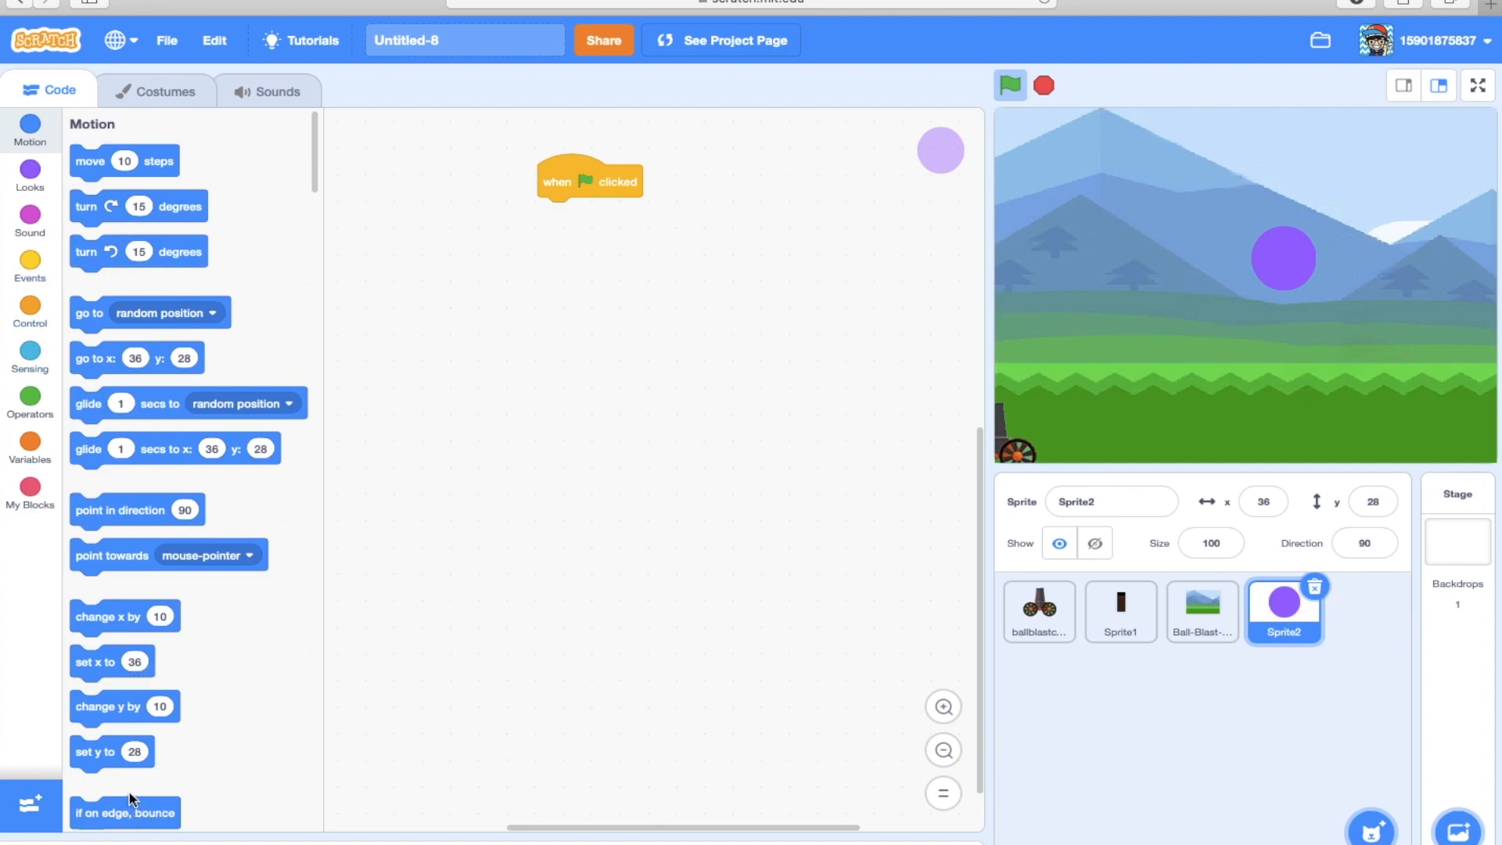
mouse_move(135, 401)
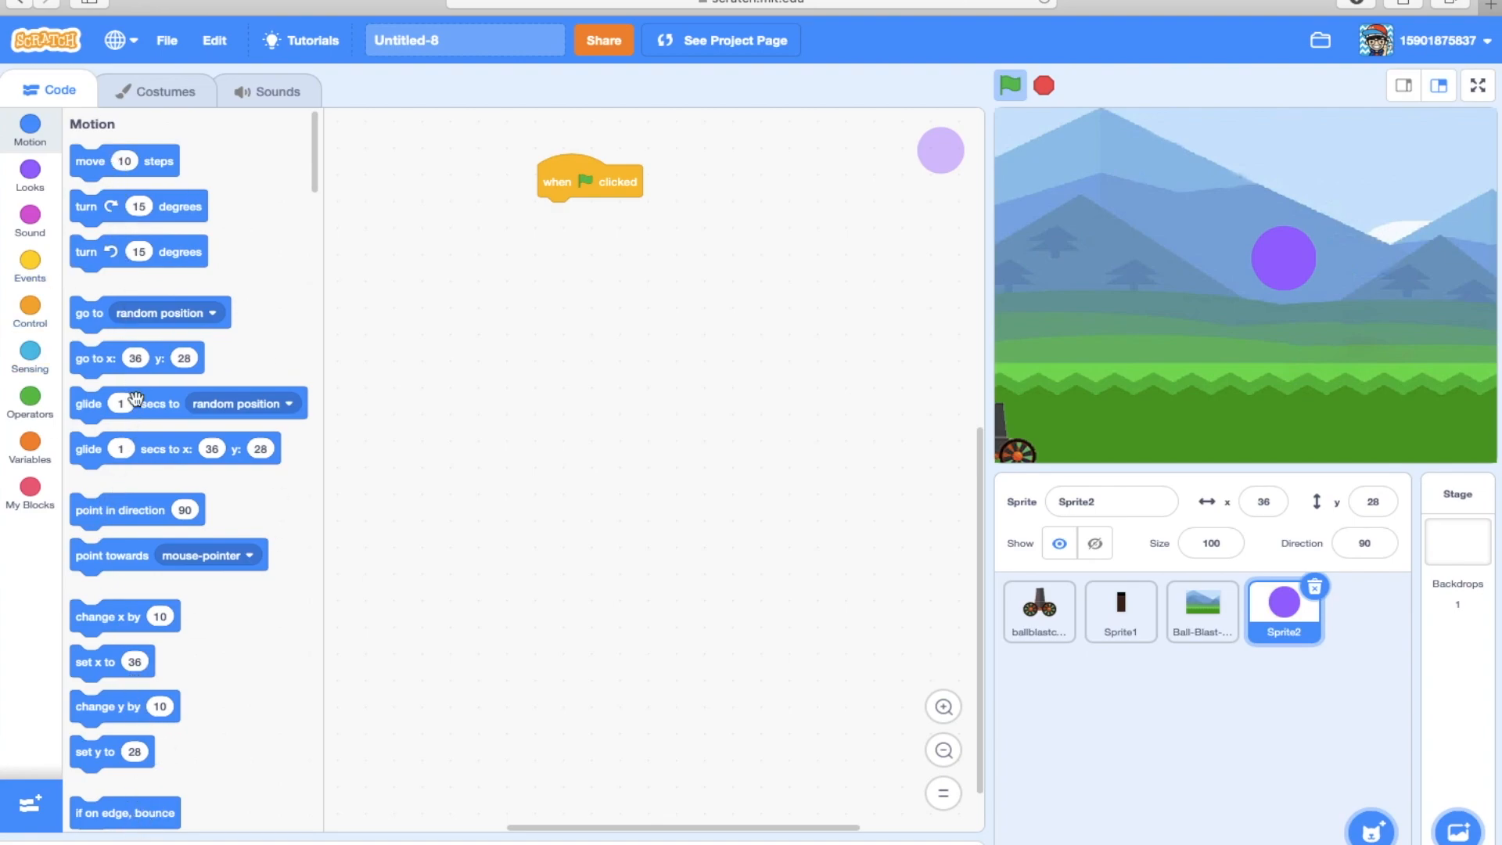
mouse_move(197, 321)
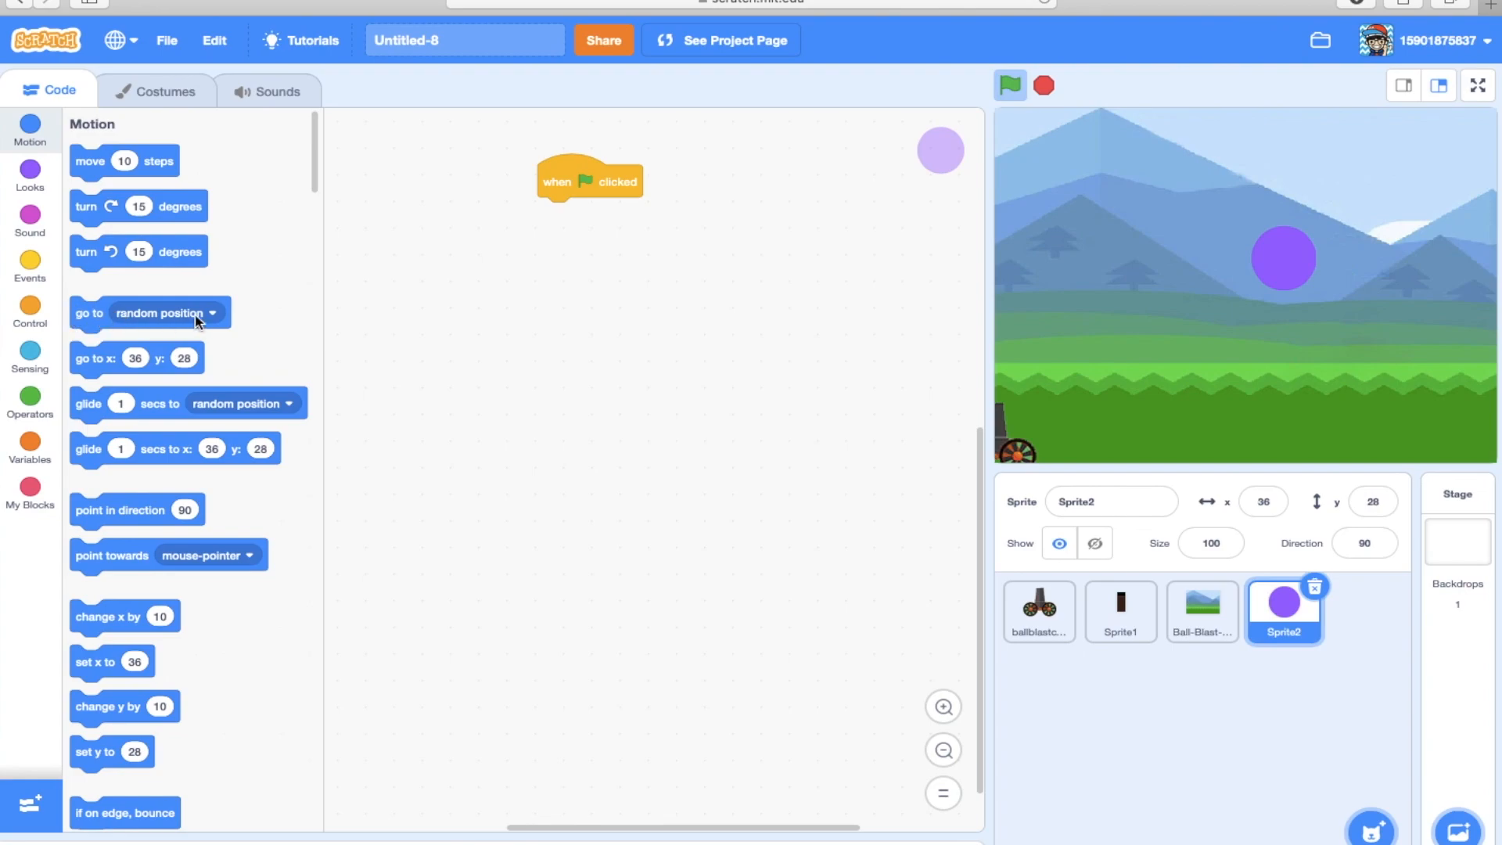
Move the ball to the stage top and attach a go to x 5, y 174 block under the hat.
click(212, 313)
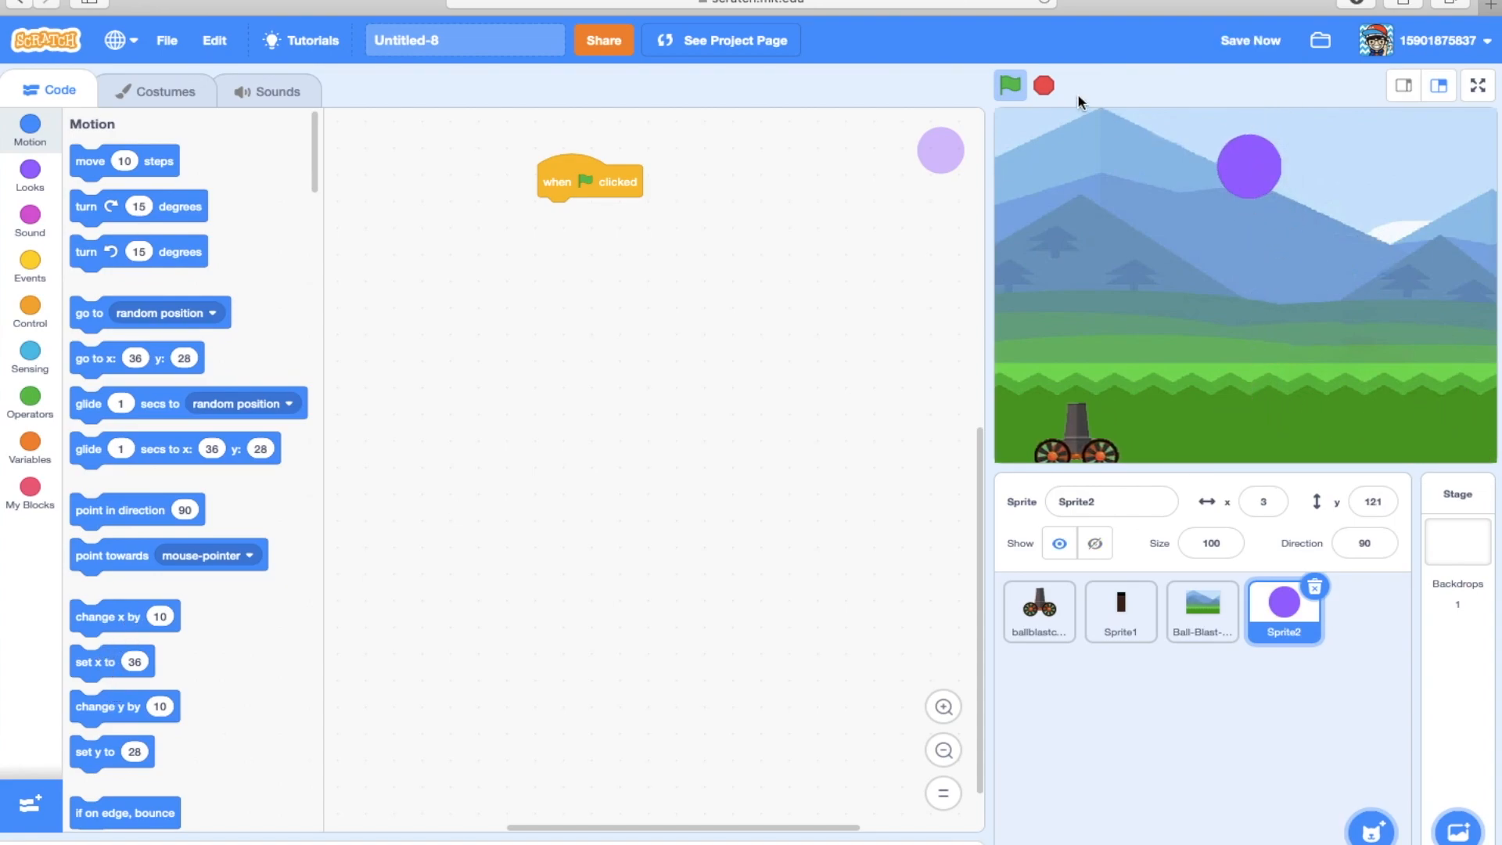
click(1009, 84)
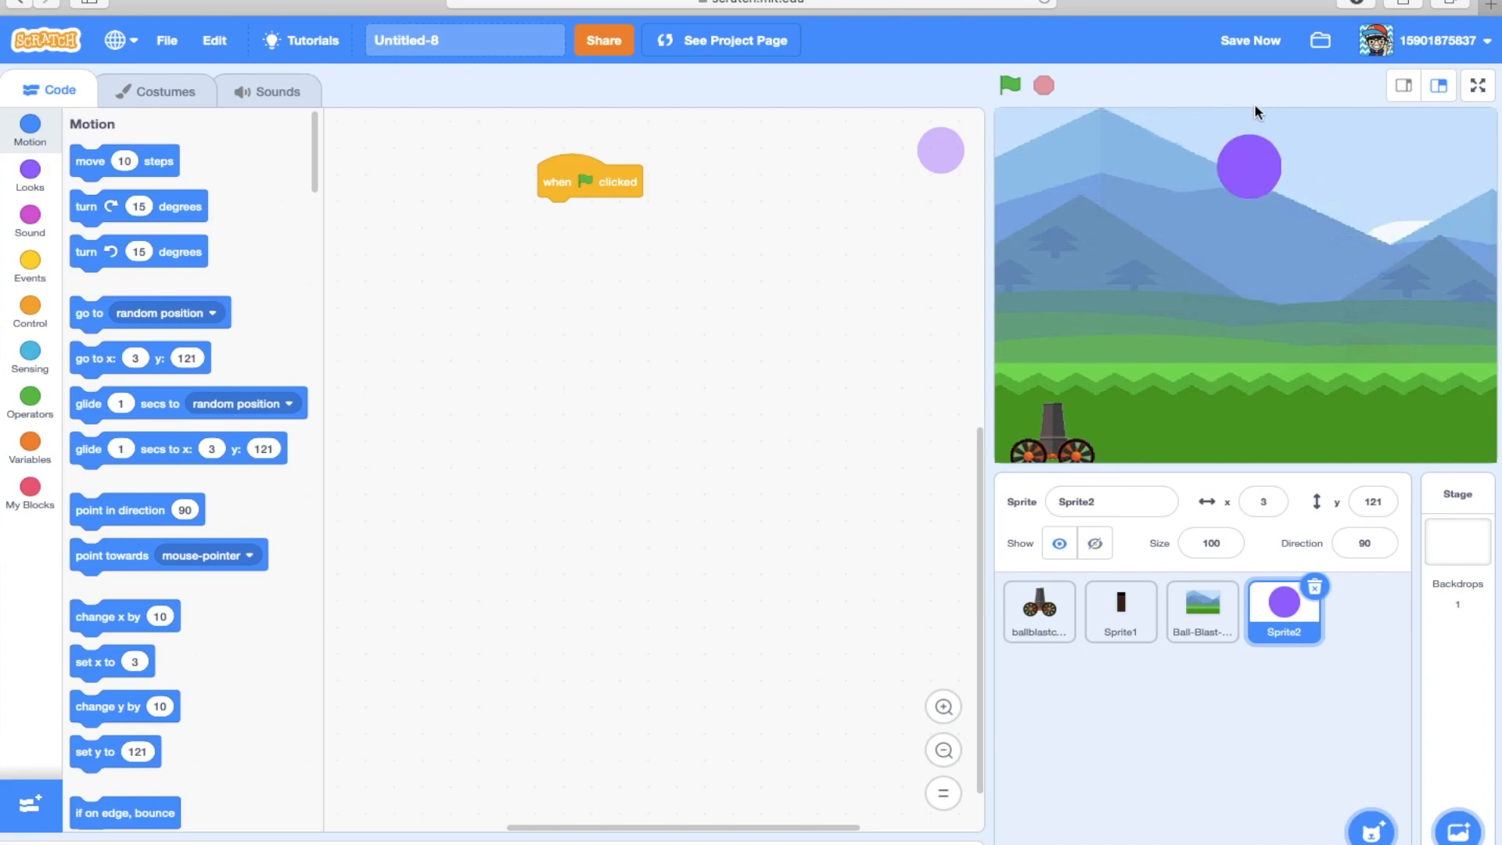
drag(1248, 166, 1248, 126)
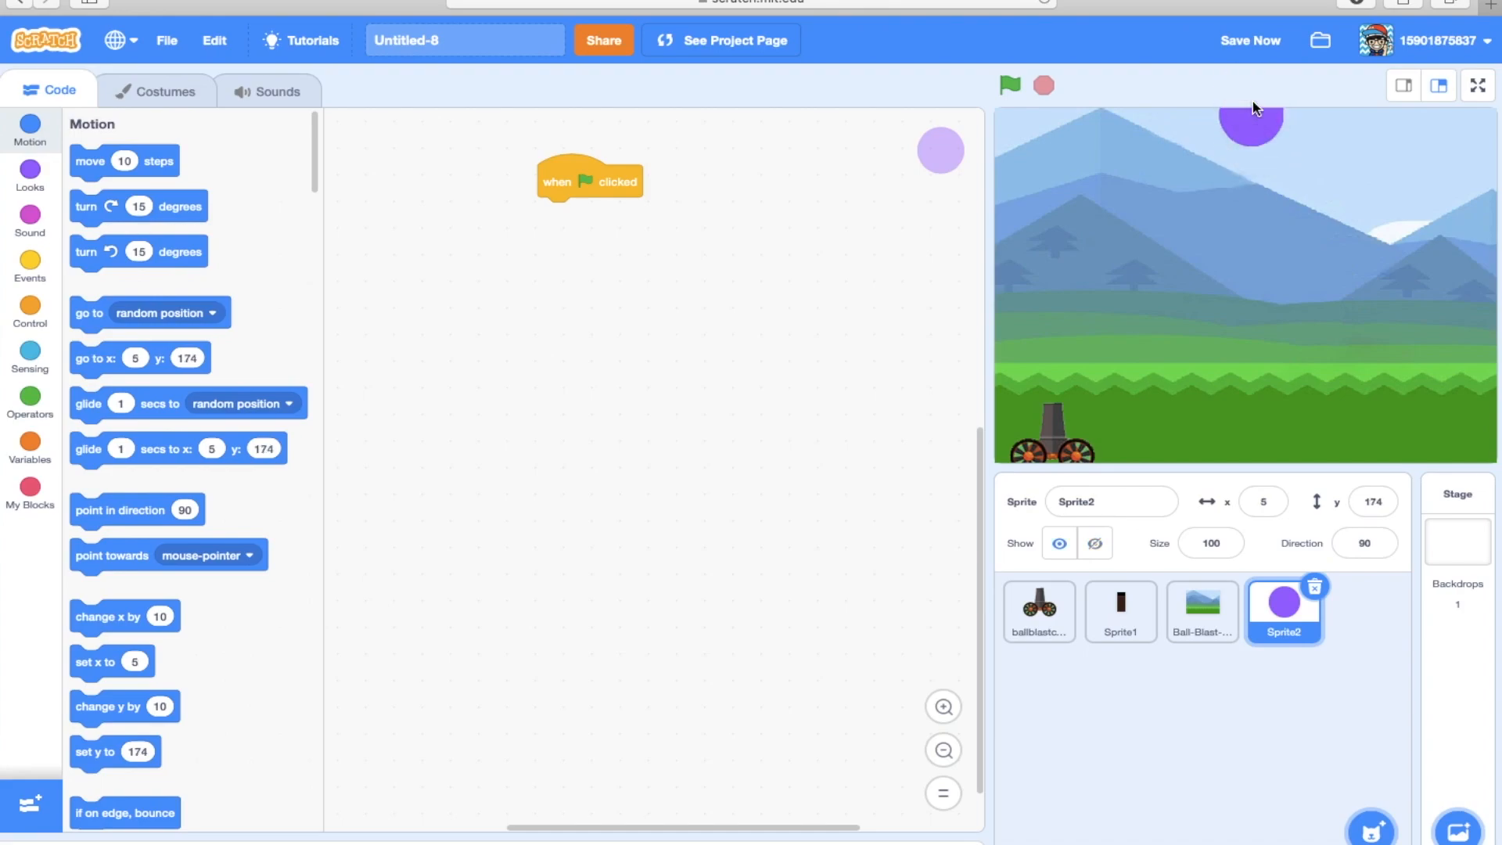
mouse_move(1250, 122)
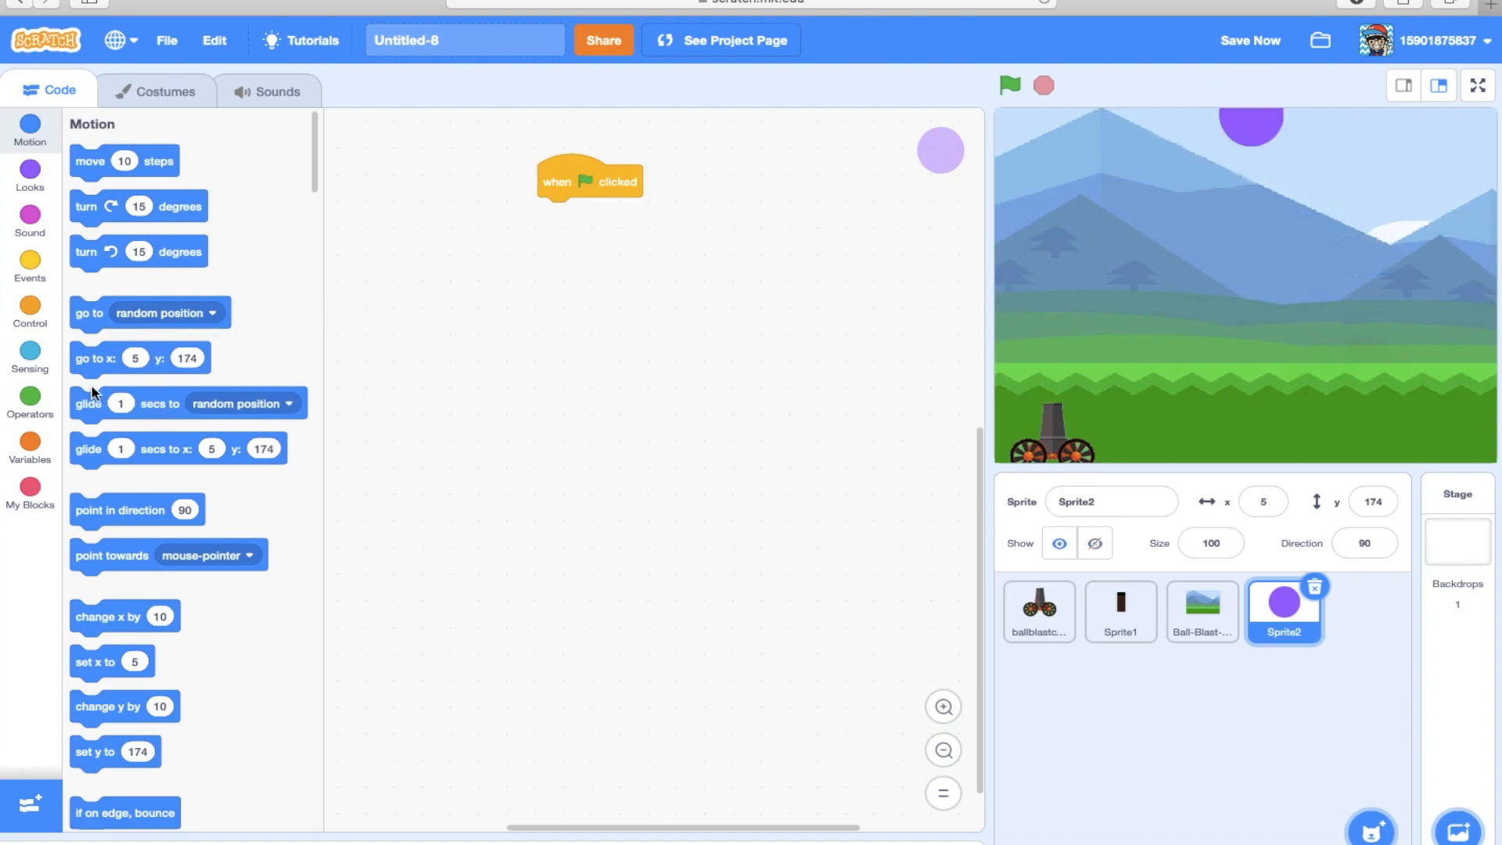
drag(94, 357, 614, 233)
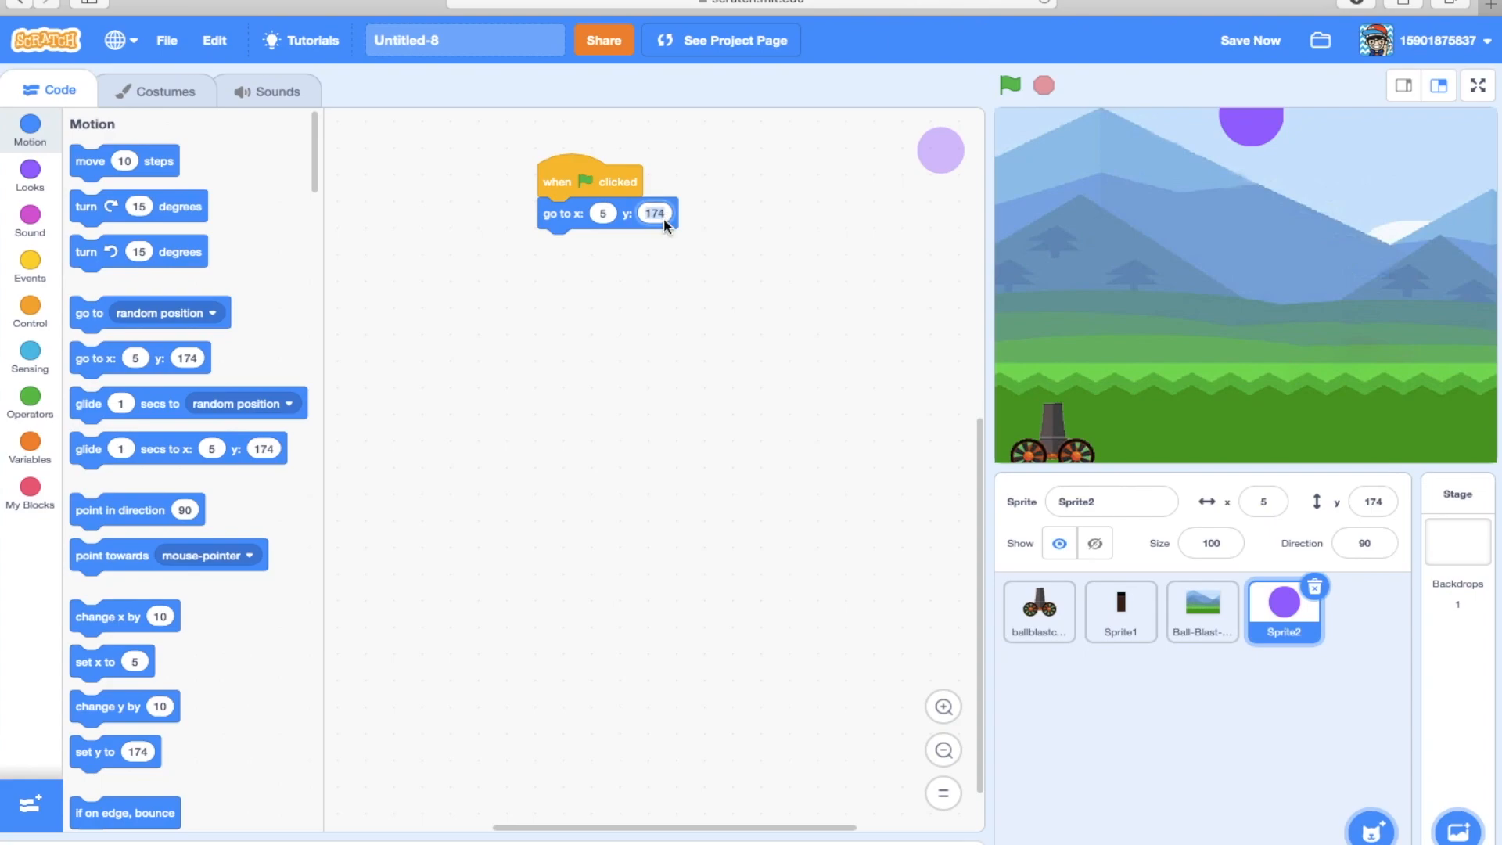
Raise the ball's start height to y 180 then y 200, testing each with the green flag.
text(180)
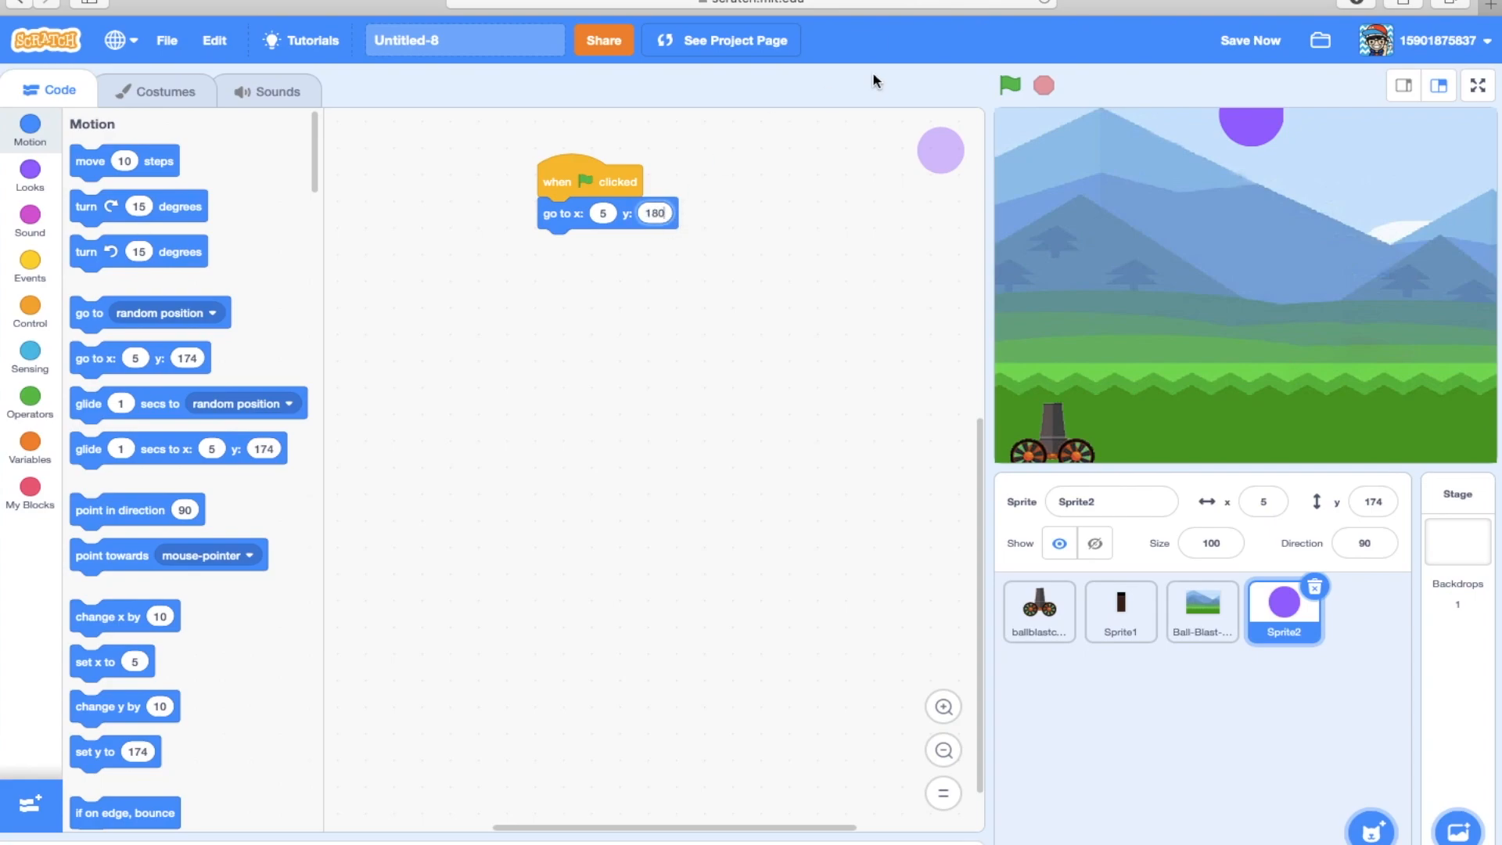
click(1009, 86)
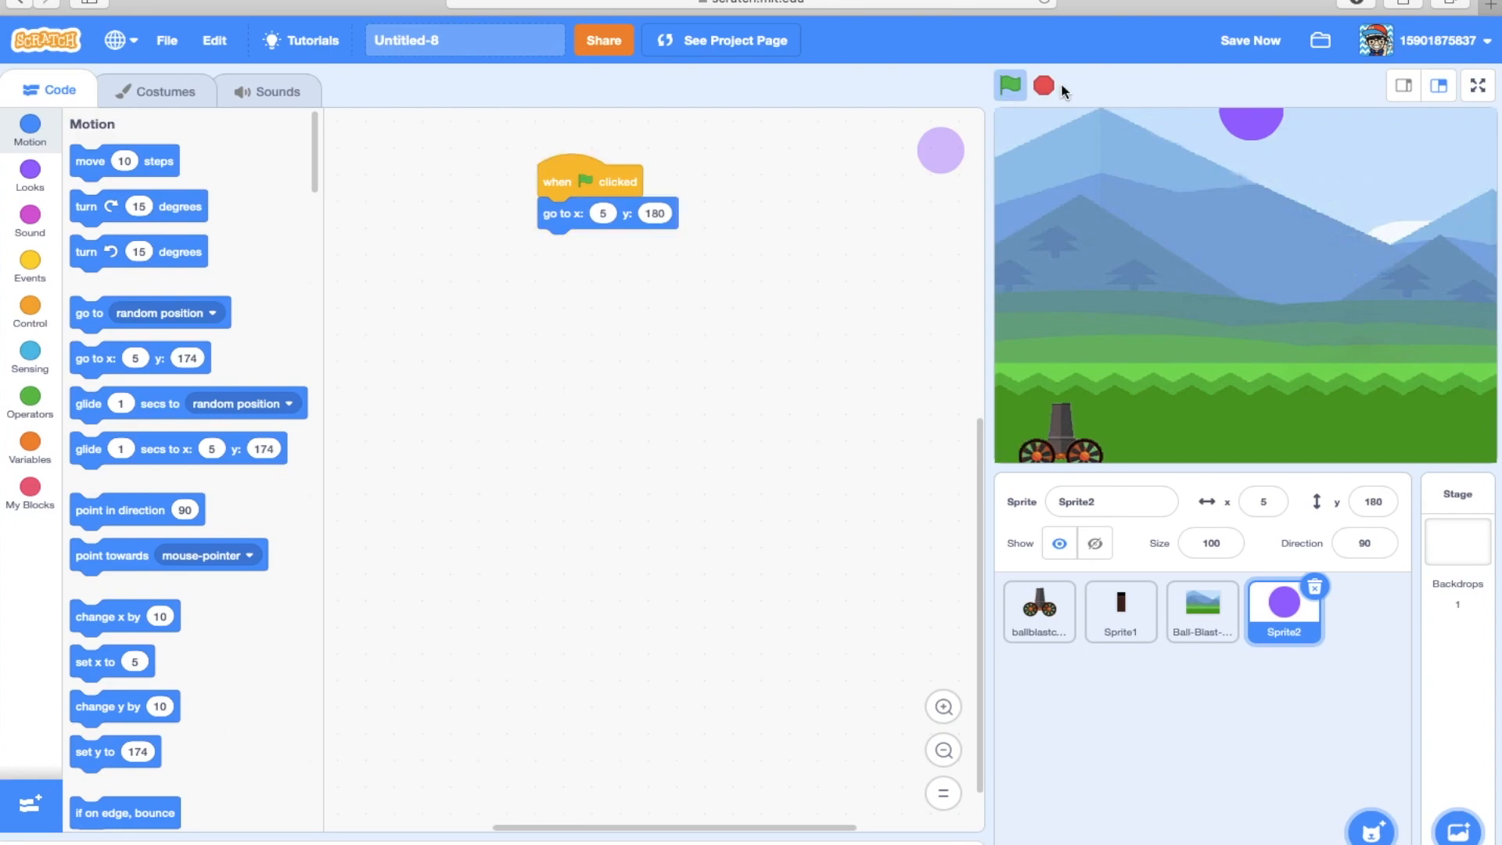
click(1009, 85)
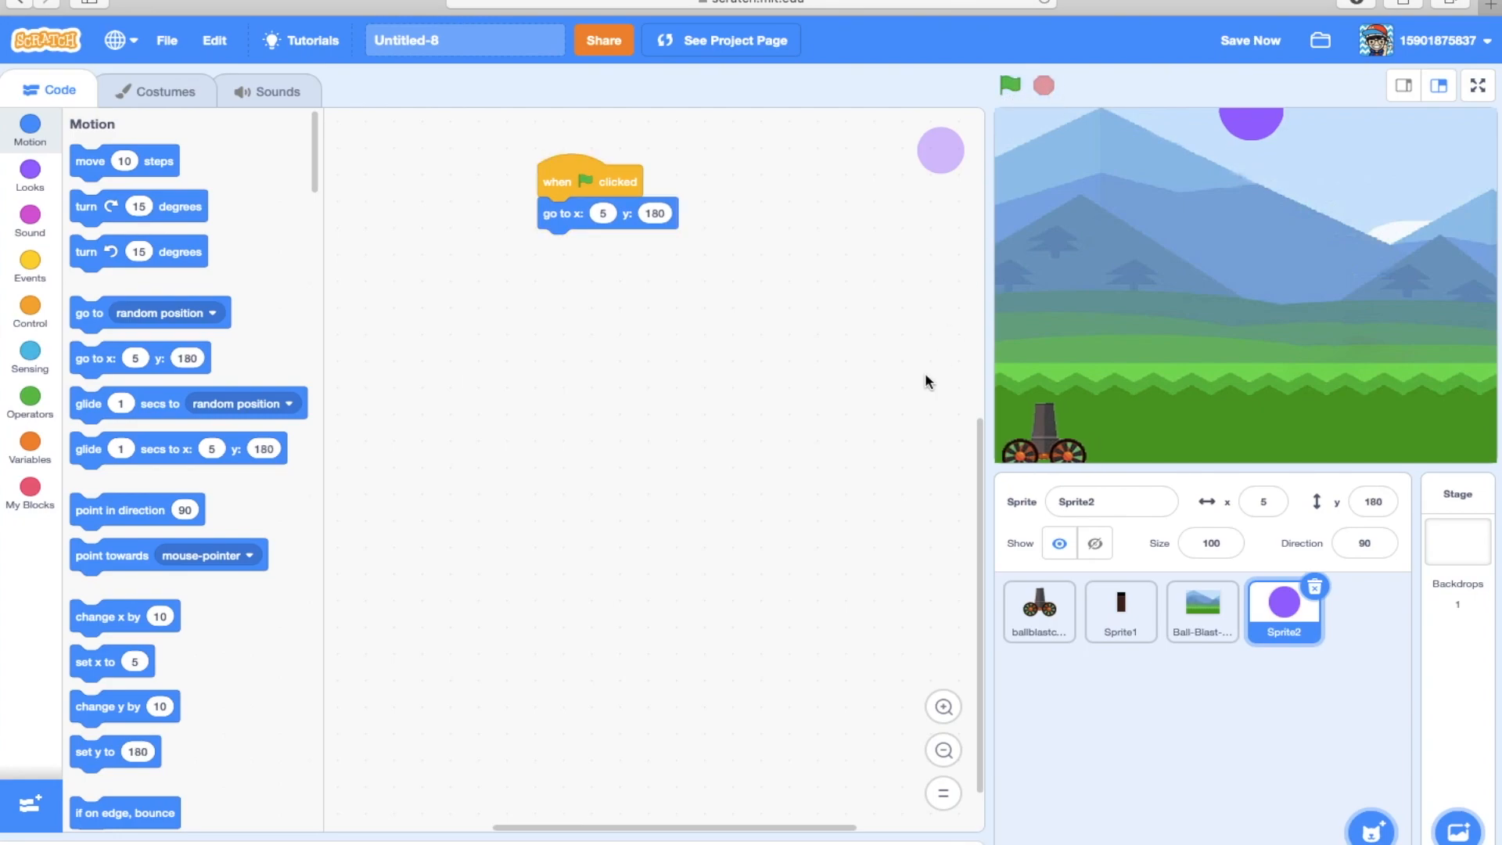
click(656, 212)
text(200)
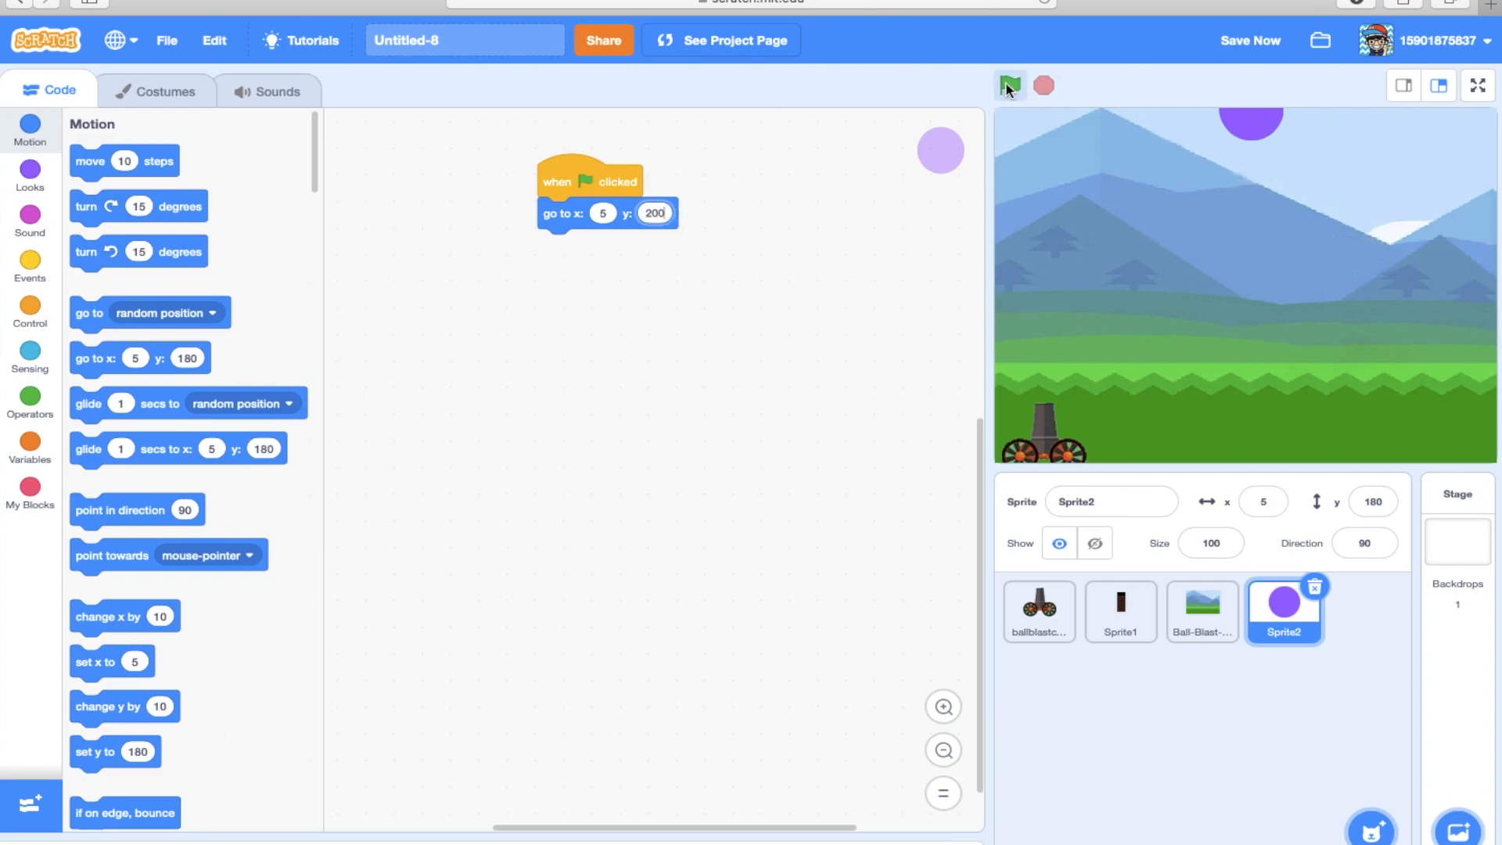
click(1009, 85)
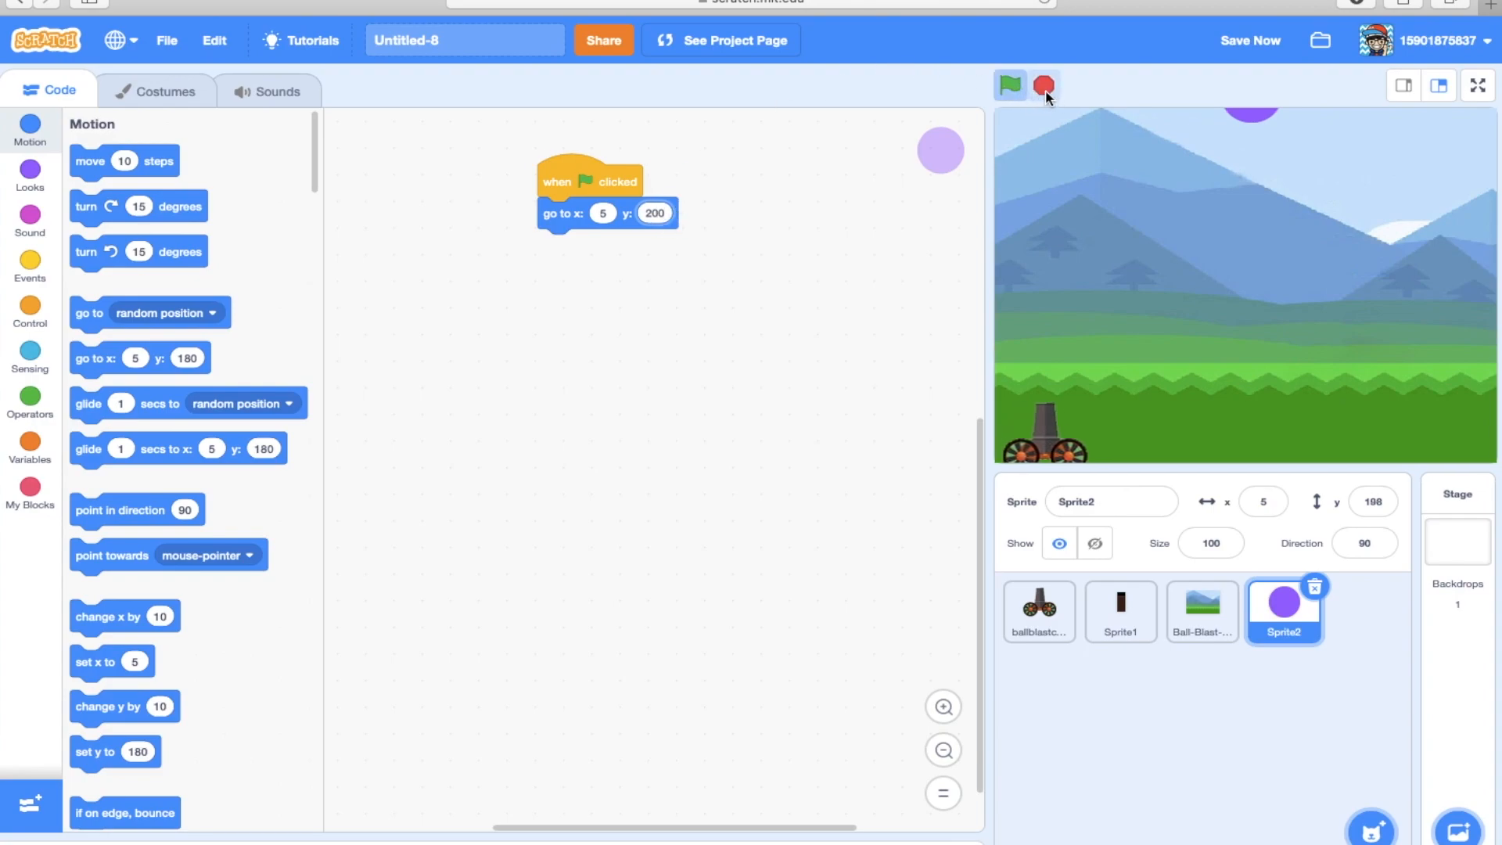
click(1009, 85)
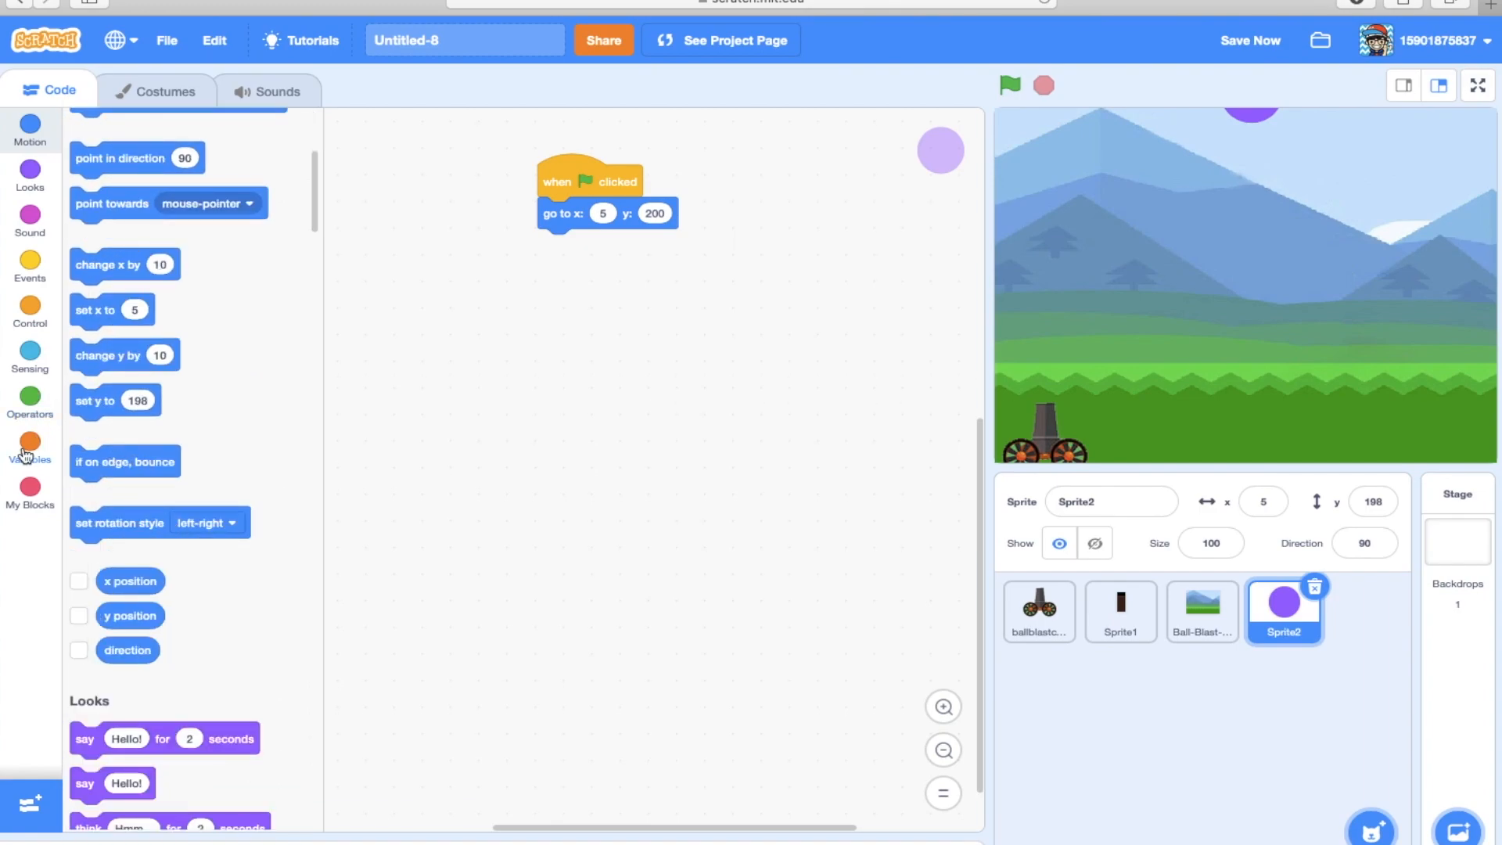
click(30, 175)
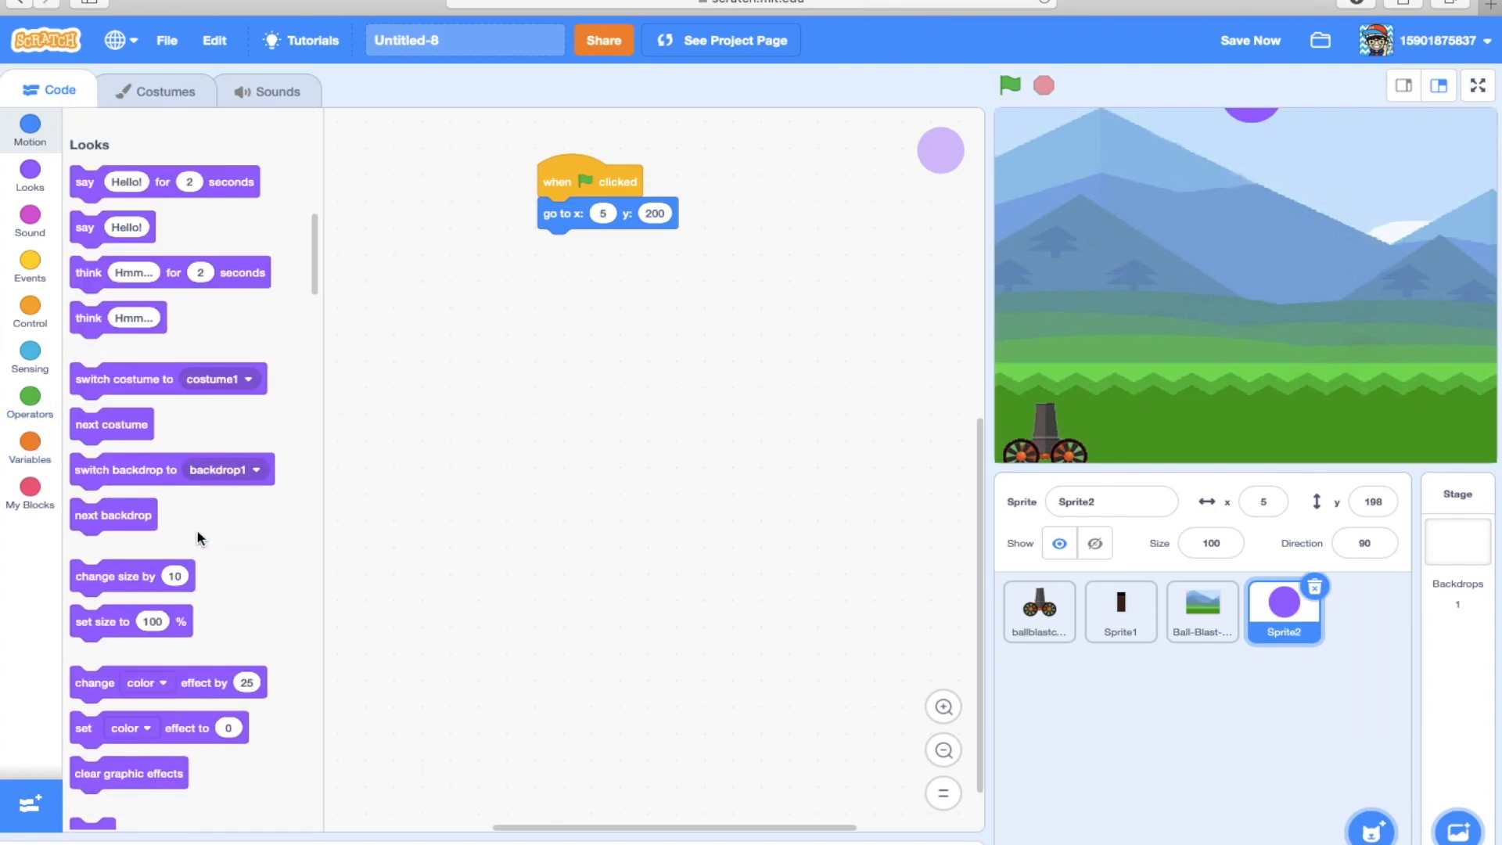
click(30, 130)
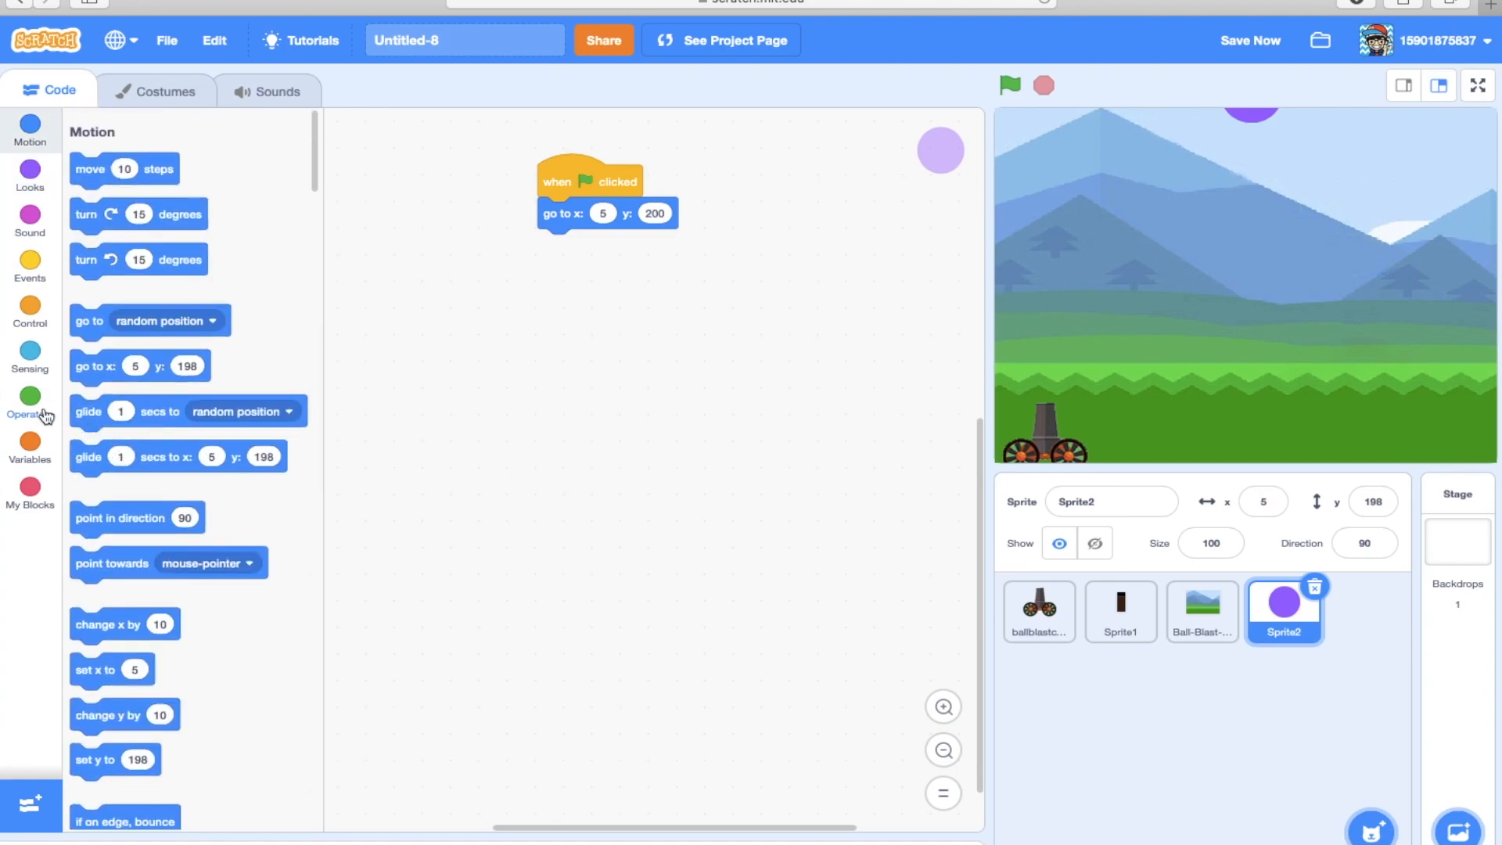
Set the ball's start x to pick random -200 to 200 in the go to block.
click(29, 401)
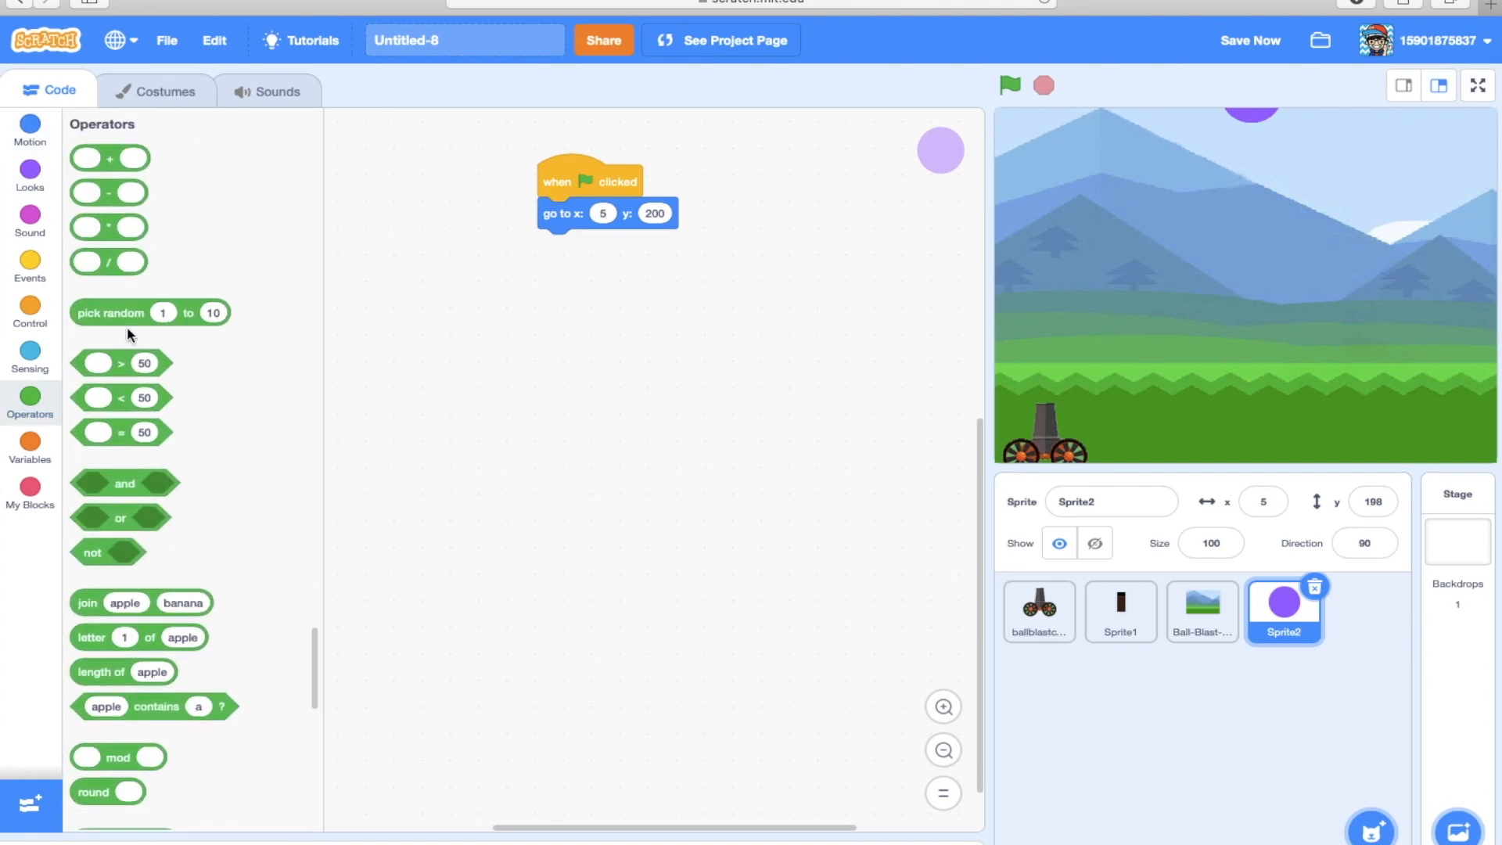
drag(150, 312, 543, 372)
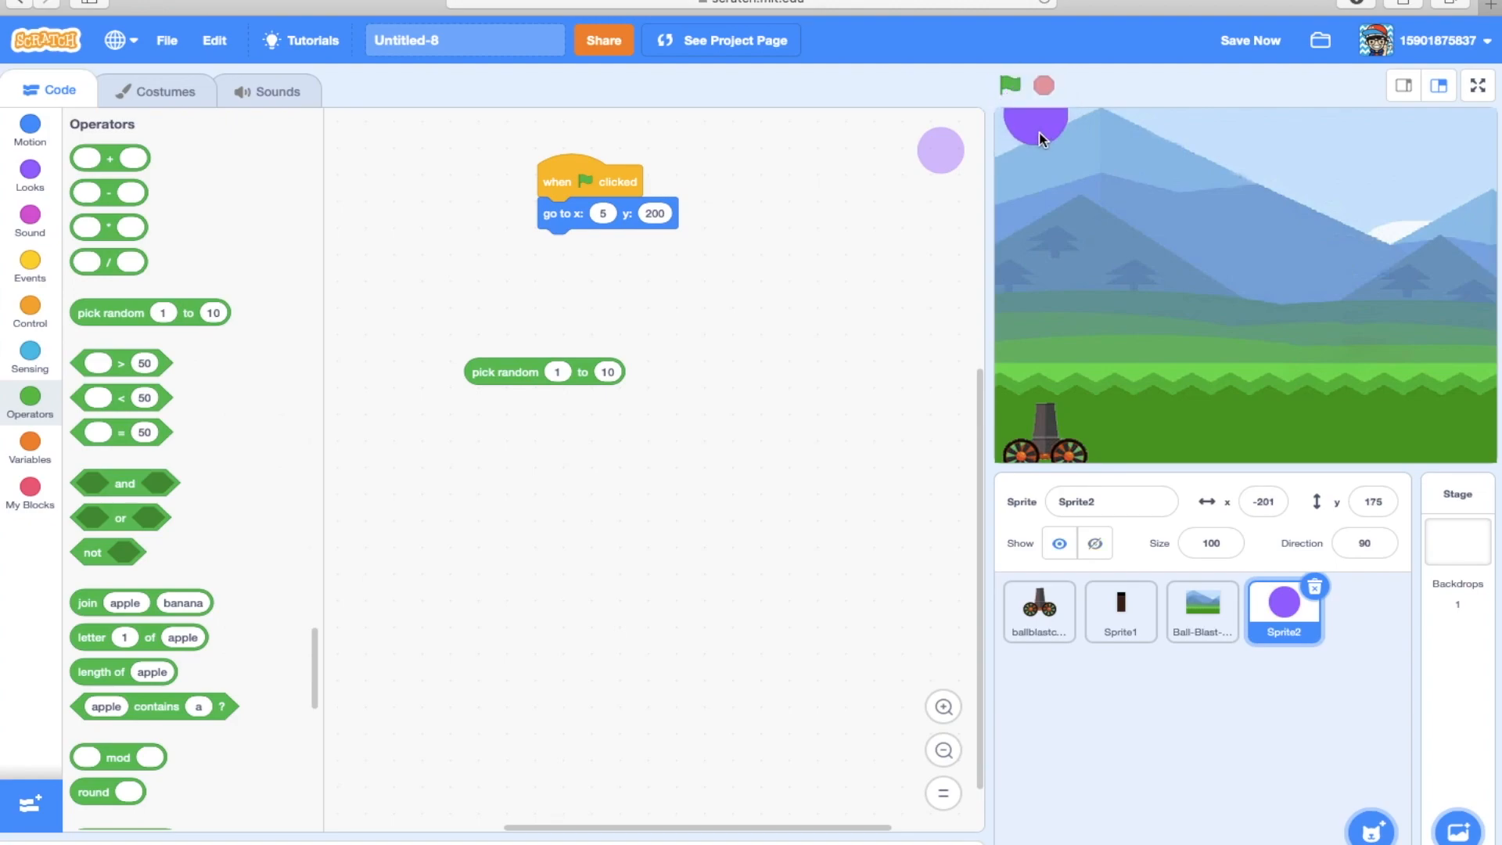
click(559, 372)
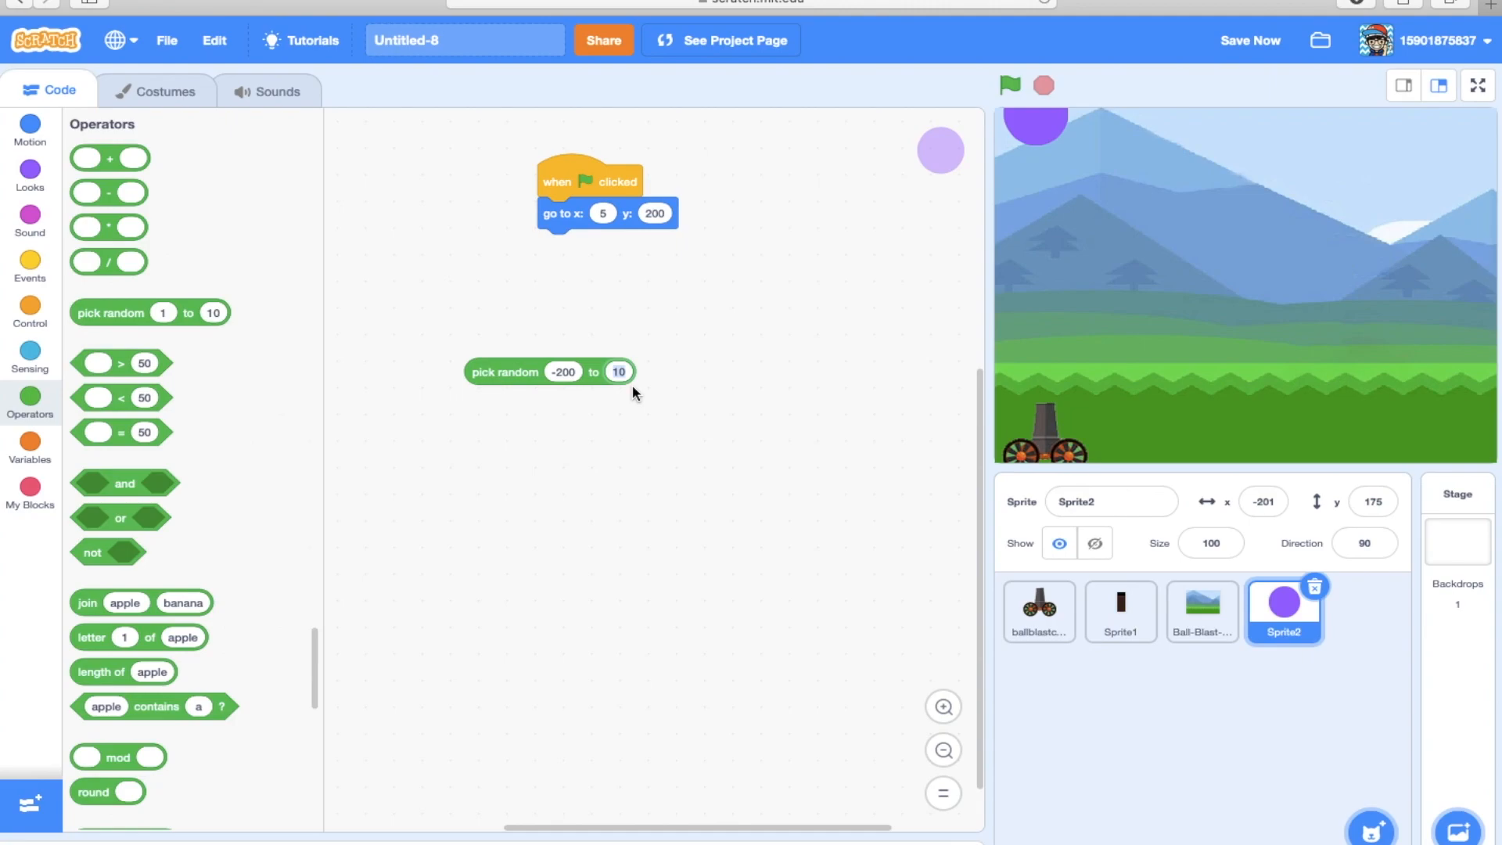
text(200)
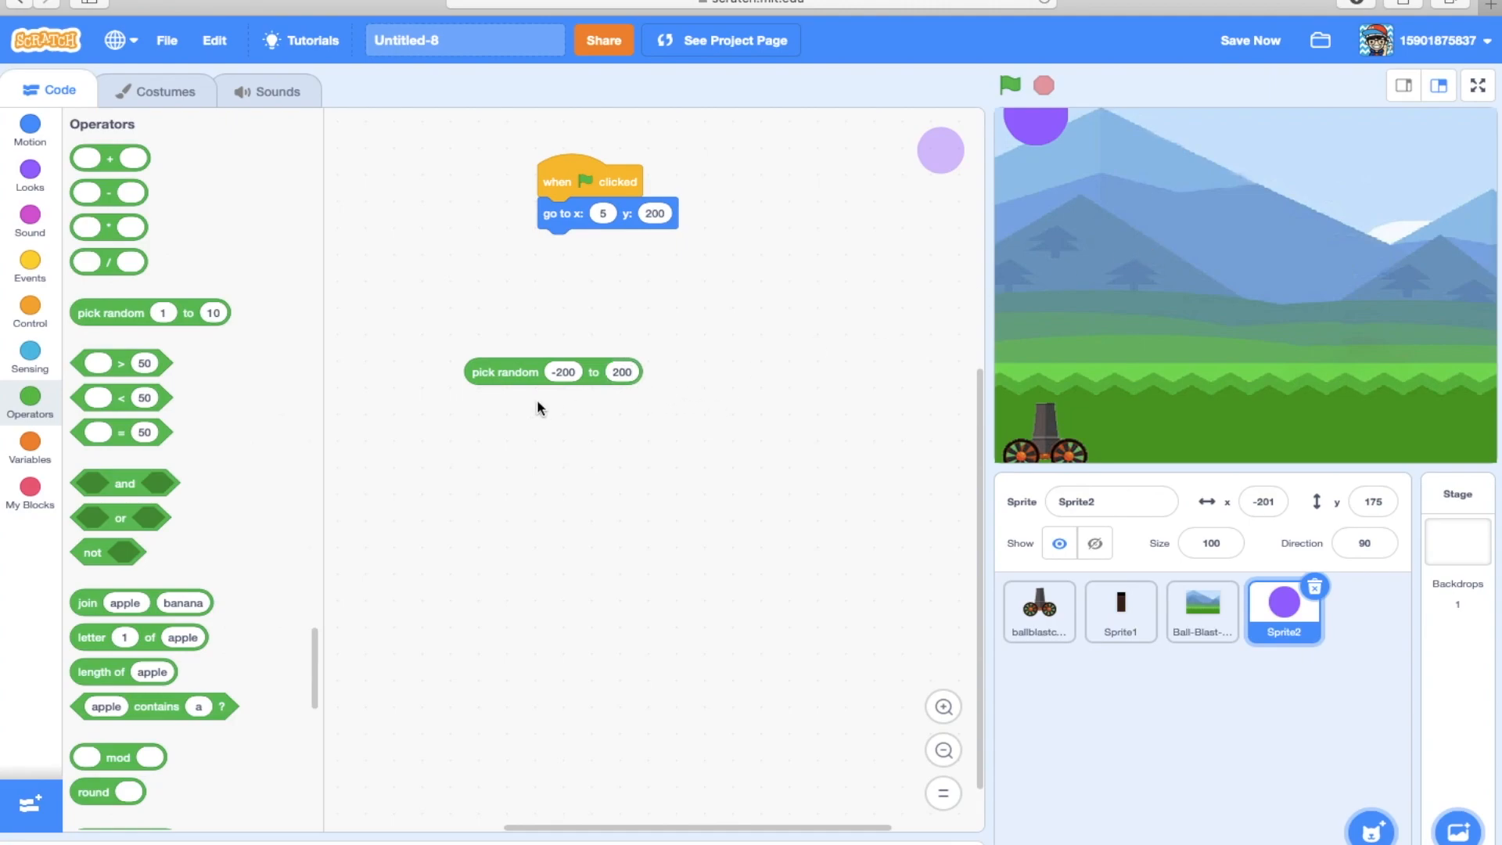
drag(502, 372, 601, 212)
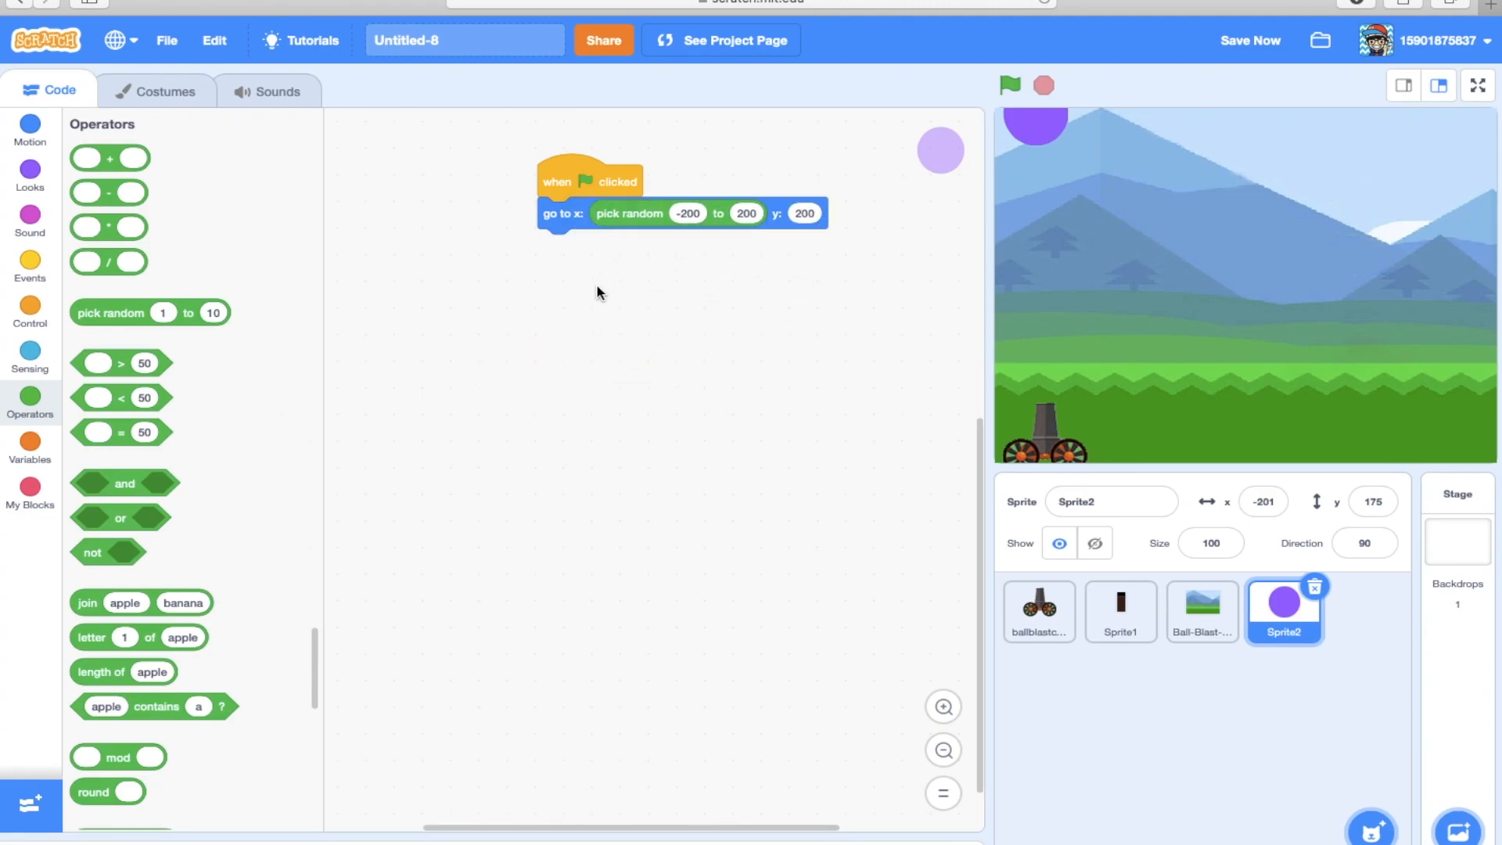
mouse_move(660, 36)
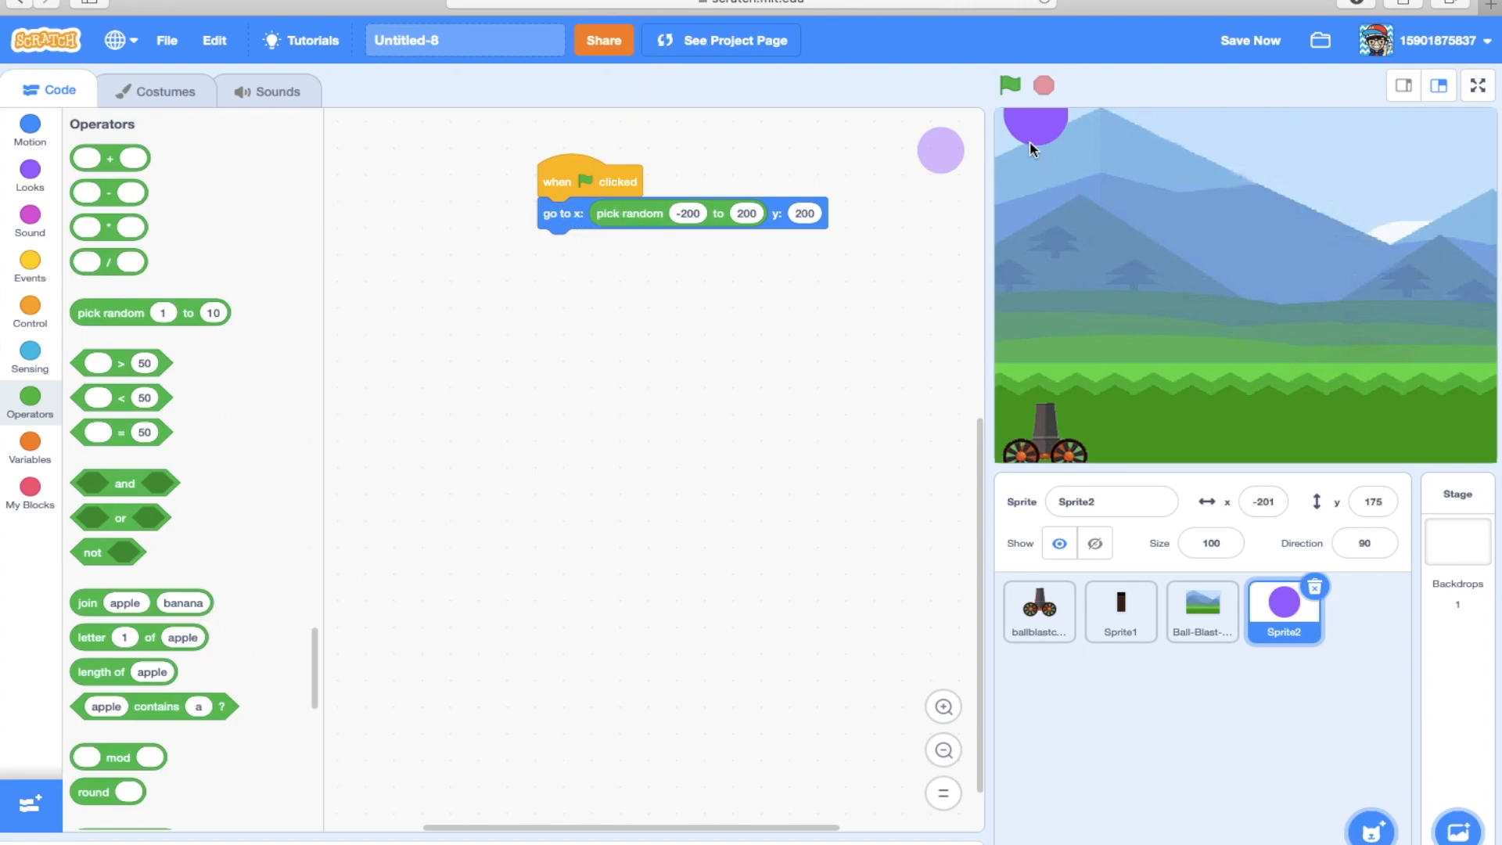
Test the random start with several green-flag runs and tidy the script's position.
drag(1034, 126, 1456, 114)
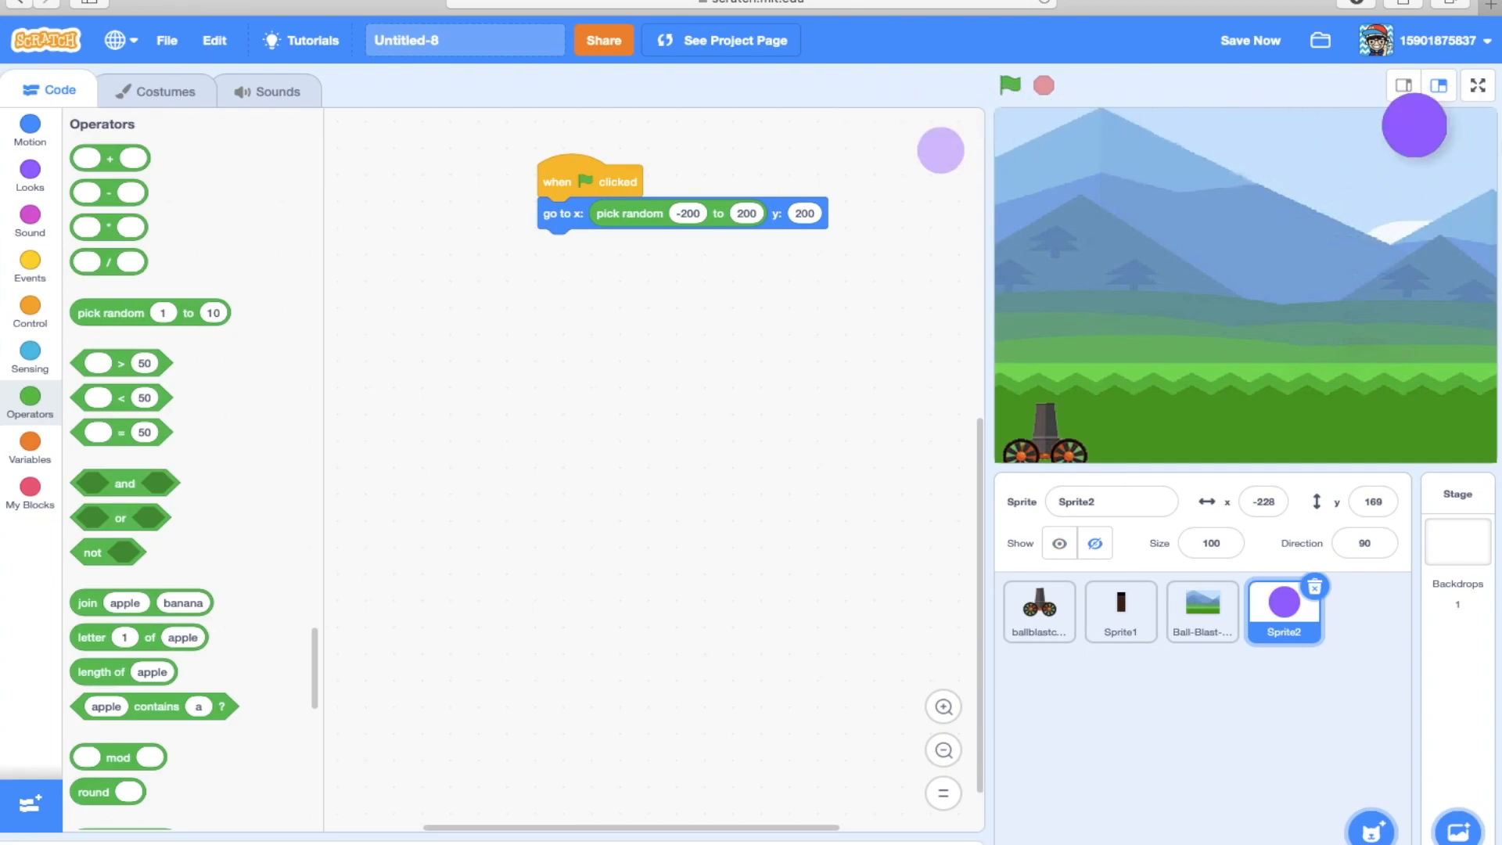
drag(940, 150, 1192, 134)
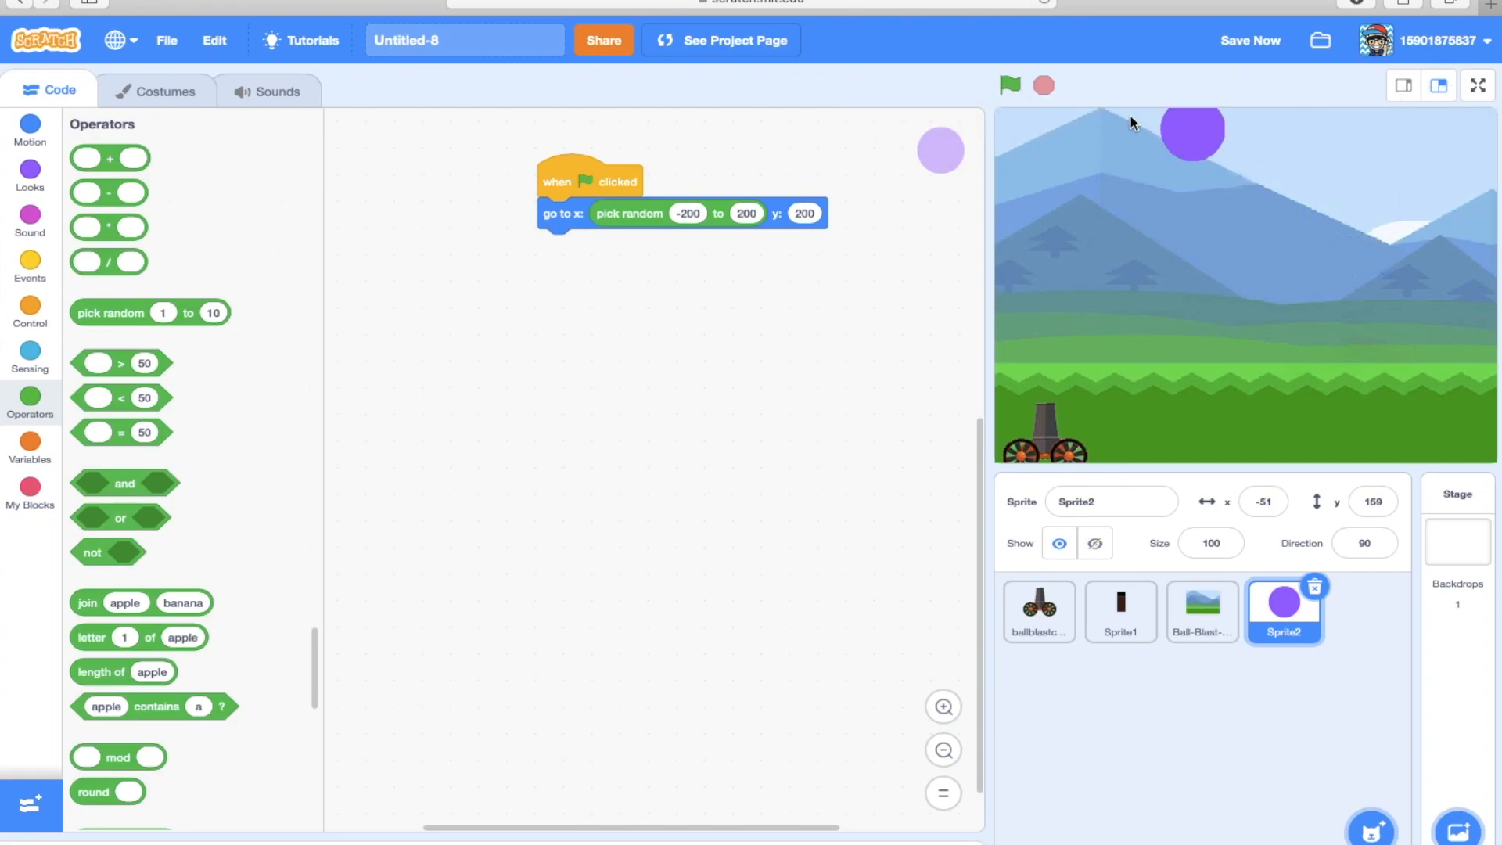
click(1009, 85)
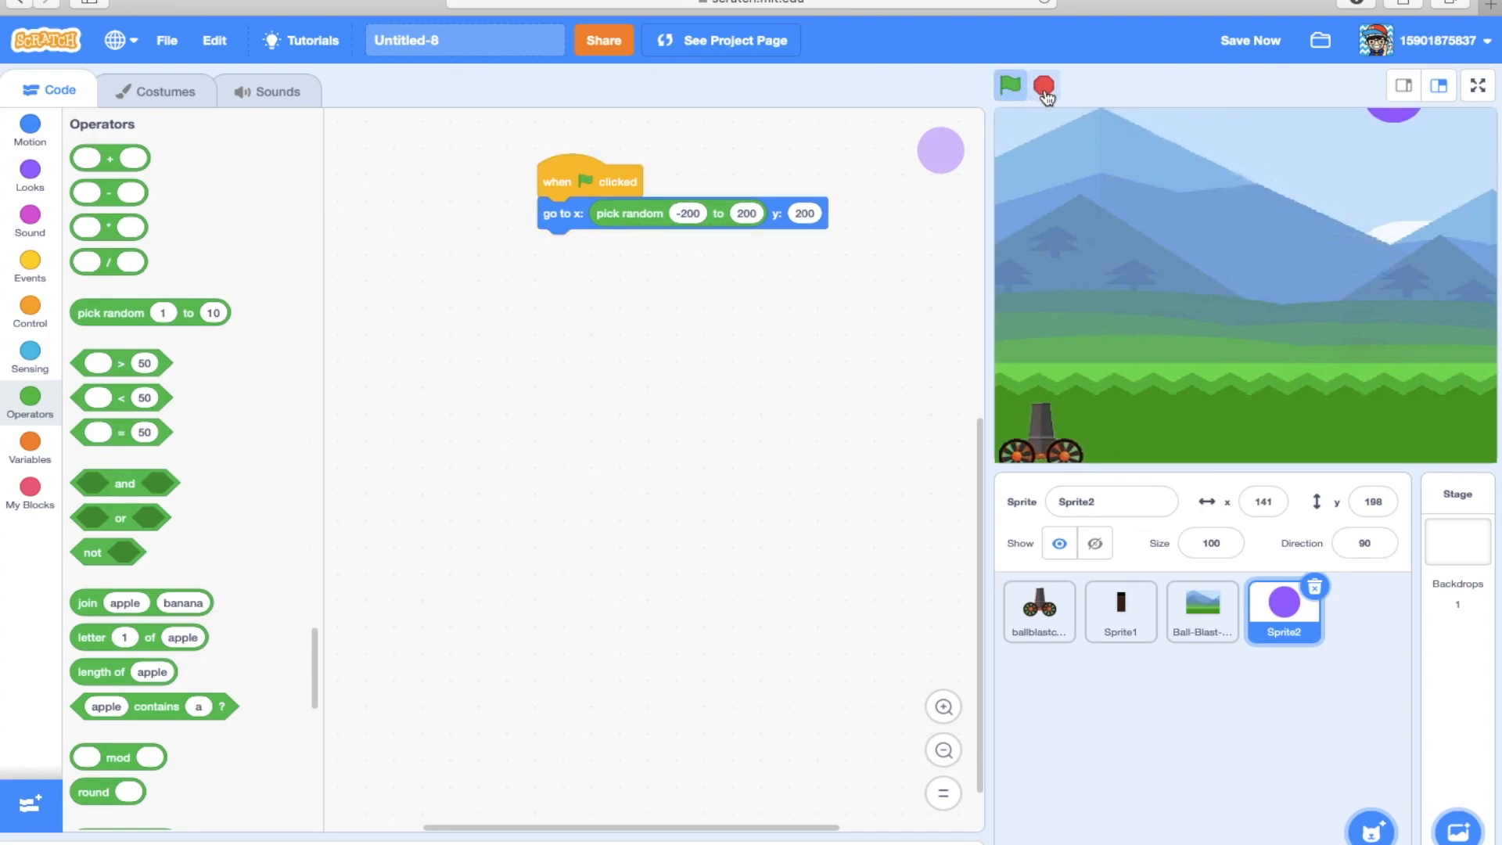
click(1009, 86)
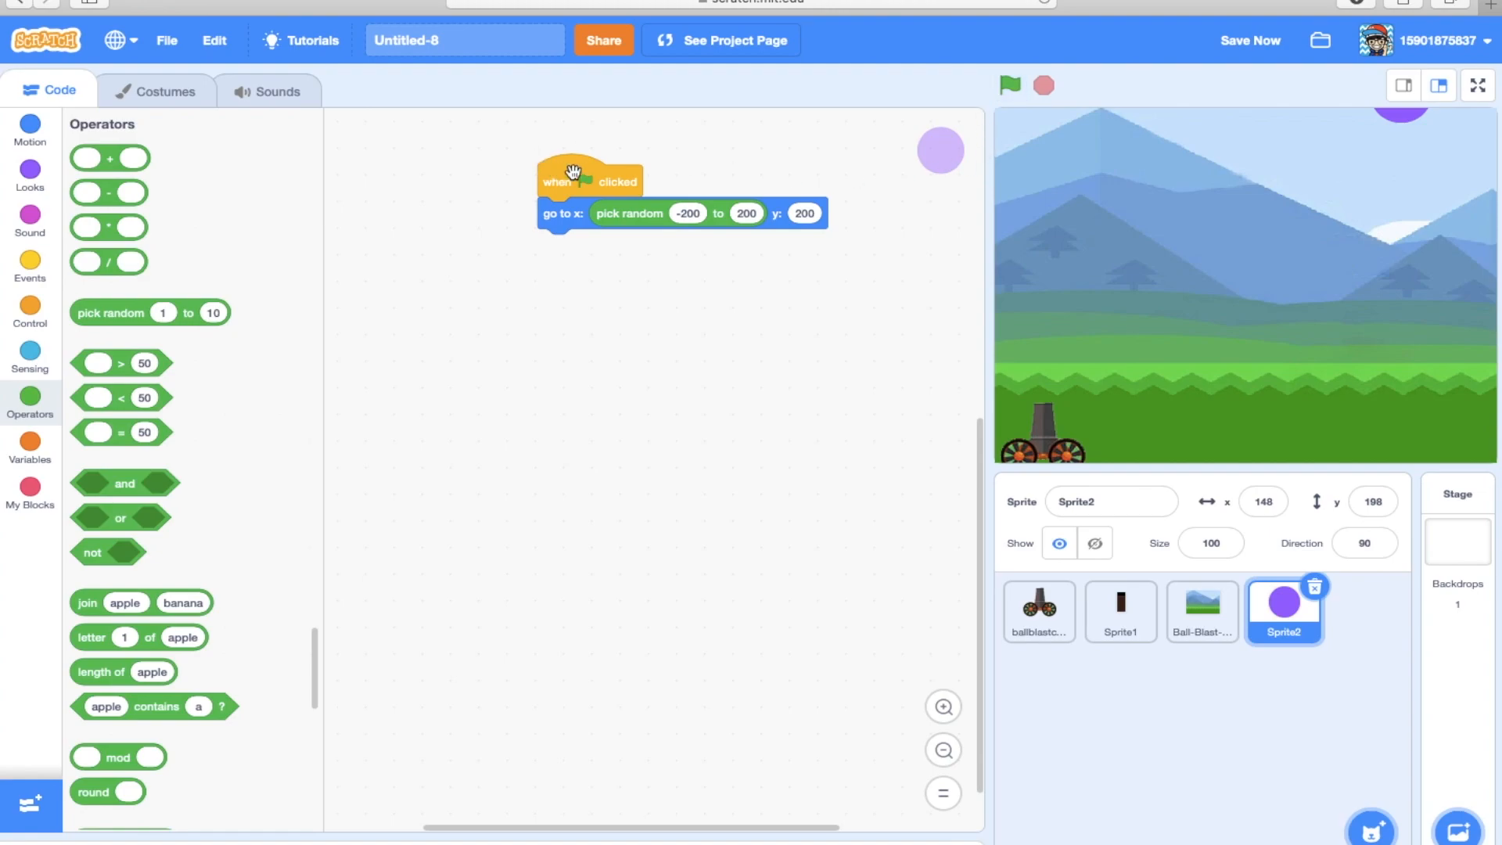
drag(590, 180, 507, 190)
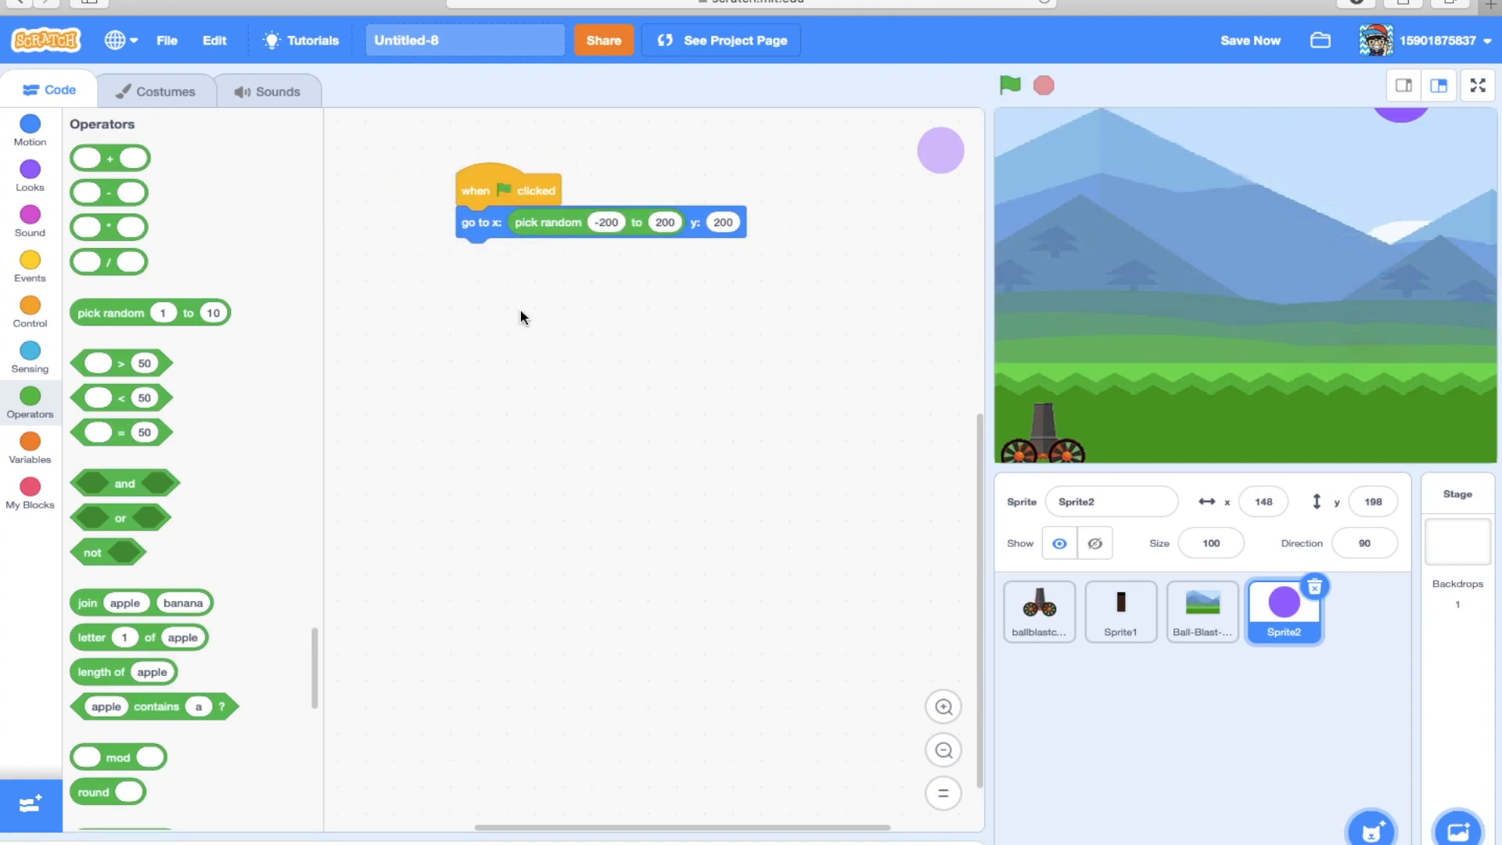
mouse_move(56, 363)
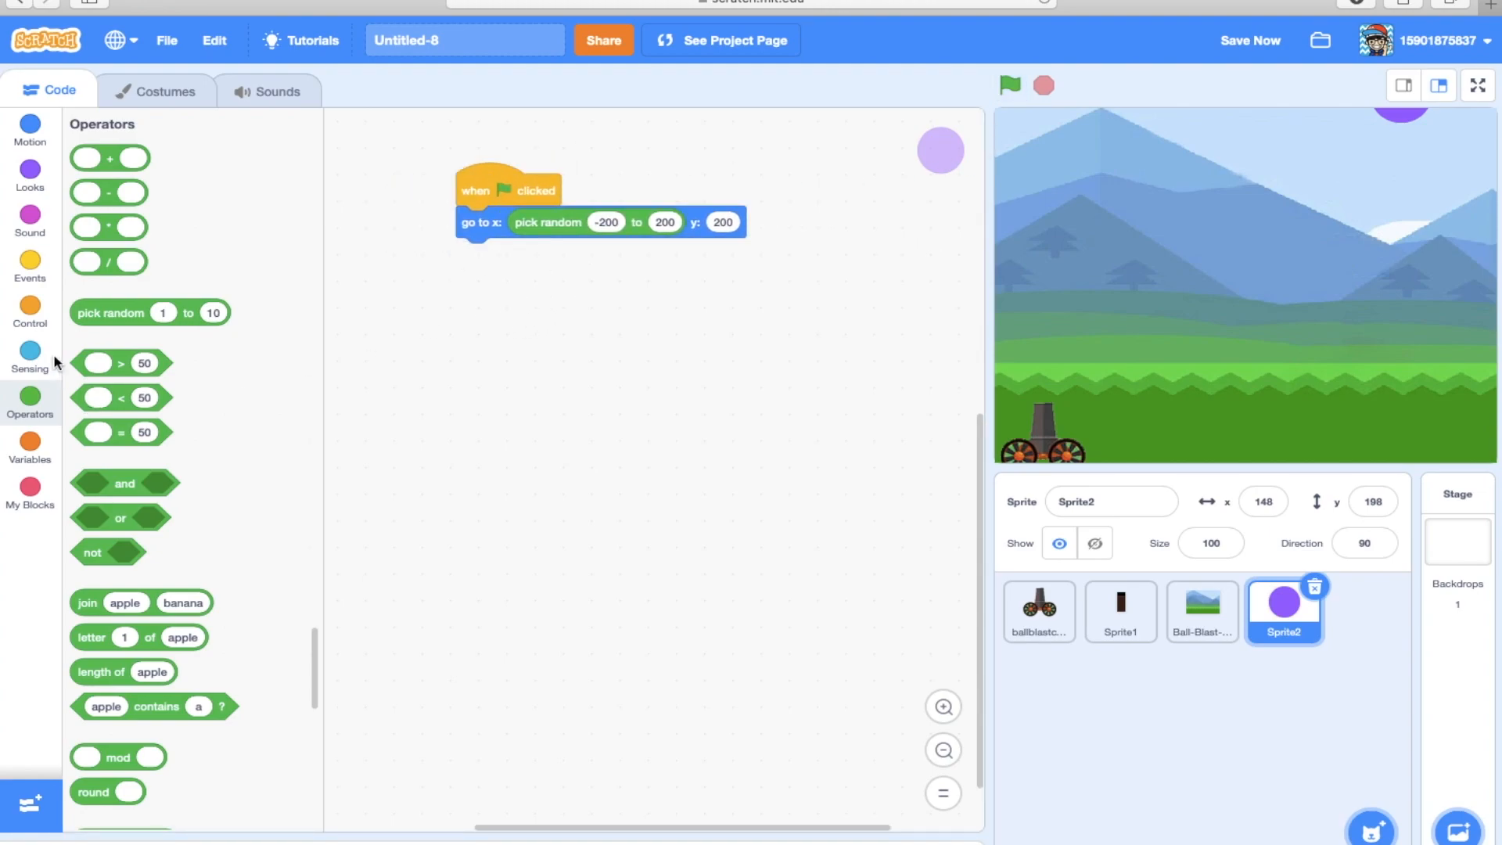
Add a forever loop under the positioning block that changes y by a step, and run it.
click(30, 130)
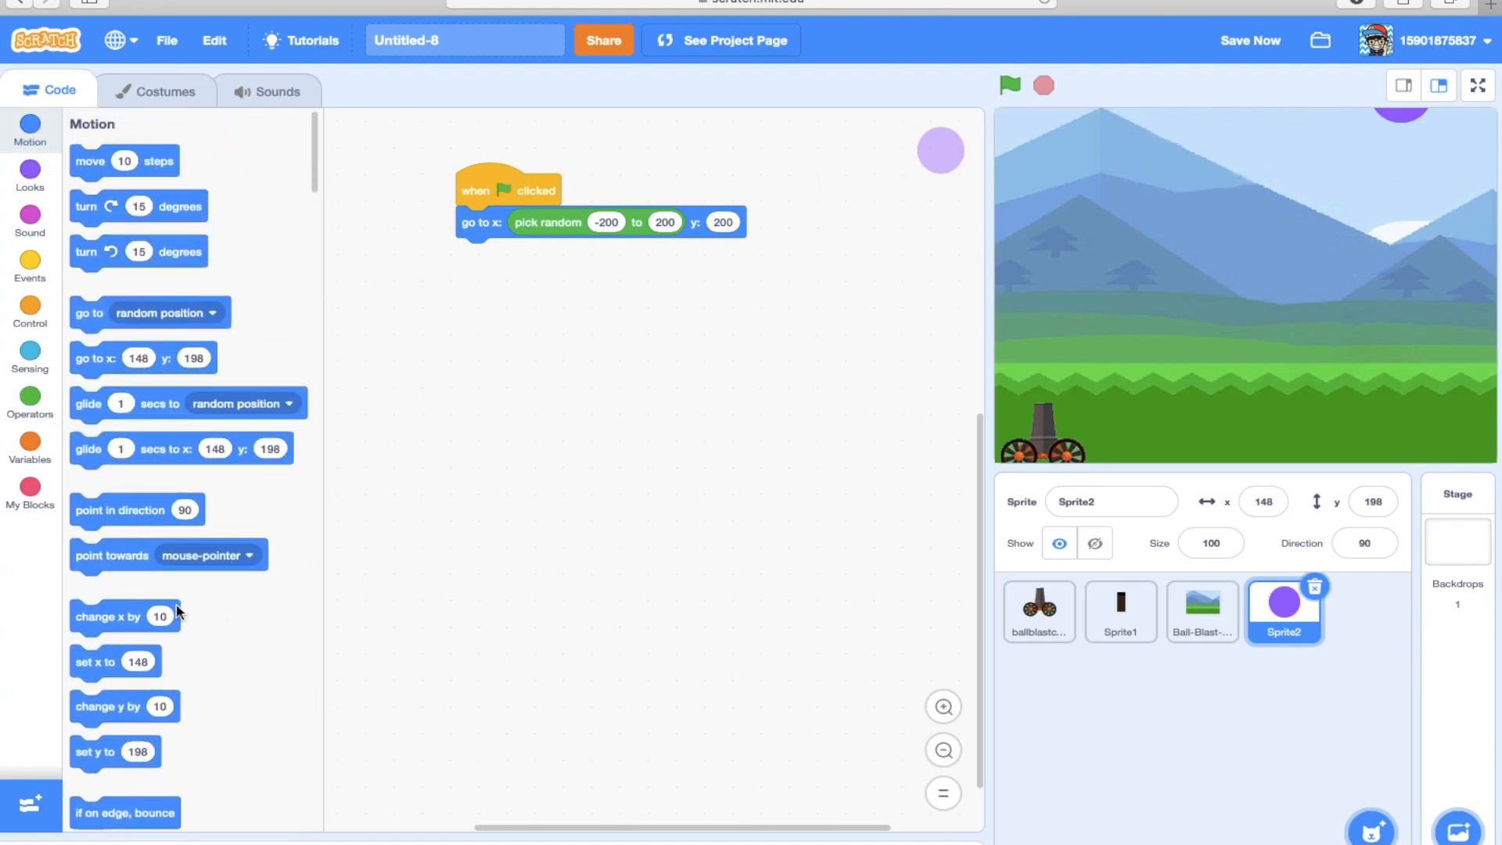
drag(122, 707, 671, 366)
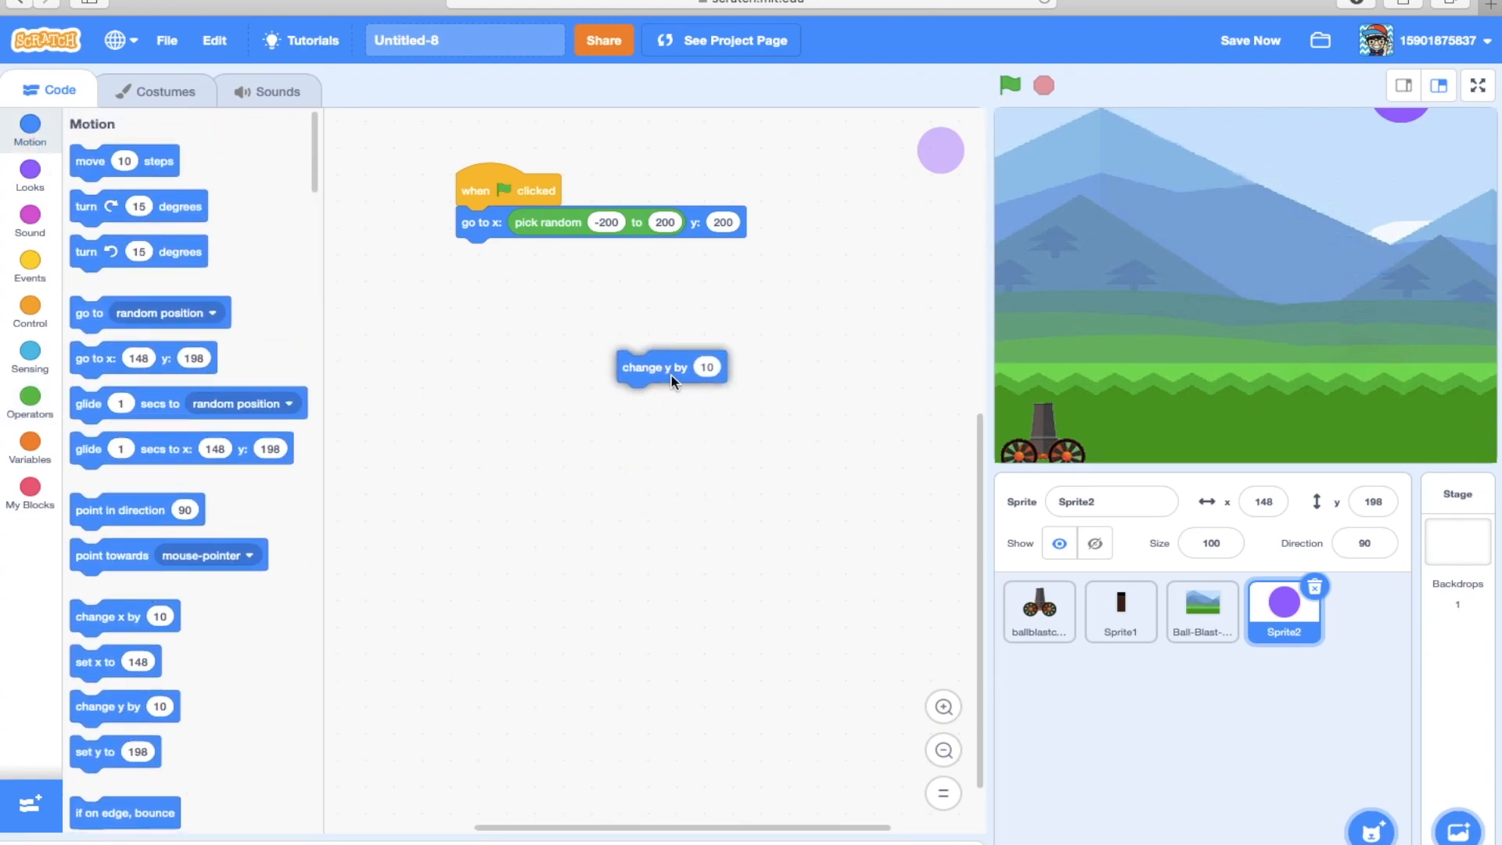
click(30, 313)
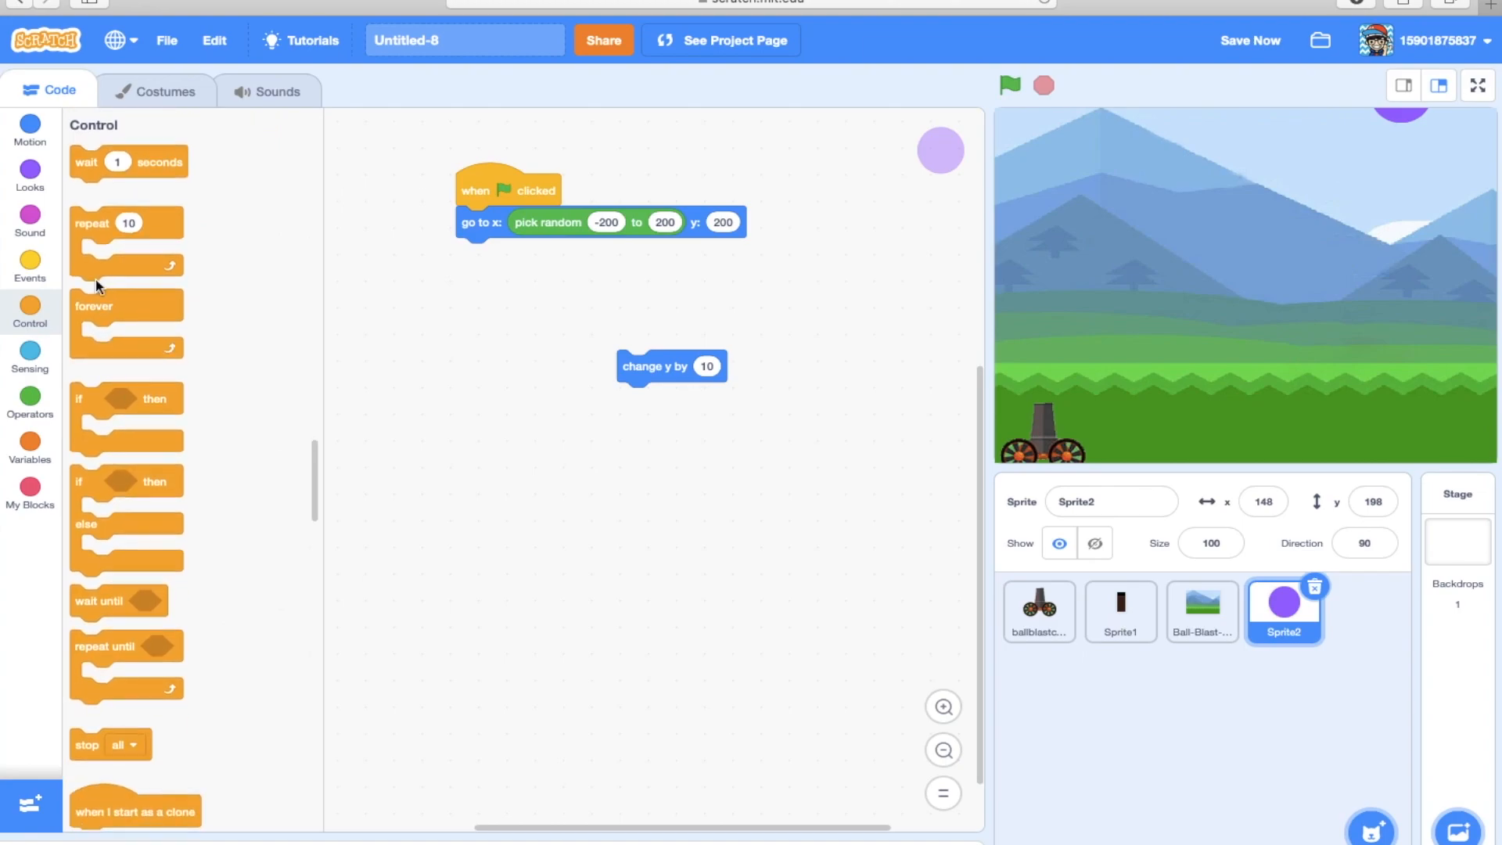
drag(94, 305, 488, 278)
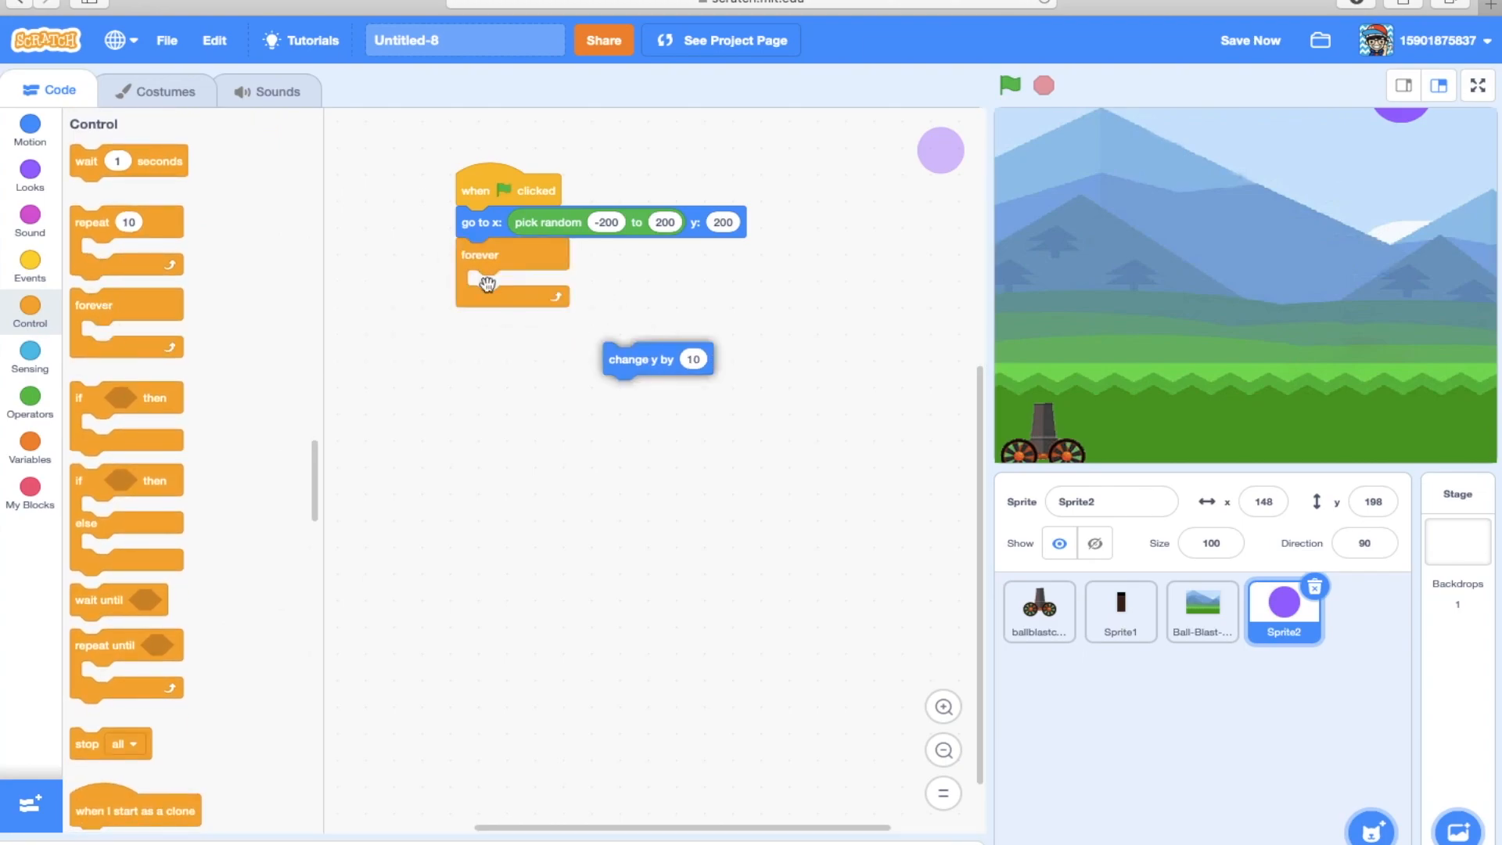
drag(657, 359, 502, 285)
text(5)
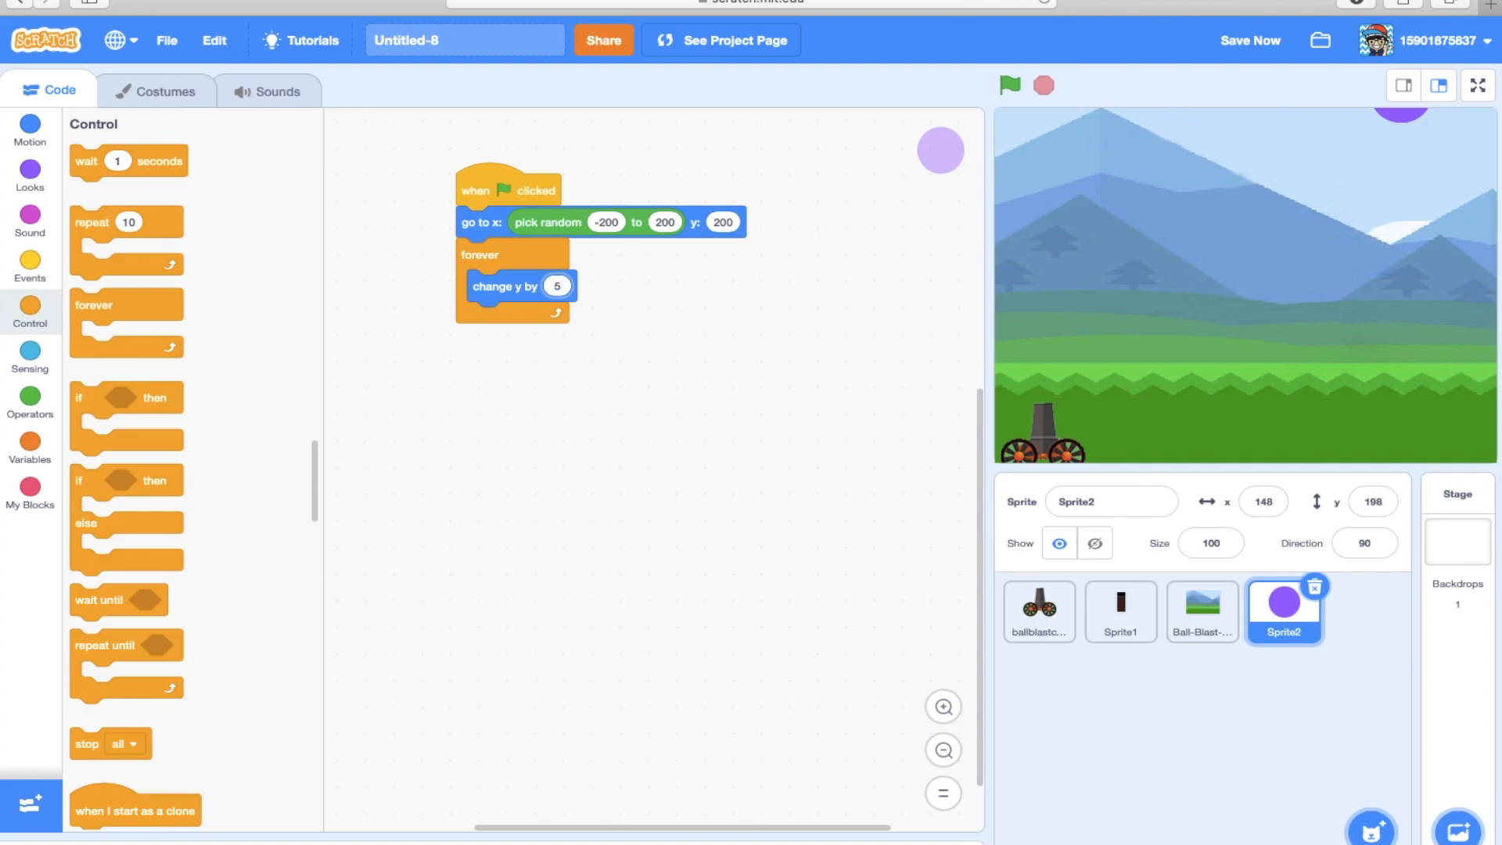
mouse_move(609, 332)
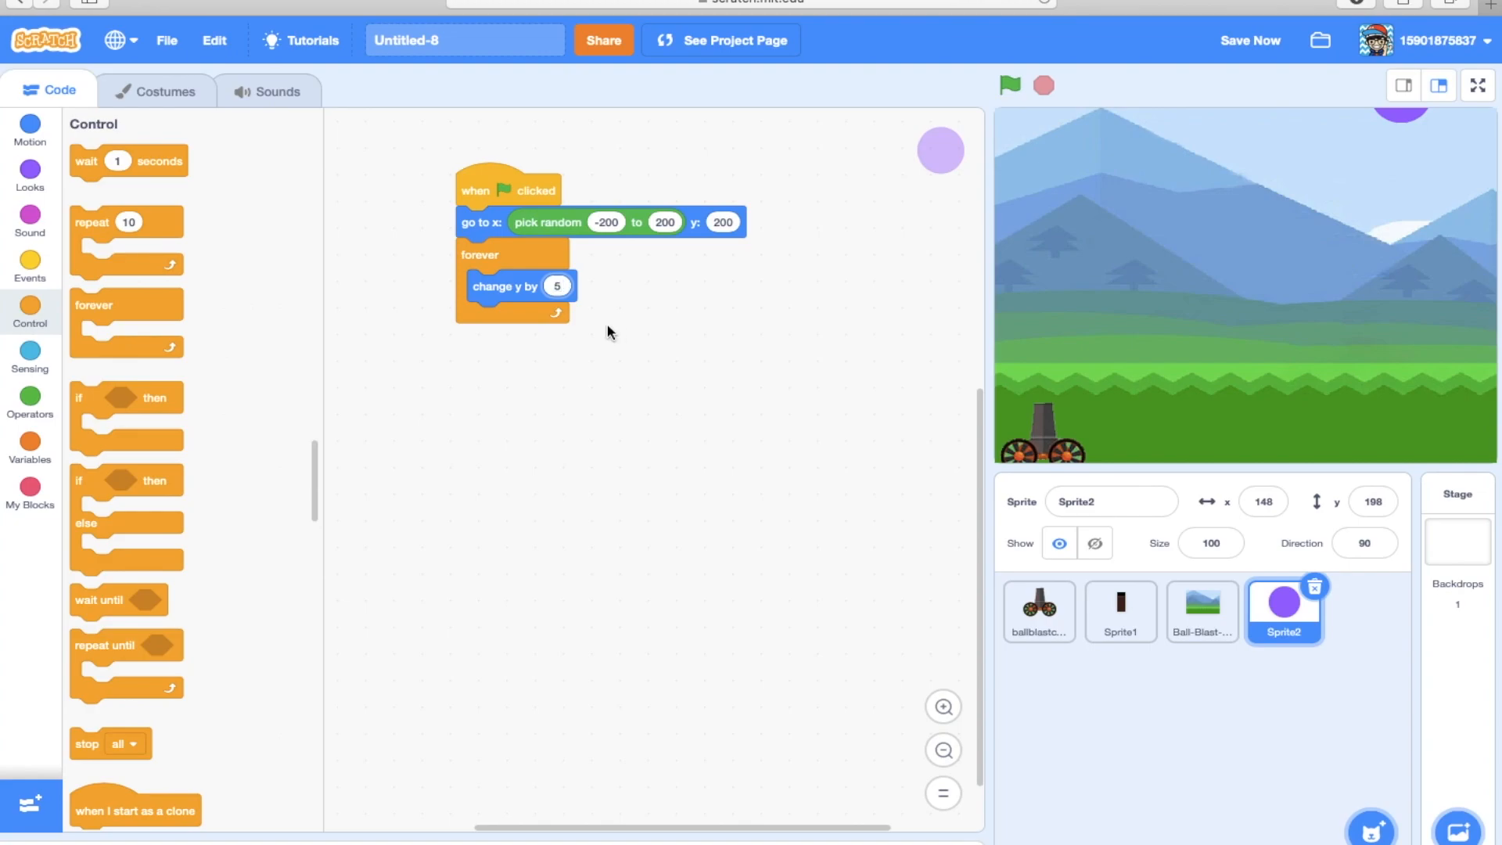
click(1009, 86)
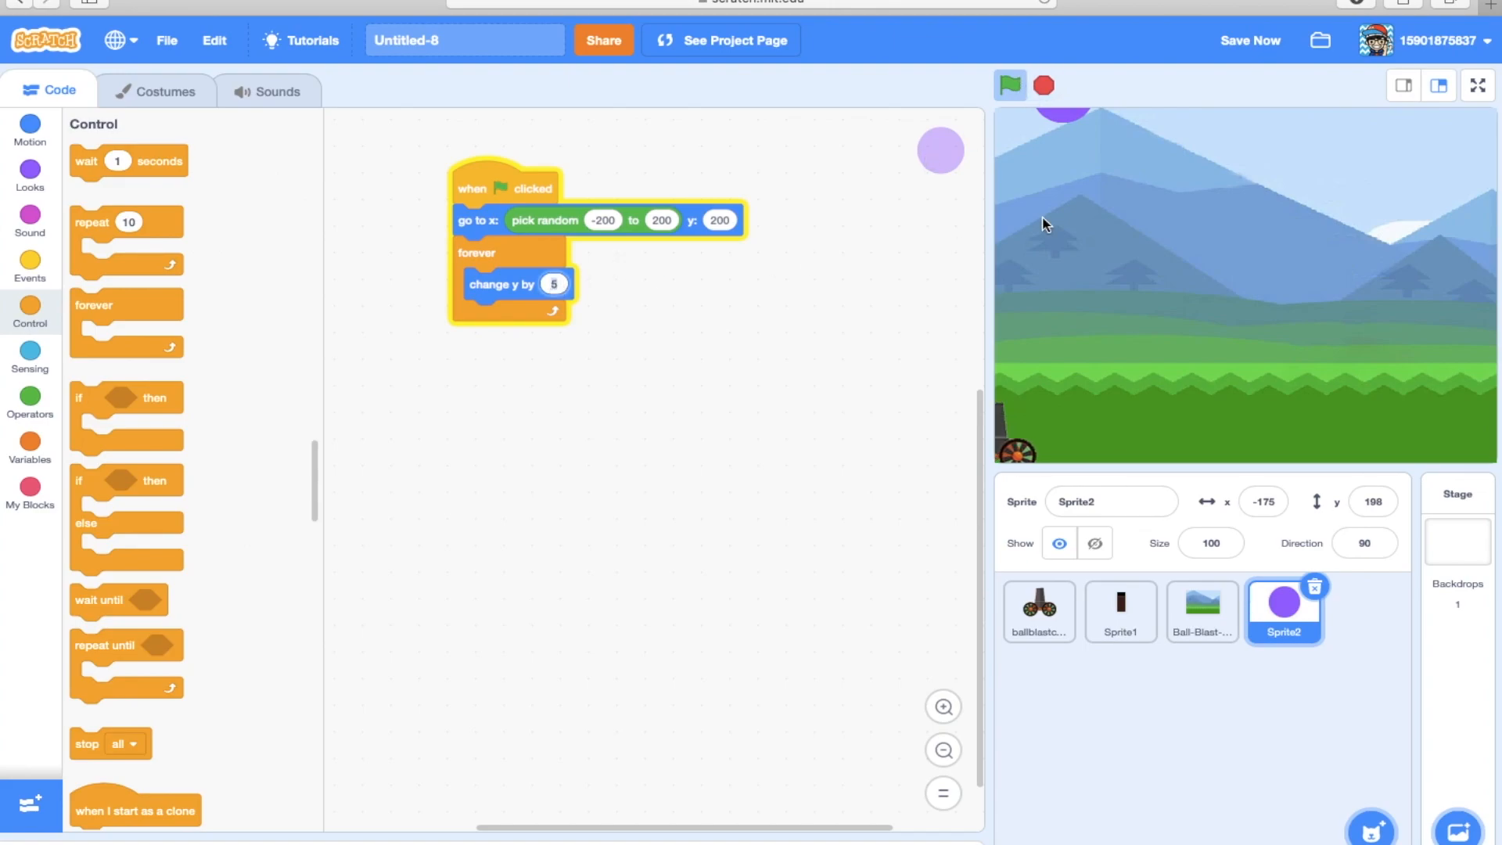
Set the vertical step to -5 so the ball falls, then test-run and stop the project.
click(1009, 84)
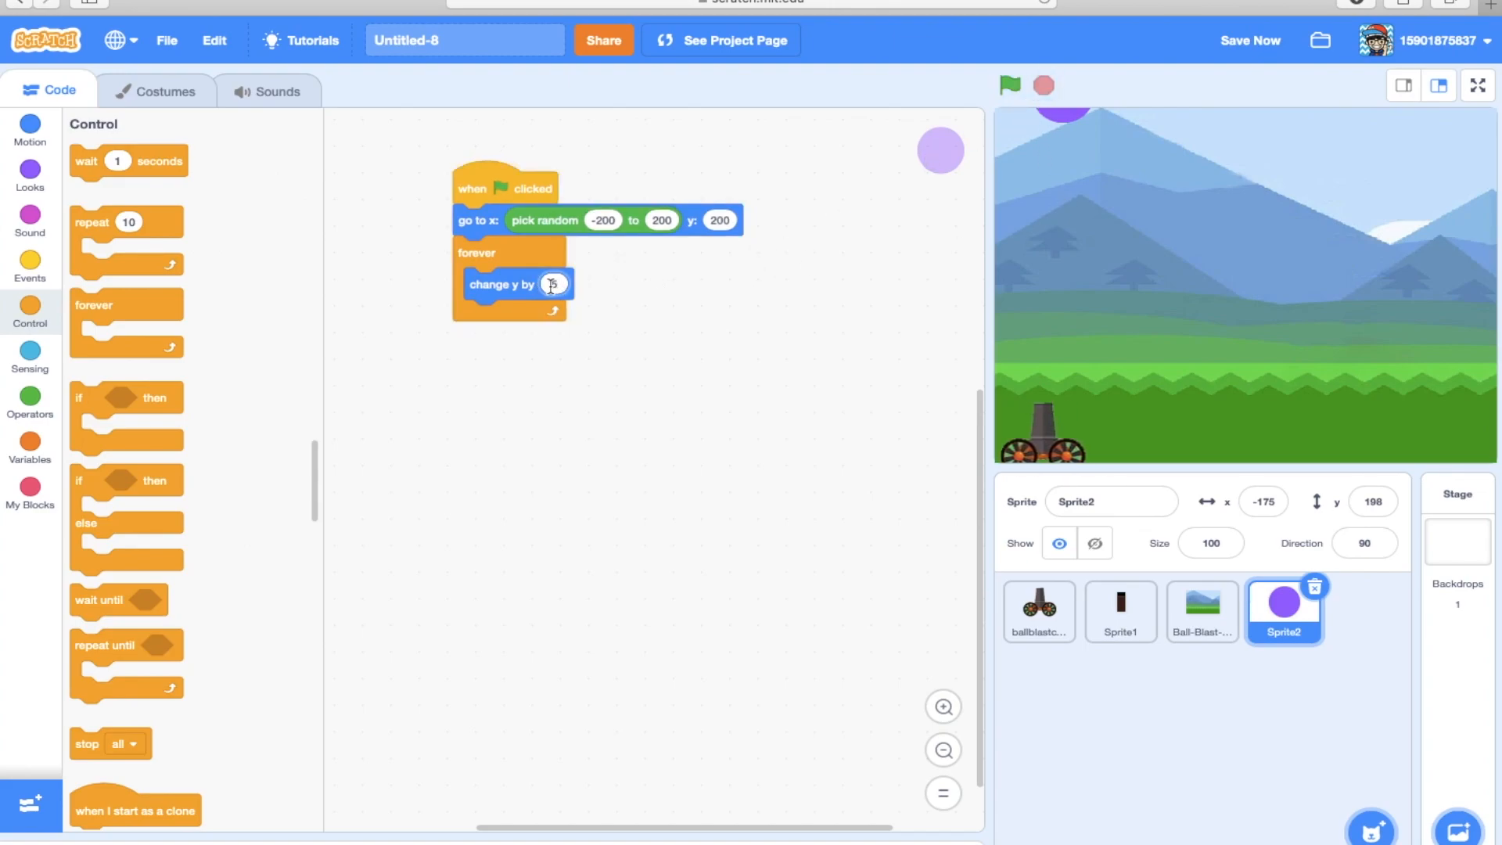
text(-5)
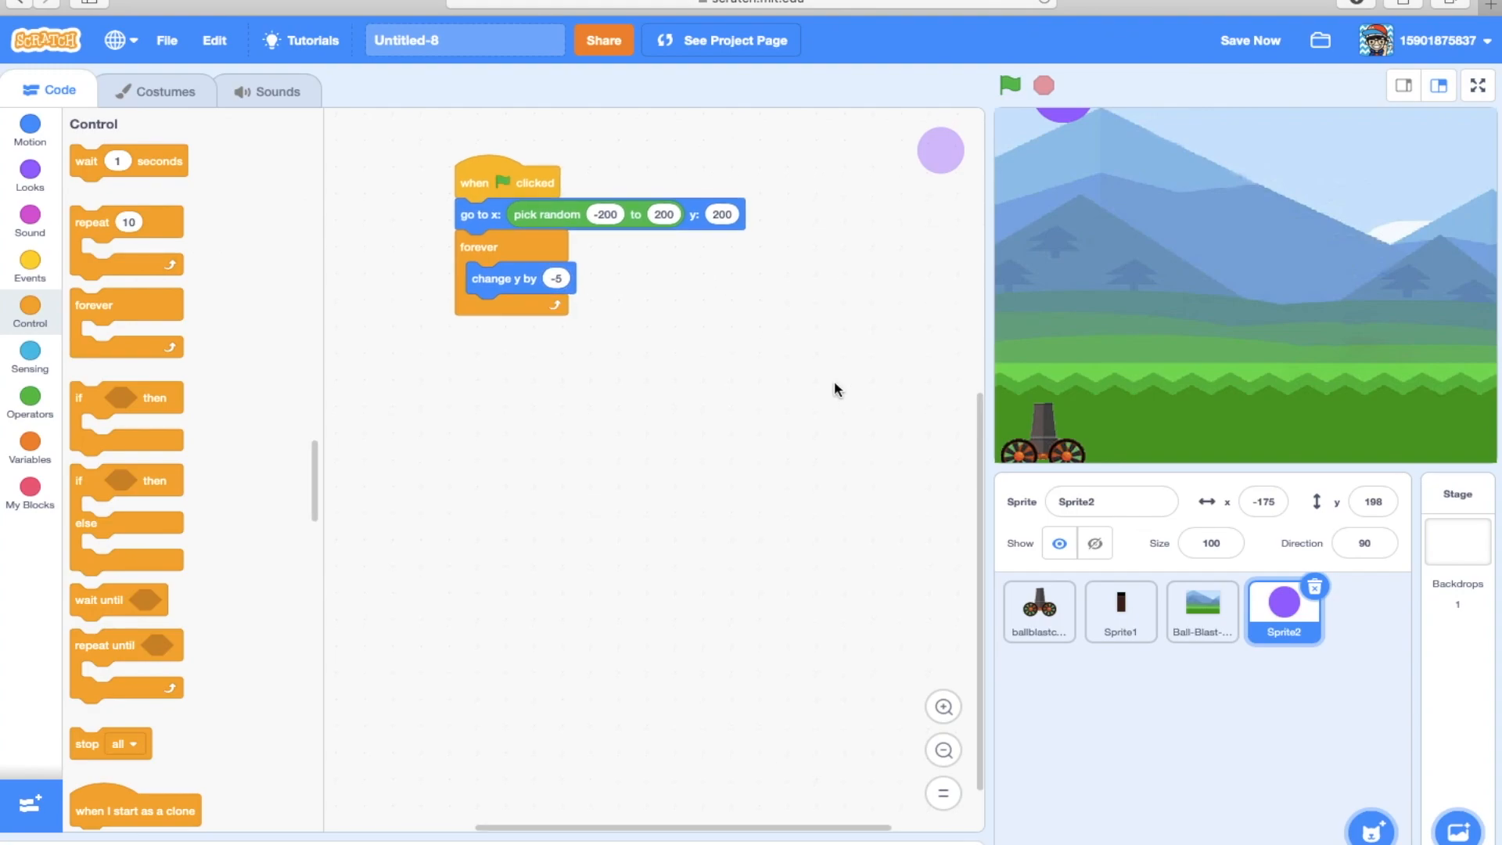
click(1009, 85)
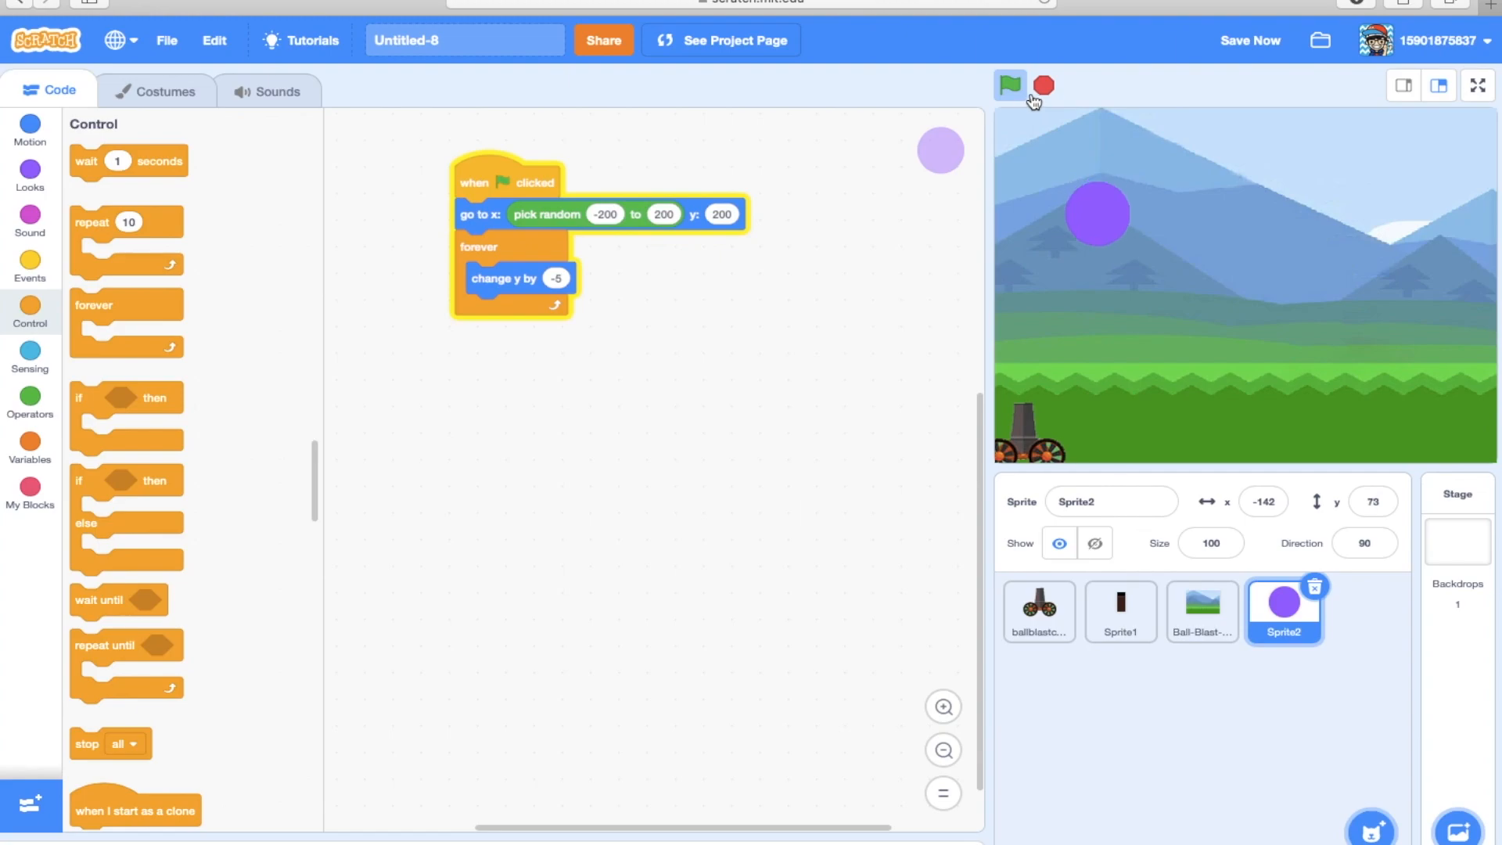
click(1009, 84)
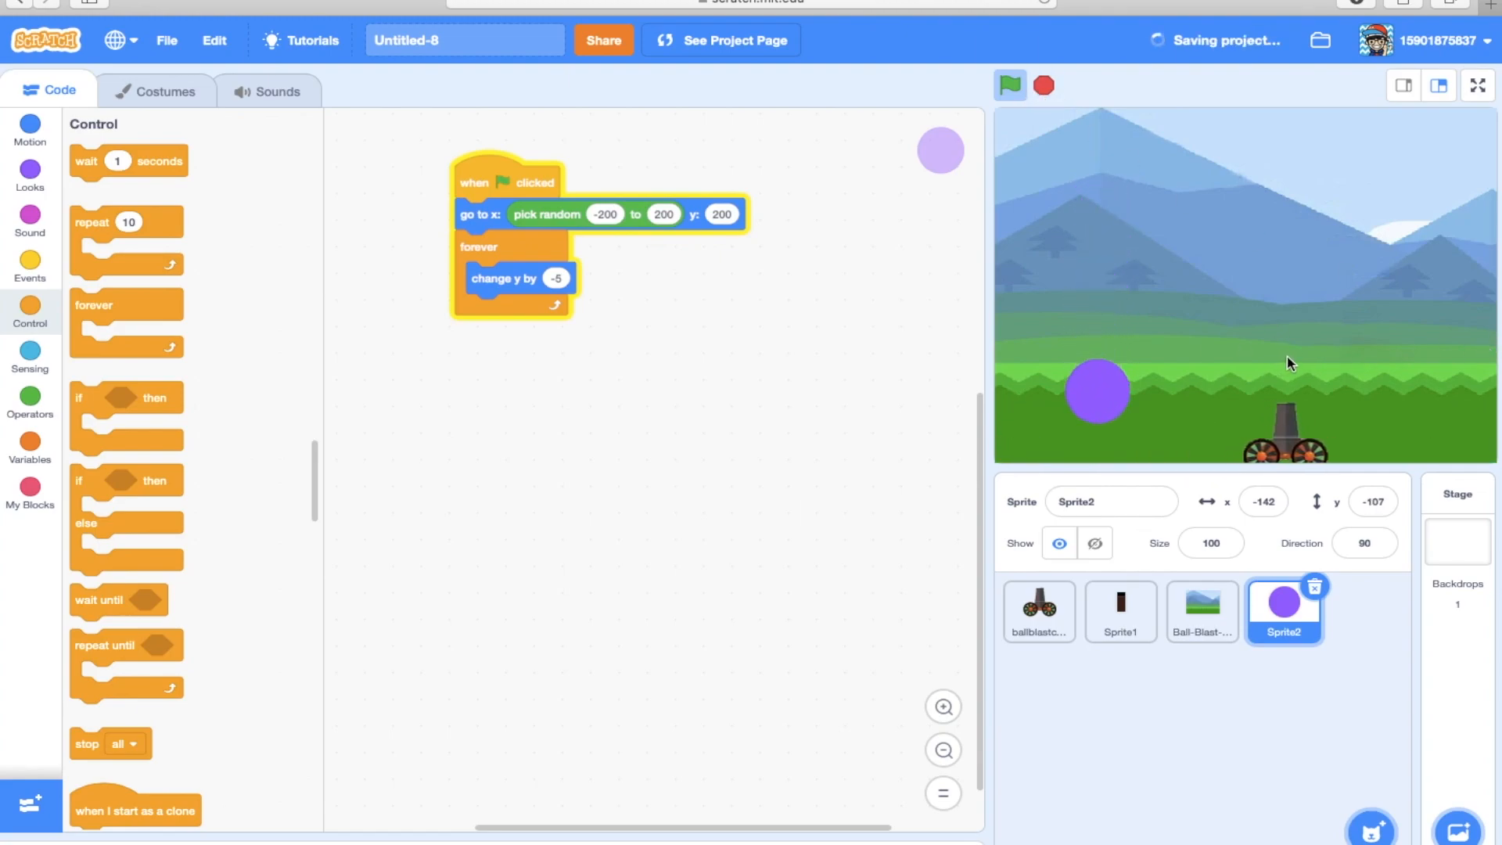
click(1009, 85)
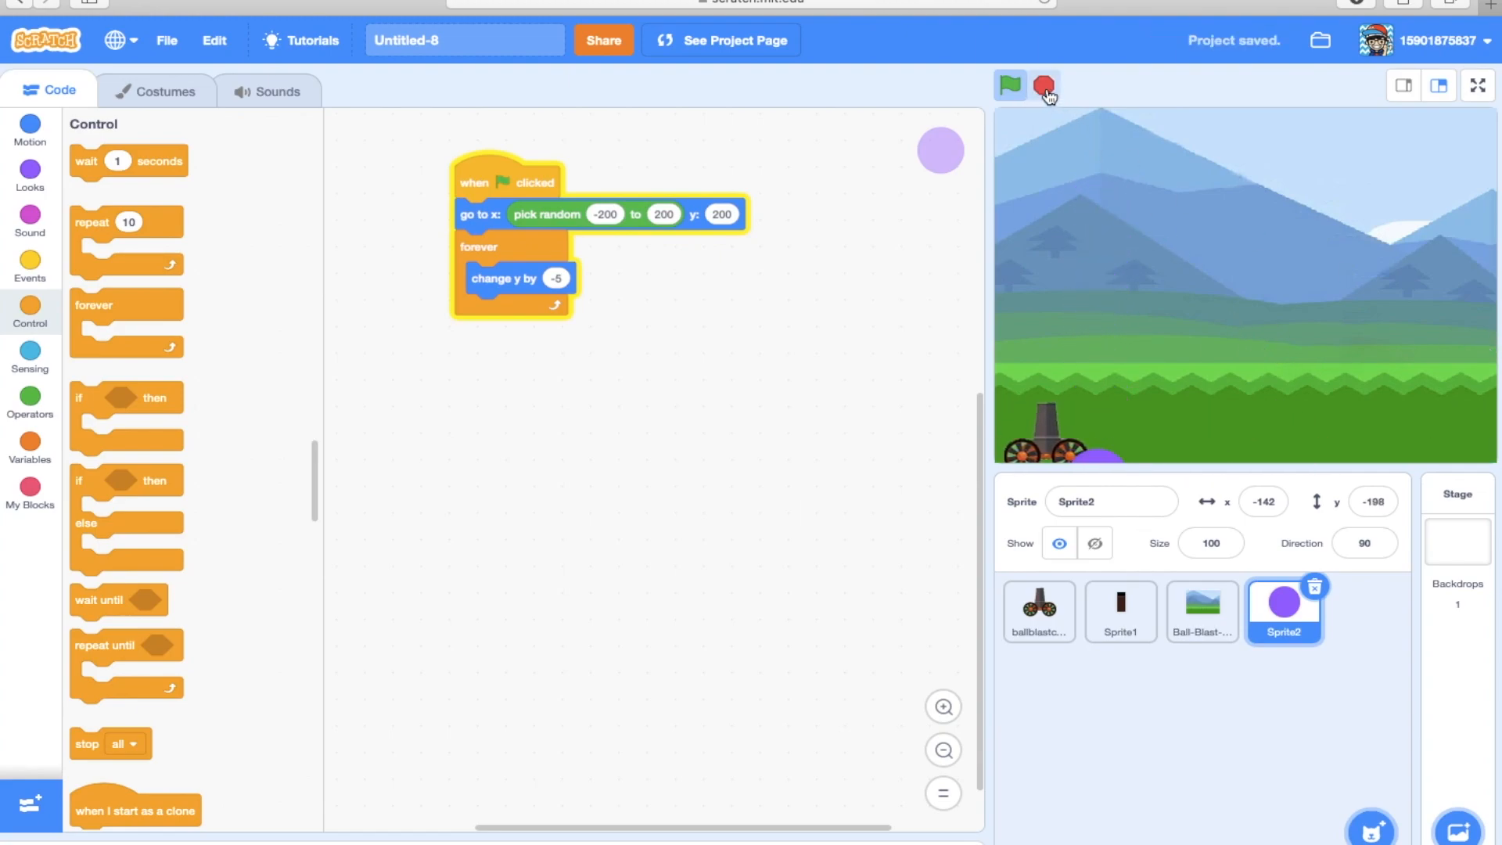
Re-enter -5 as the step, test the fall again, and tidy the script in the code area.
click(1043, 84)
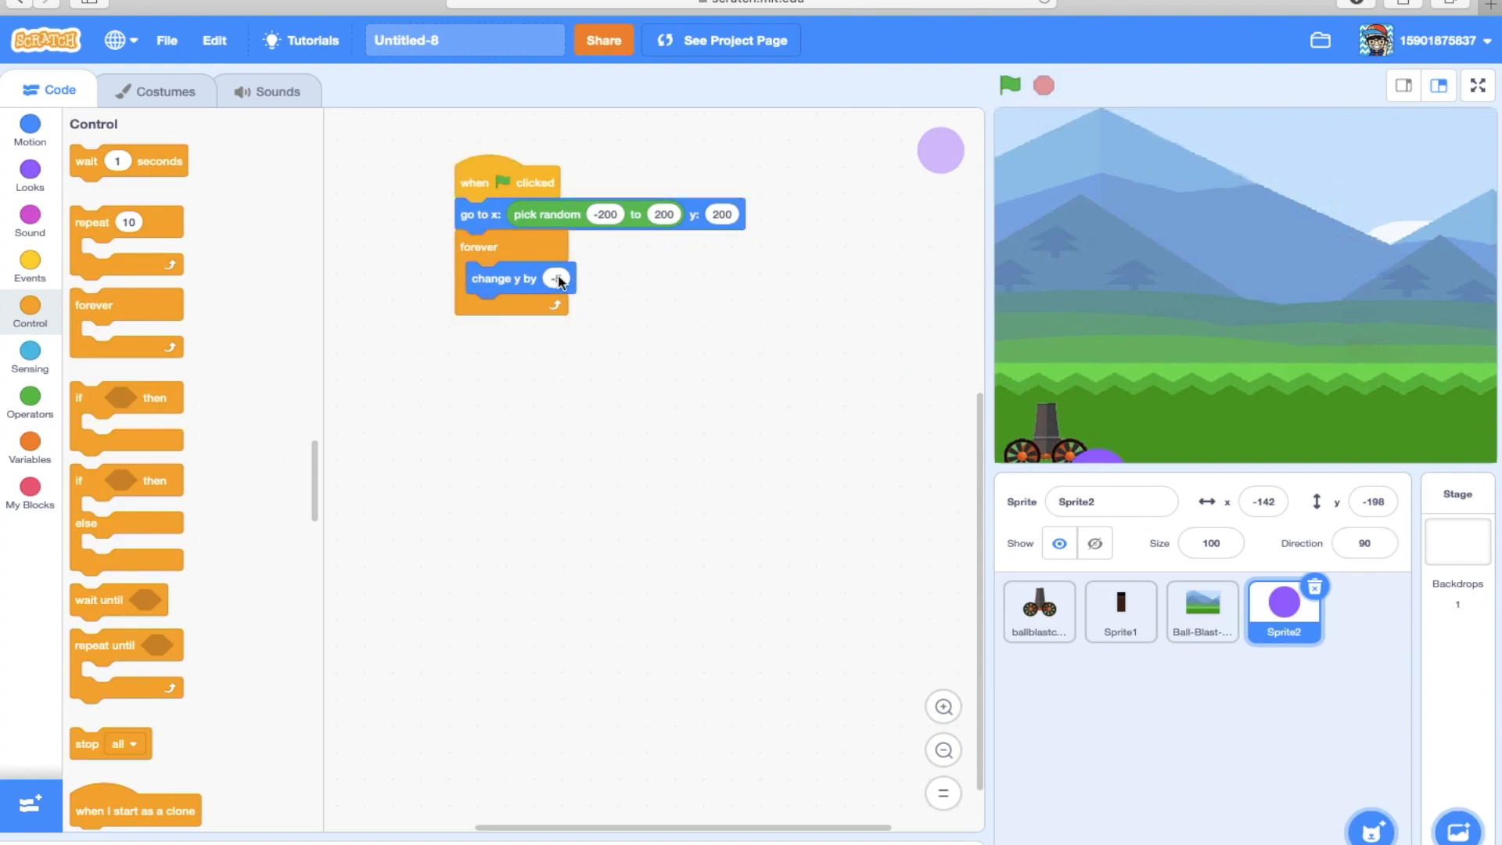
text(-5)
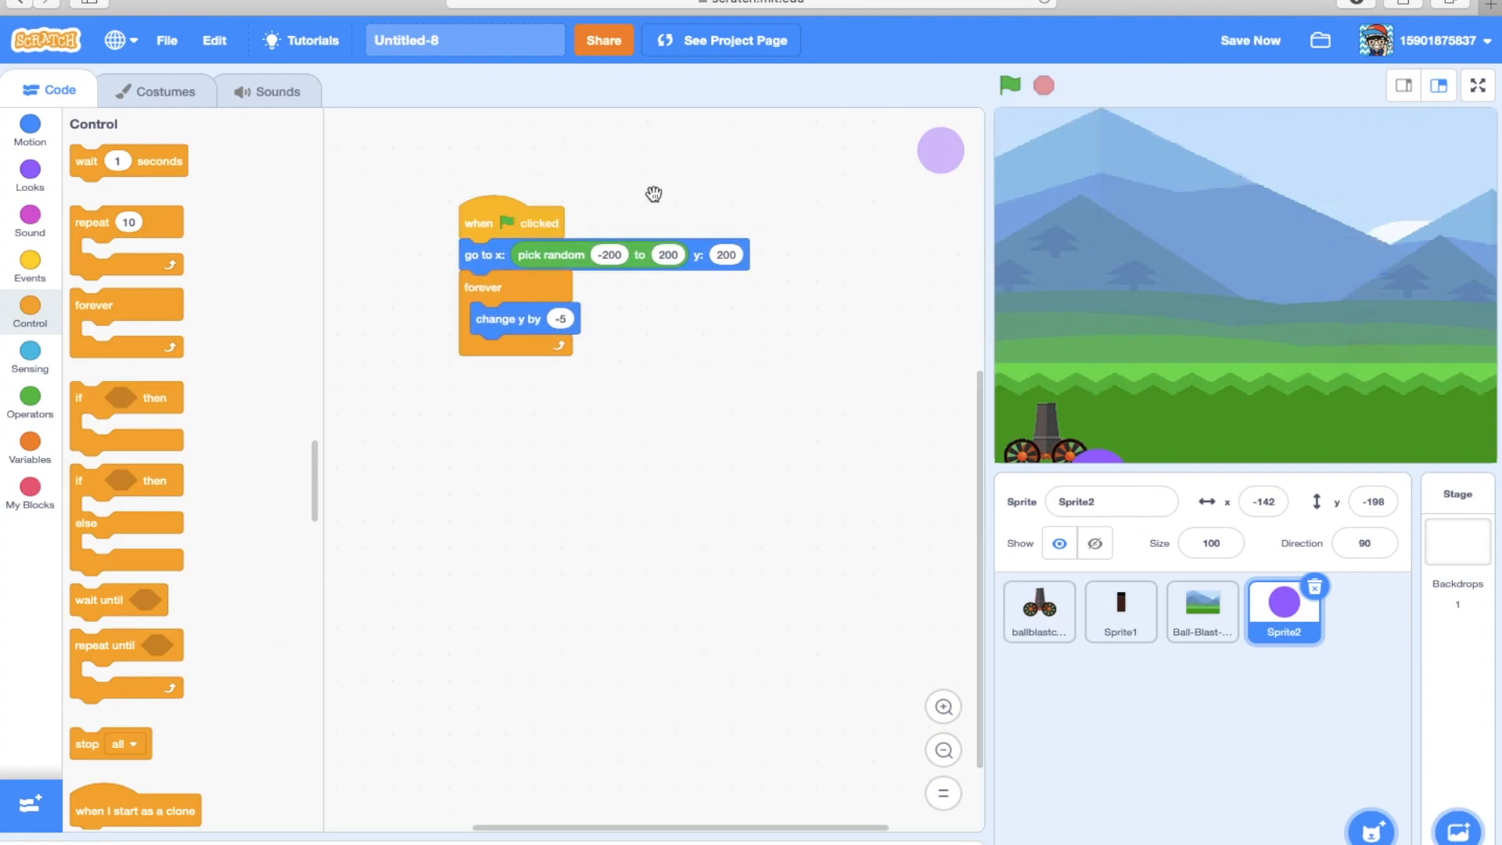
click(1009, 84)
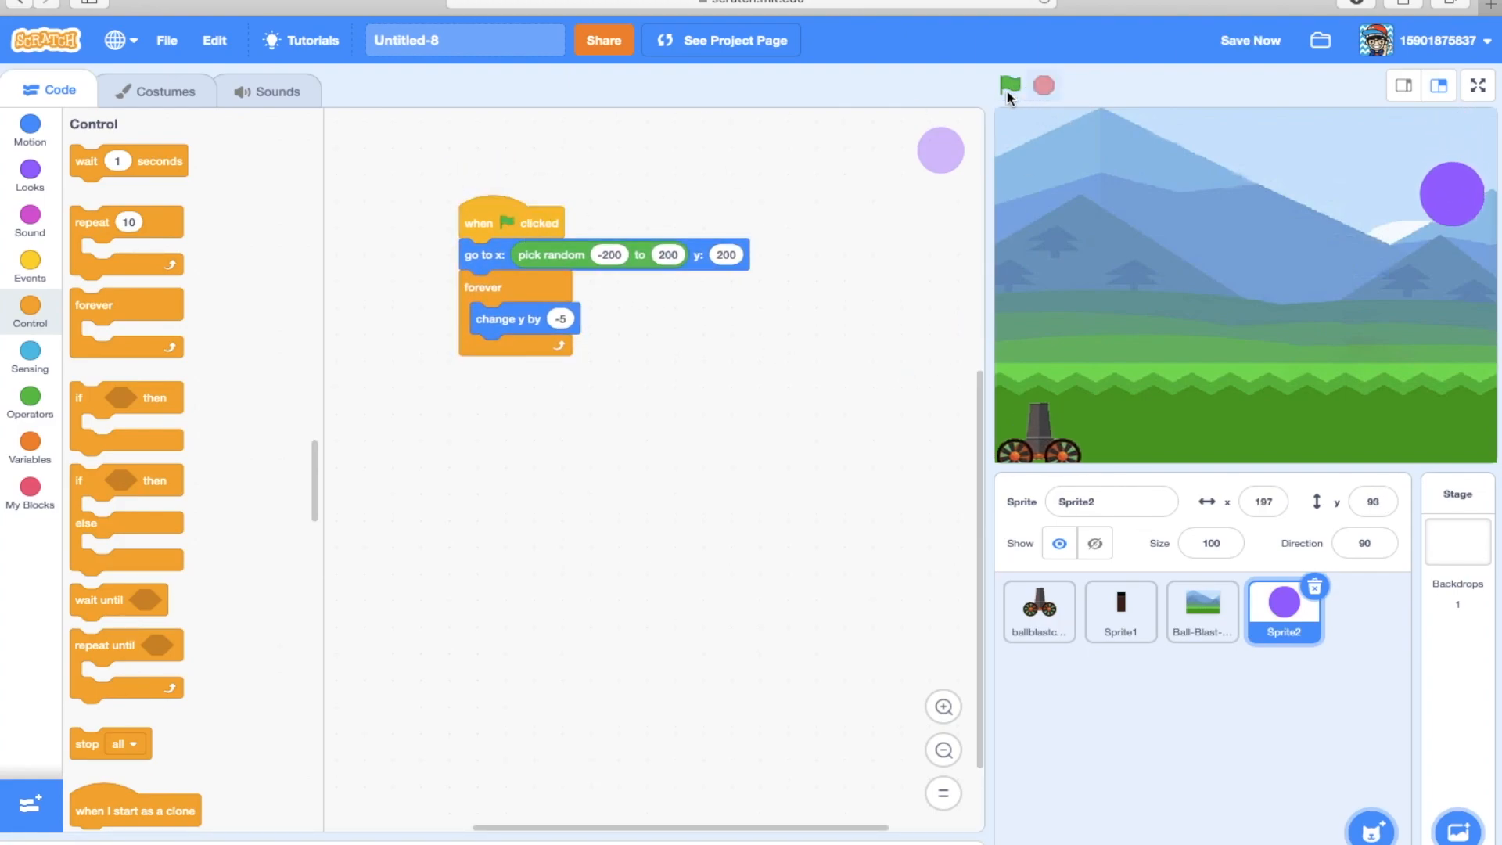
click(1009, 85)
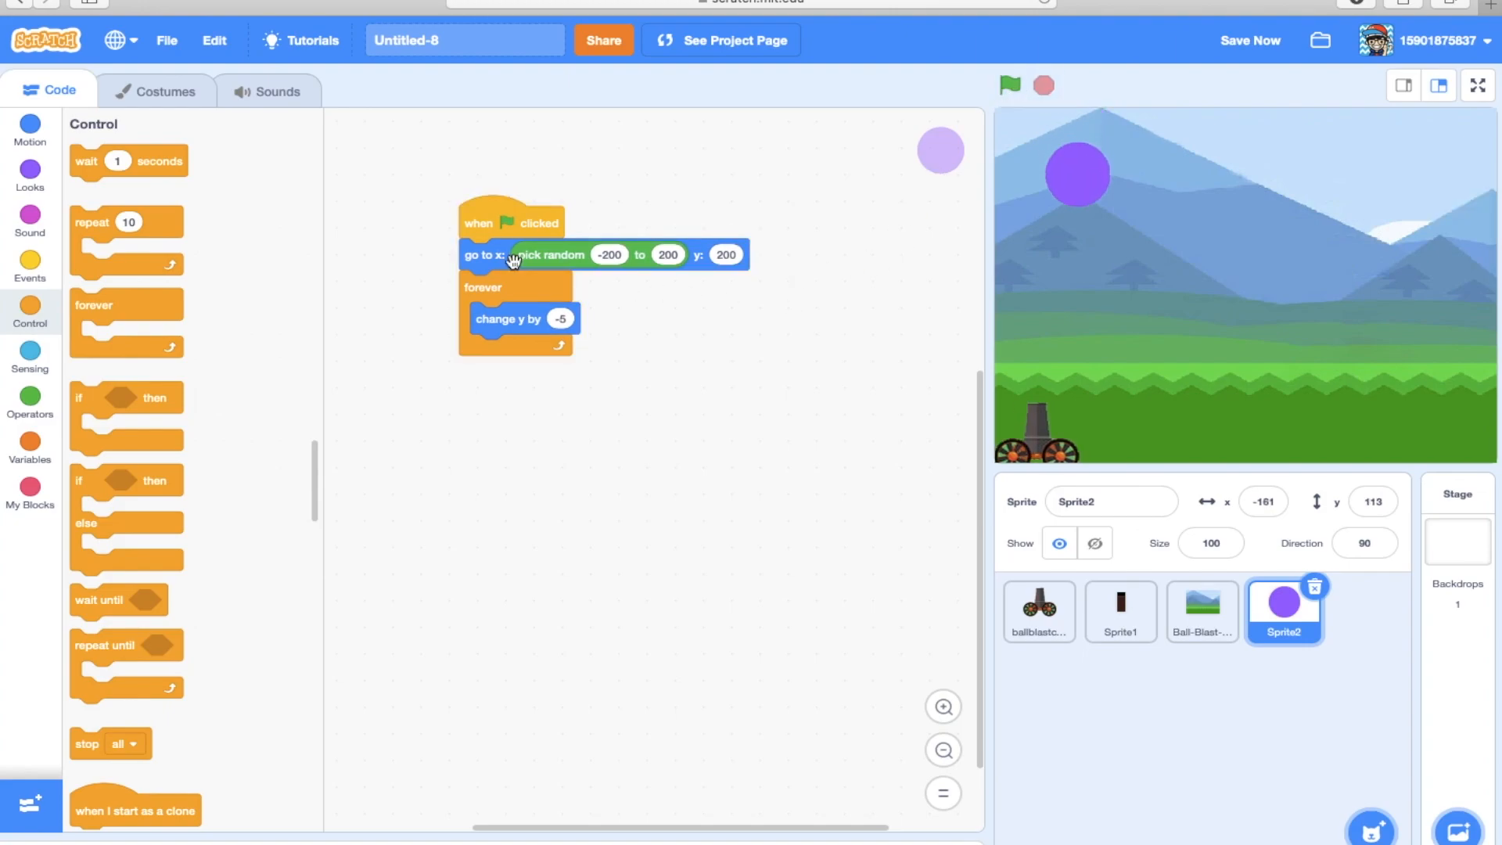
mouse_move(488, 230)
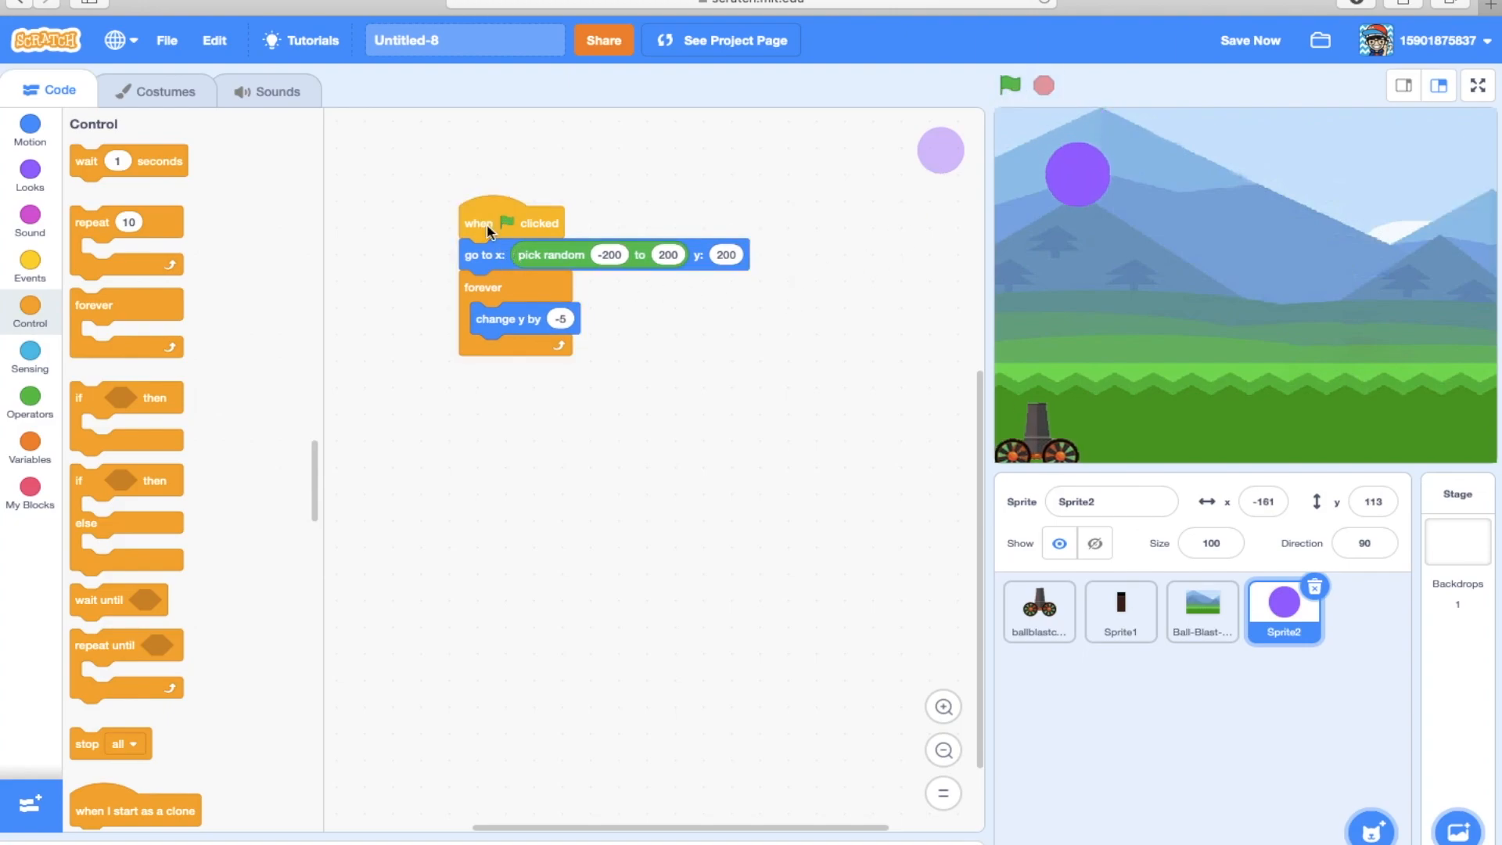
drag(488, 221, 426, 208)
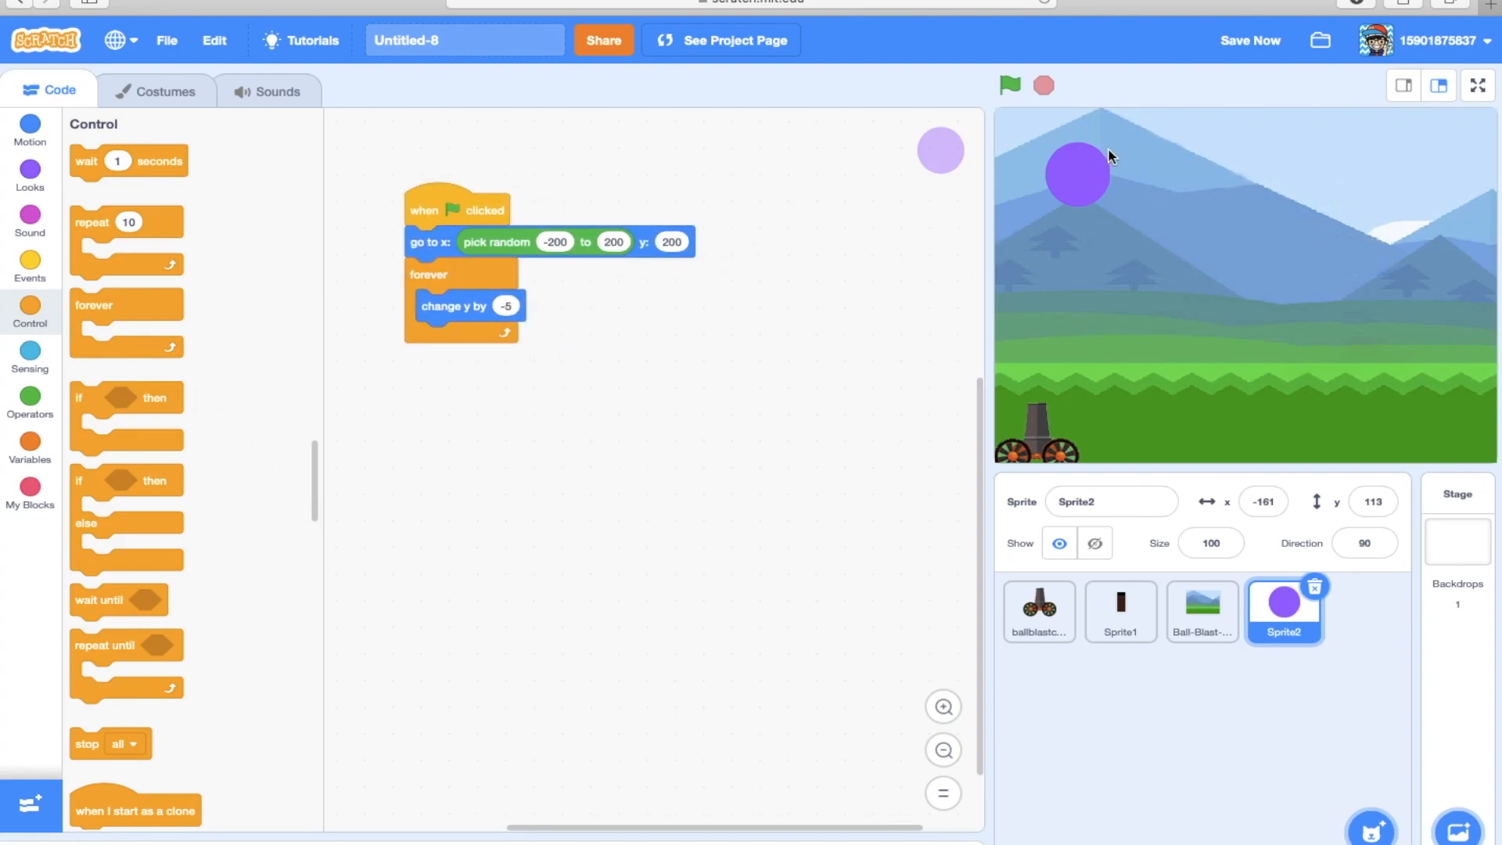
mouse_move(913, 413)
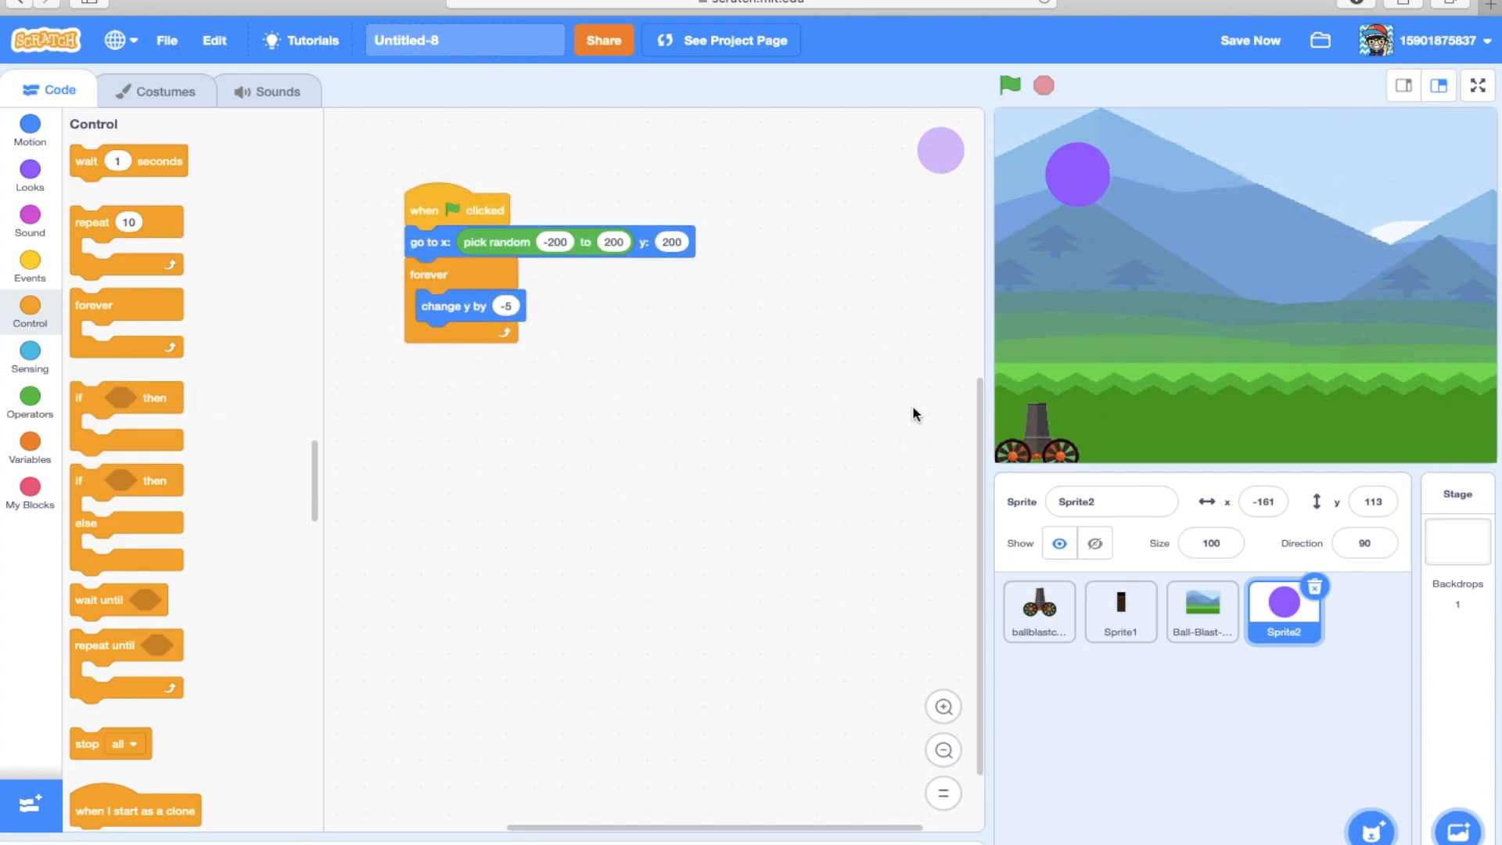
click(1372, 501)
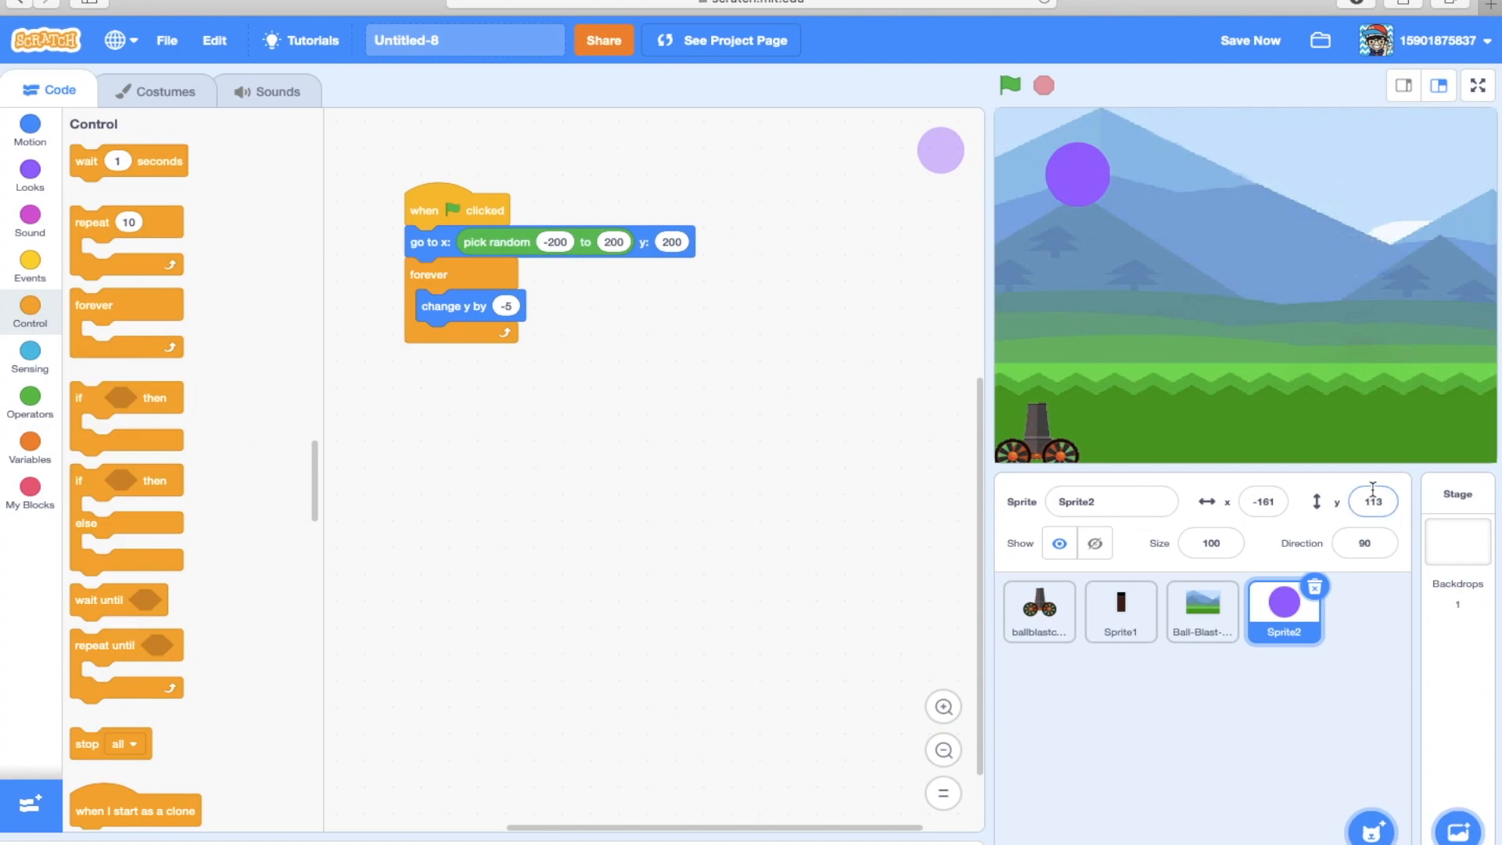
mouse_move(1379, 458)
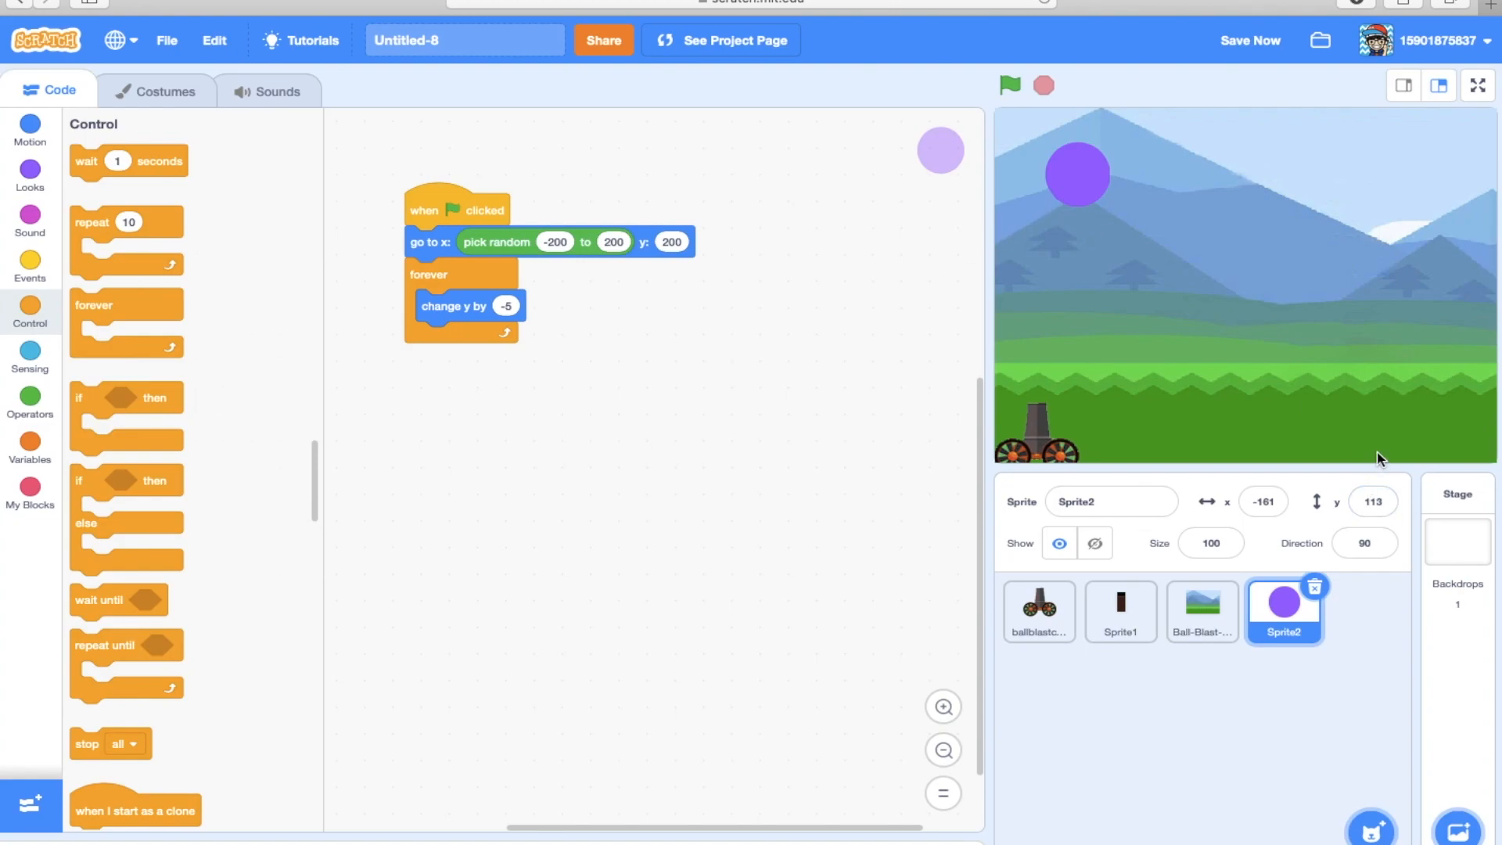
mouse_move(1334, 404)
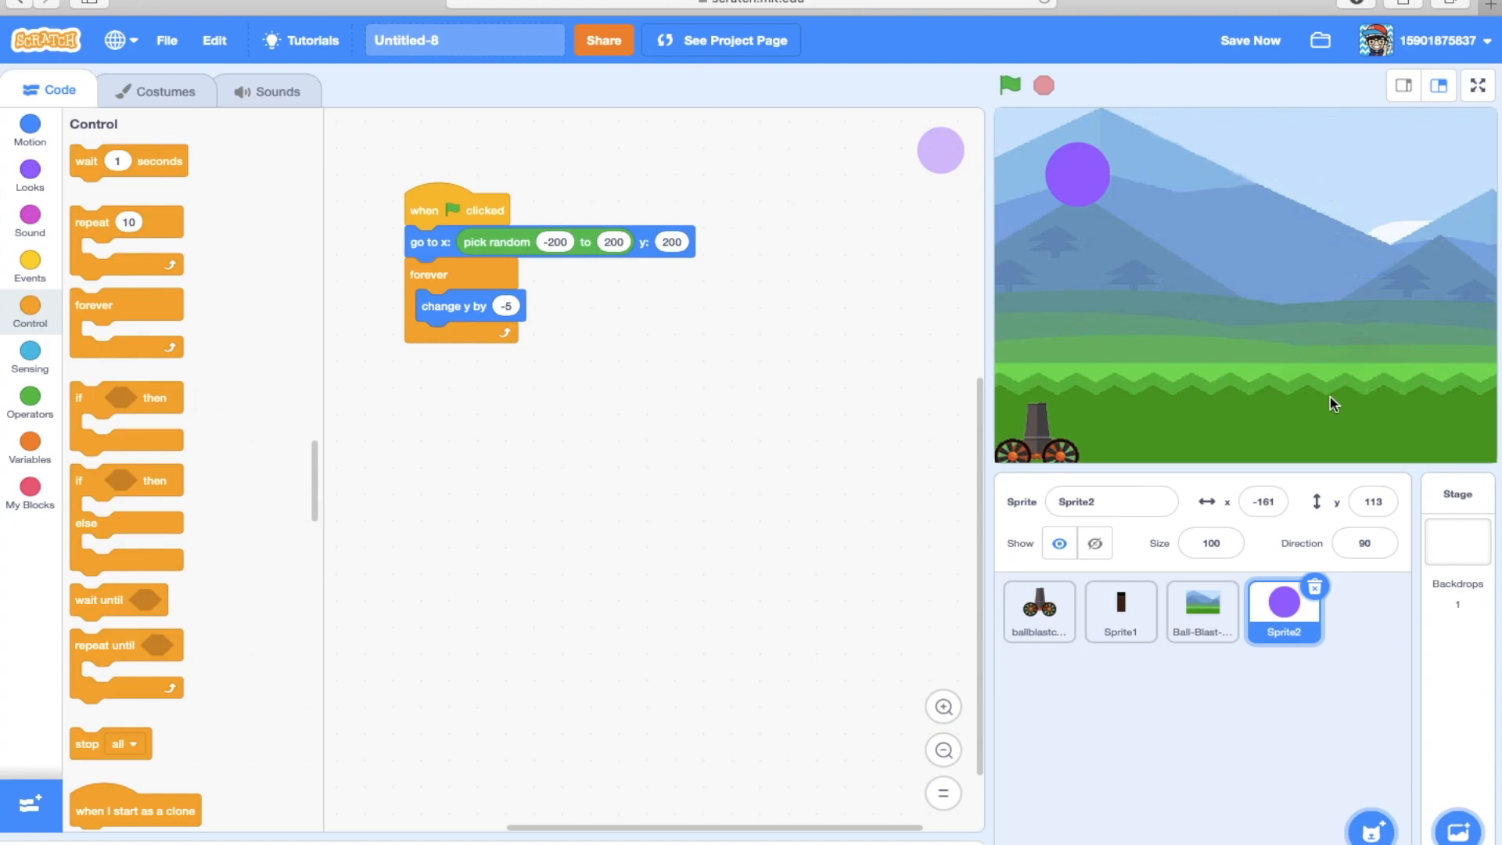
mouse_move(1179, 578)
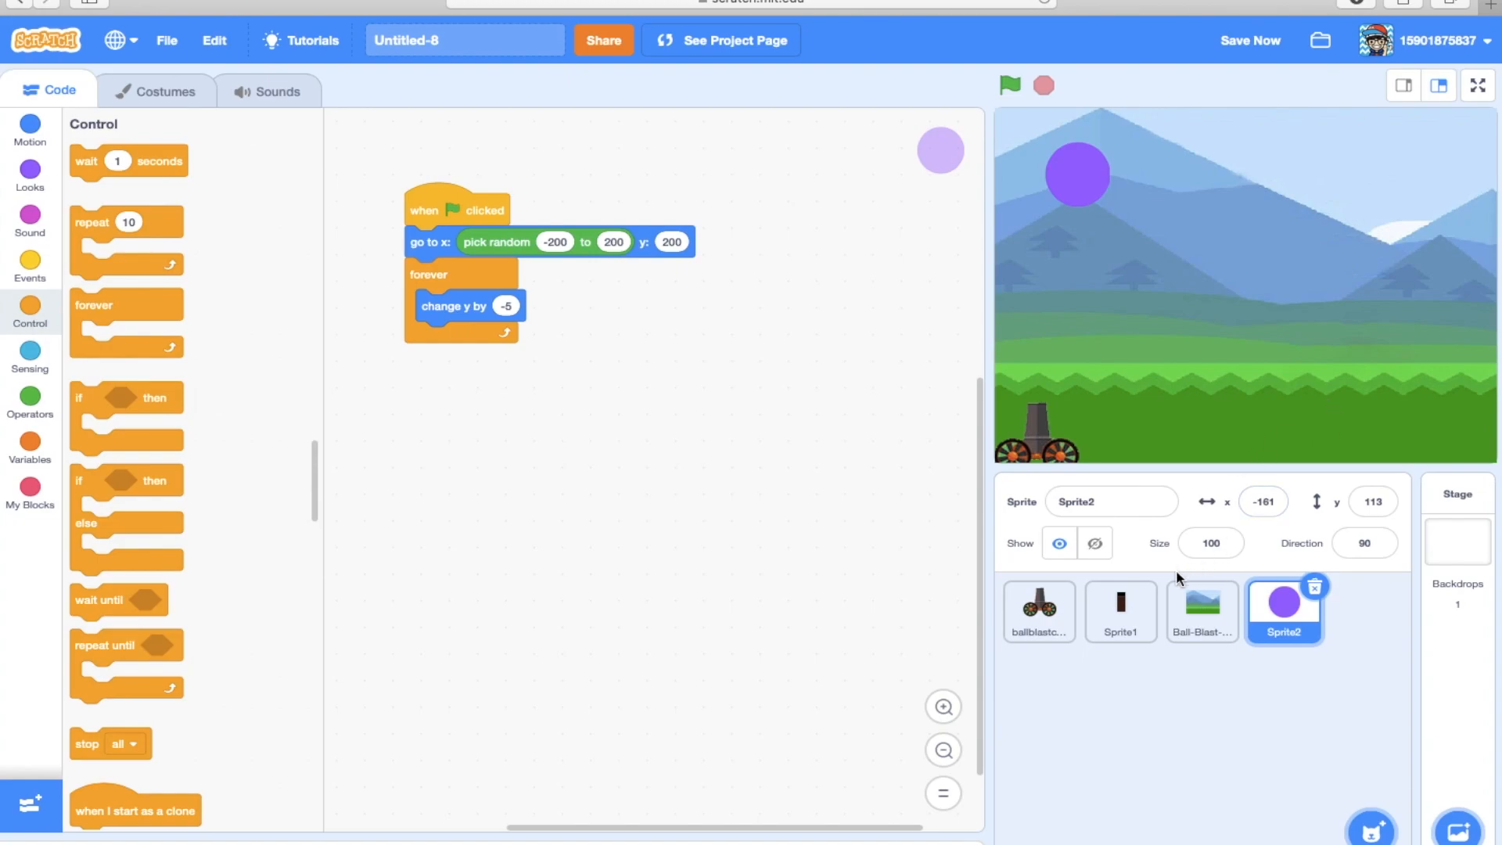
mouse_move(4, 590)
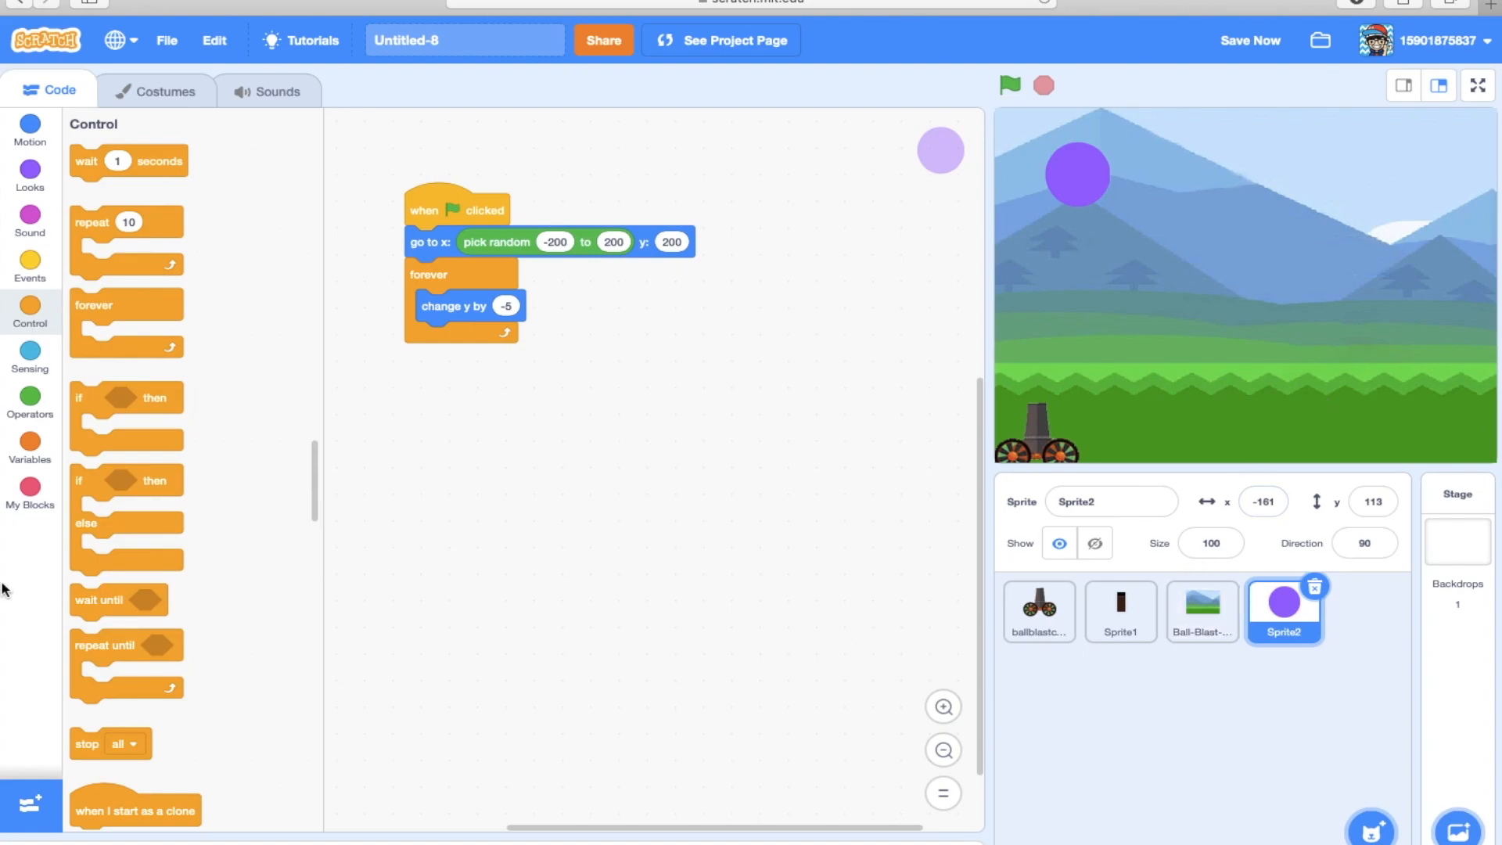
Place an if-then holding stop all inside the falling loop and pull out a y position reporter.
drag(110, 743, 693, 441)
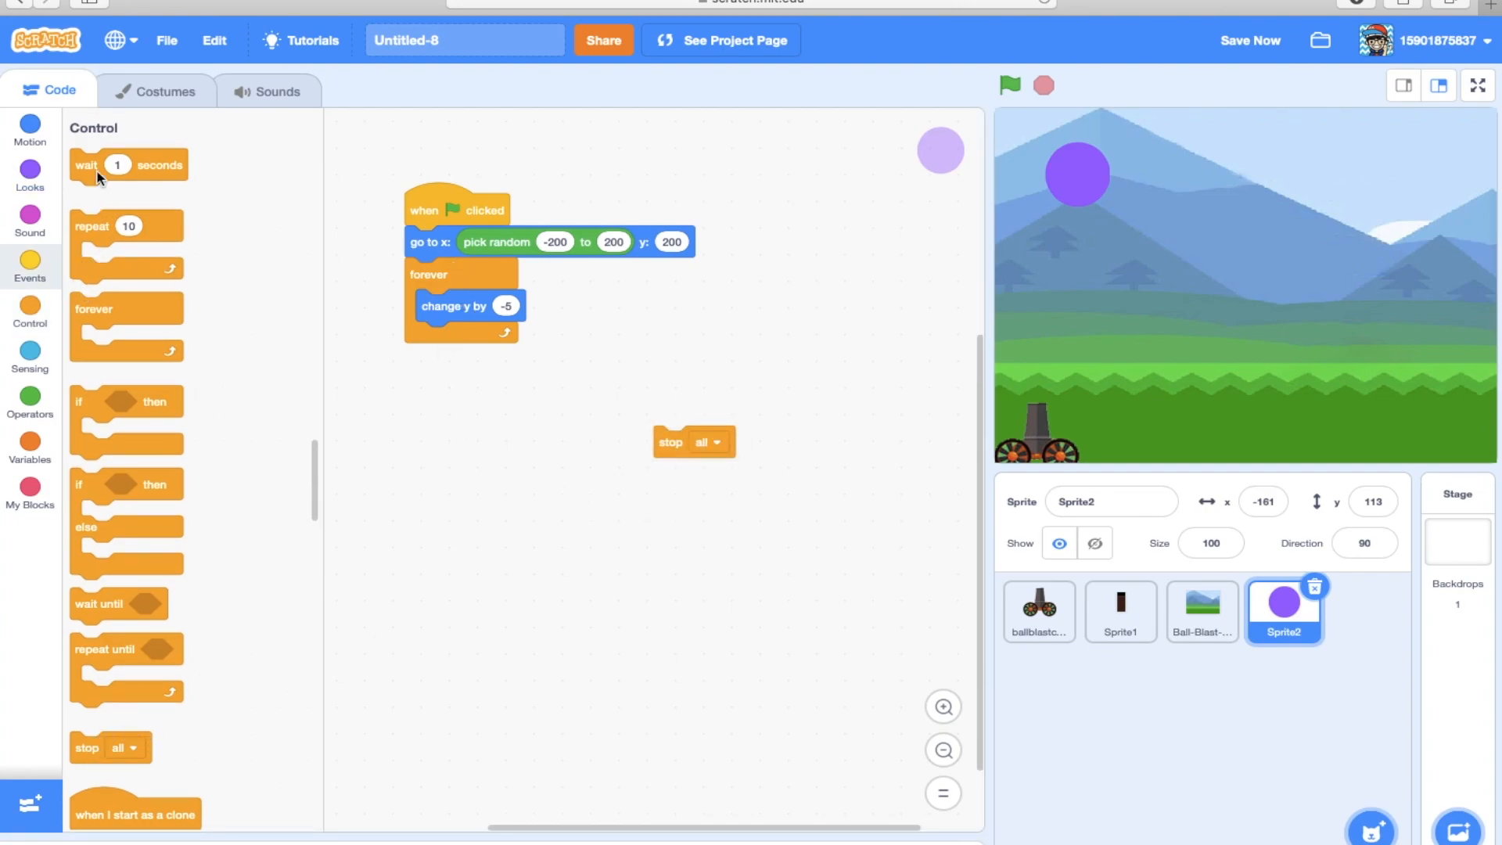
drag(125, 401, 478, 365)
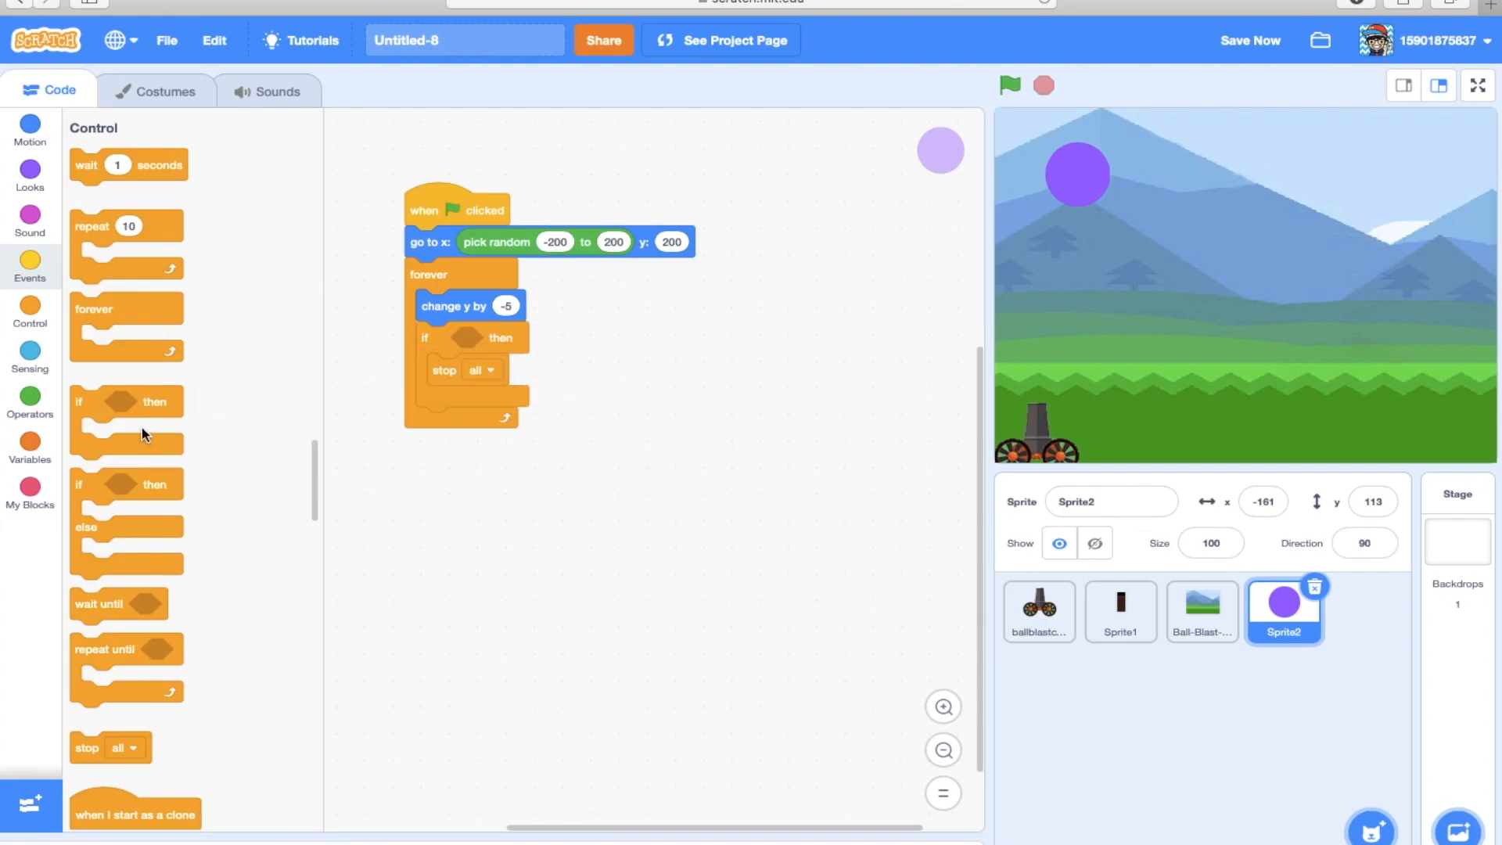
click(30, 352)
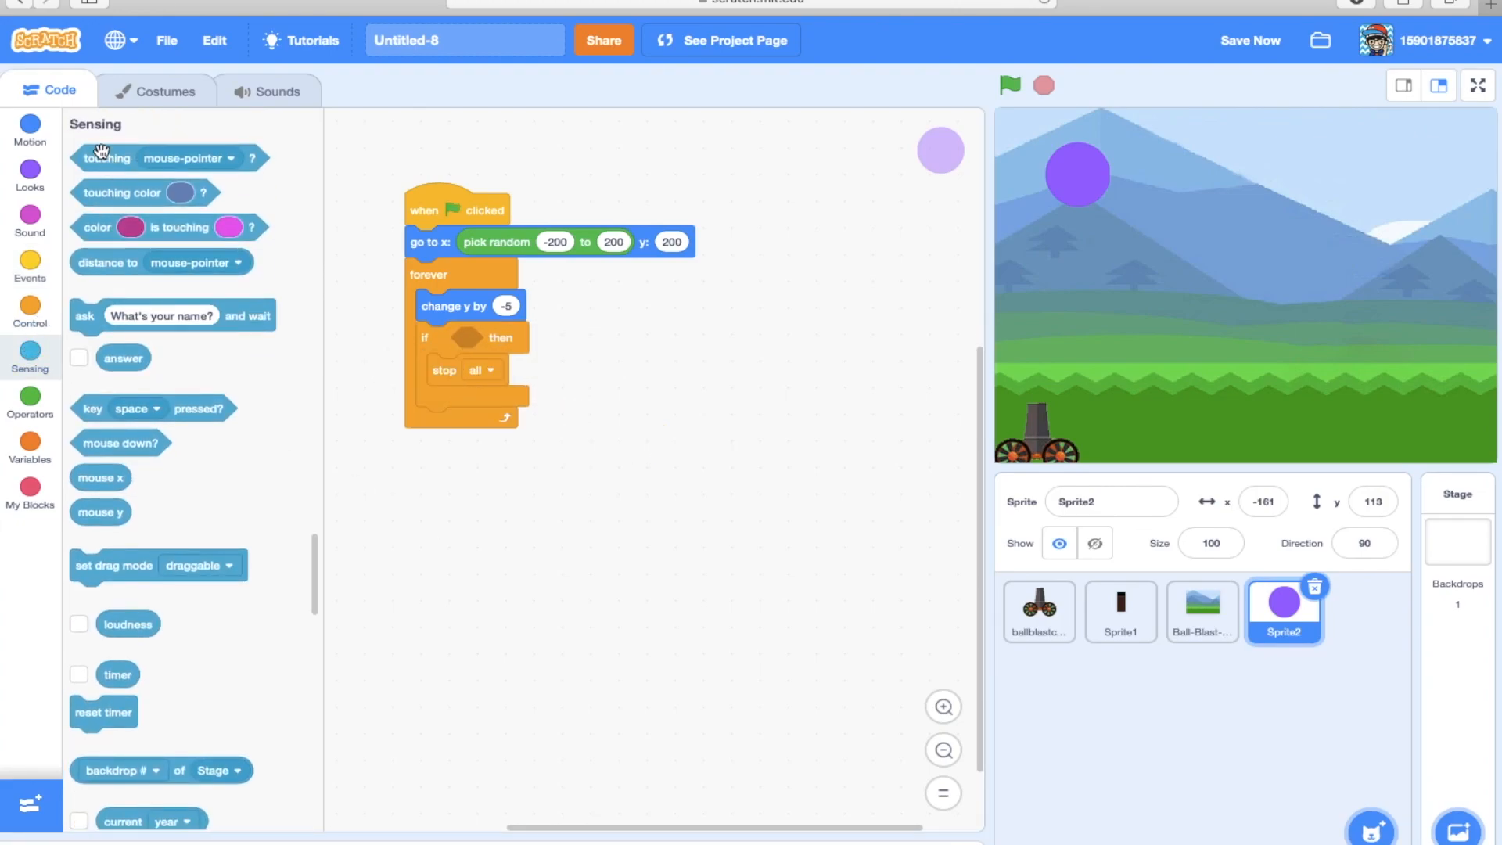
mouse_move(267, 371)
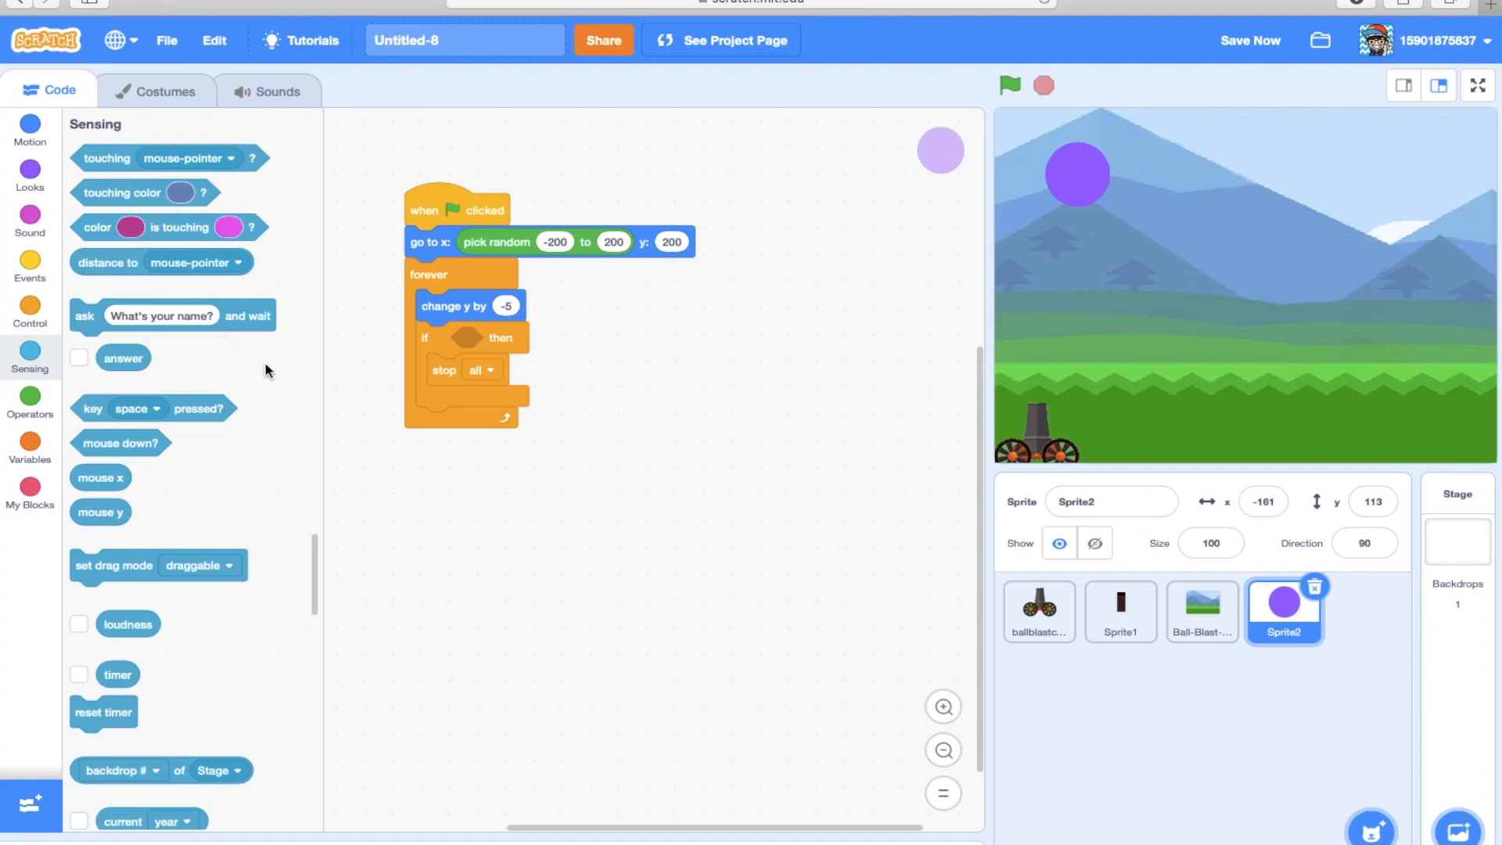
mouse_move(131, 612)
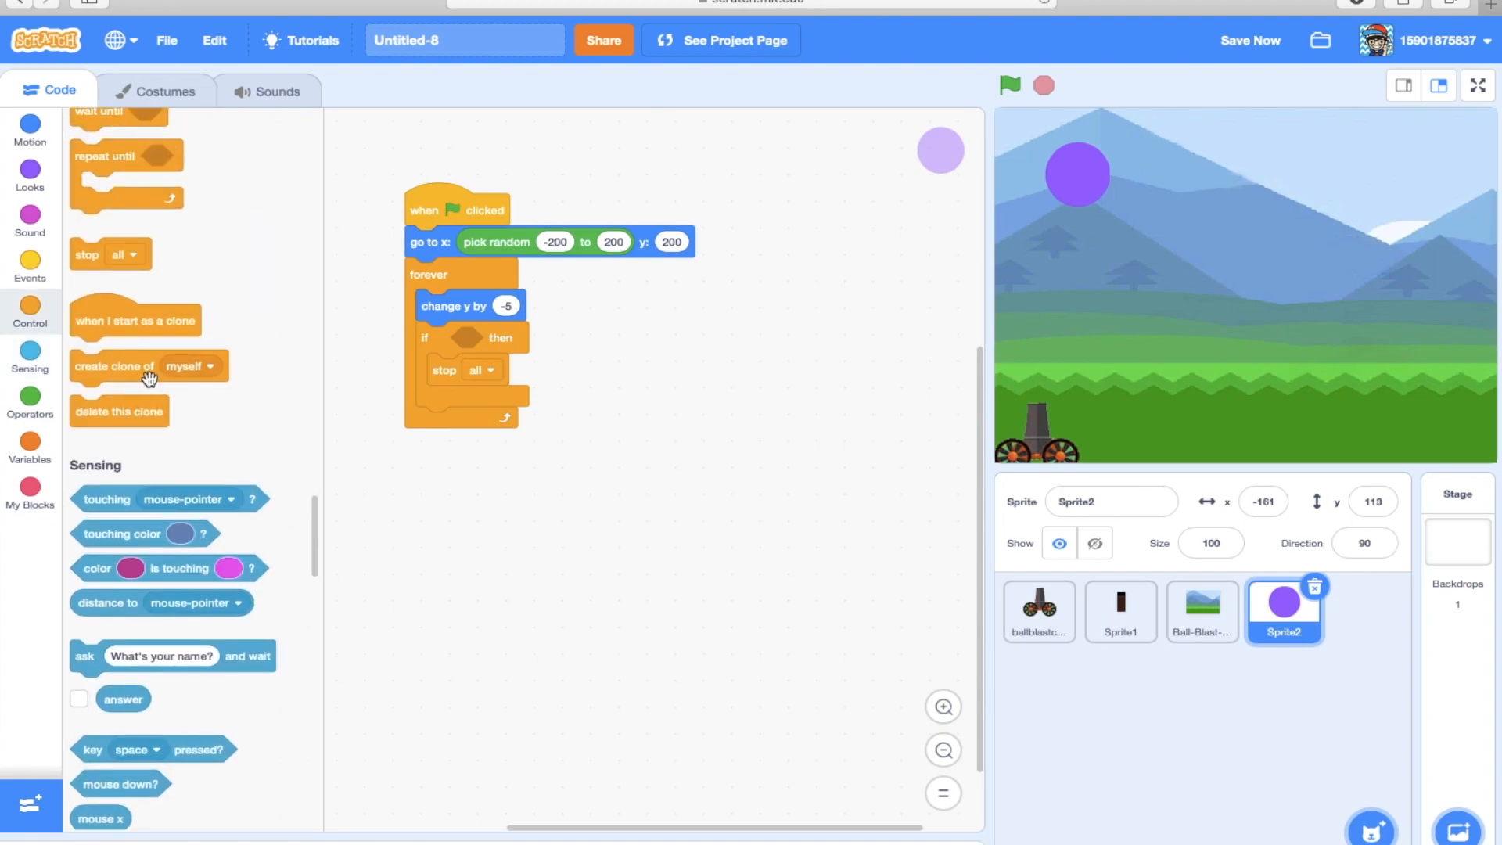
click(30, 222)
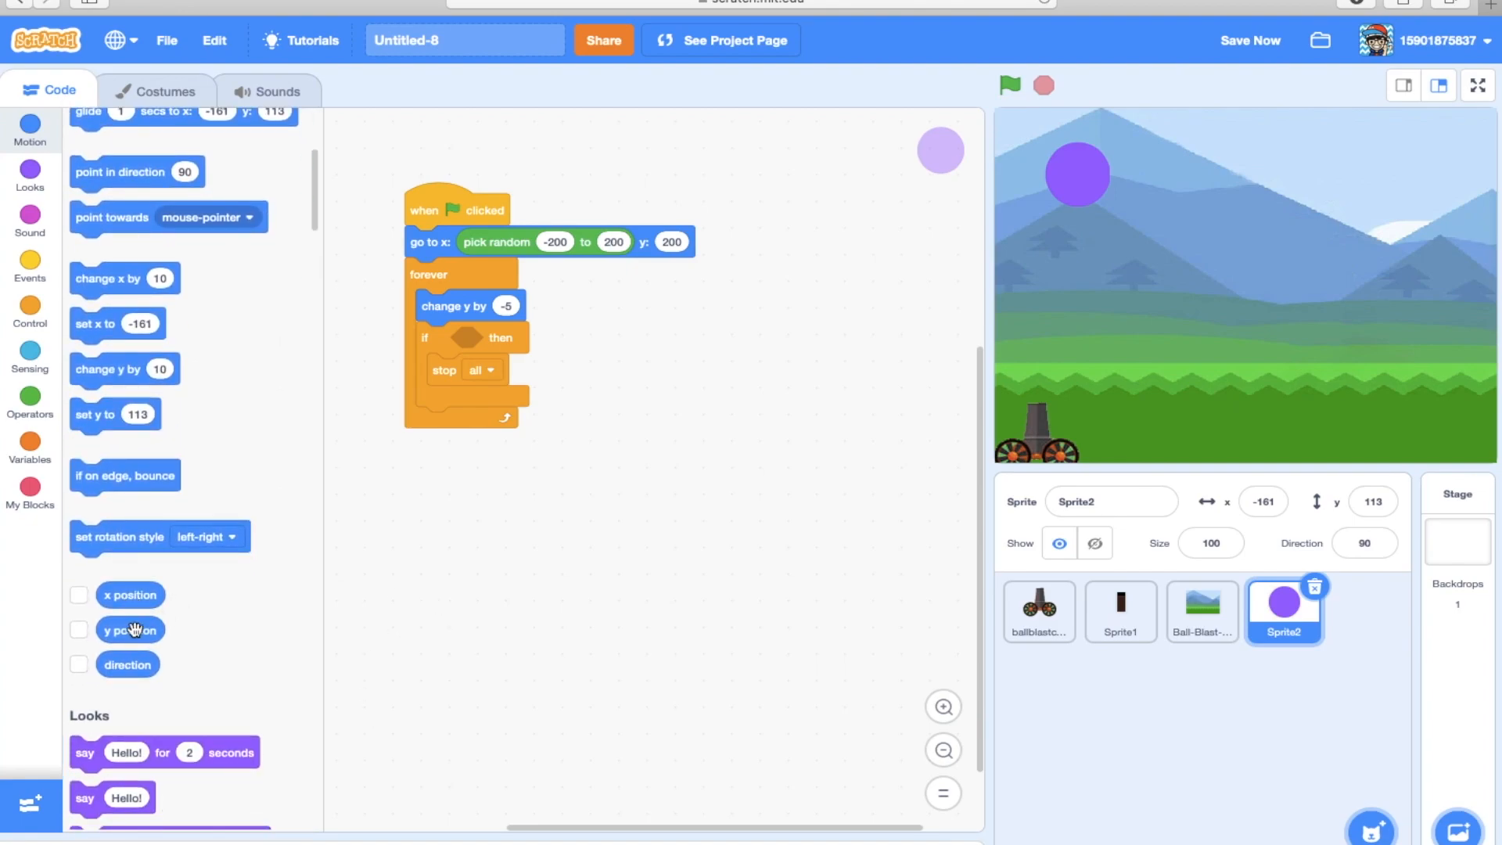
drag(130, 628, 416, 613)
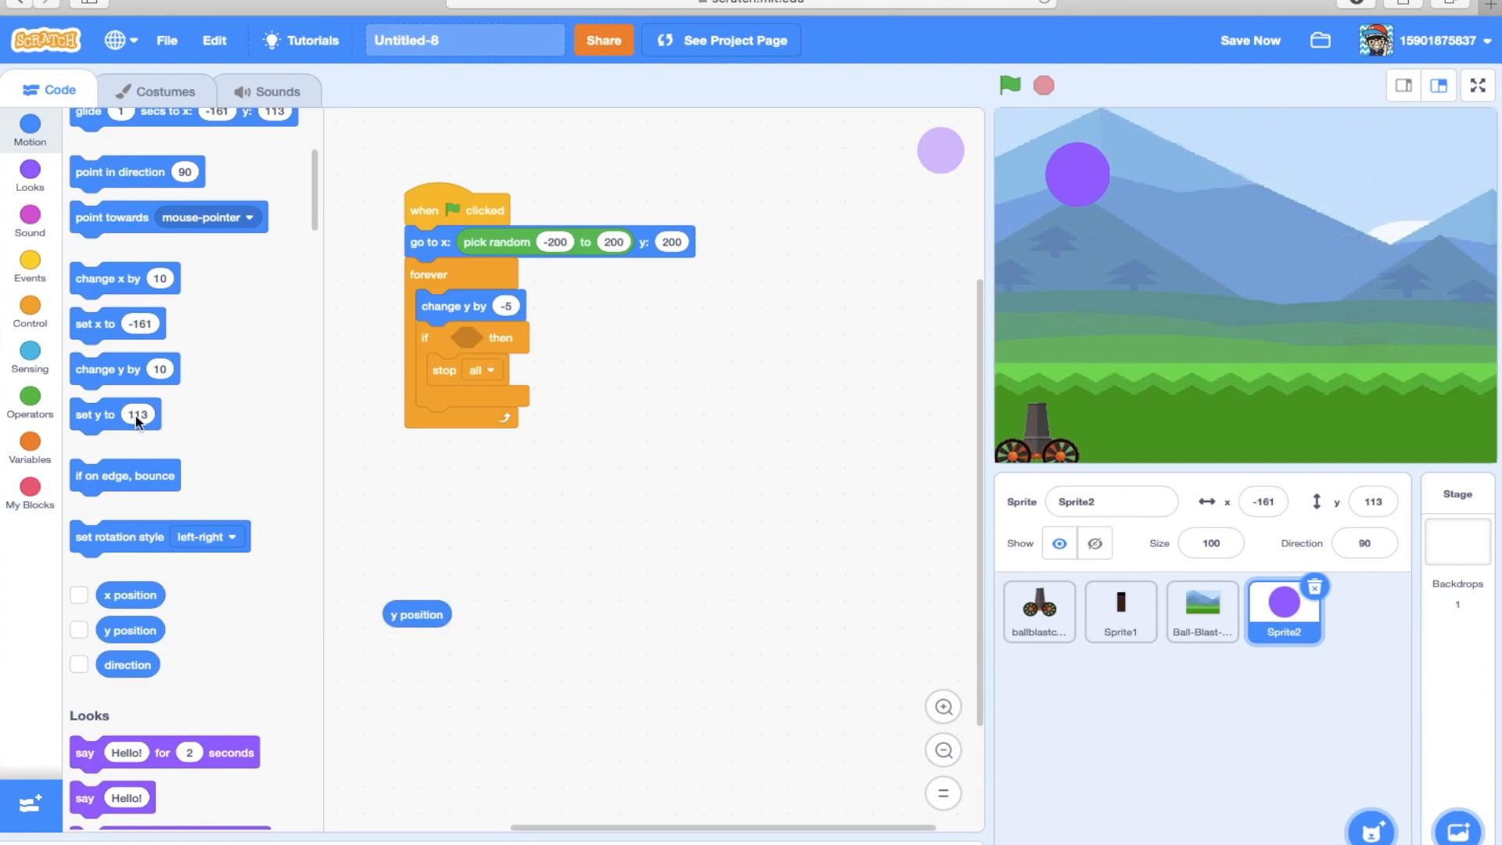
Check the ball's y near the ground, then use y position > -200 as the if condition.
drag(941, 150, 1120, 438)
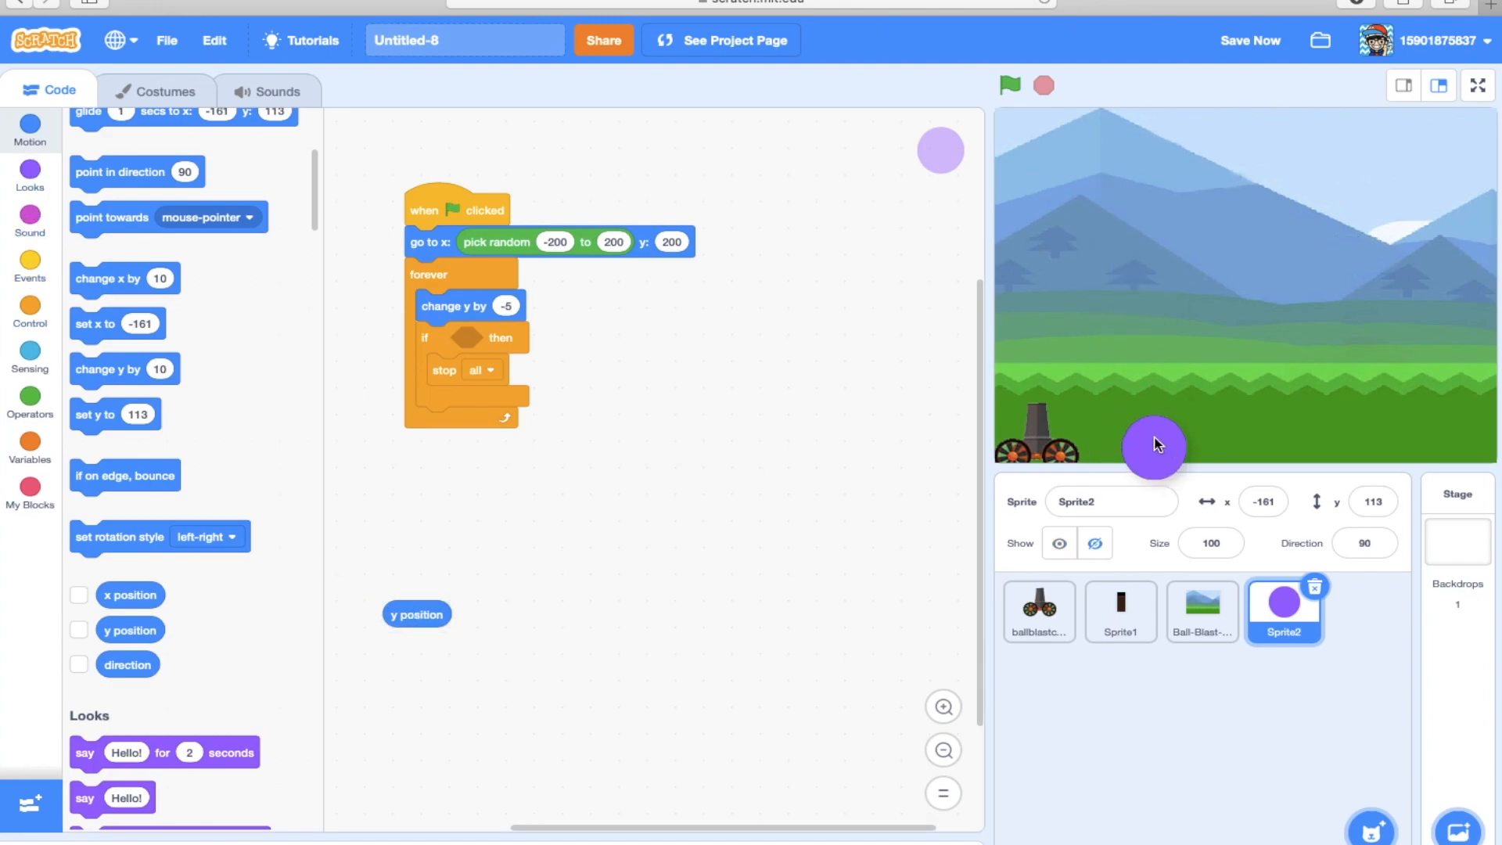
drag(1154, 445, 1147, 425)
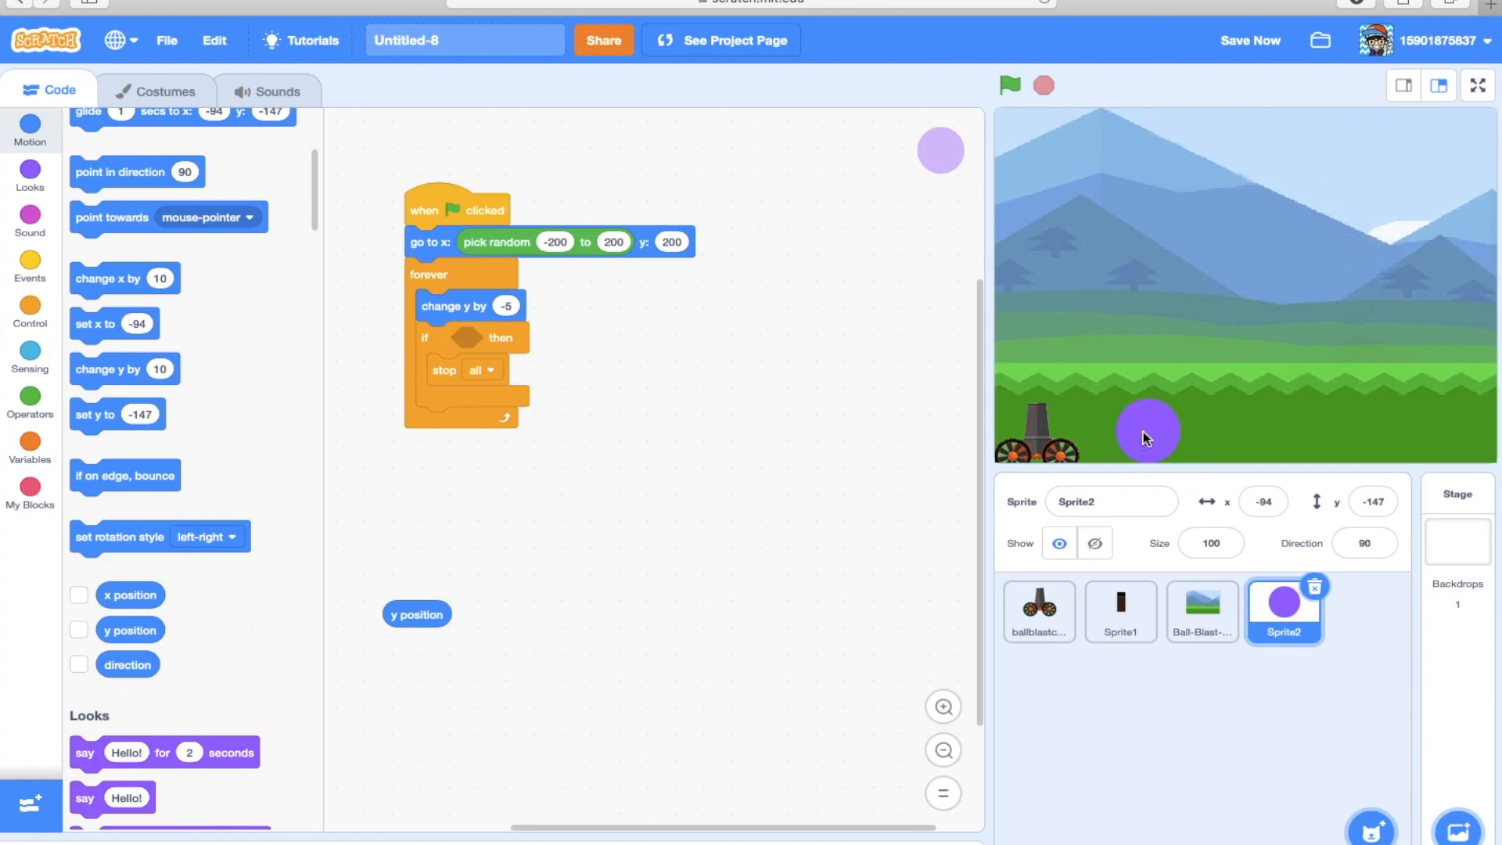
mouse_move(1140, 451)
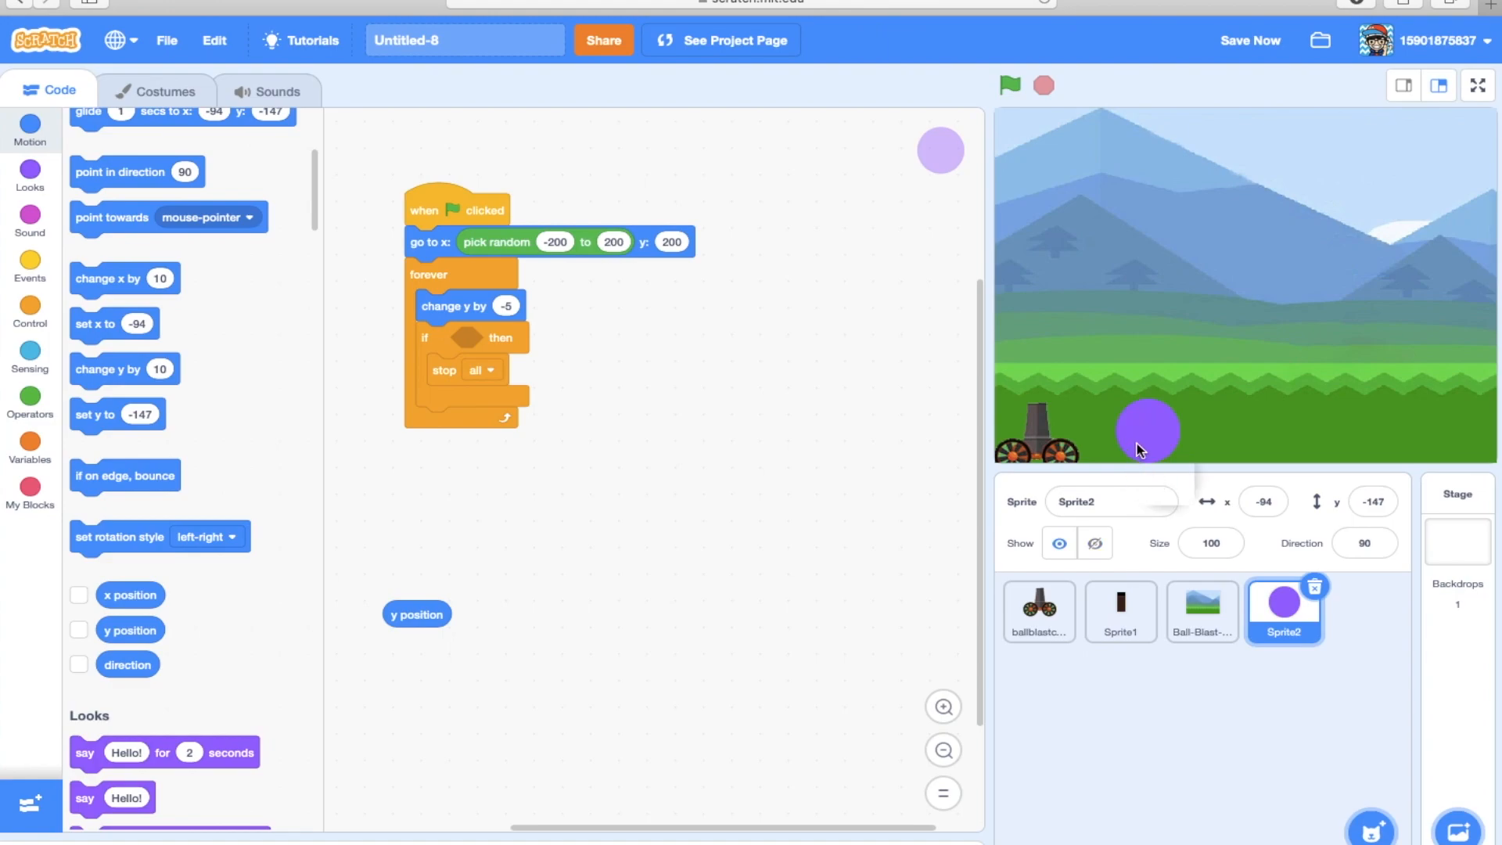
mouse_move(271, 420)
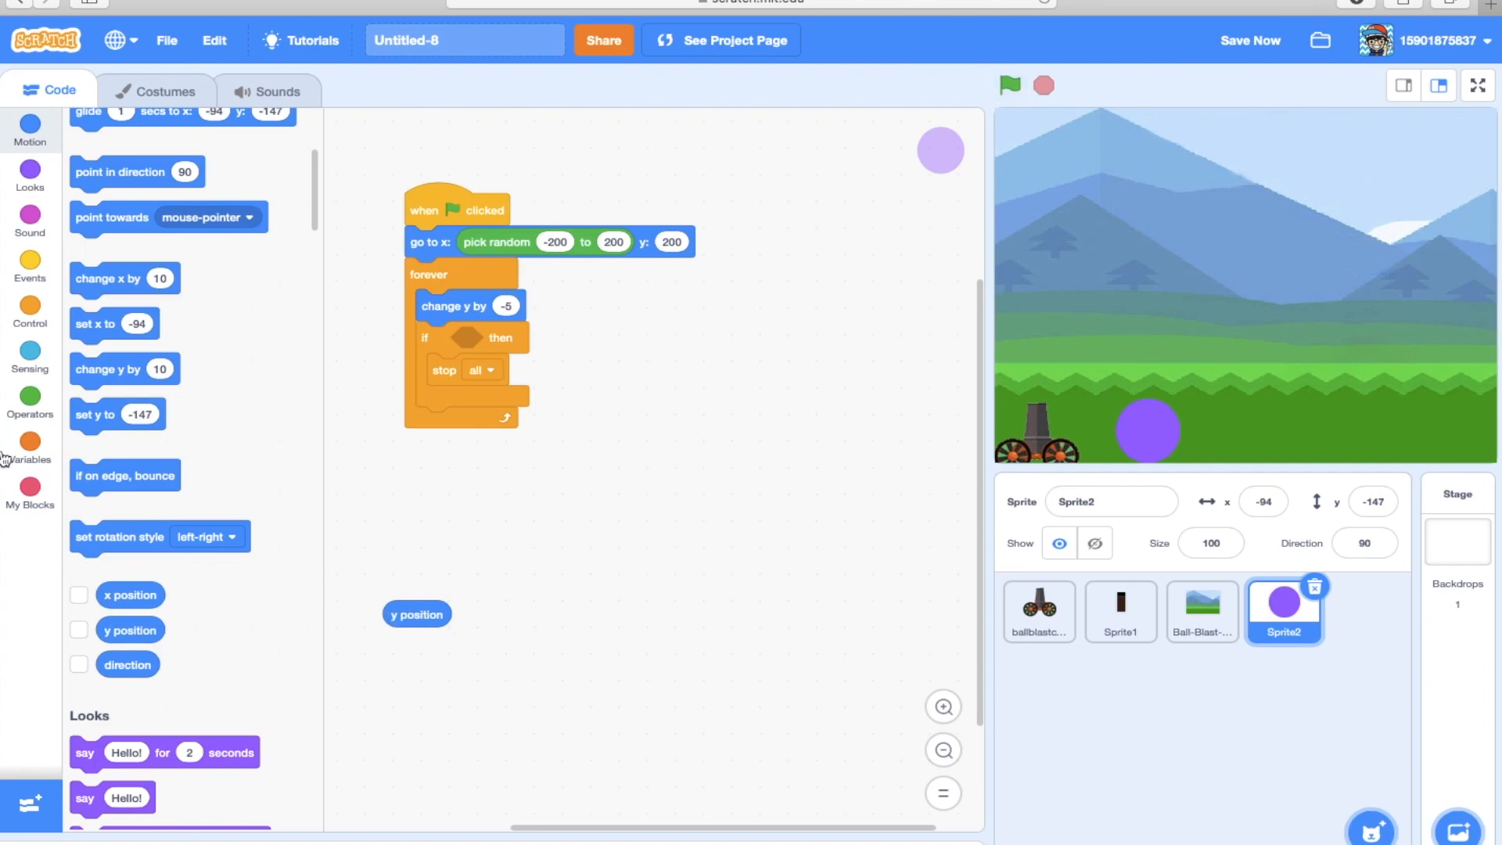
click(30, 396)
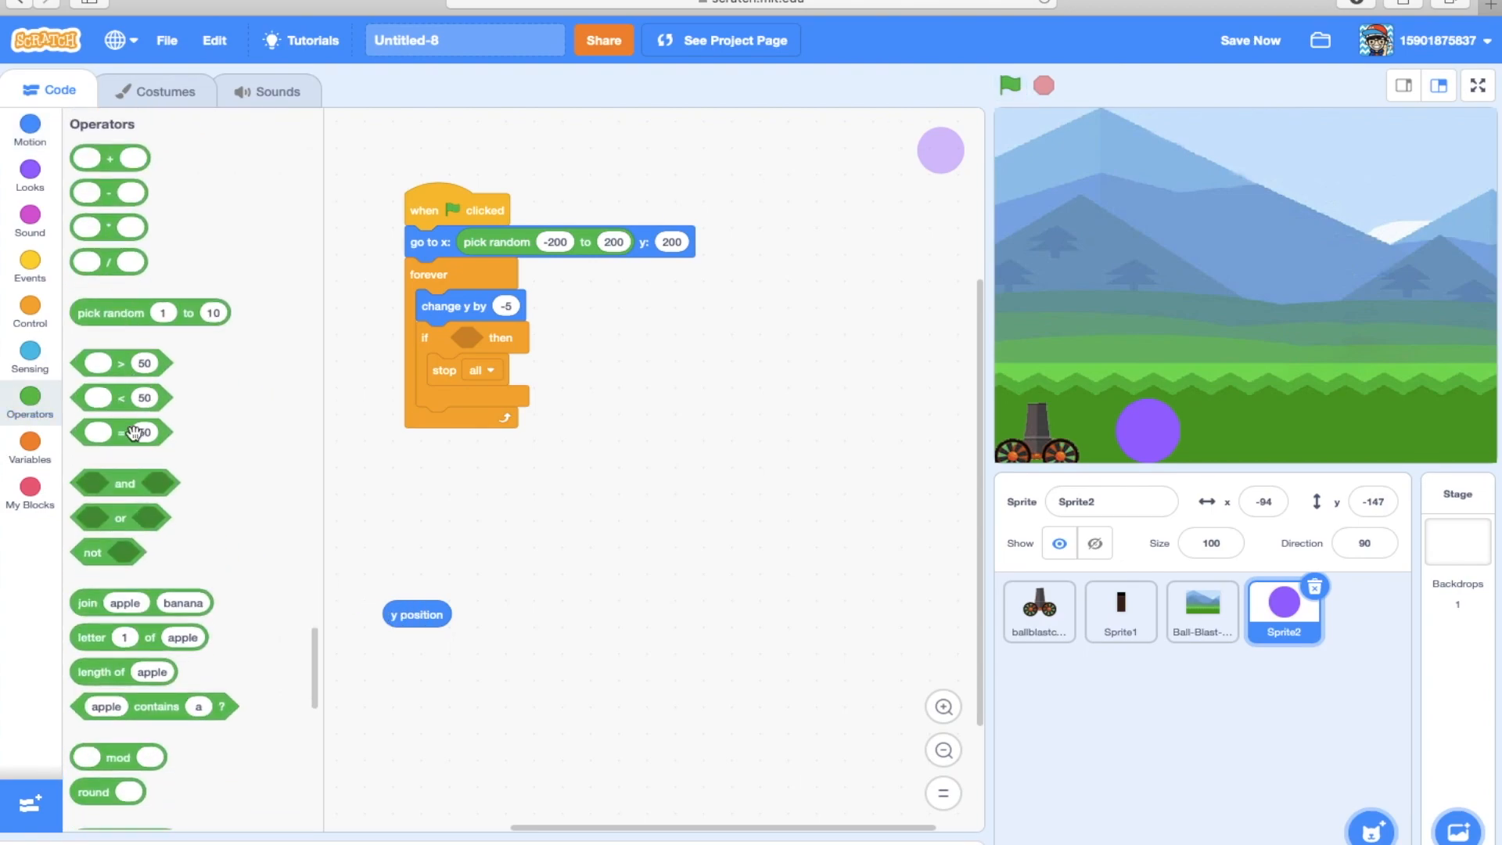
drag(122, 432, 506, 616)
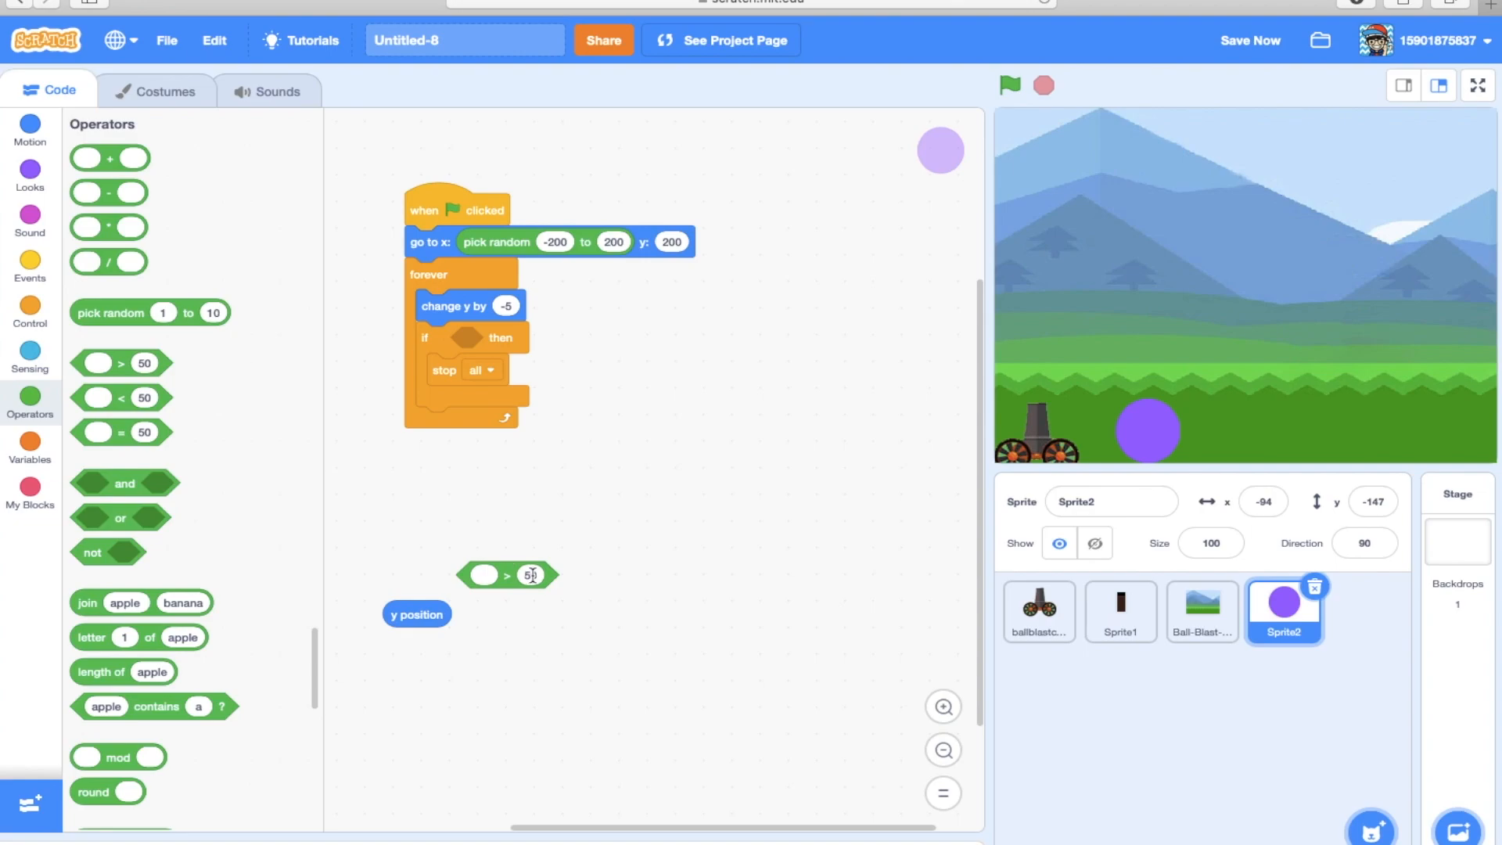
text(-2)
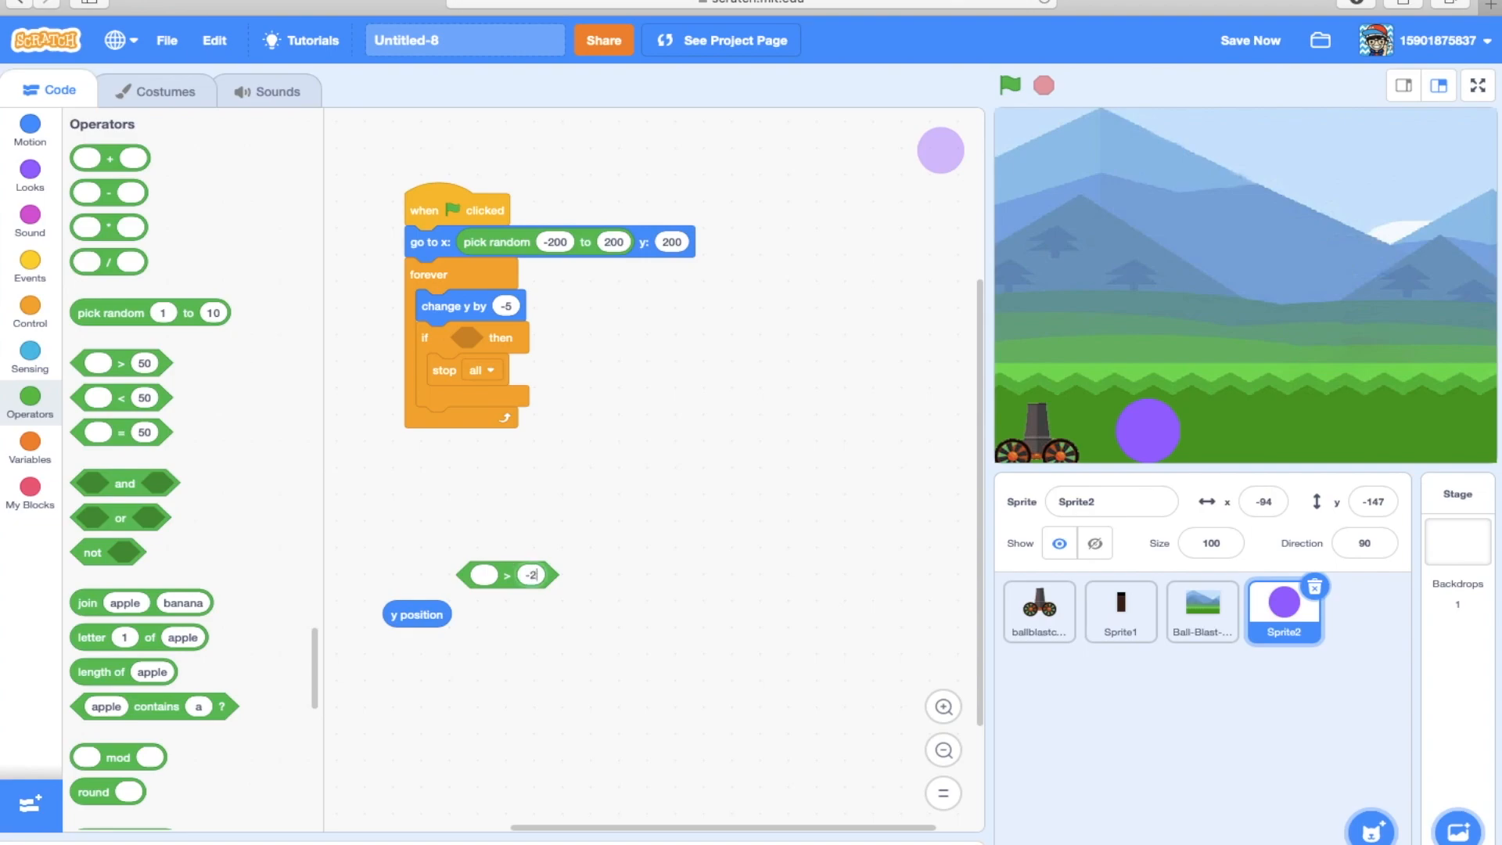
drag(416, 613, 496, 563)
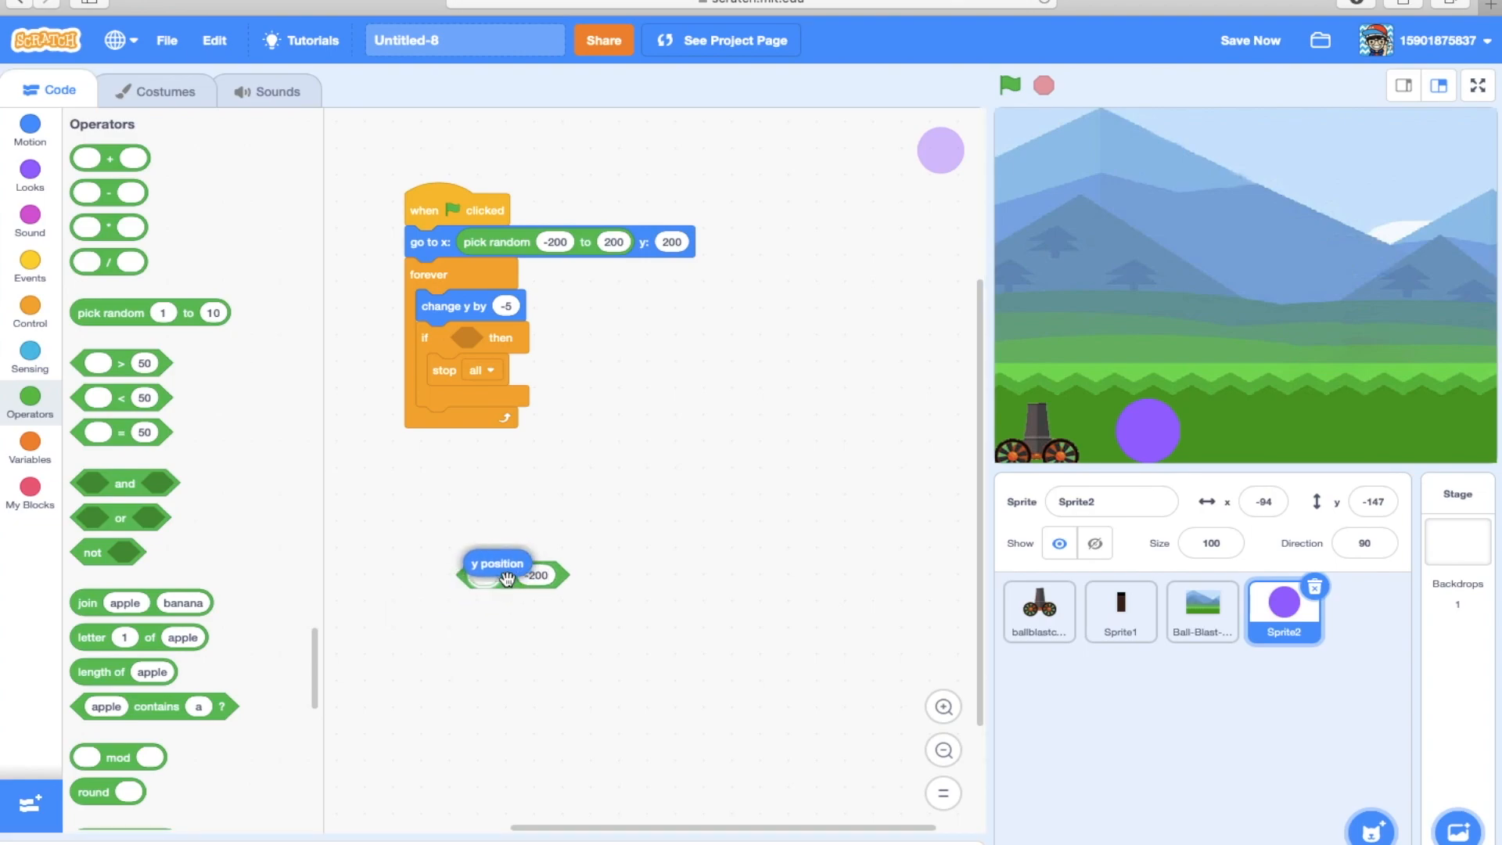
drag(498, 569, 483, 338)
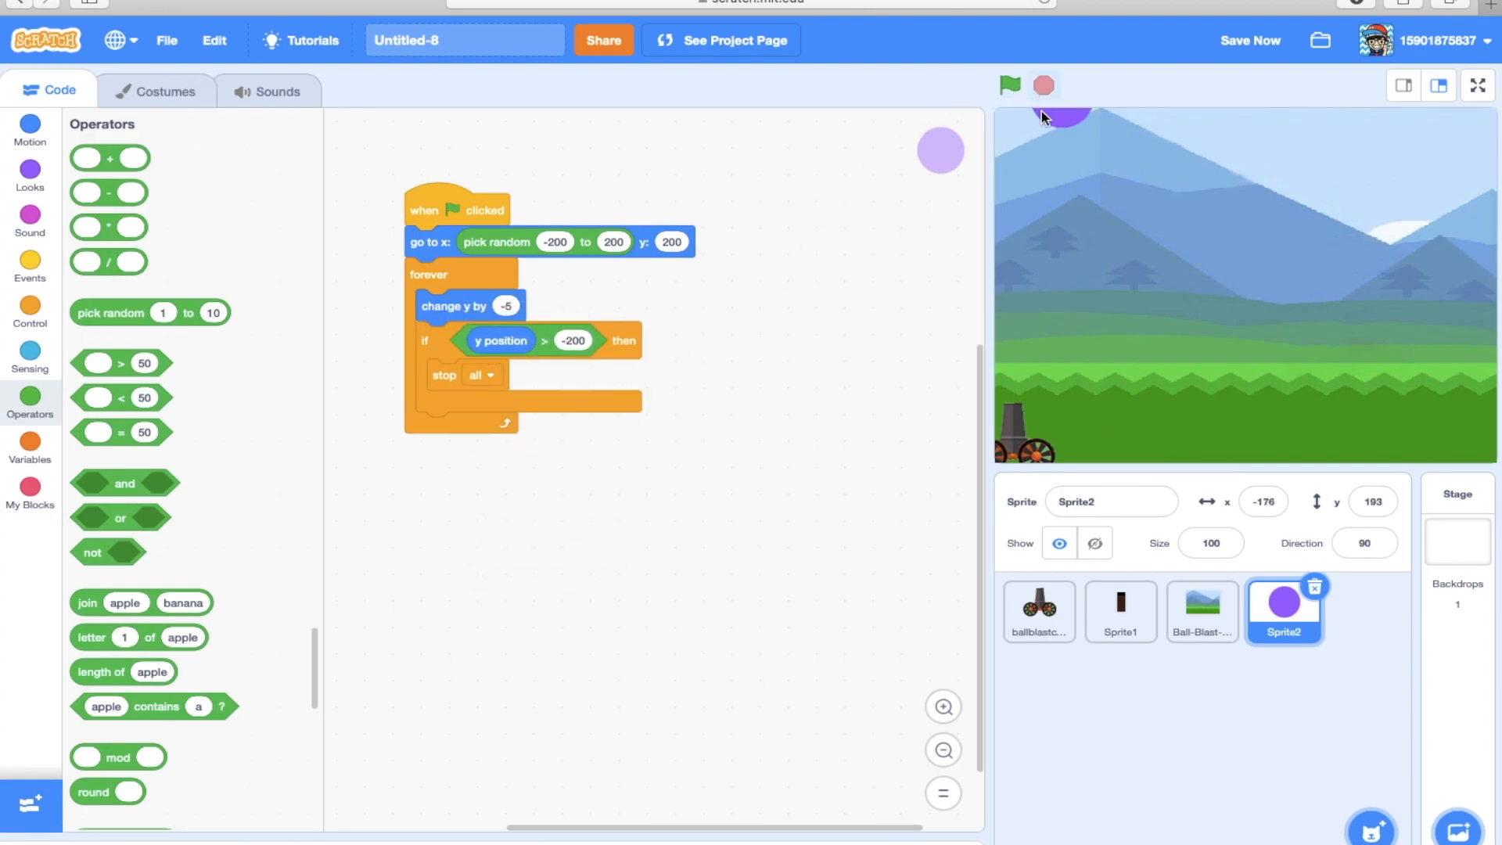
After a test run, make the if condition y position < -200 instead of greater-than.
click(1007, 86)
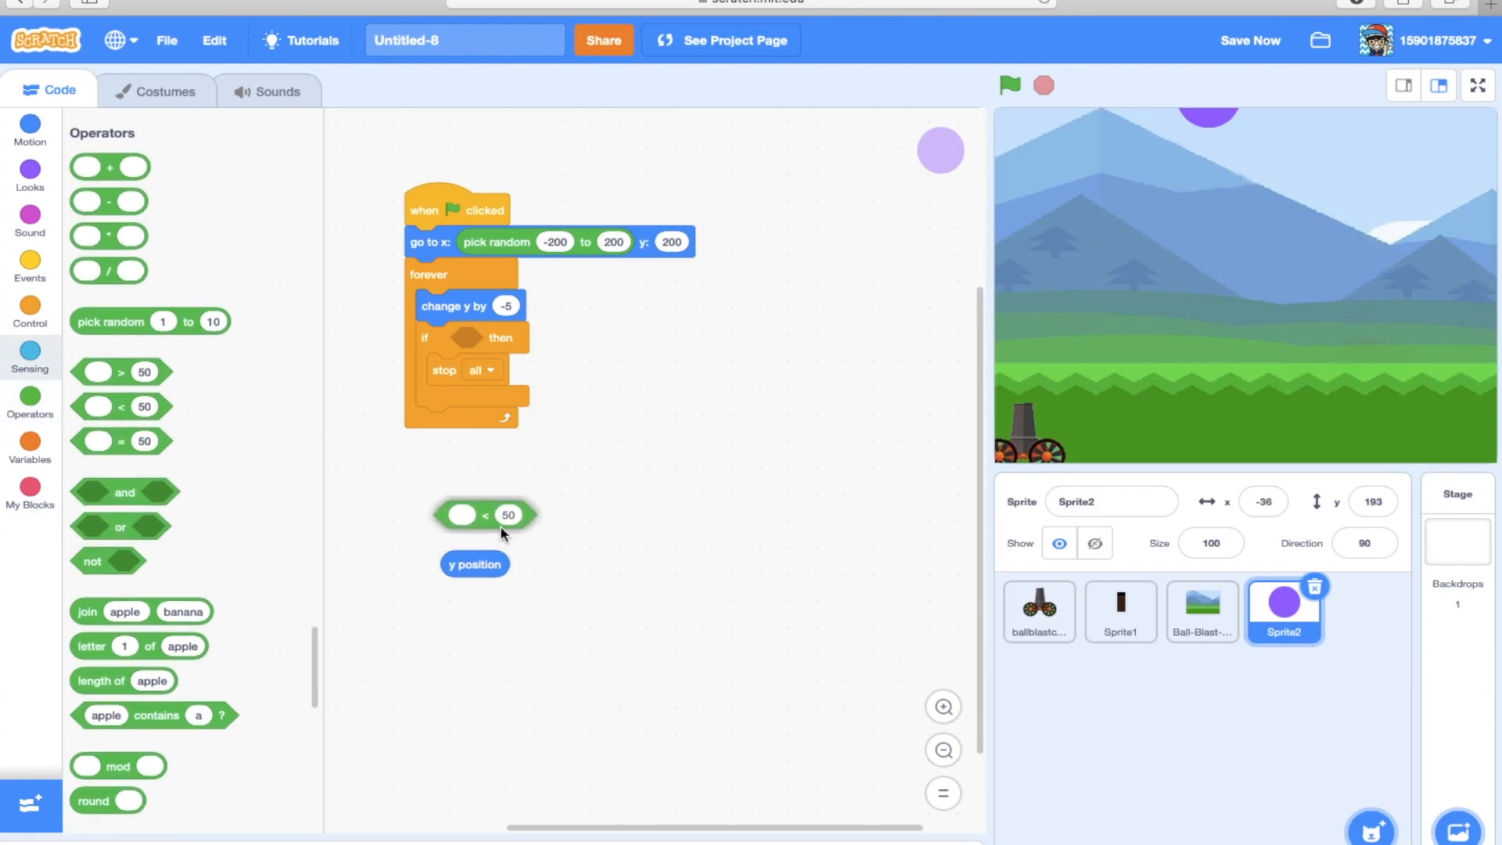
drag(474, 564, 460, 518)
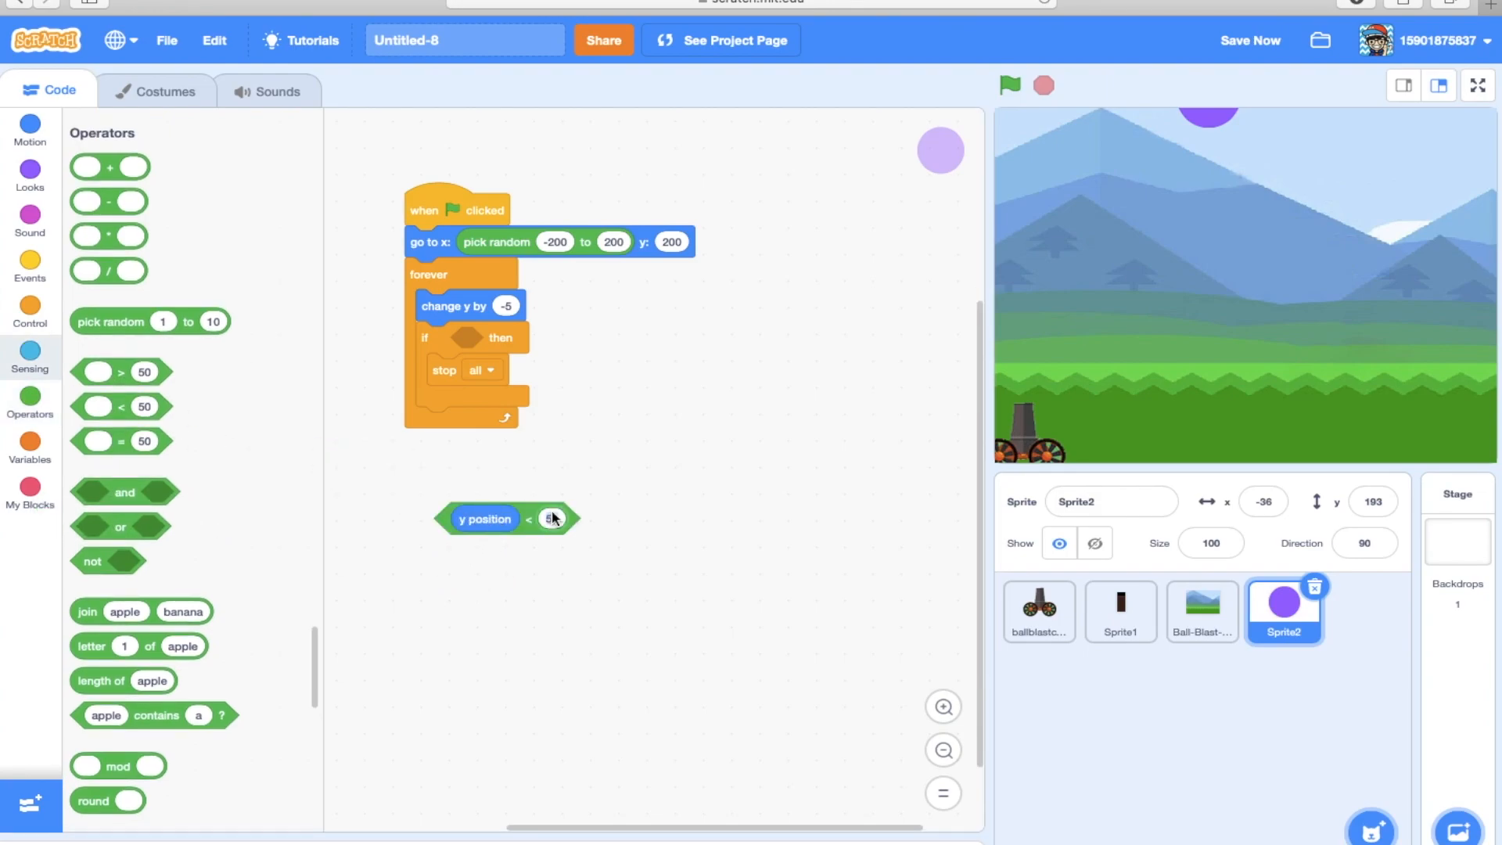
text(-200)
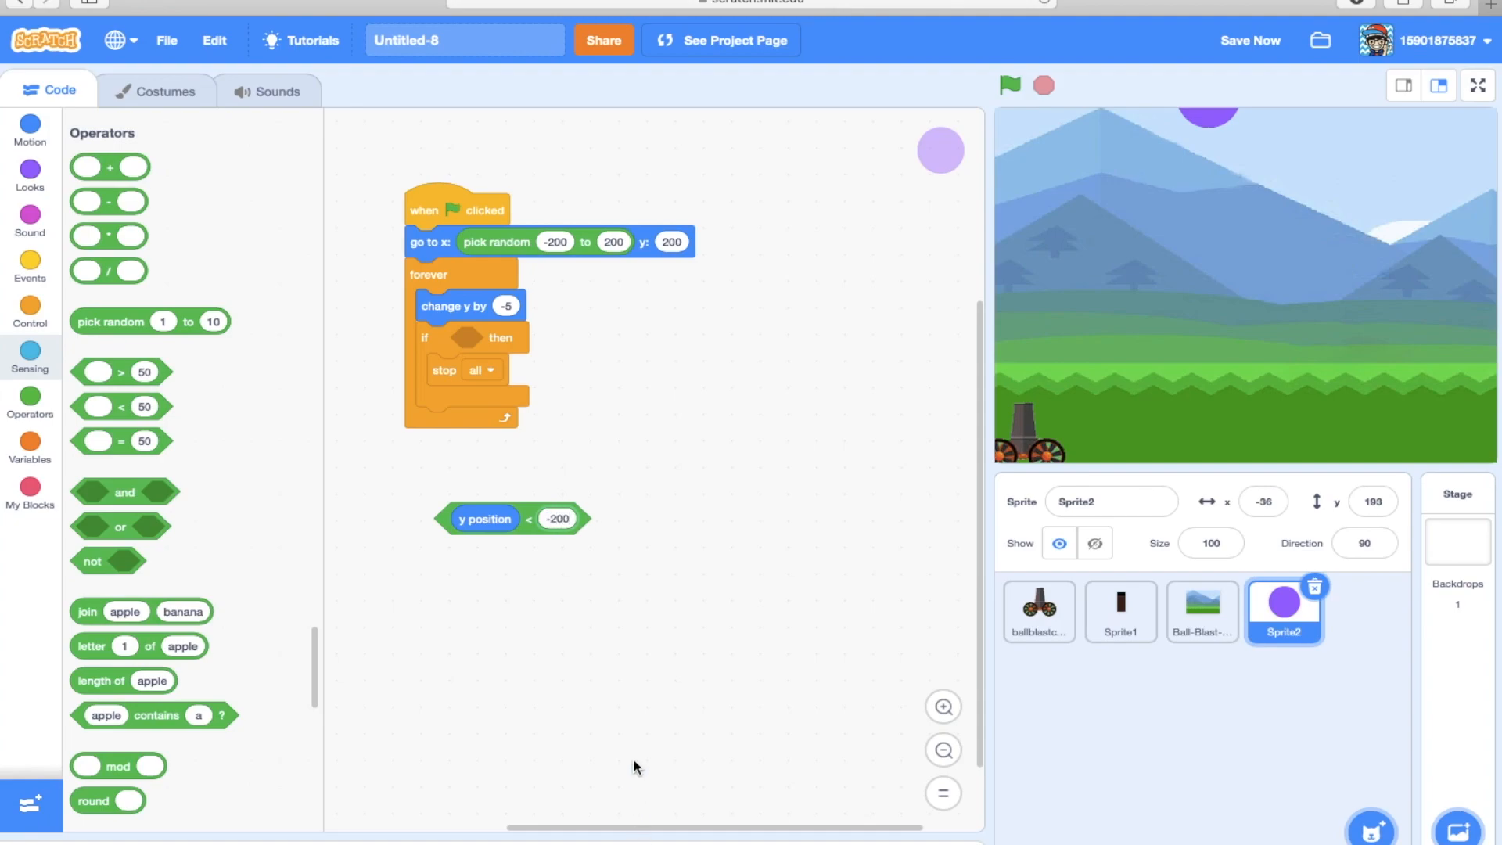
drag(485, 518, 489, 330)
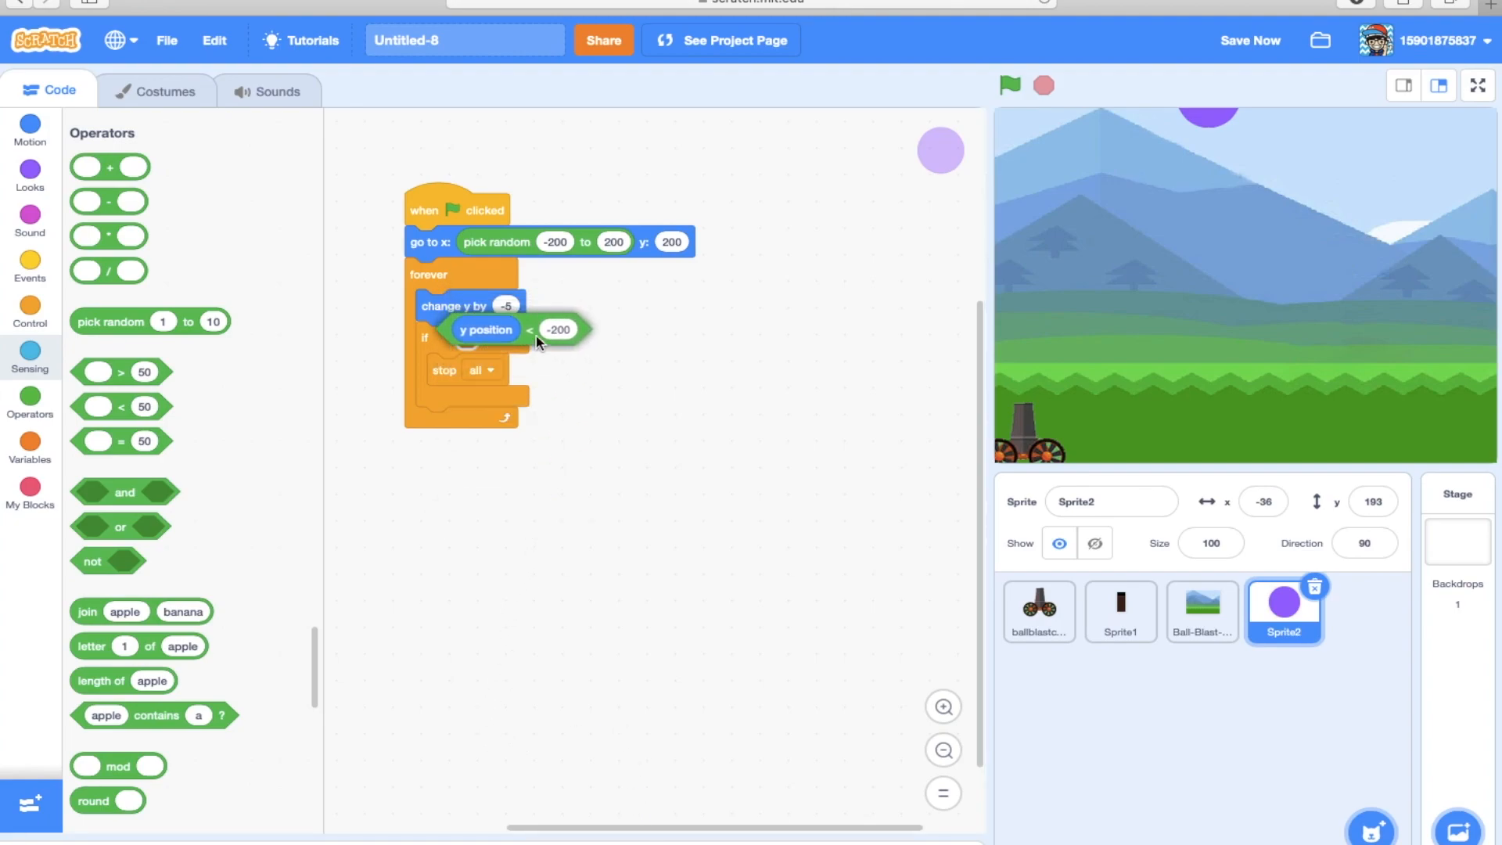
Run and stop the game, then return to the ball sprite's code.
click(1009, 85)
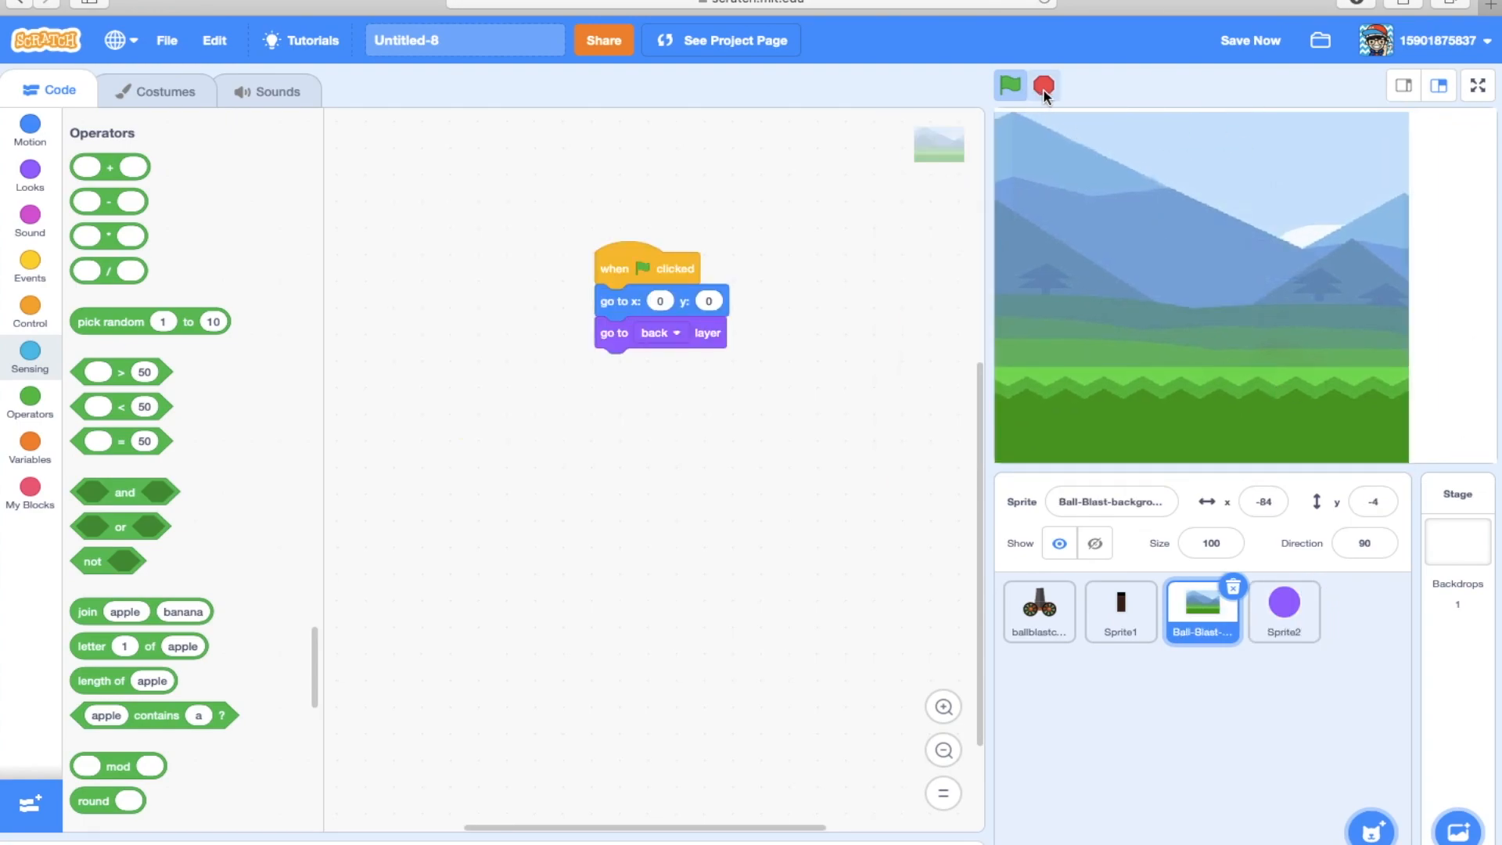
click(1009, 86)
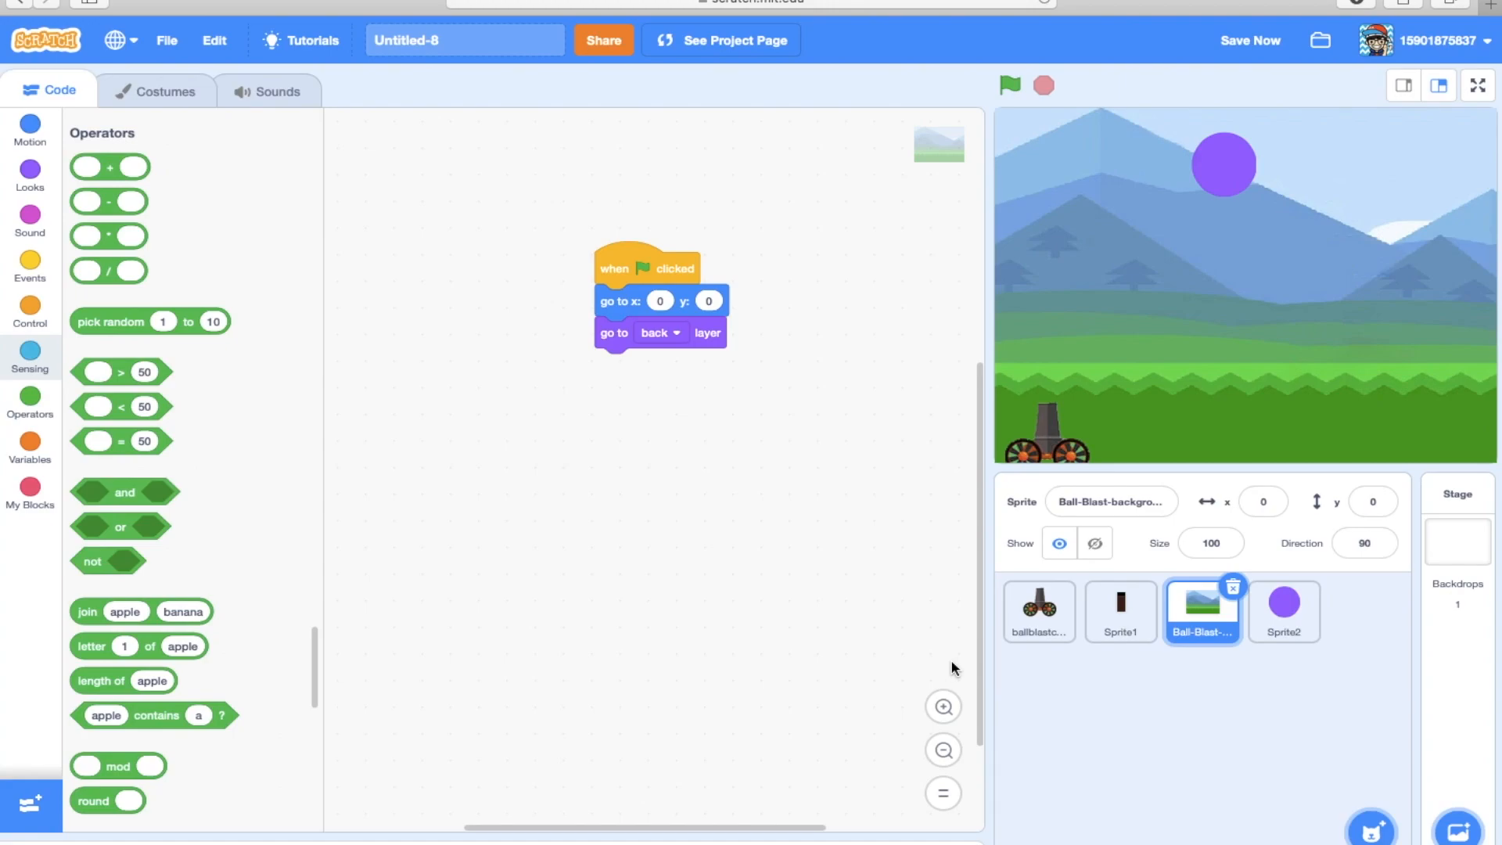
click(1283, 611)
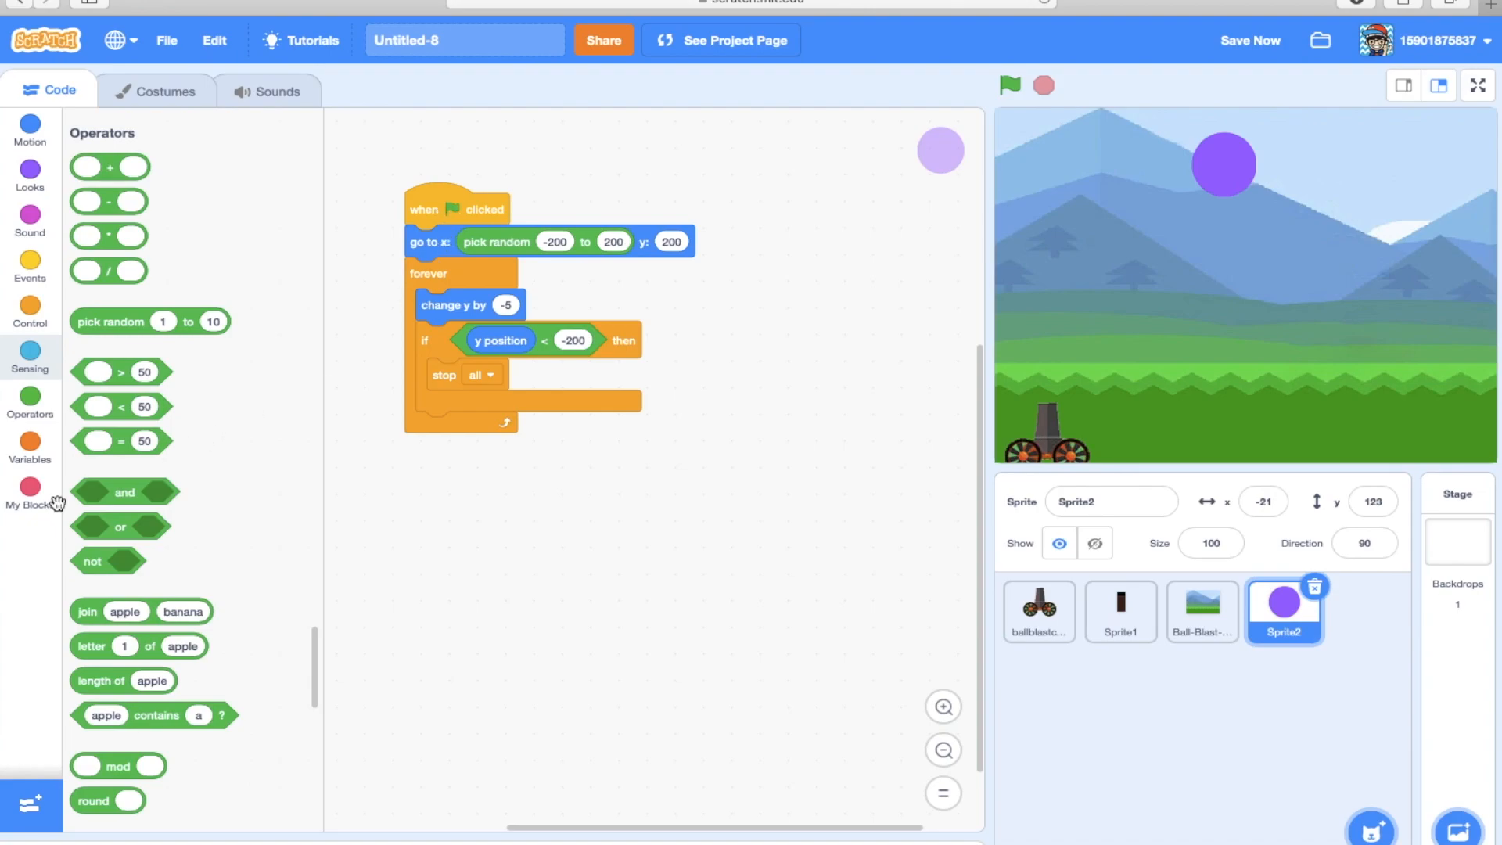
Create a variable named value for all sprites with its monitor shown on the stage.
click(30, 443)
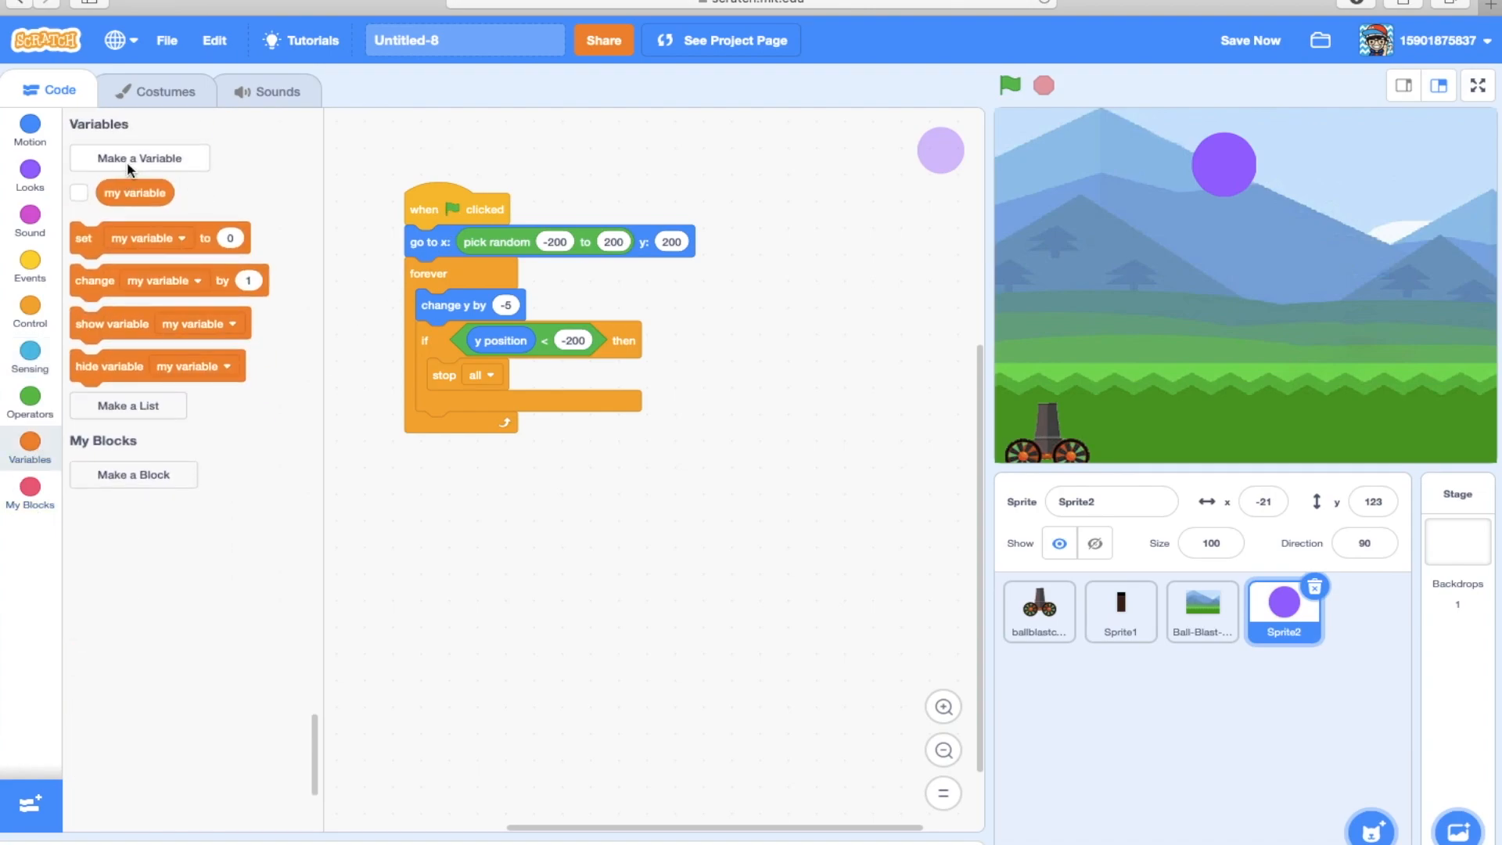
click(139, 158)
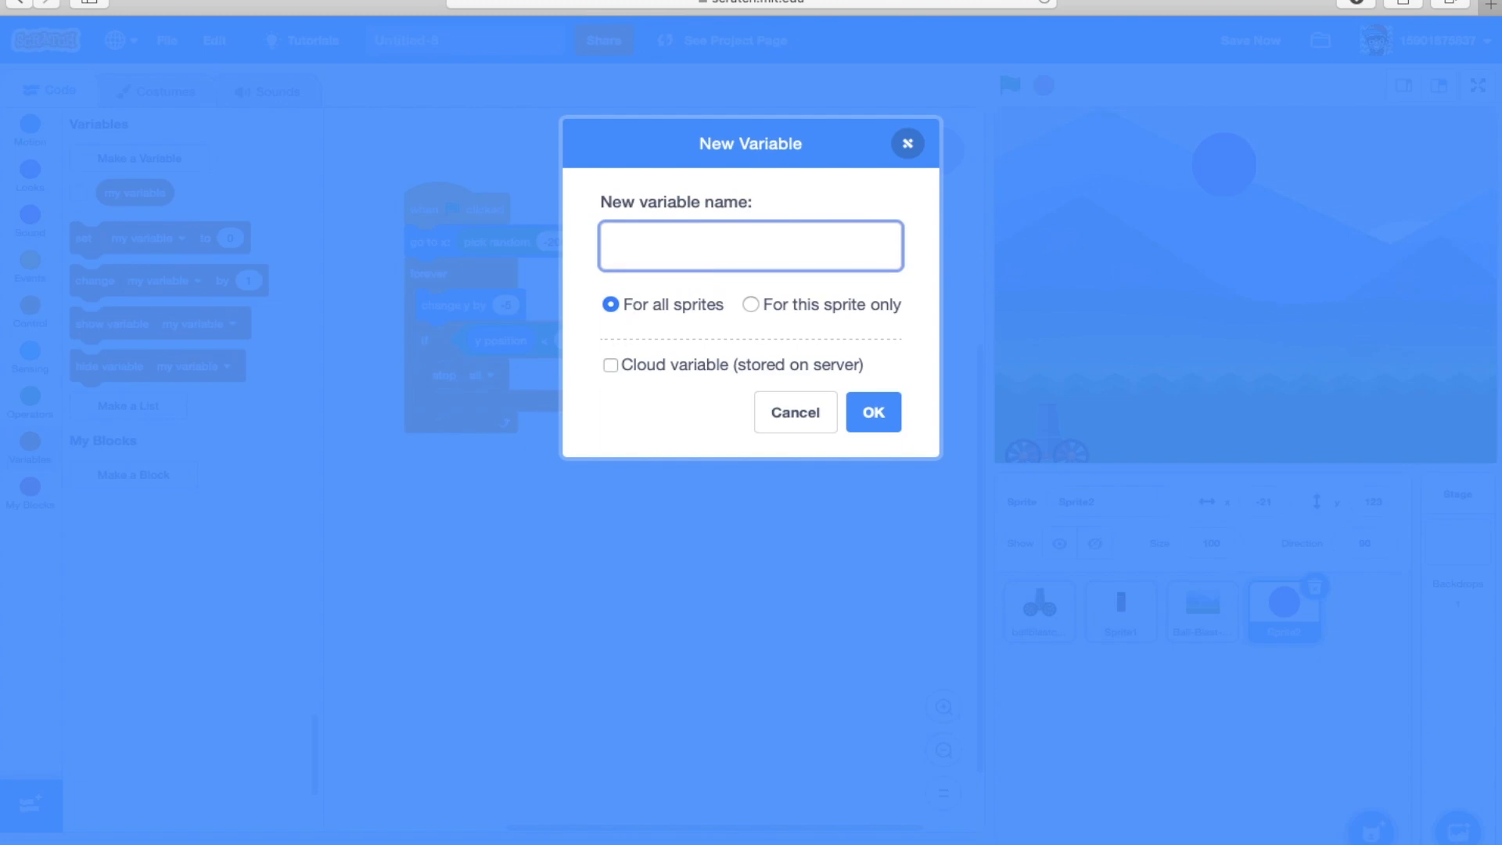
text(value)
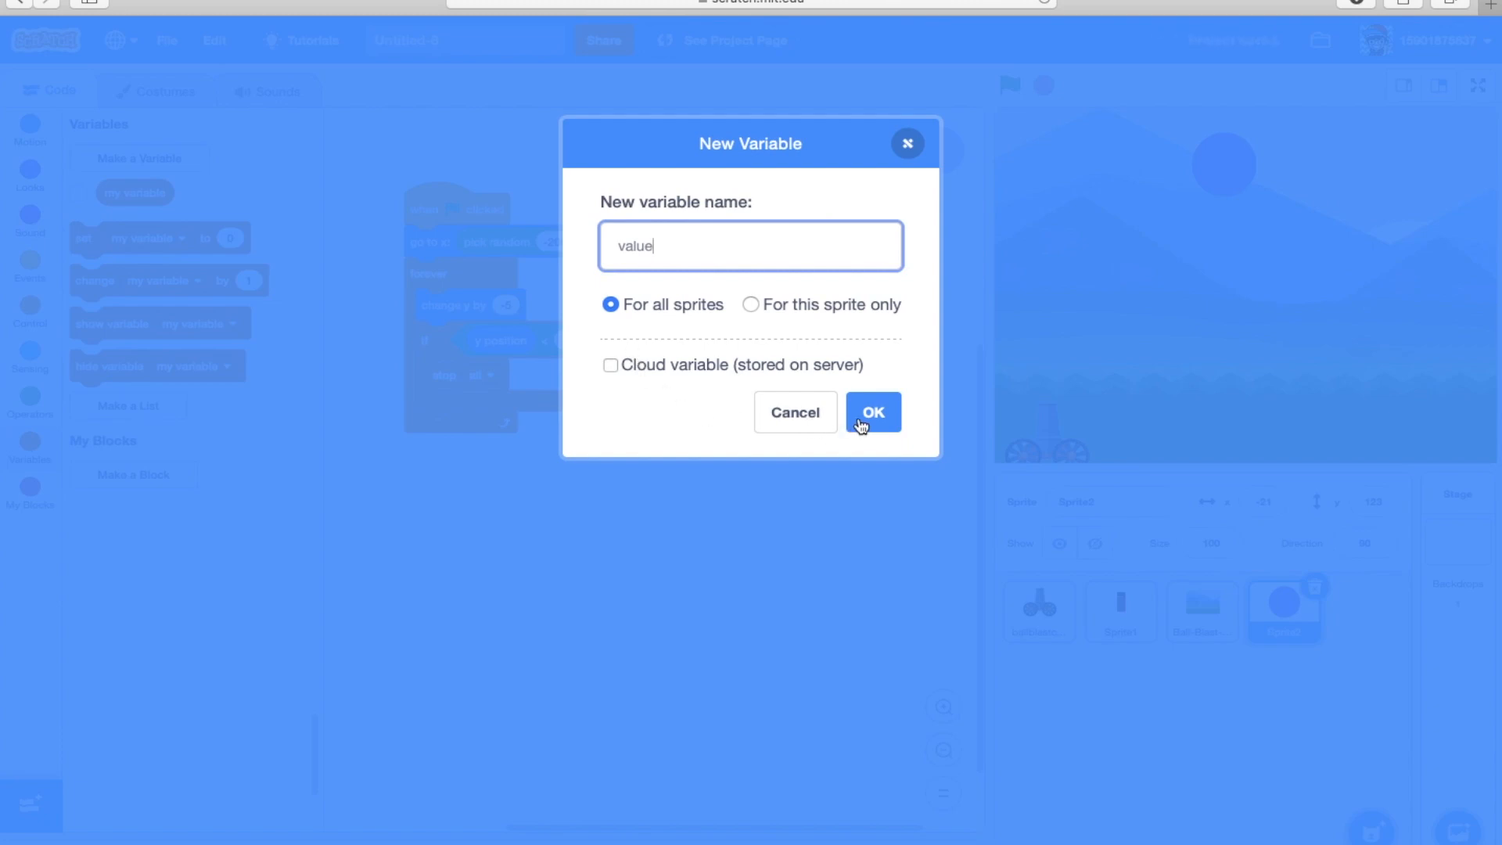
click(871, 412)
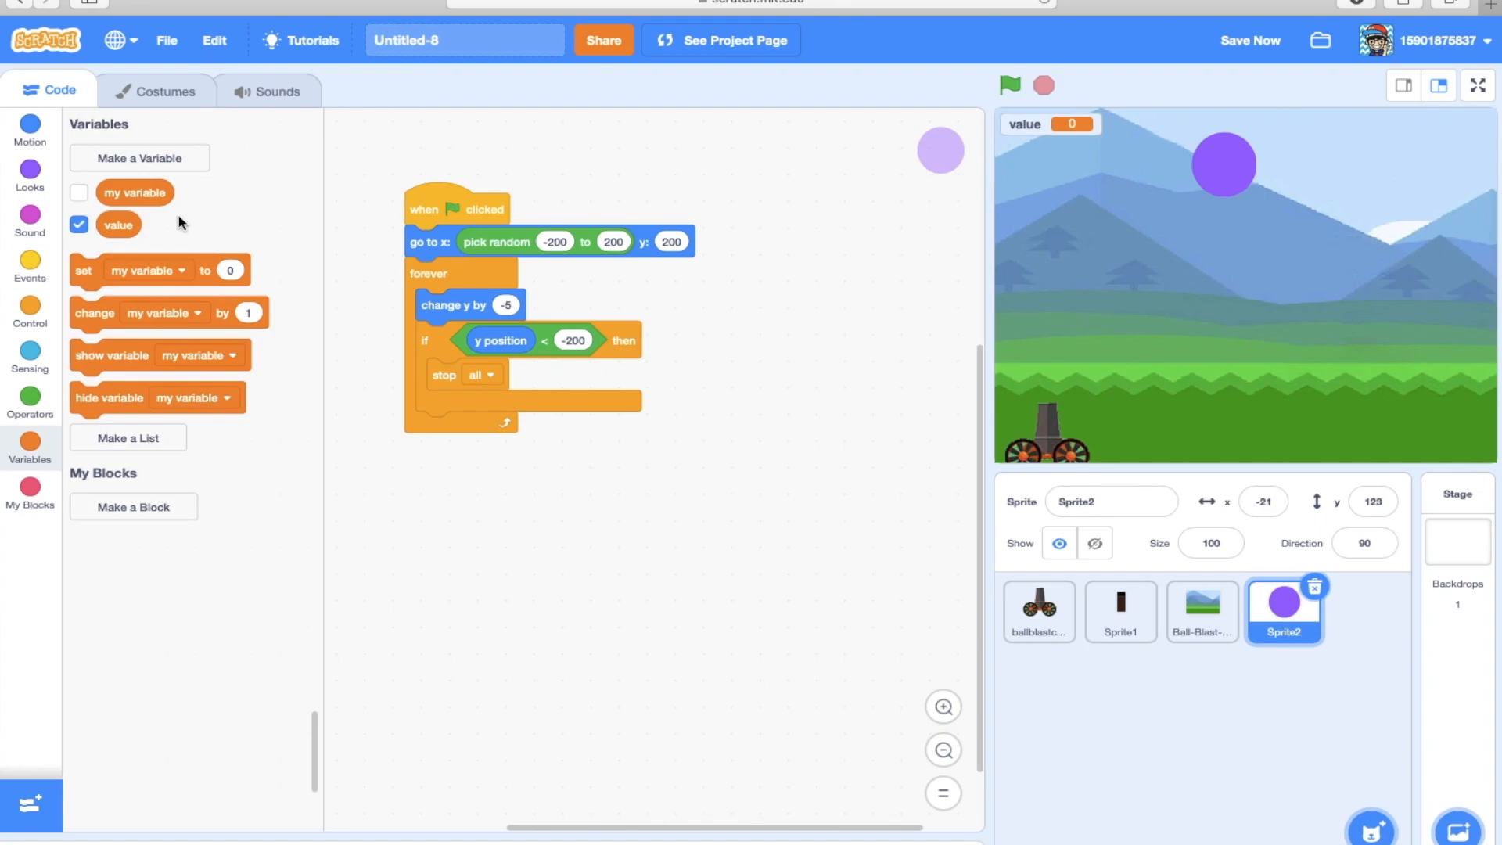
Put a show variable value block in the falling loop, then run and stop the game.
click(199, 355)
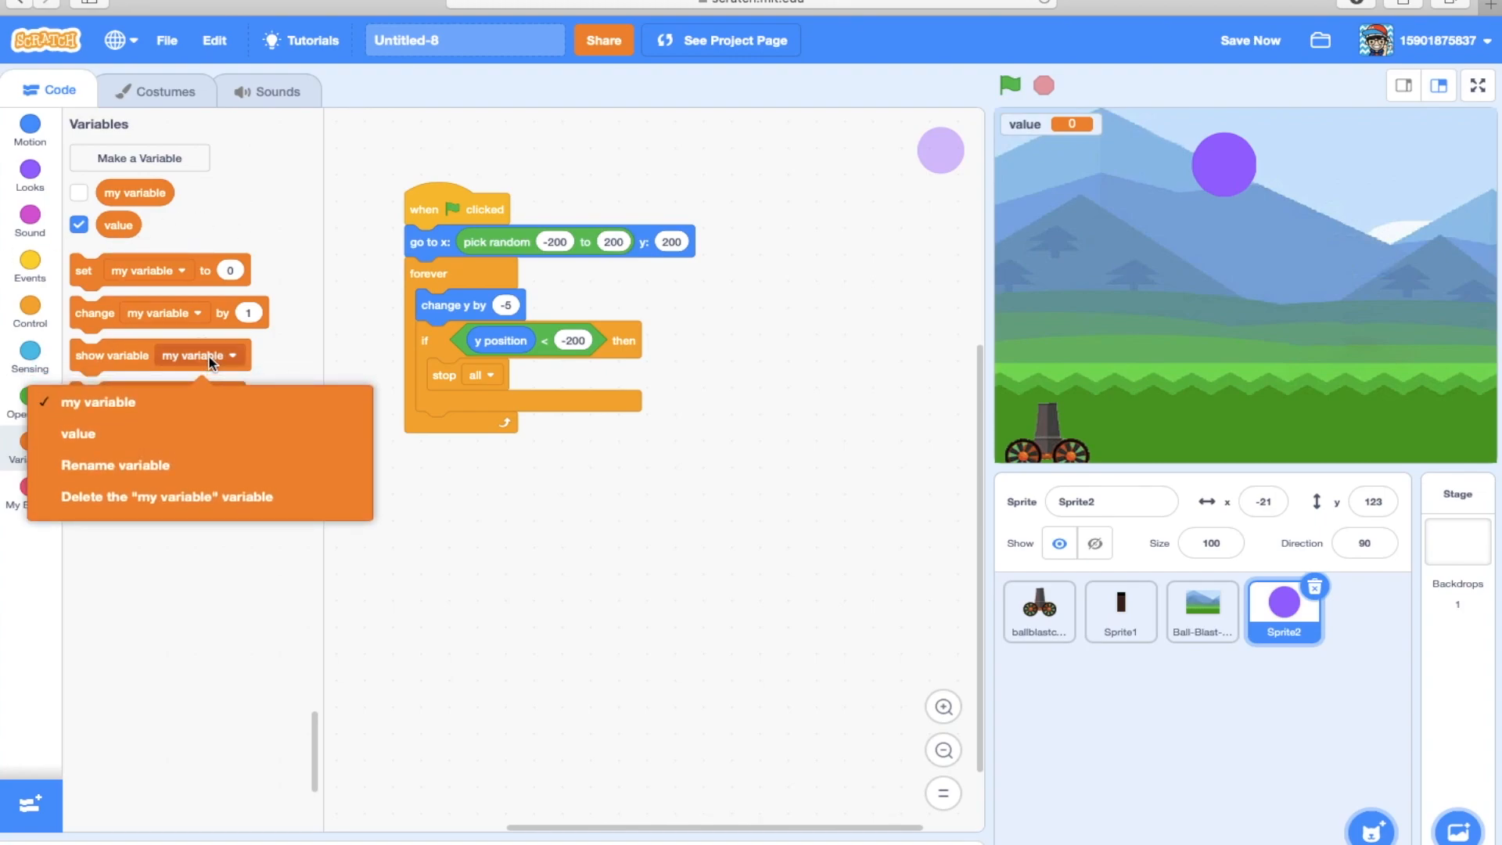
click(78, 433)
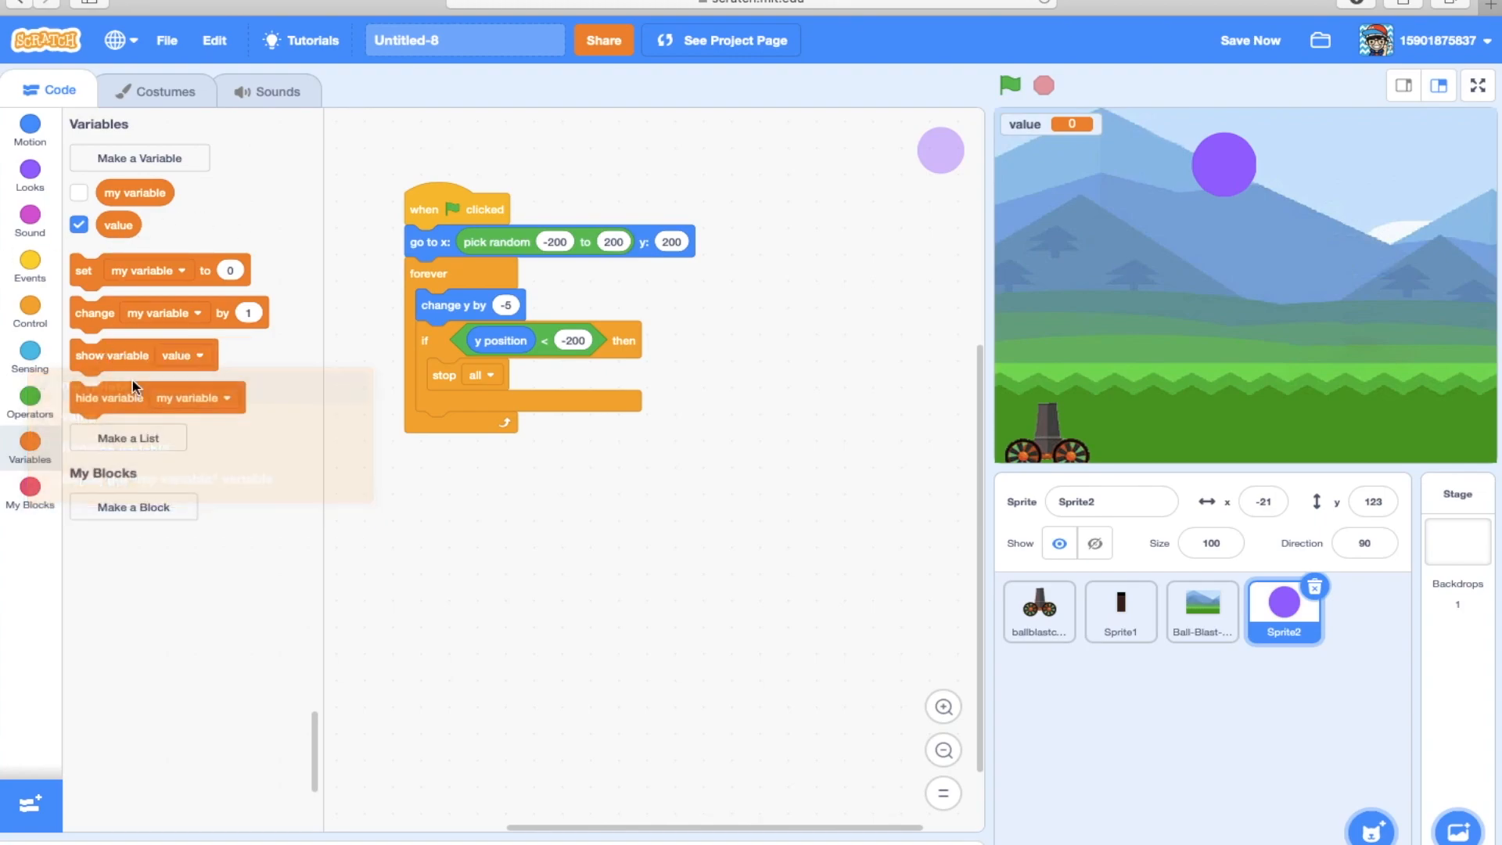
drag(112, 355, 469, 374)
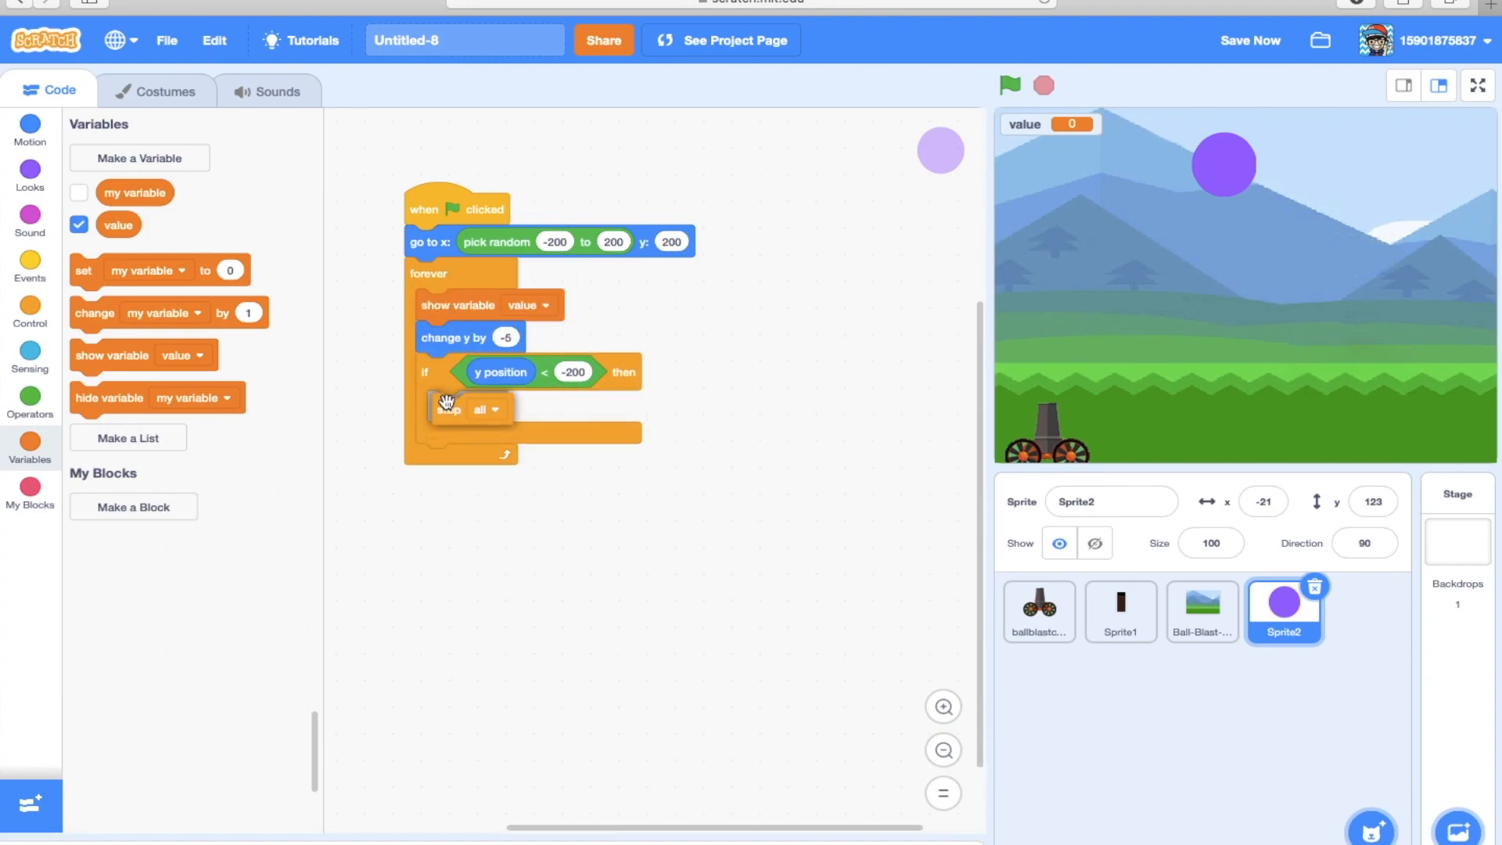
click(1008, 84)
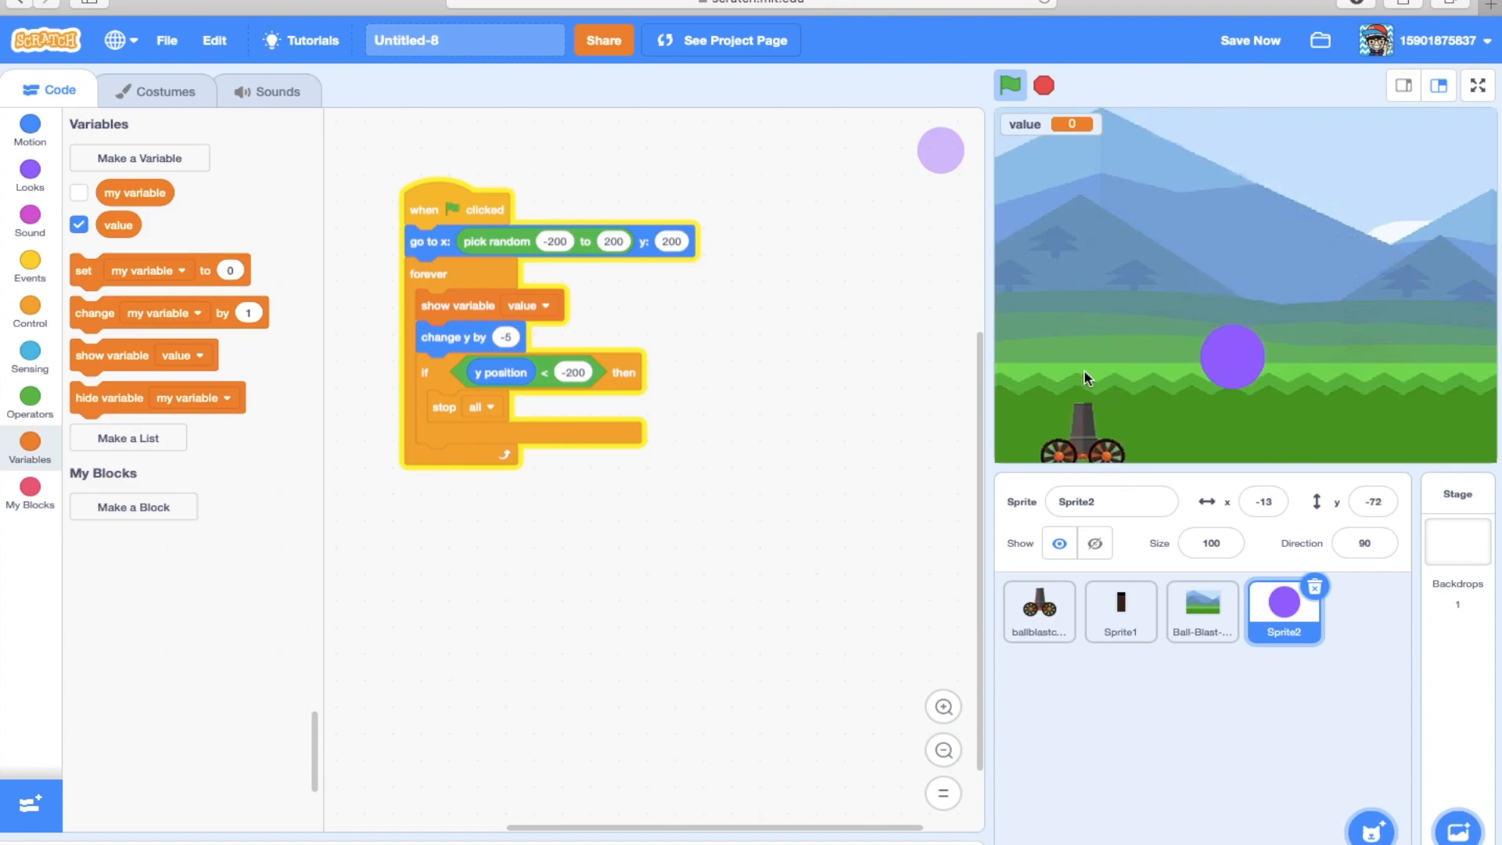
click(1043, 84)
text(100)
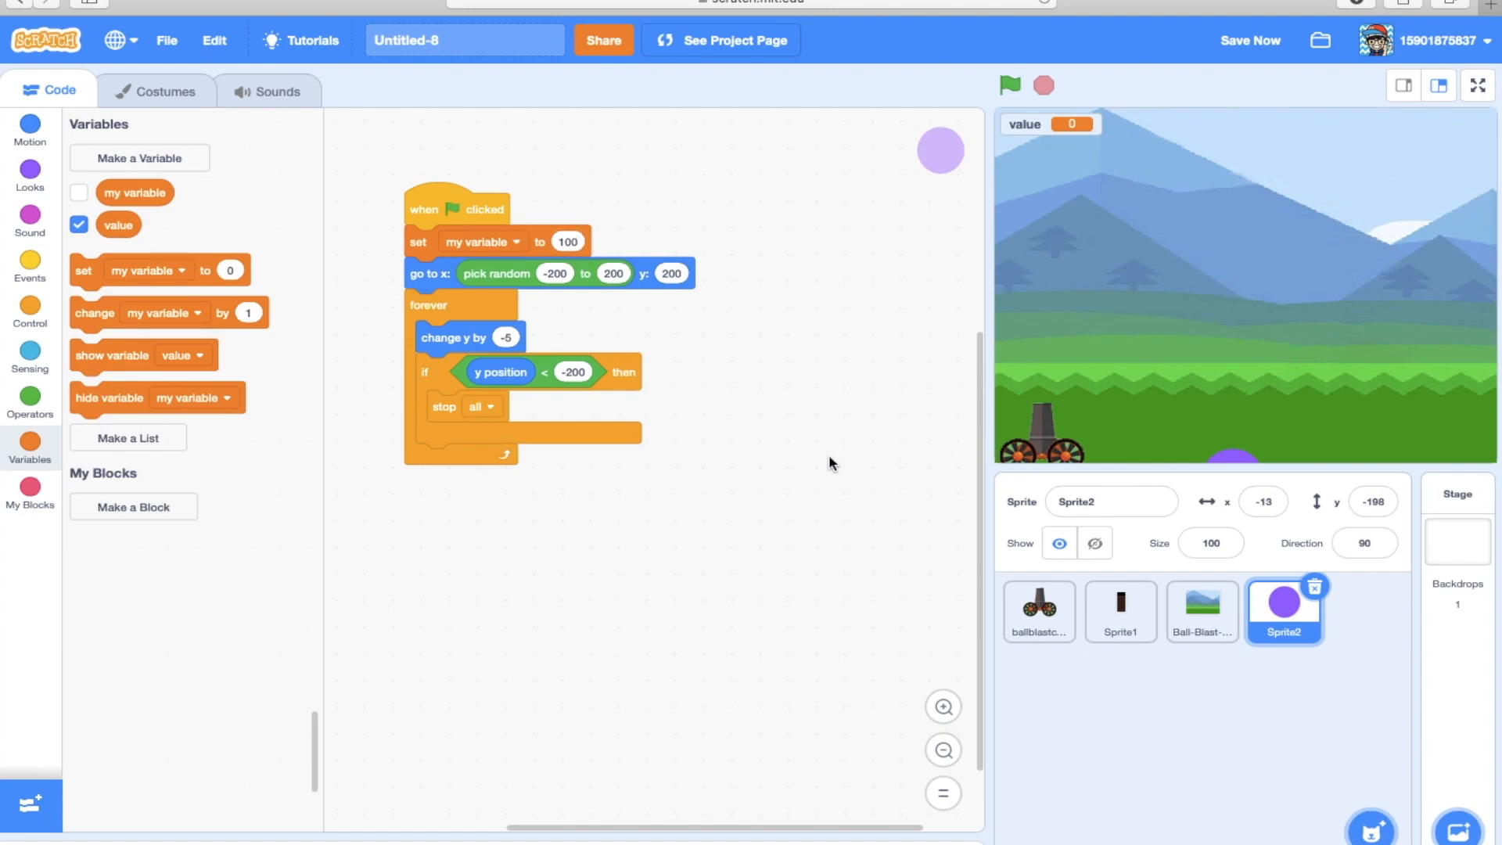
mouse_move(823, 428)
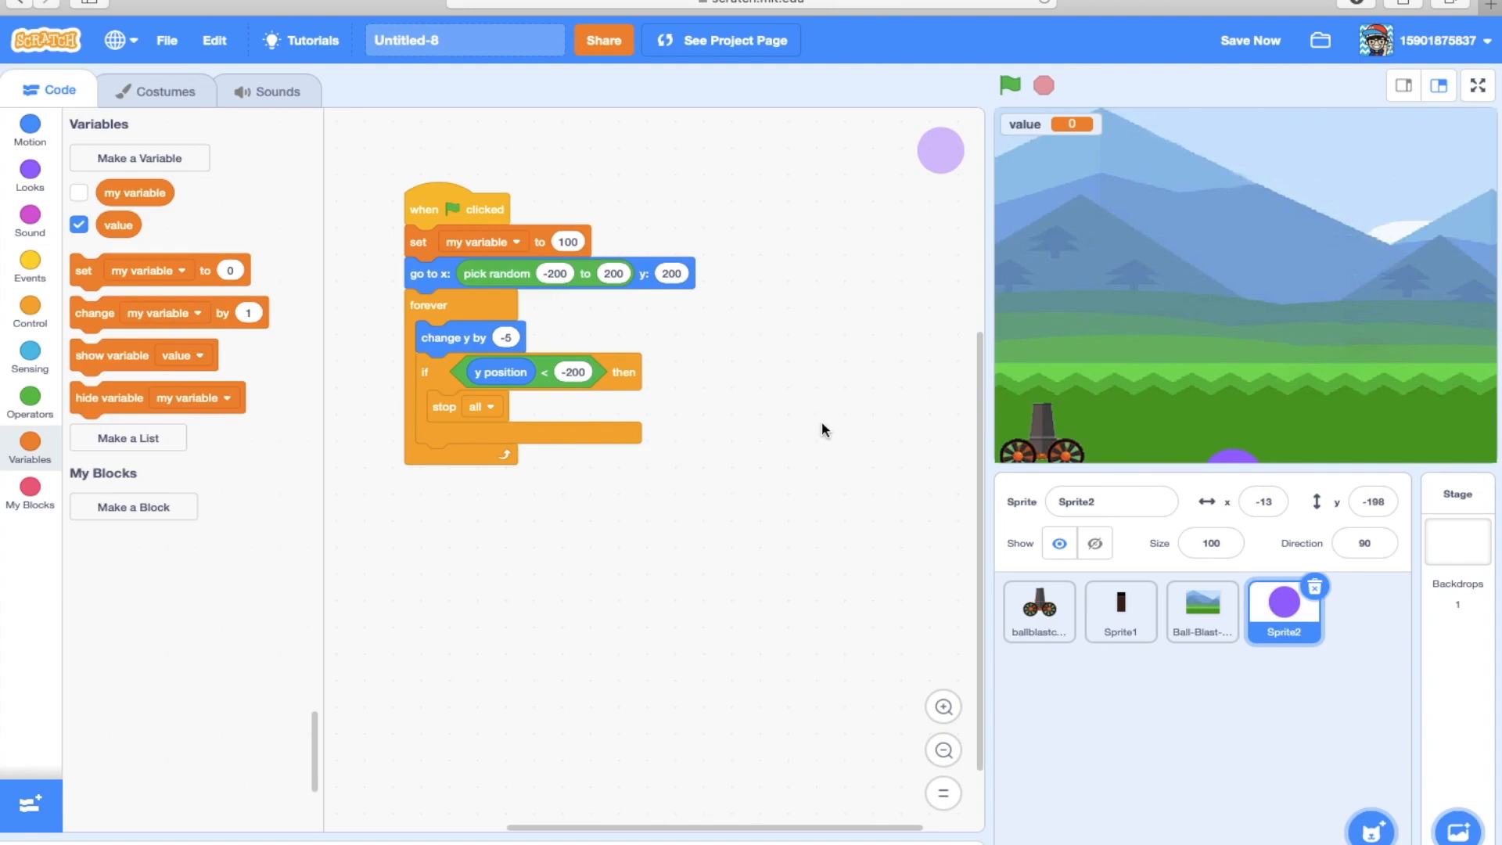
Build a second flag script looping forever with if touching Sprite1, ready for a variable change.
click(30, 266)
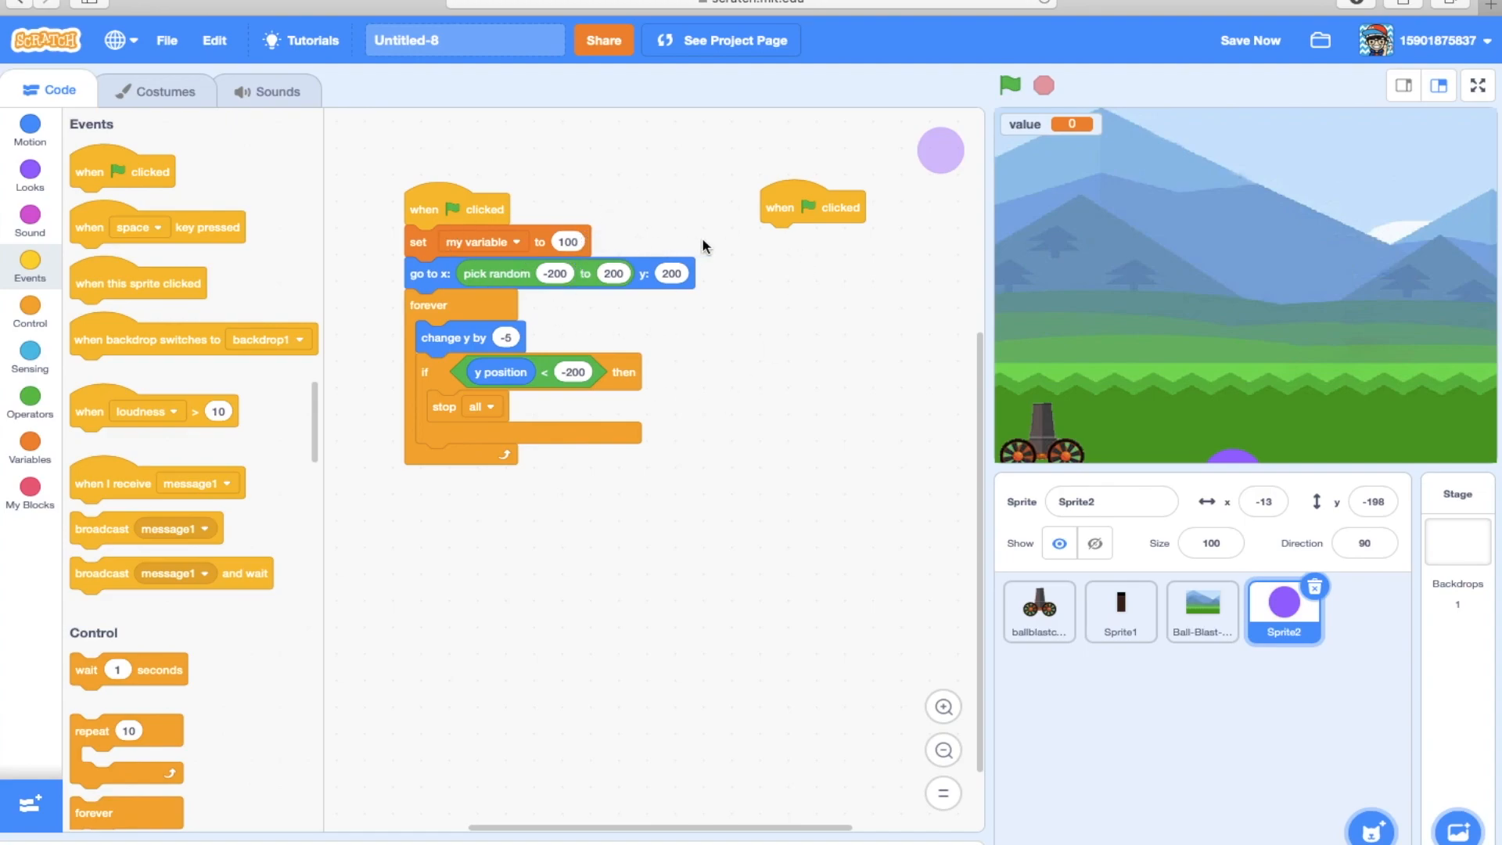
mouse_move(698, 216)
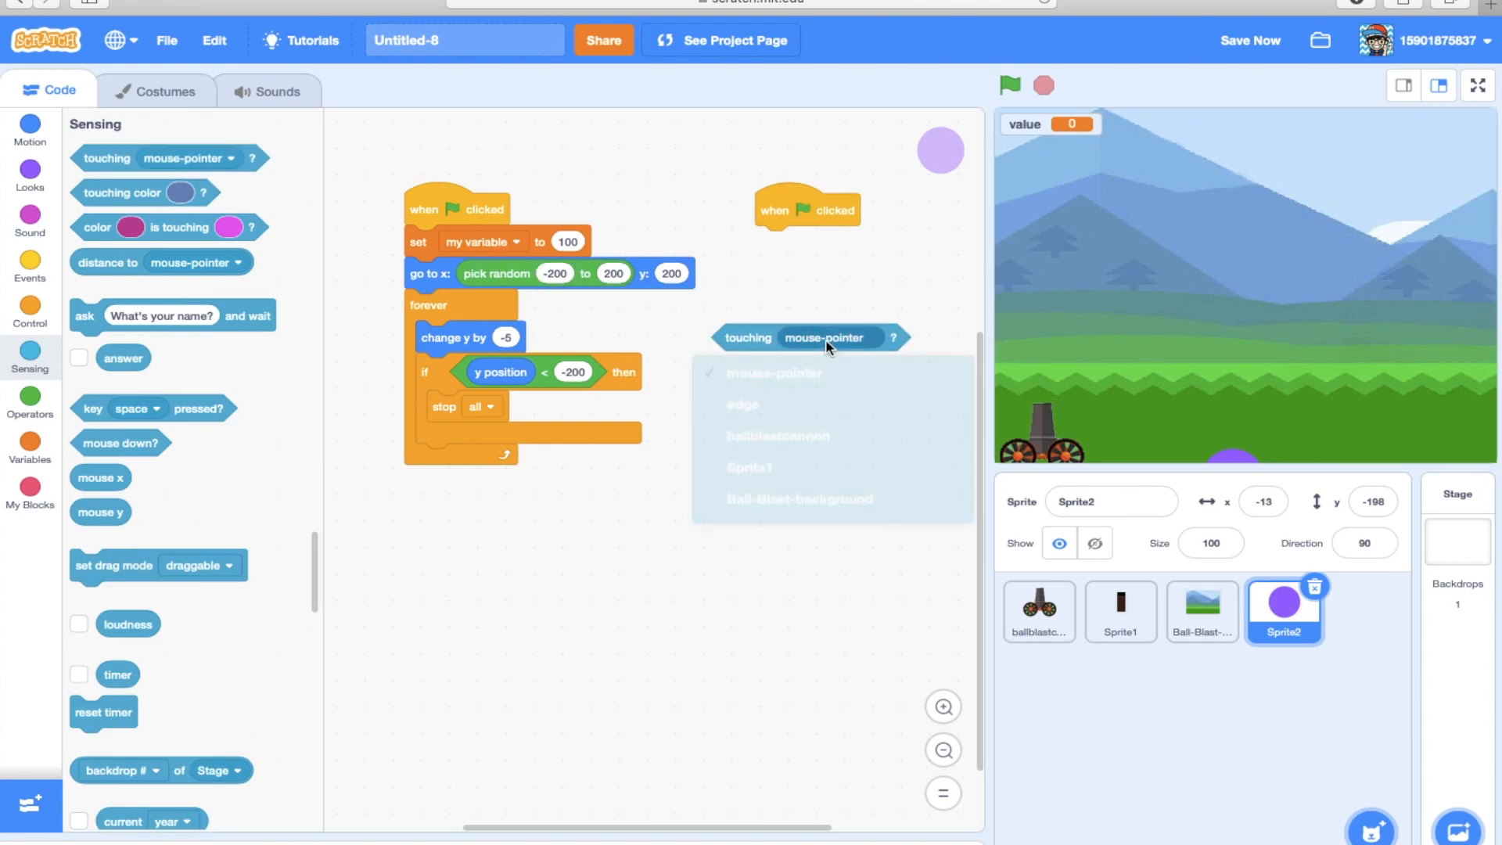
click(749, 468)
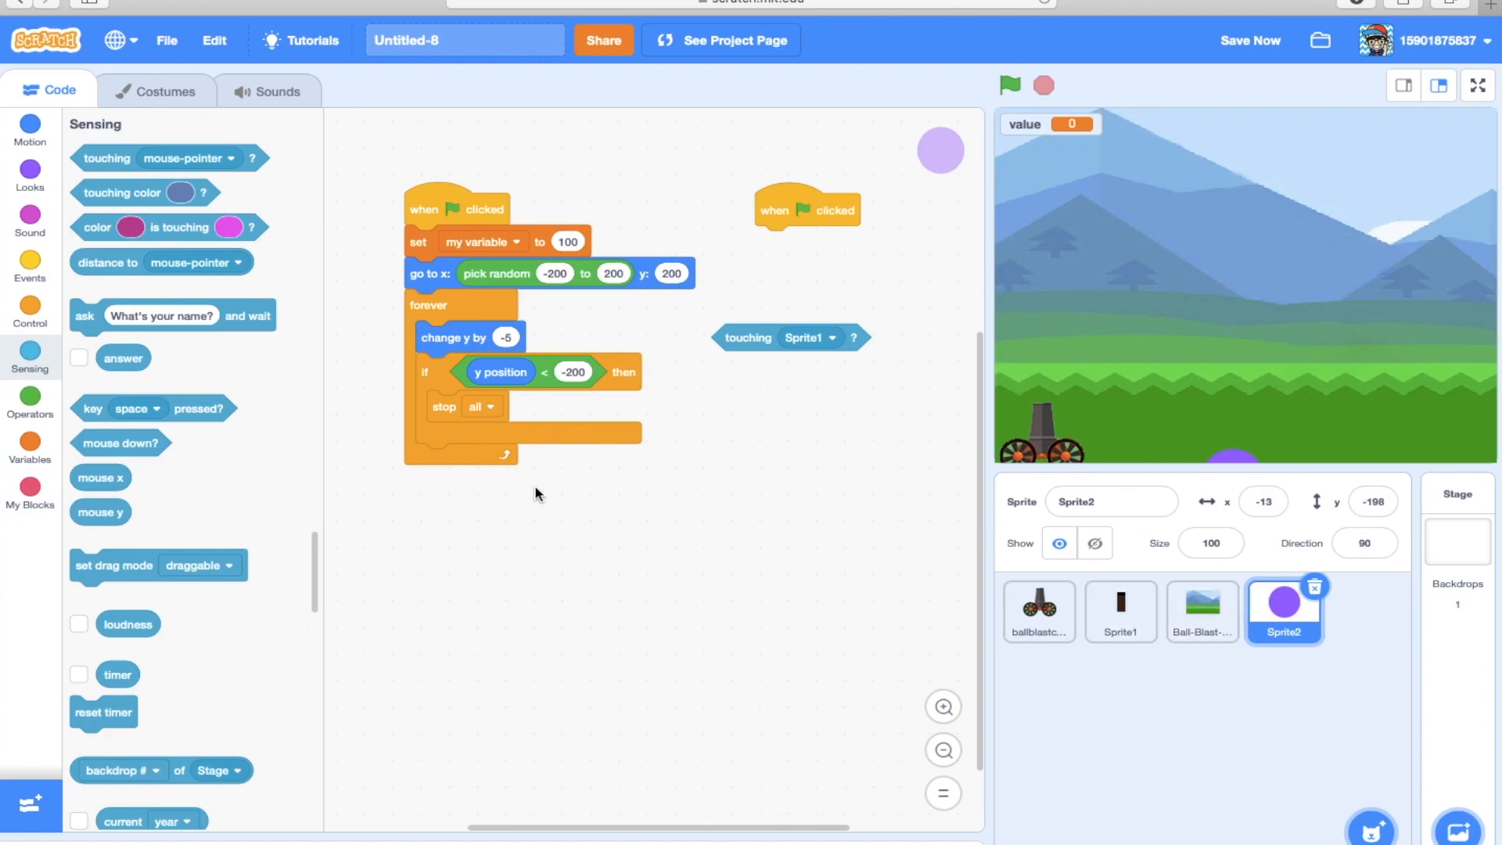
mouse_move(623, 344)
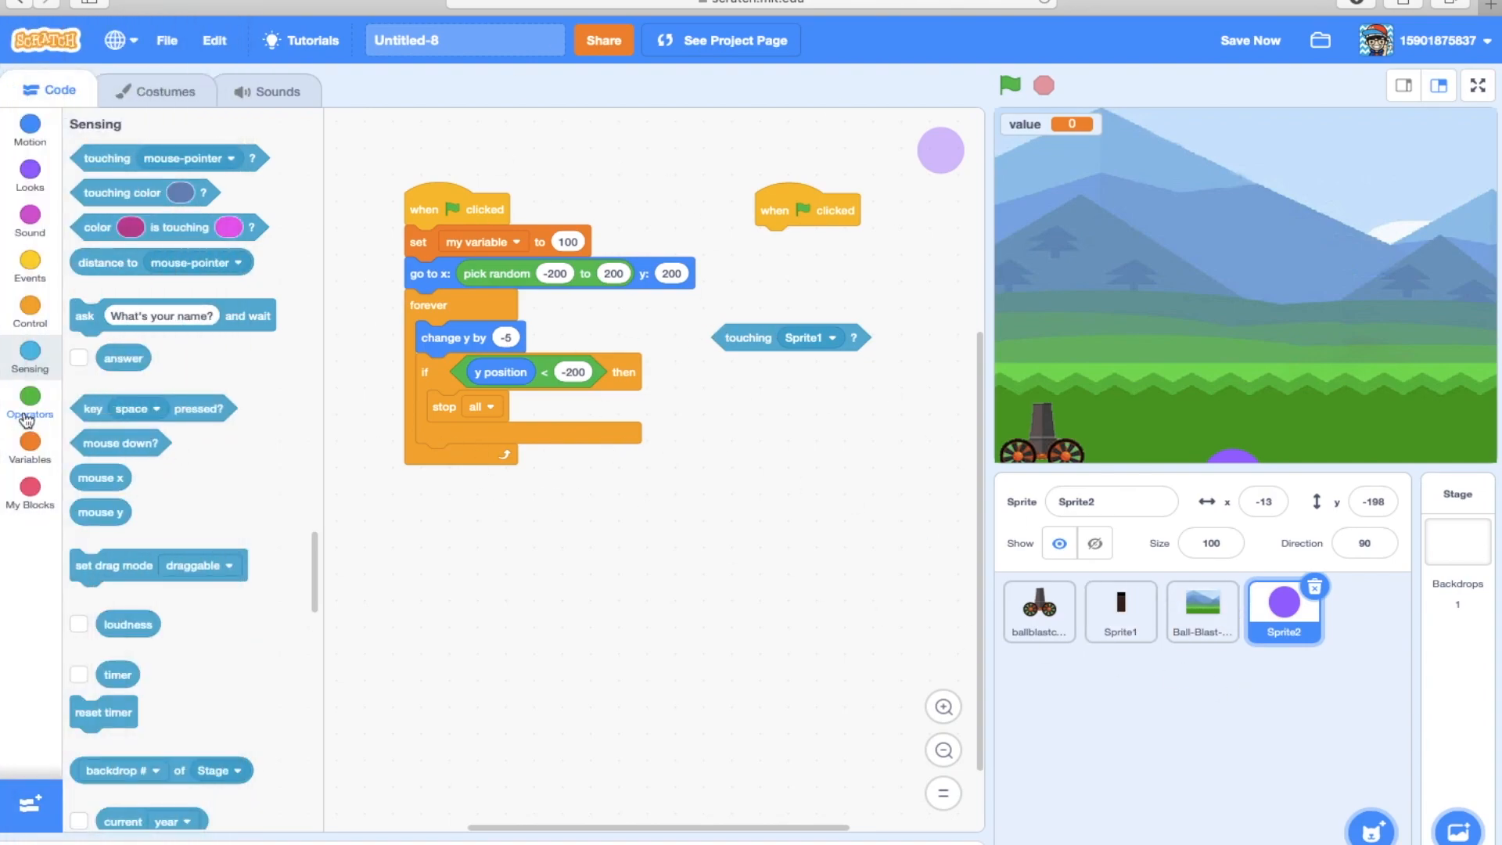
click(30, 258)
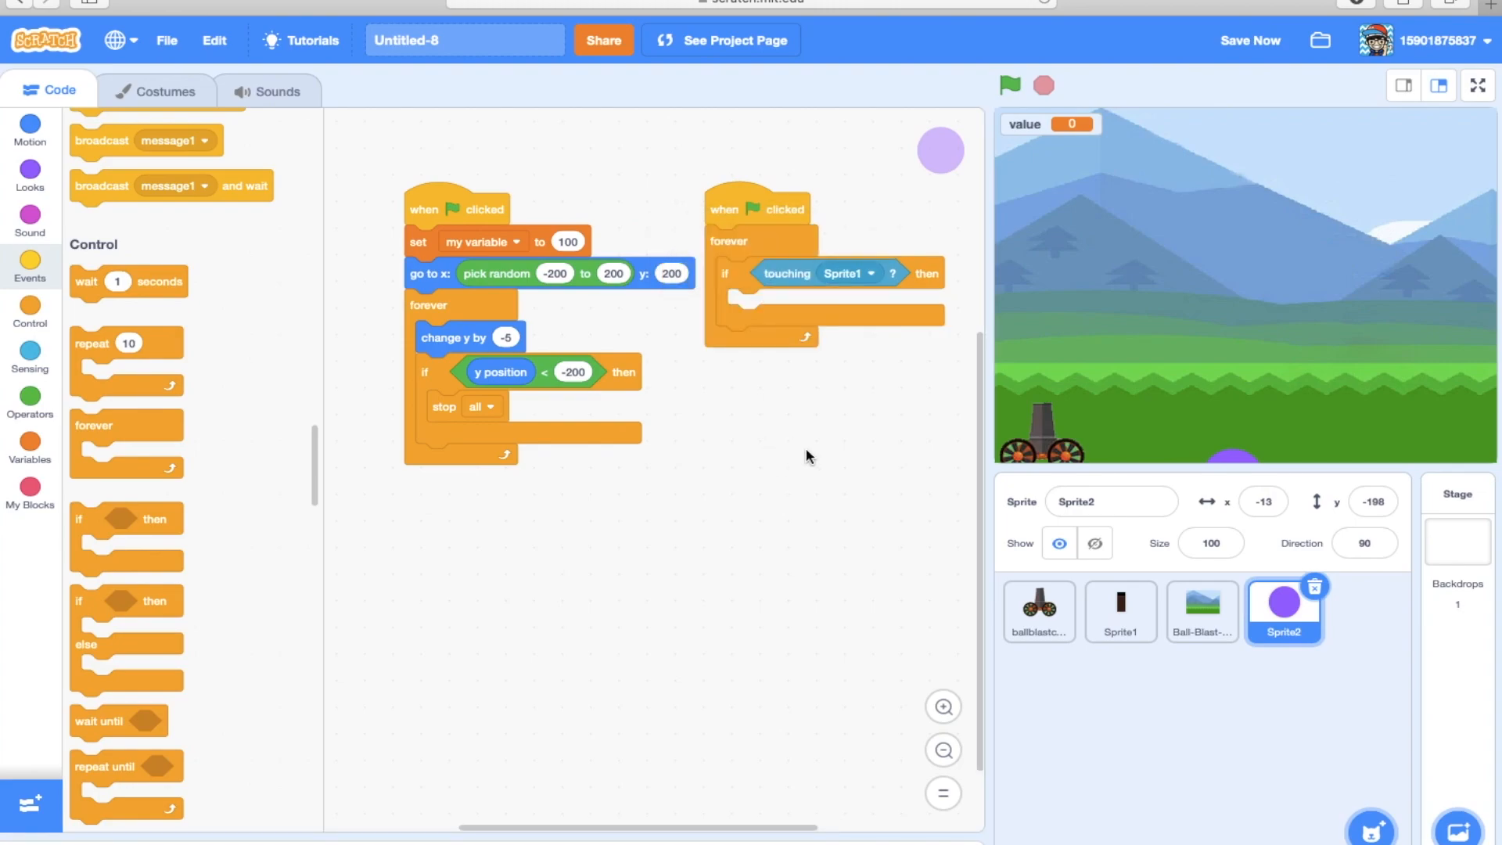
mouse_move(380, 188)
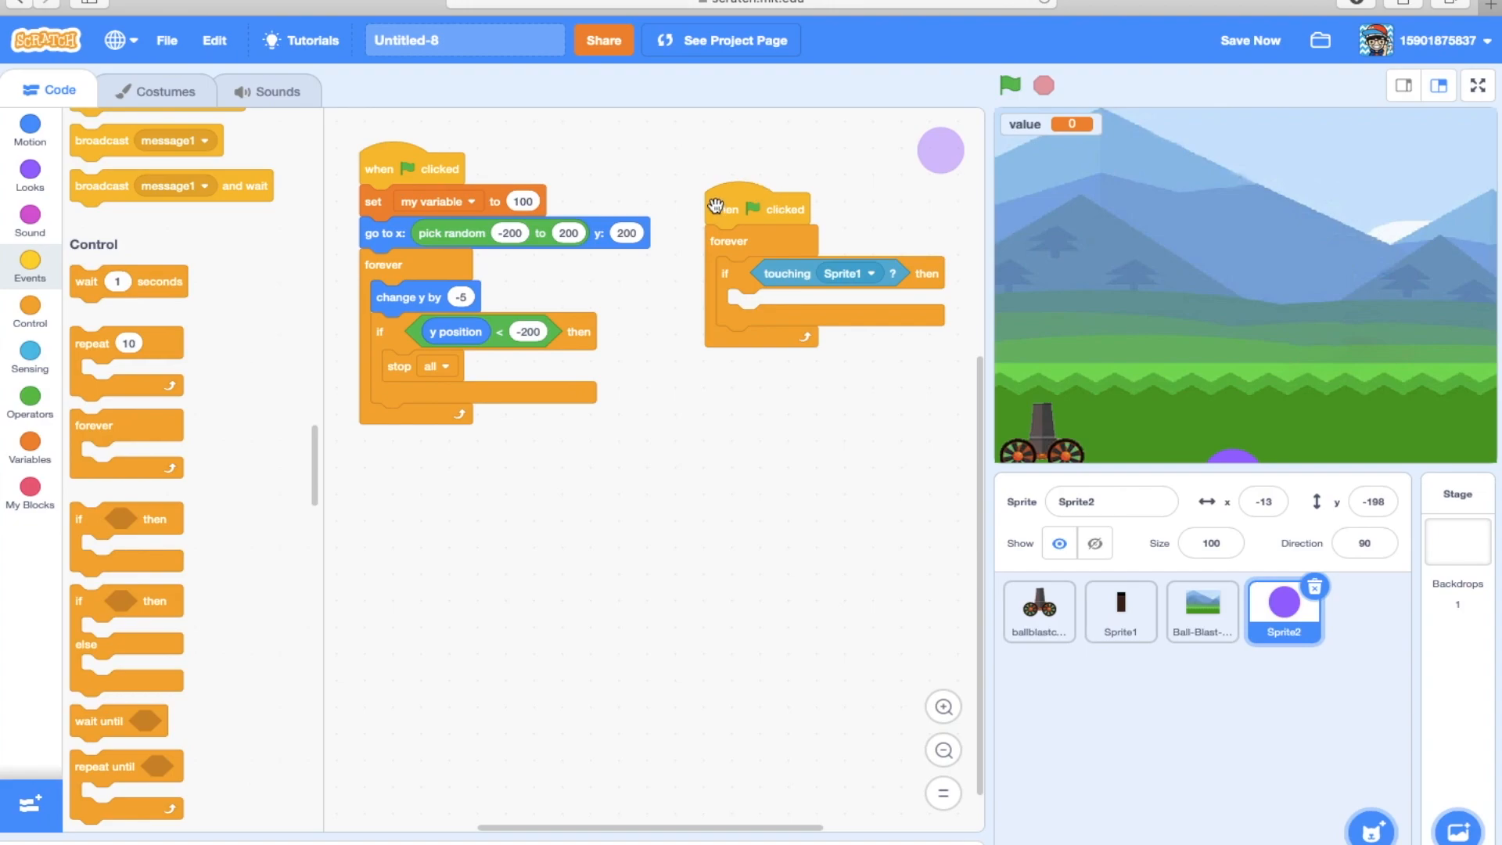
drag(757, 208, 704, 190)
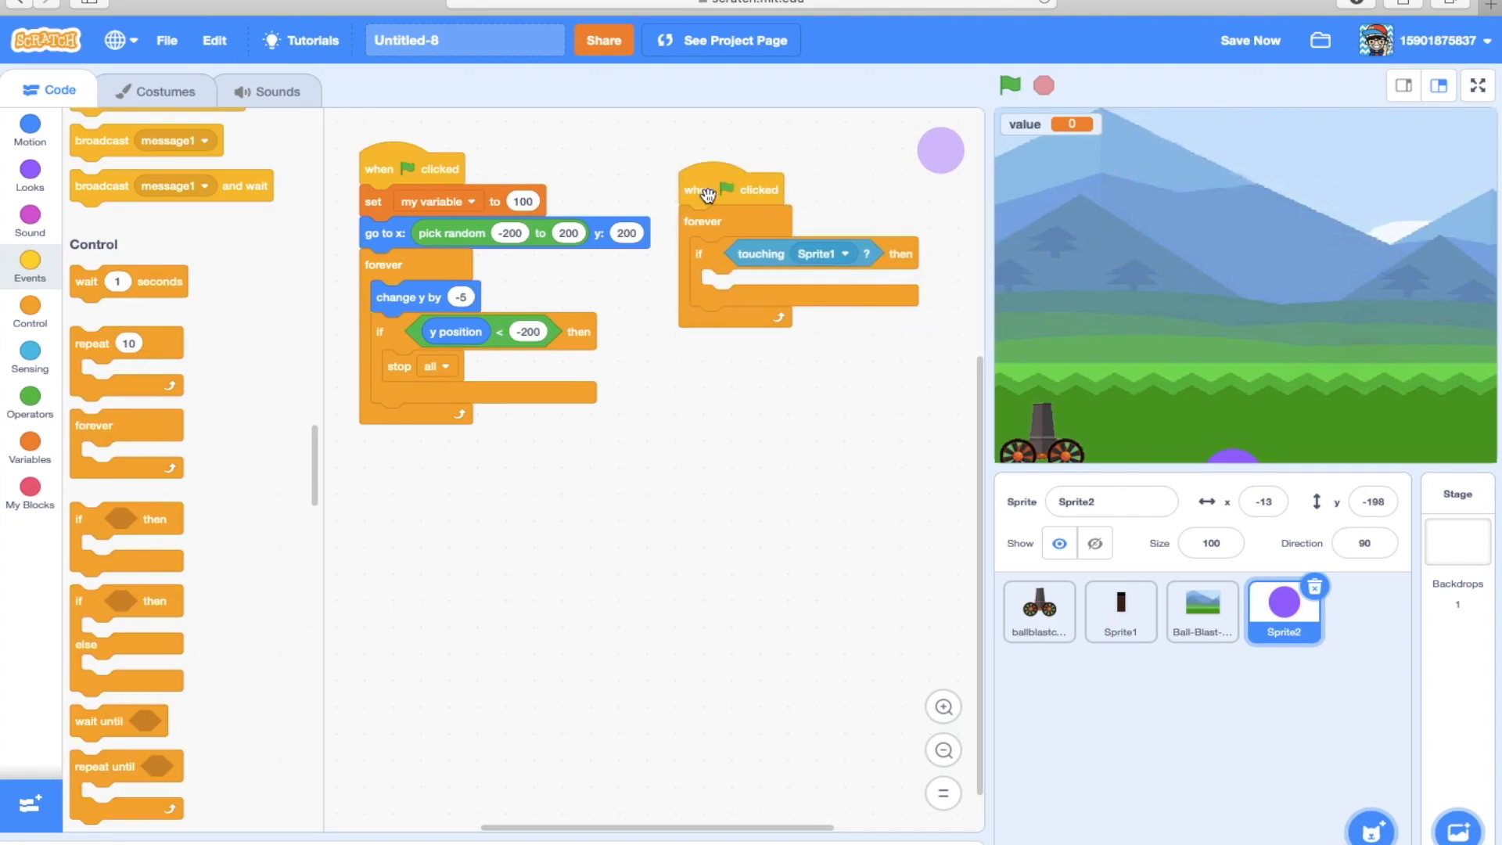
mouse_move(766, 284)
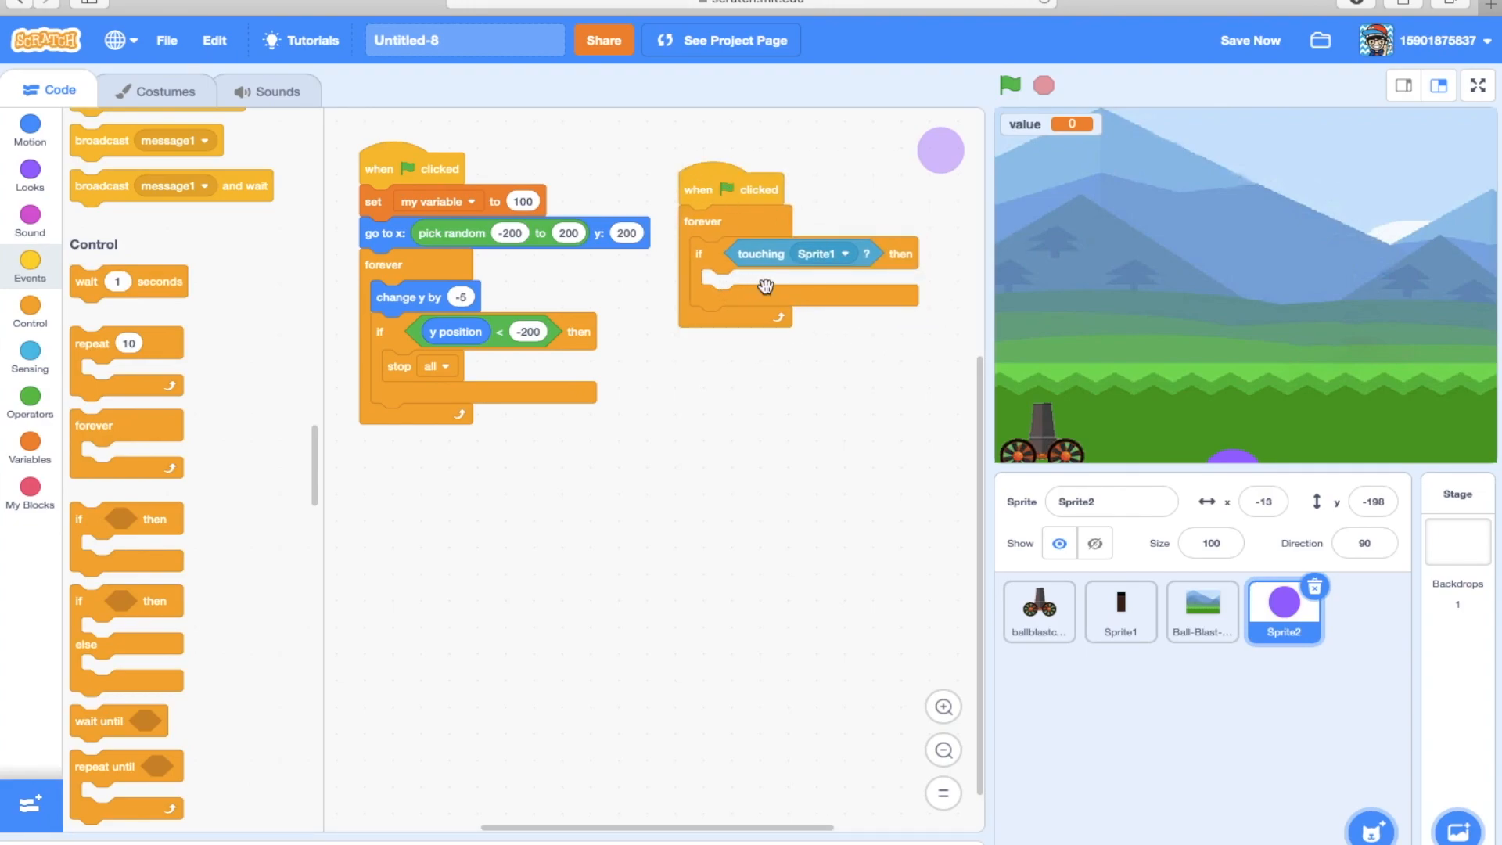
mouse_move(58, 386)
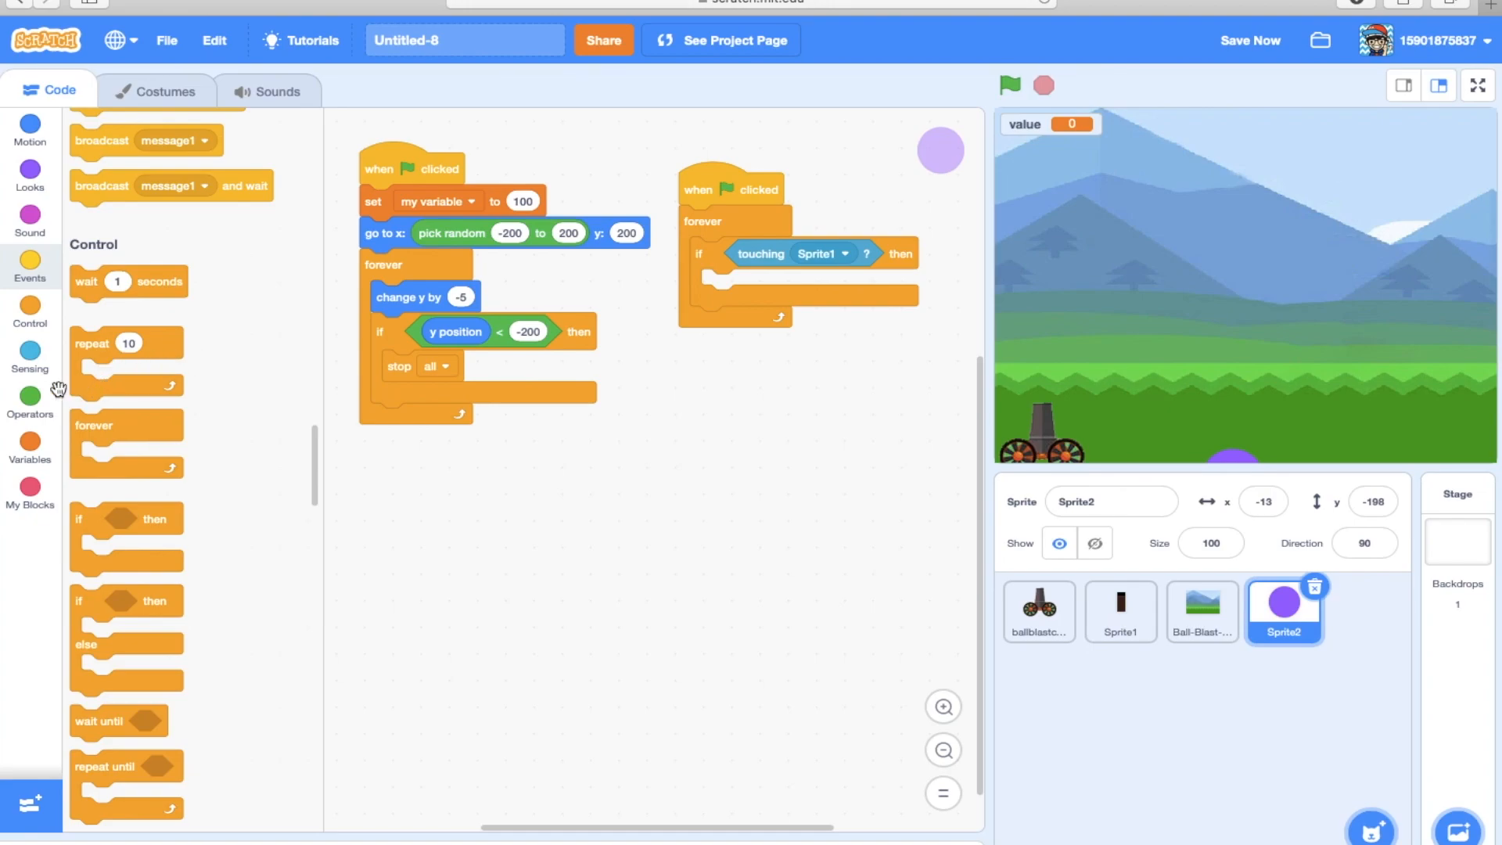
click(29, 449)
text(-)
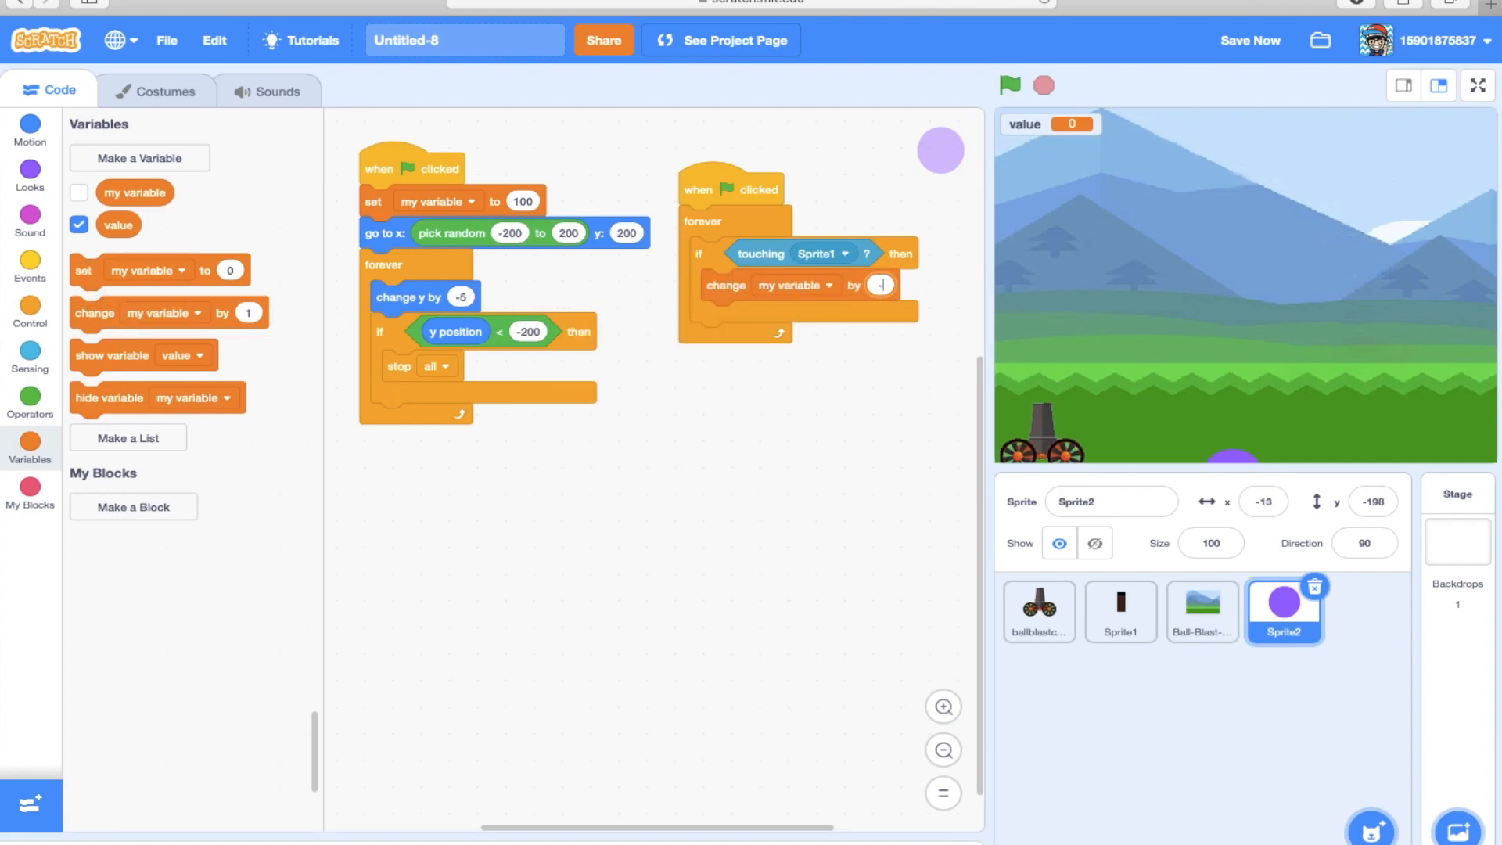
Make a hit change value by -1, then start and stop the game to test hits.
click(793, 285)
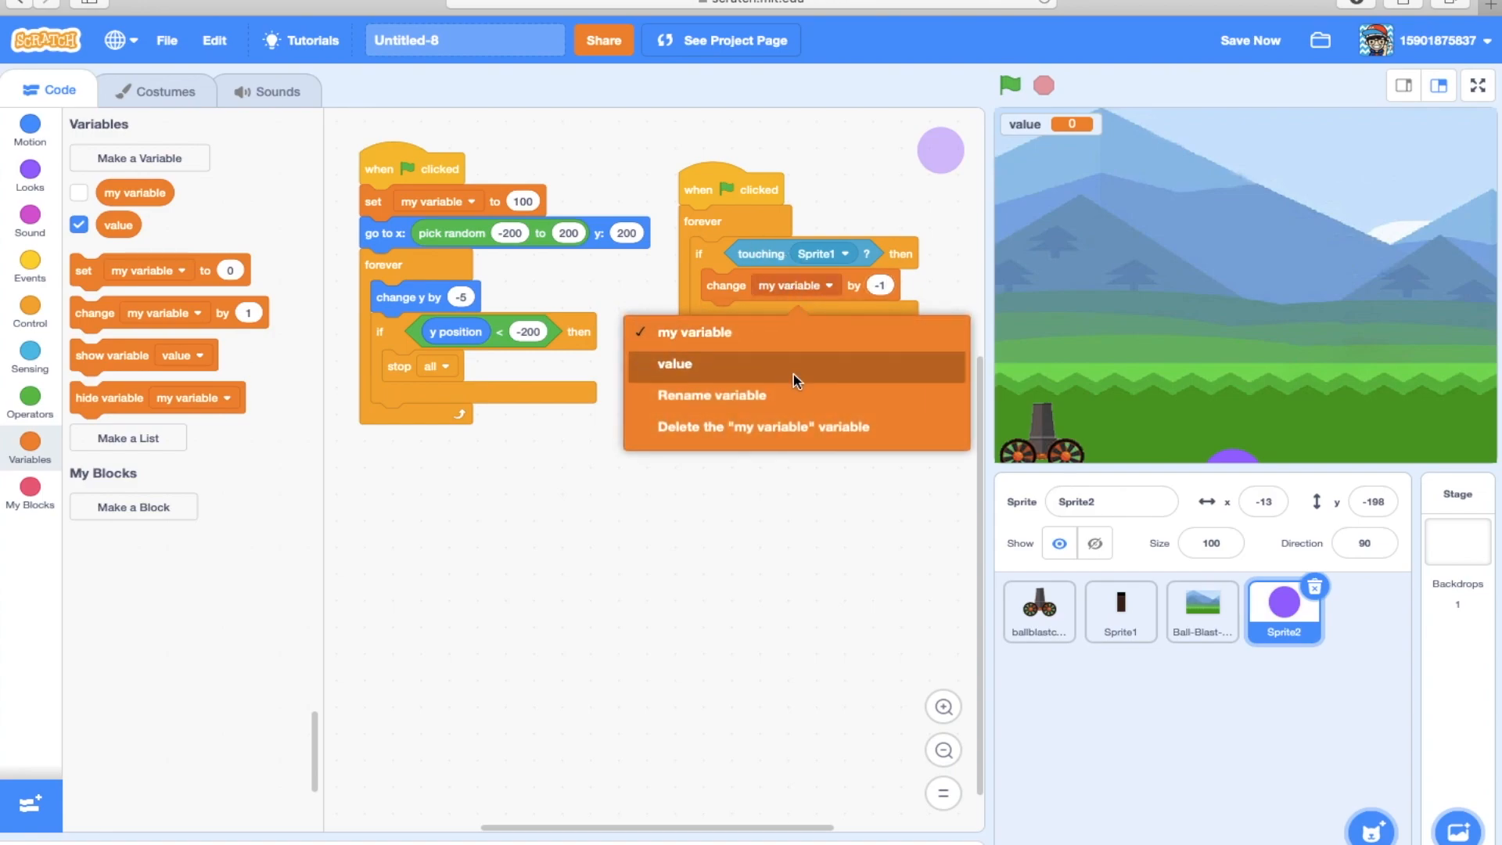
click(673, 365)
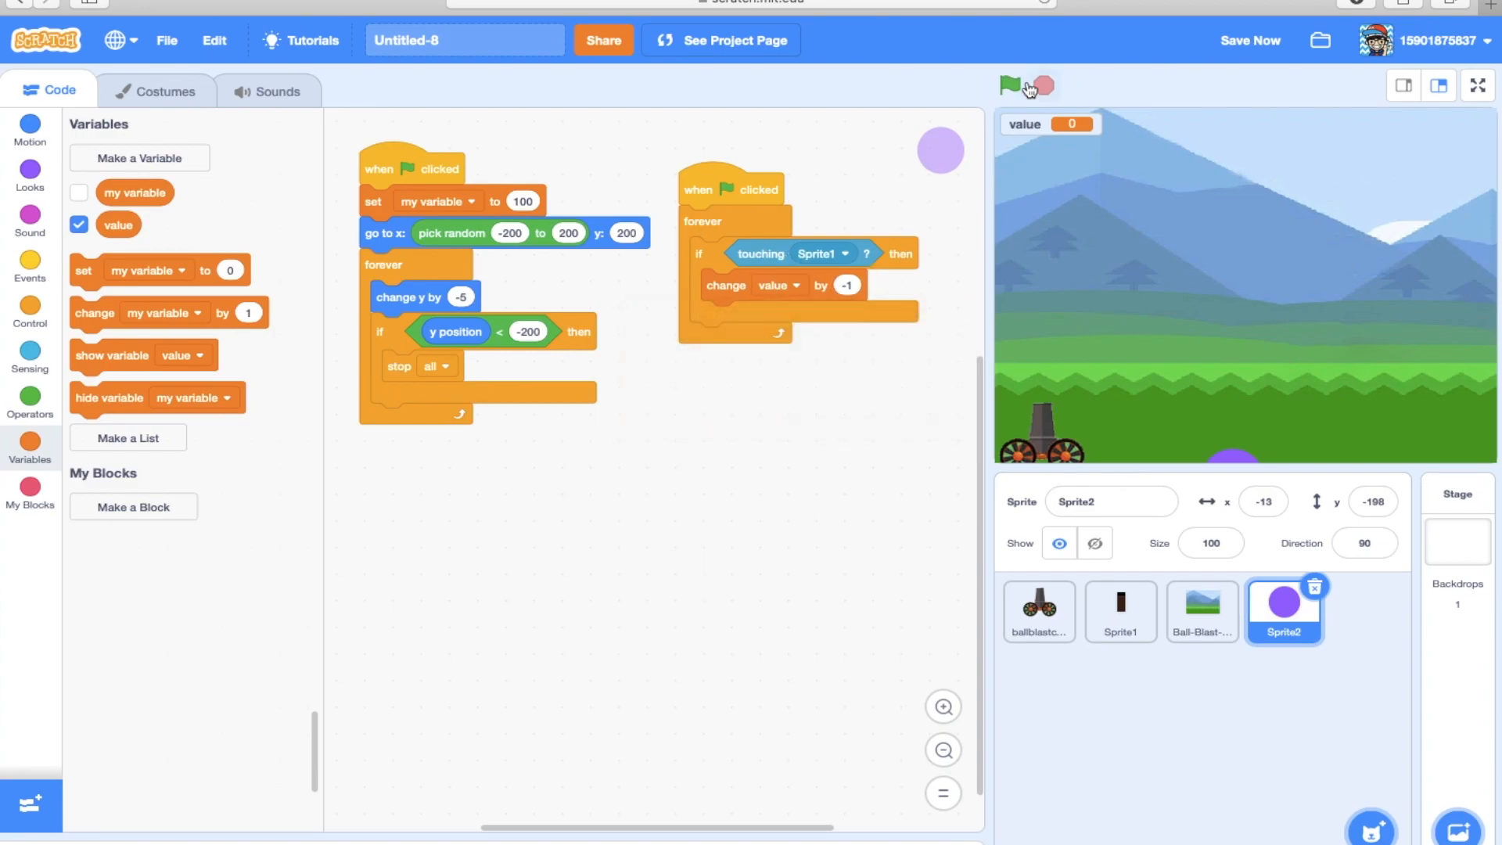
click(1009, 85)
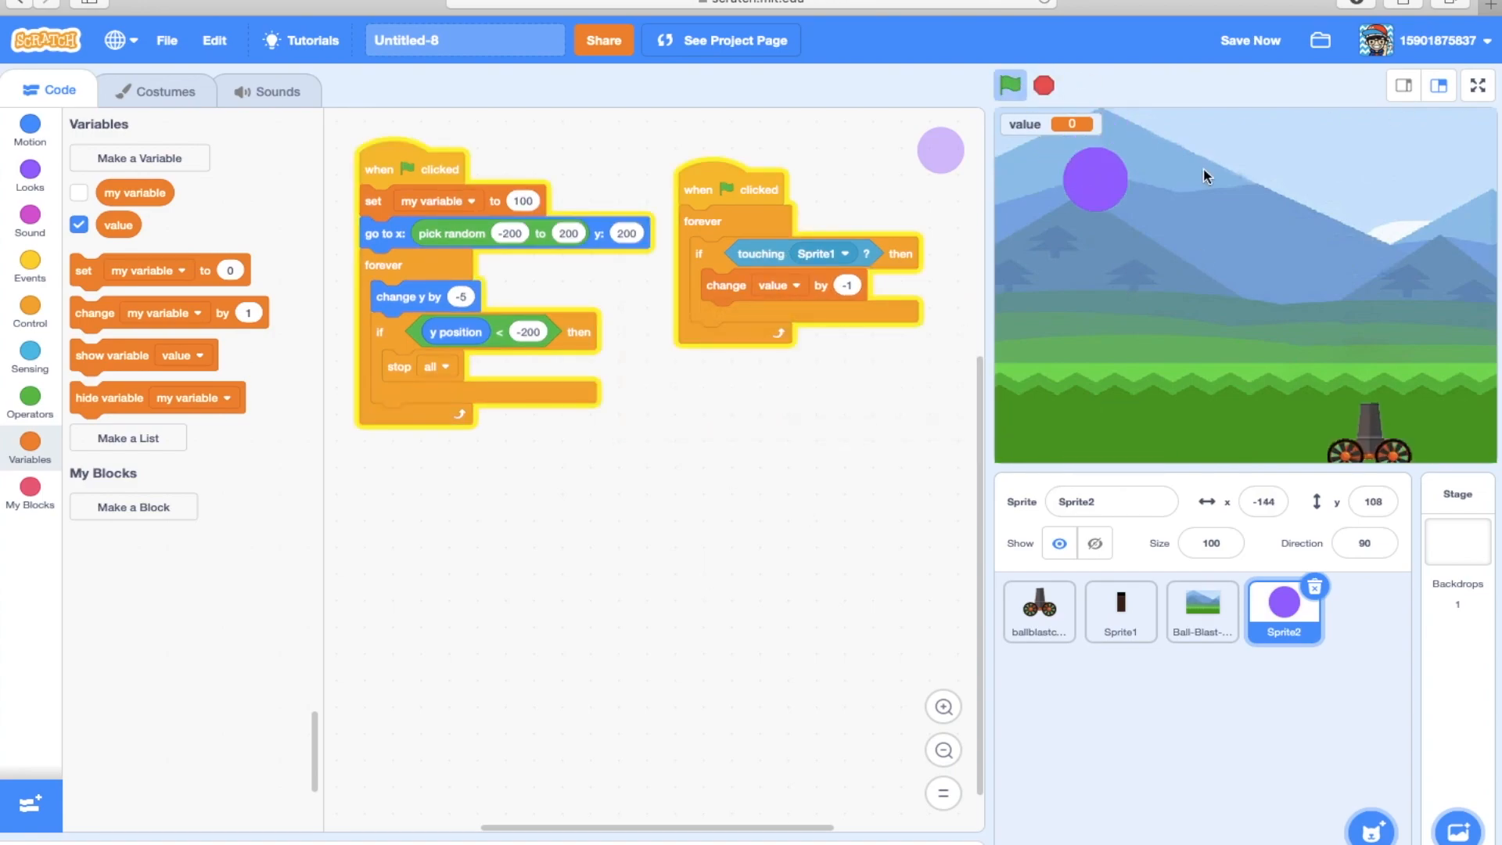
click(1008, 84)
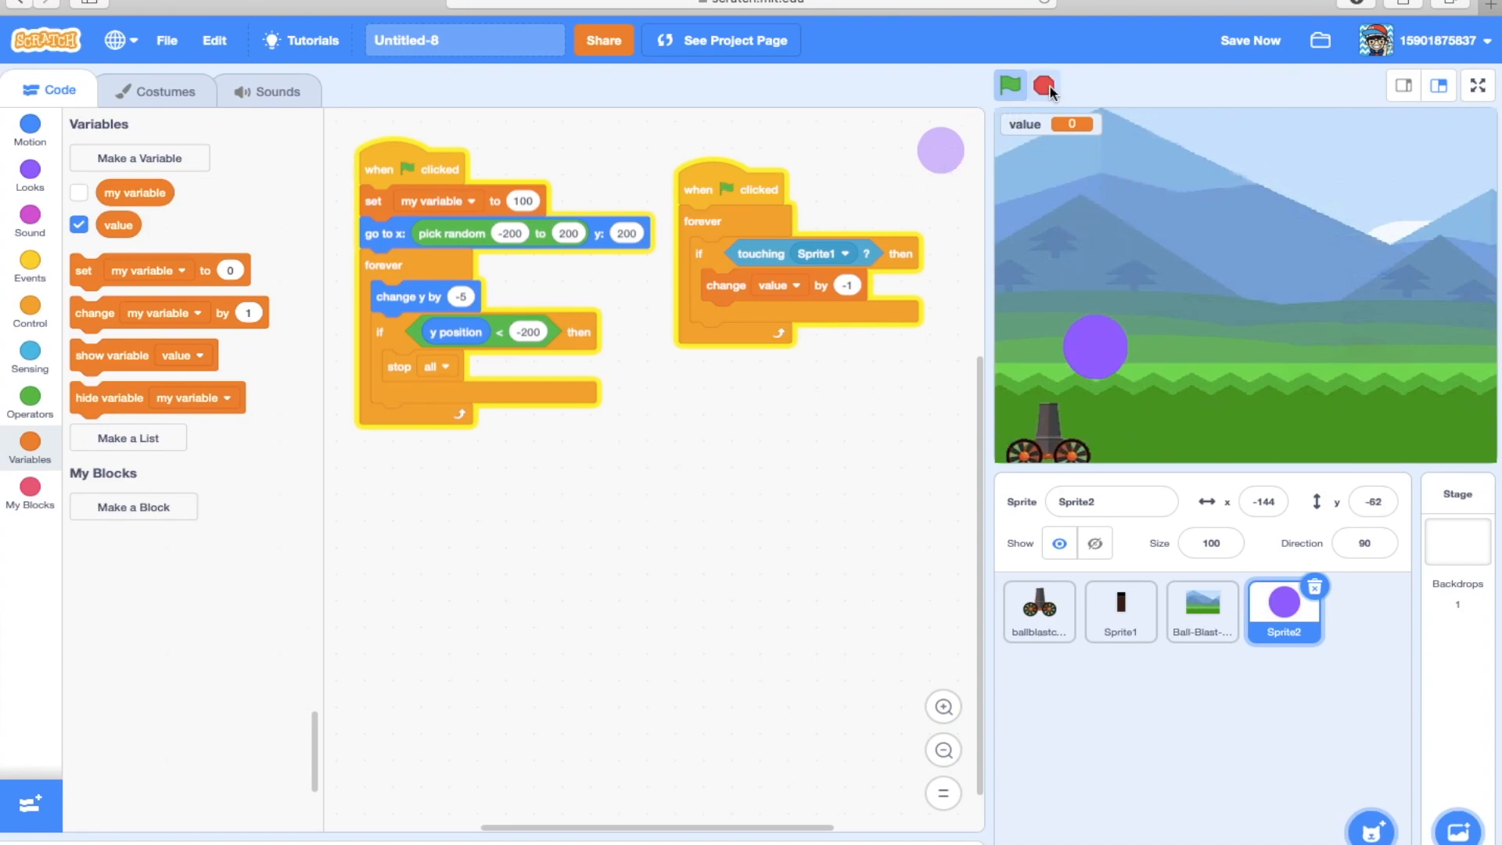
mouse_move(1046, 85)
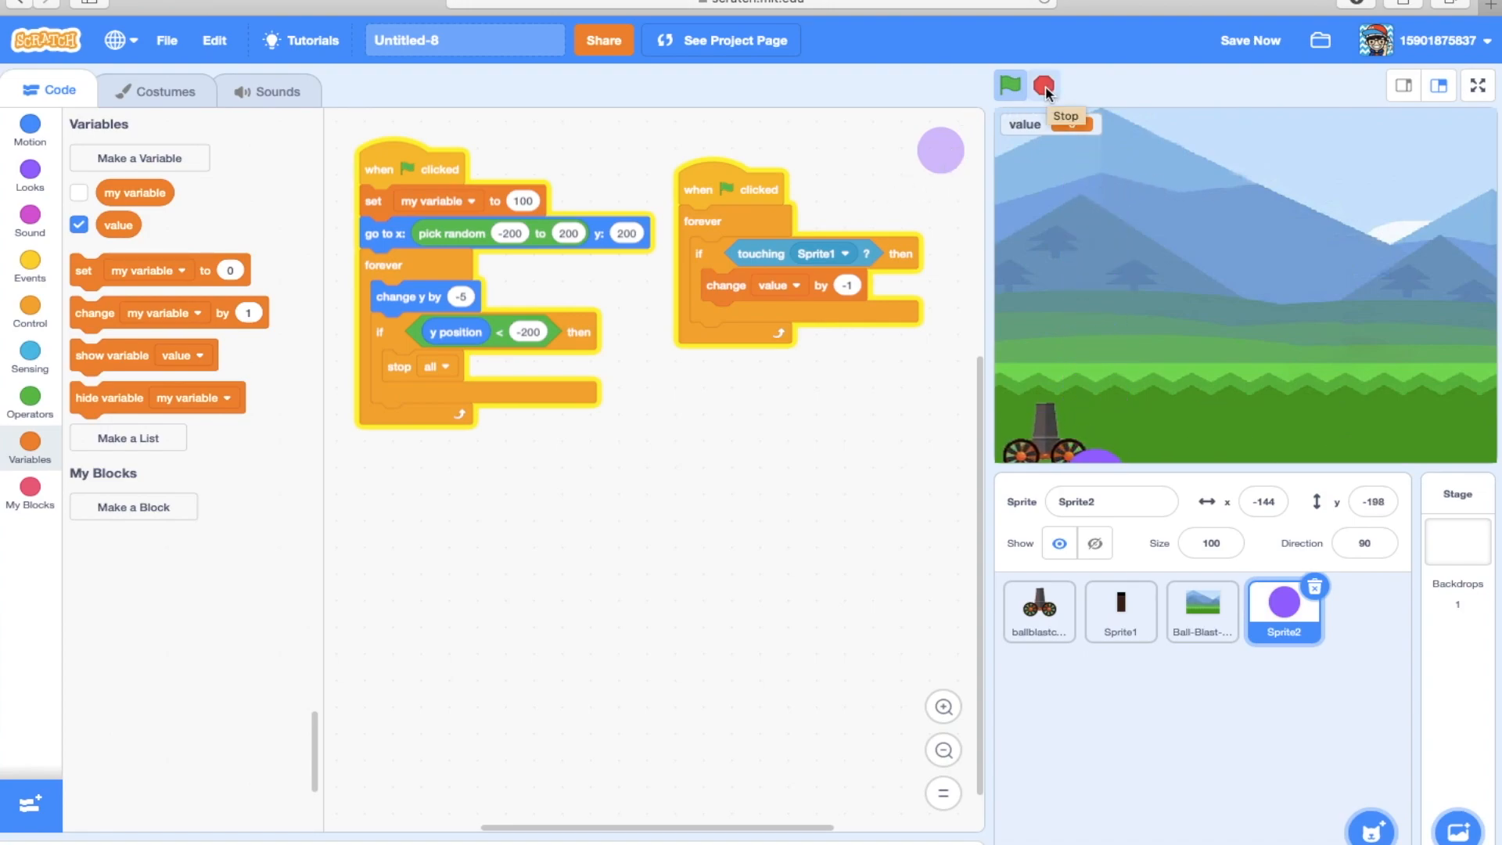
click(1045, 85)
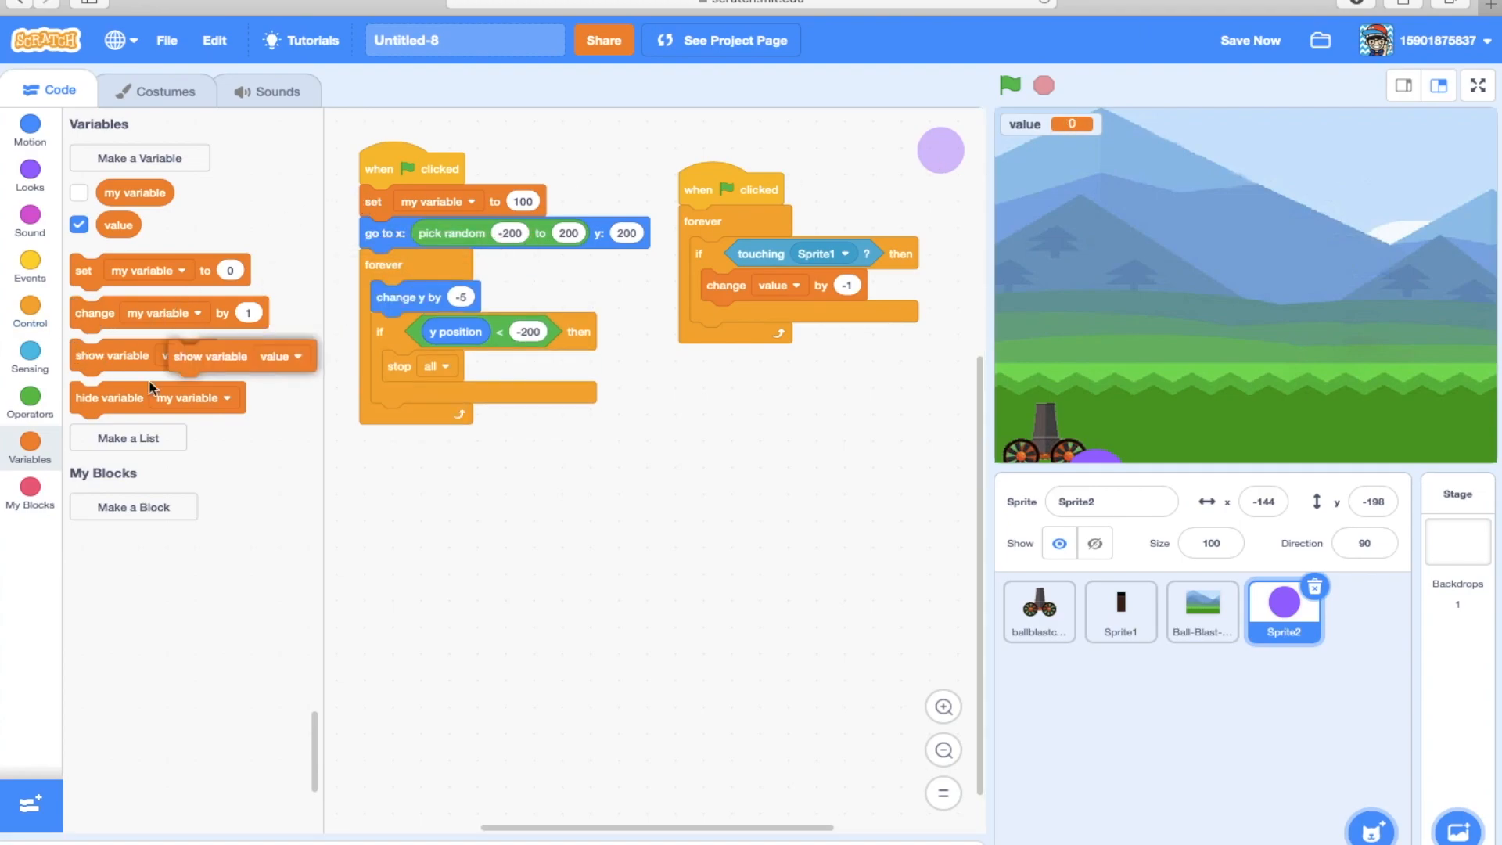
Play the game on the full-screen stage and return to the editor.
click(438, 202)
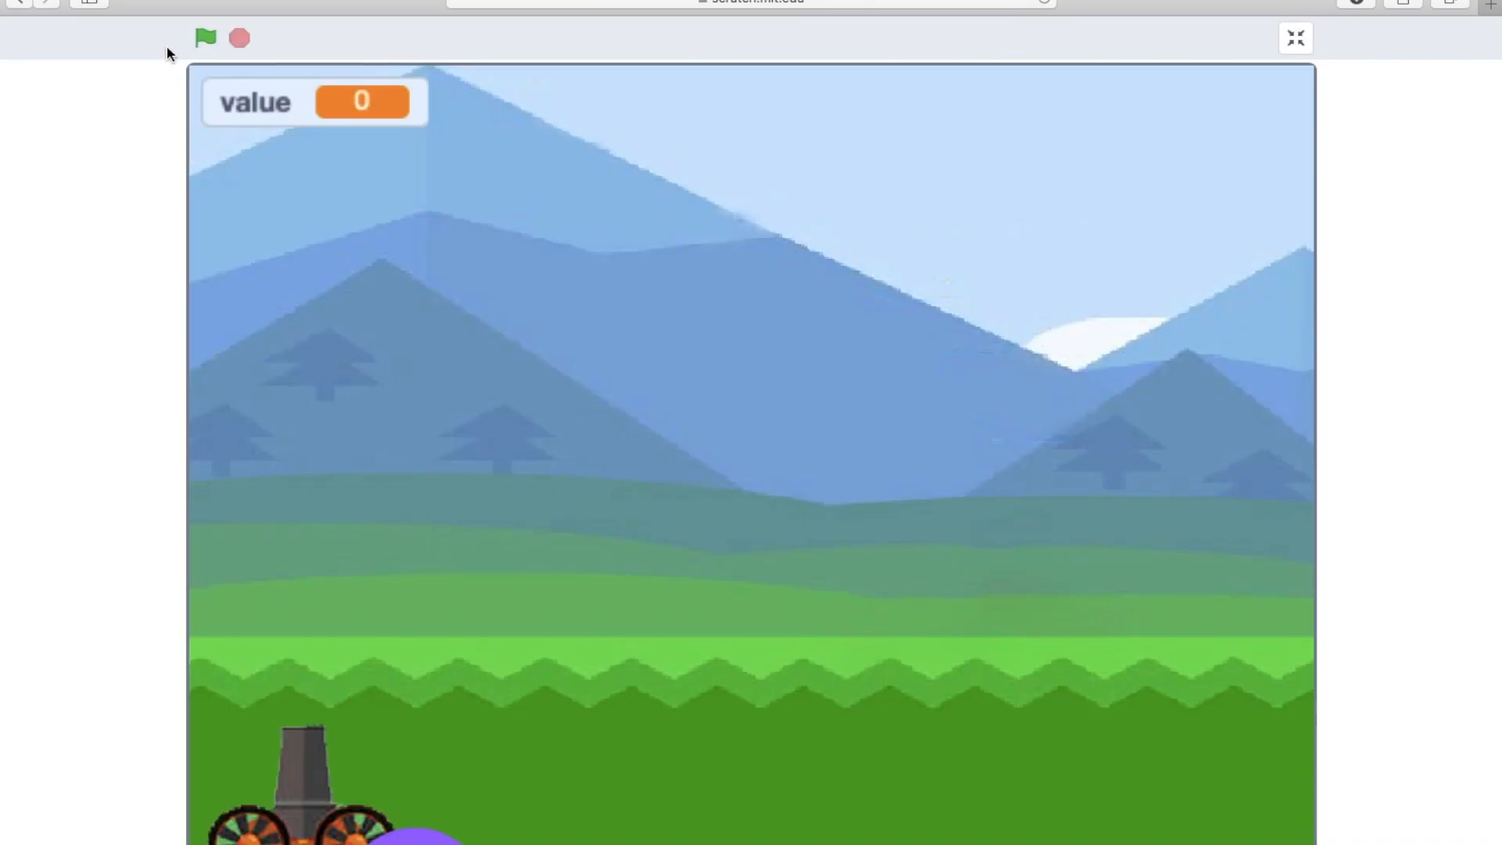
click(205, 38)
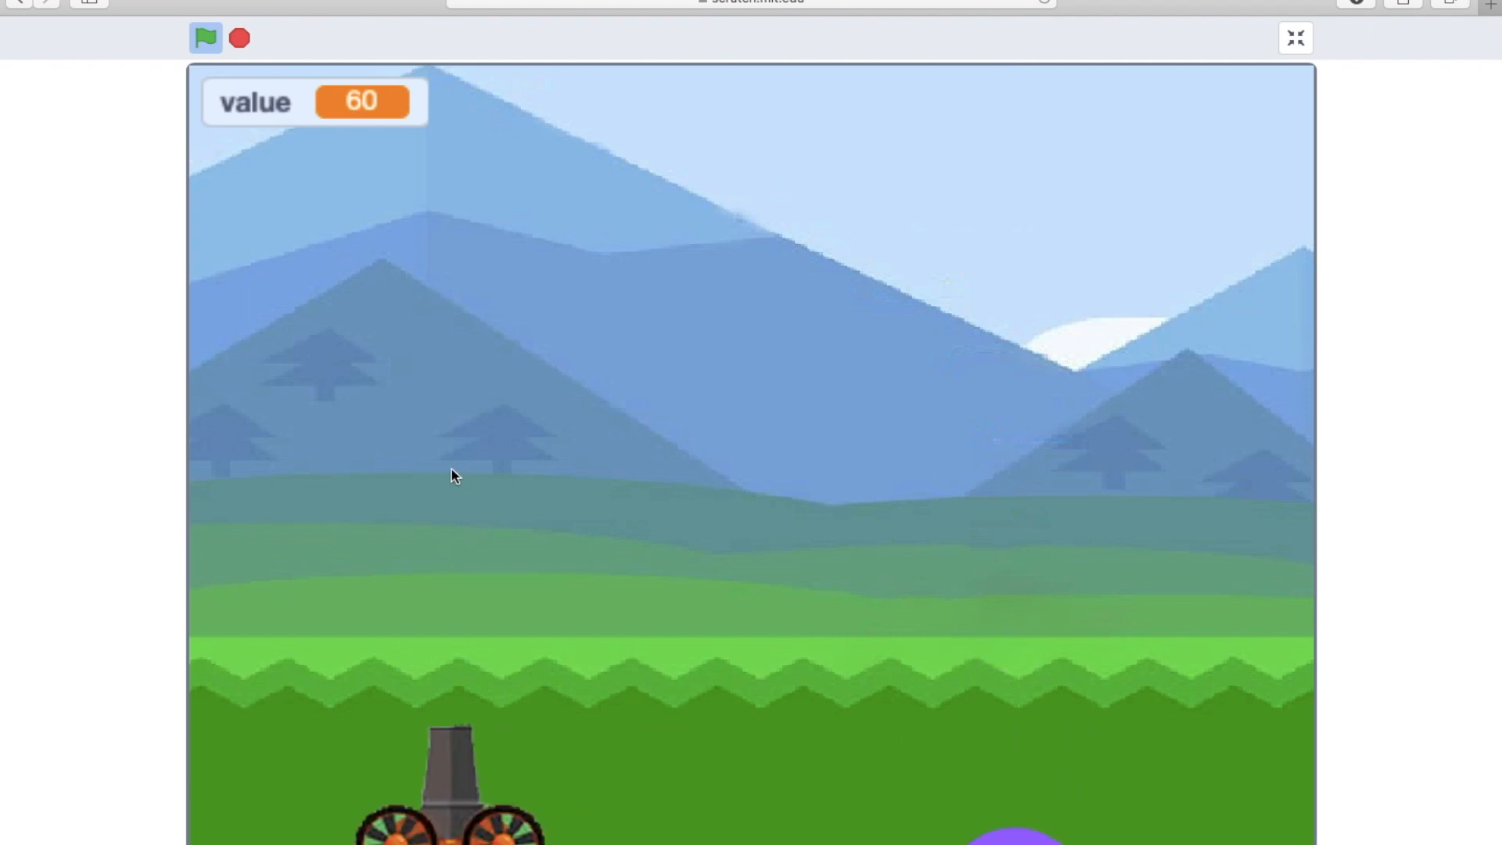
click(1295, 37)
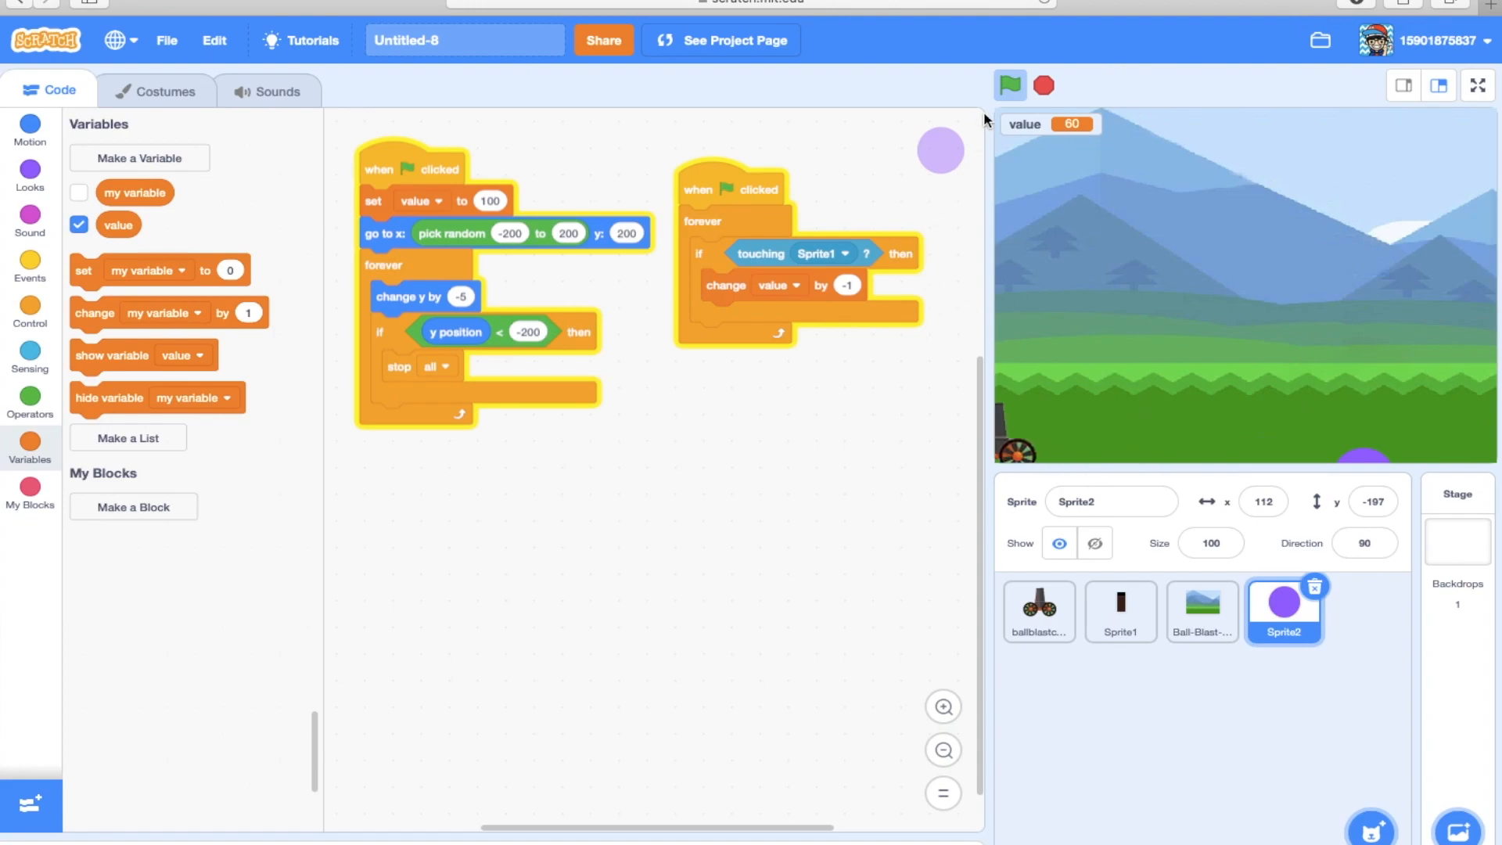
Slow the ball's fall to 2.5, test on the large stage, then set Sprite1 clones to rise by 40.
click(1008, 85)
text(-2)
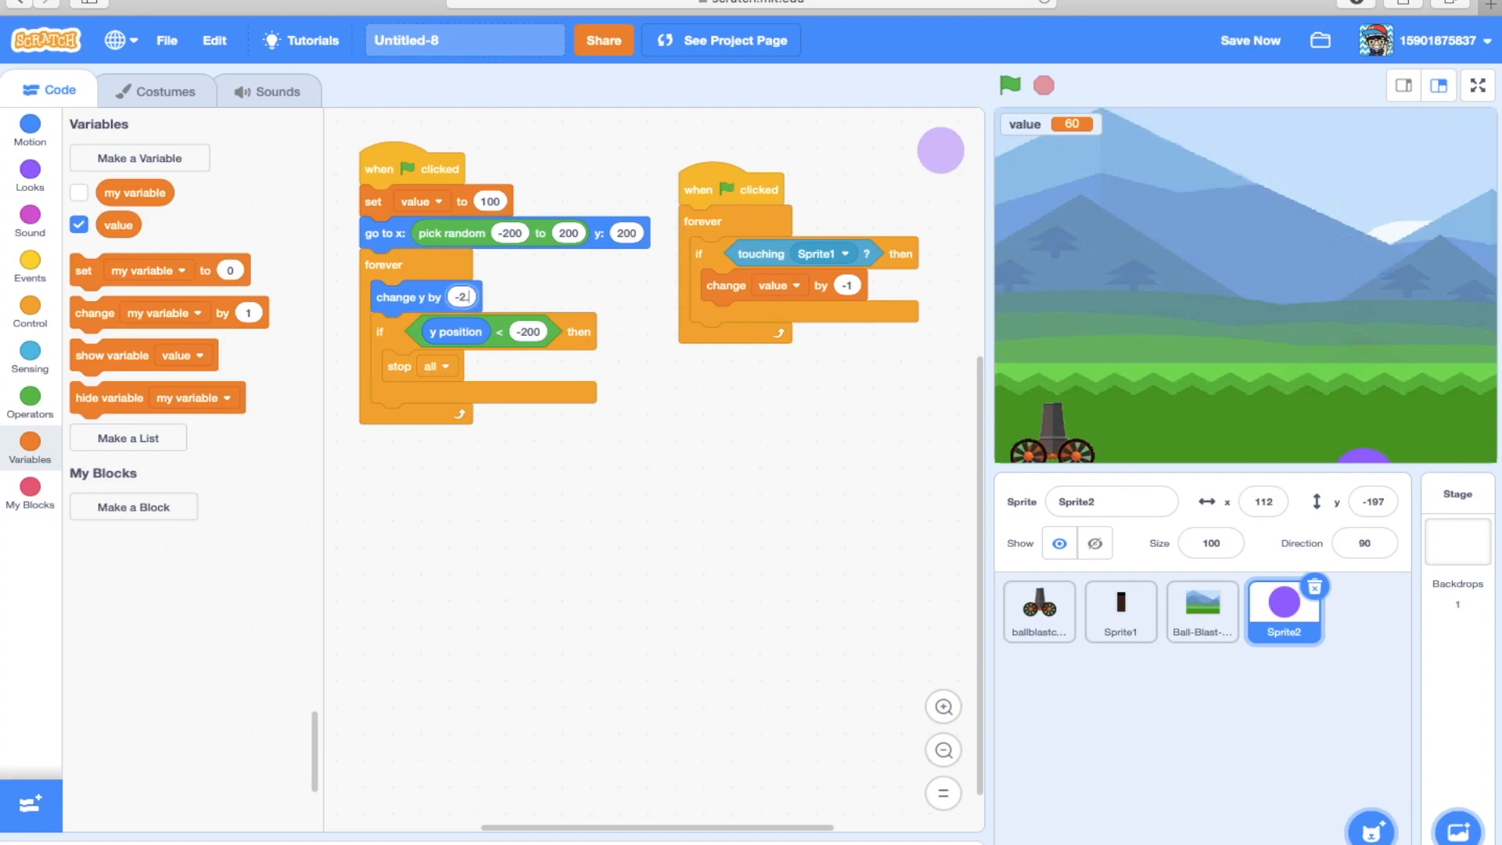
click(1477, 84)
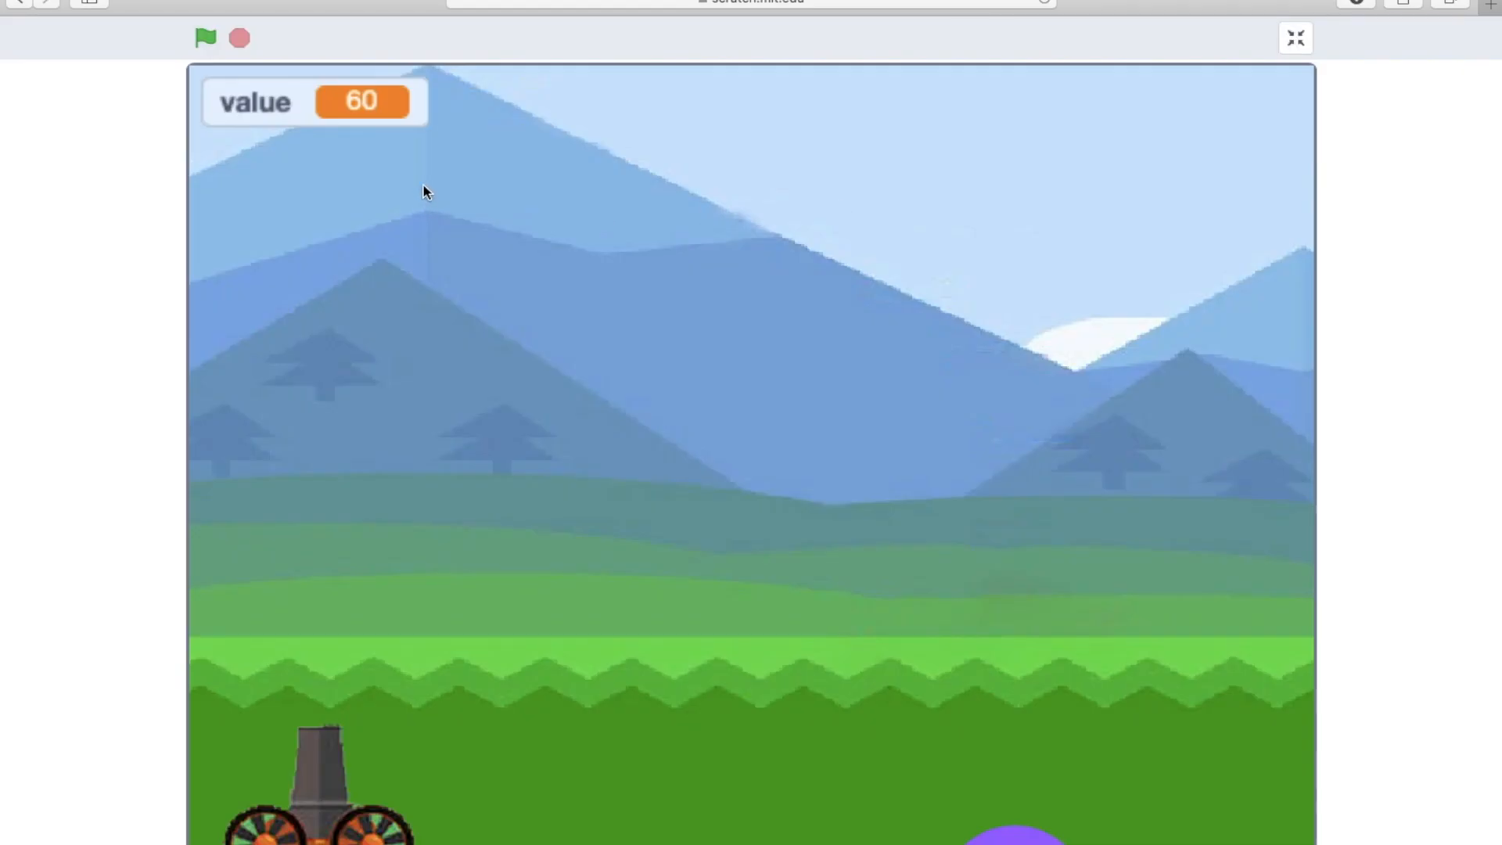
click(205, 38)
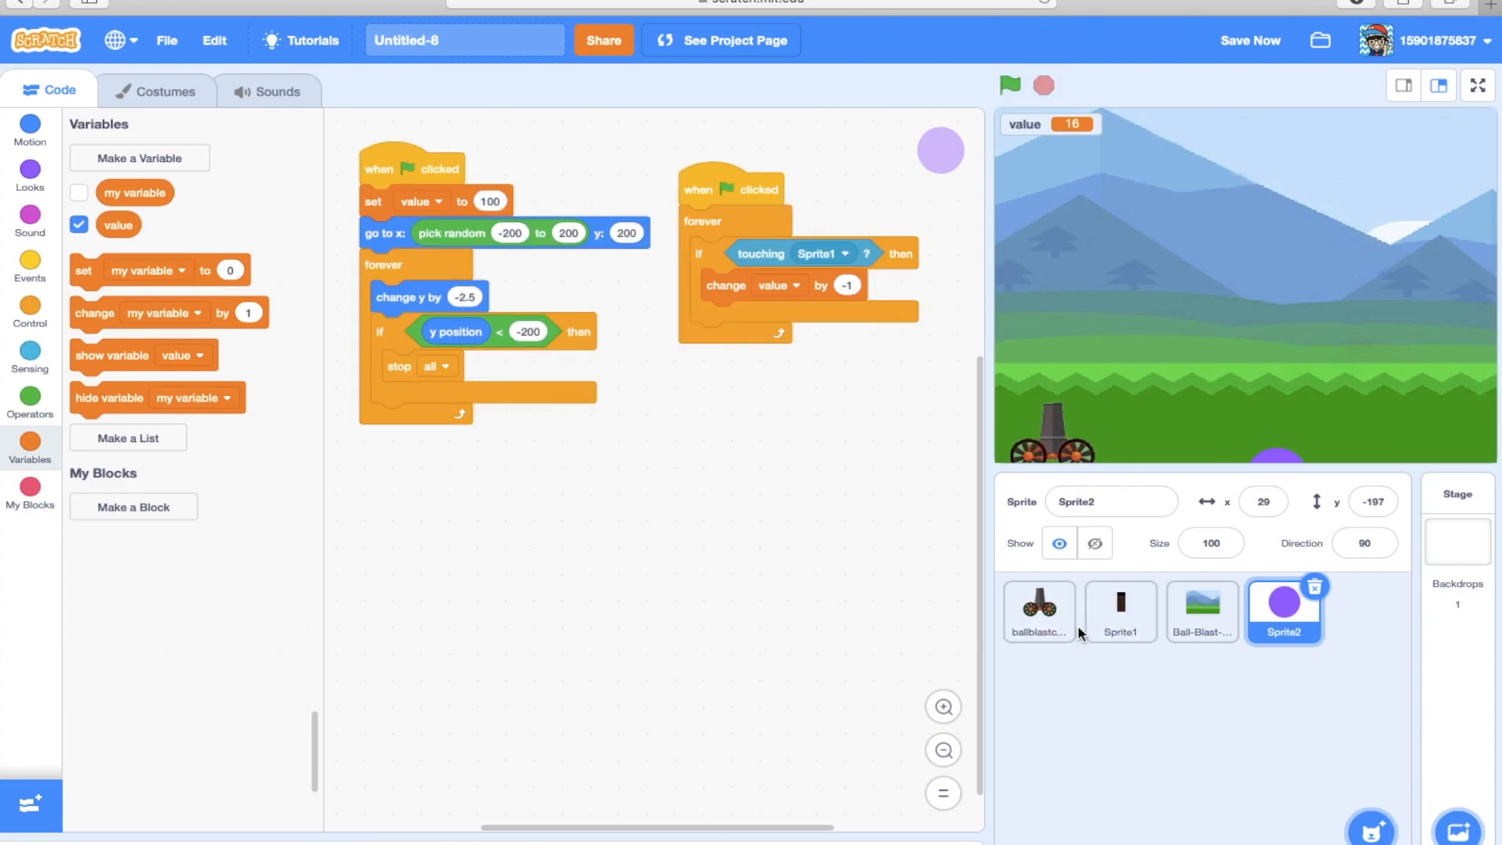
click(1120, 612)
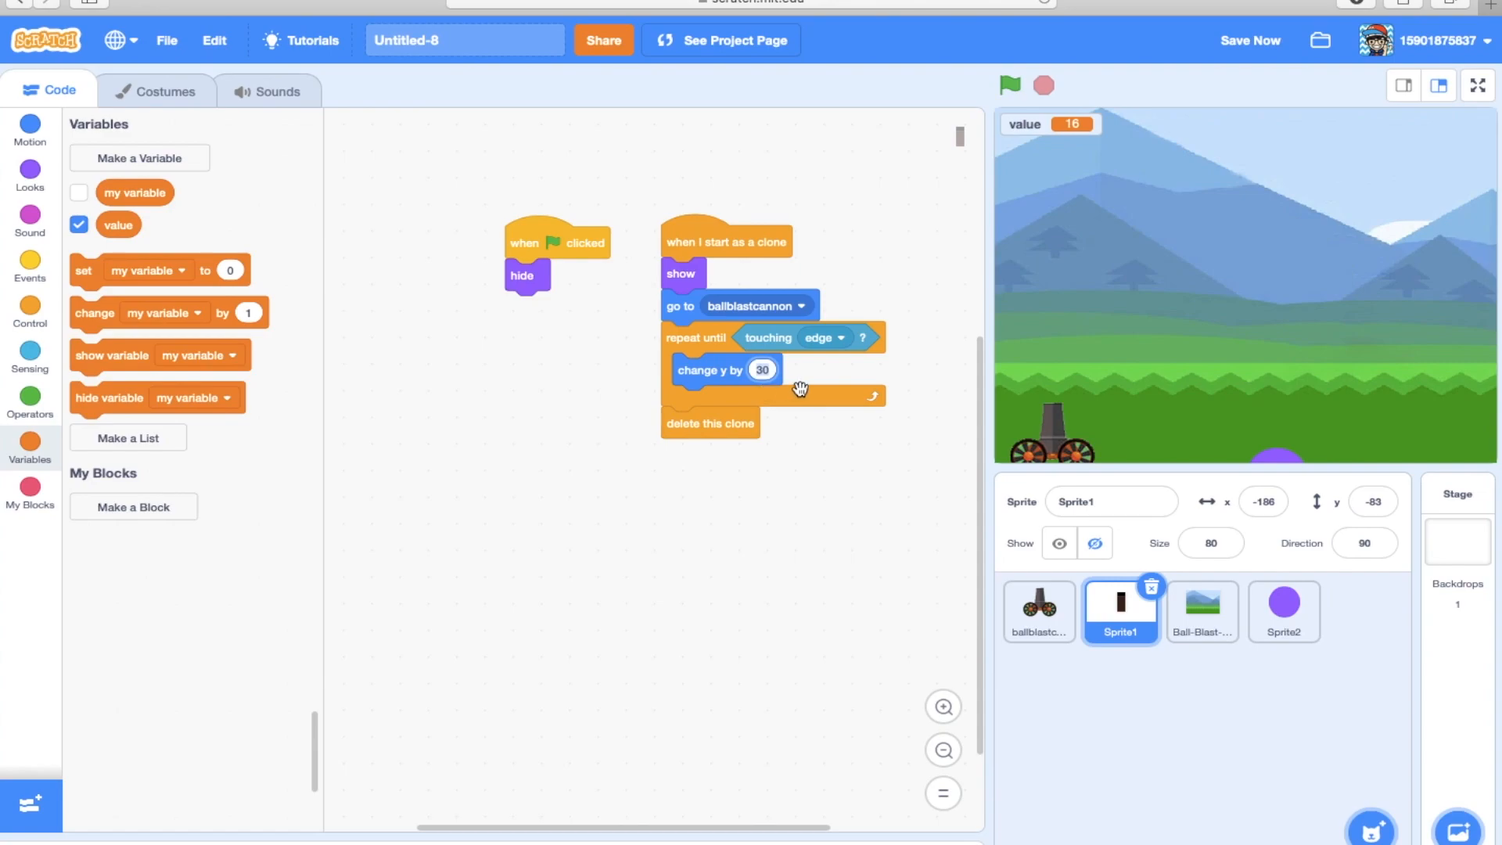
text(40)
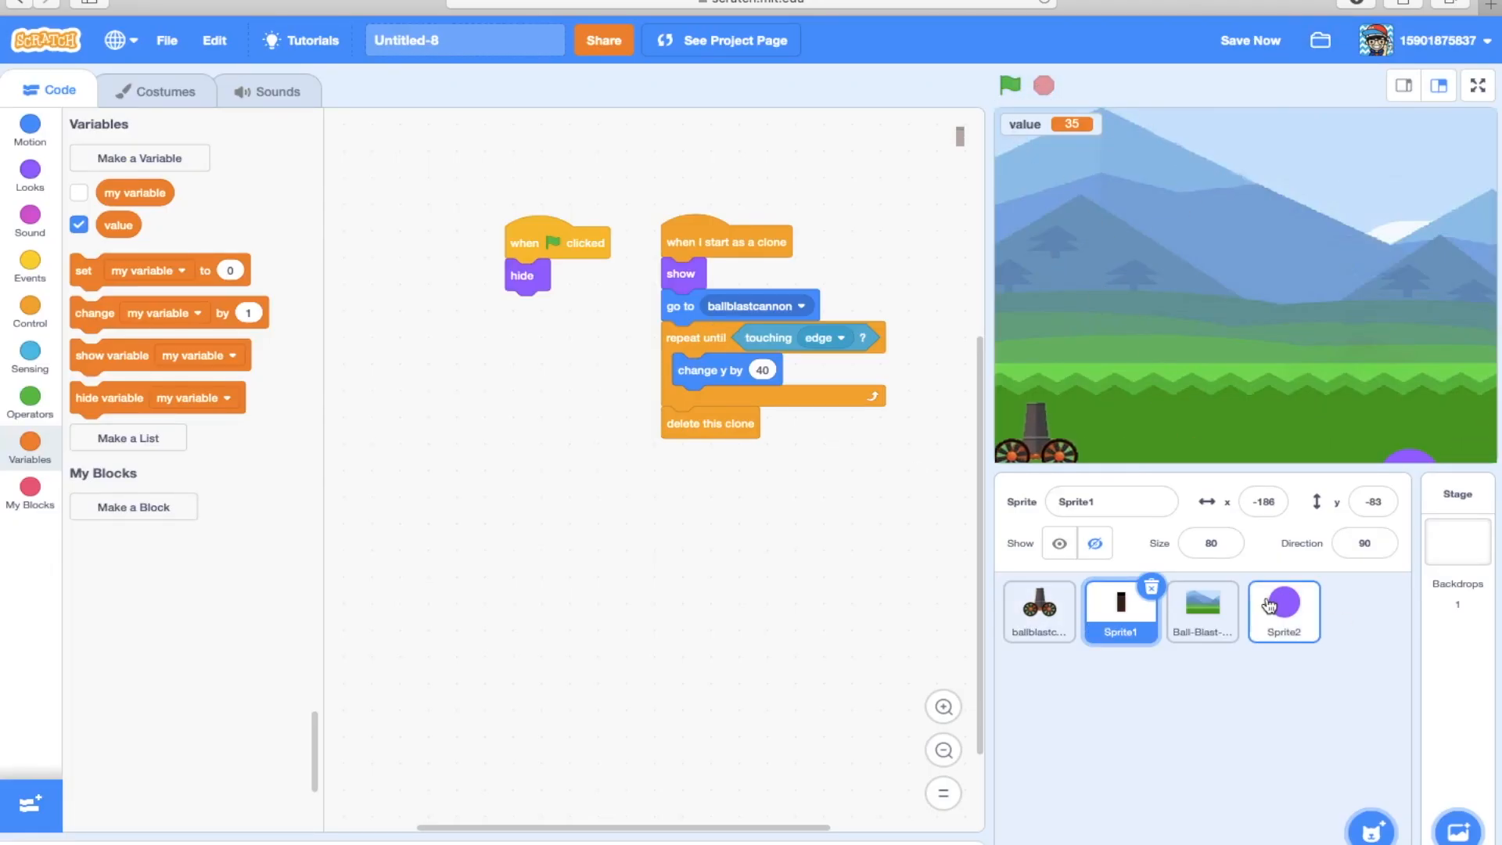
Change the ball's starting value from 100 to 50 and run the project.
click(1282, 611)
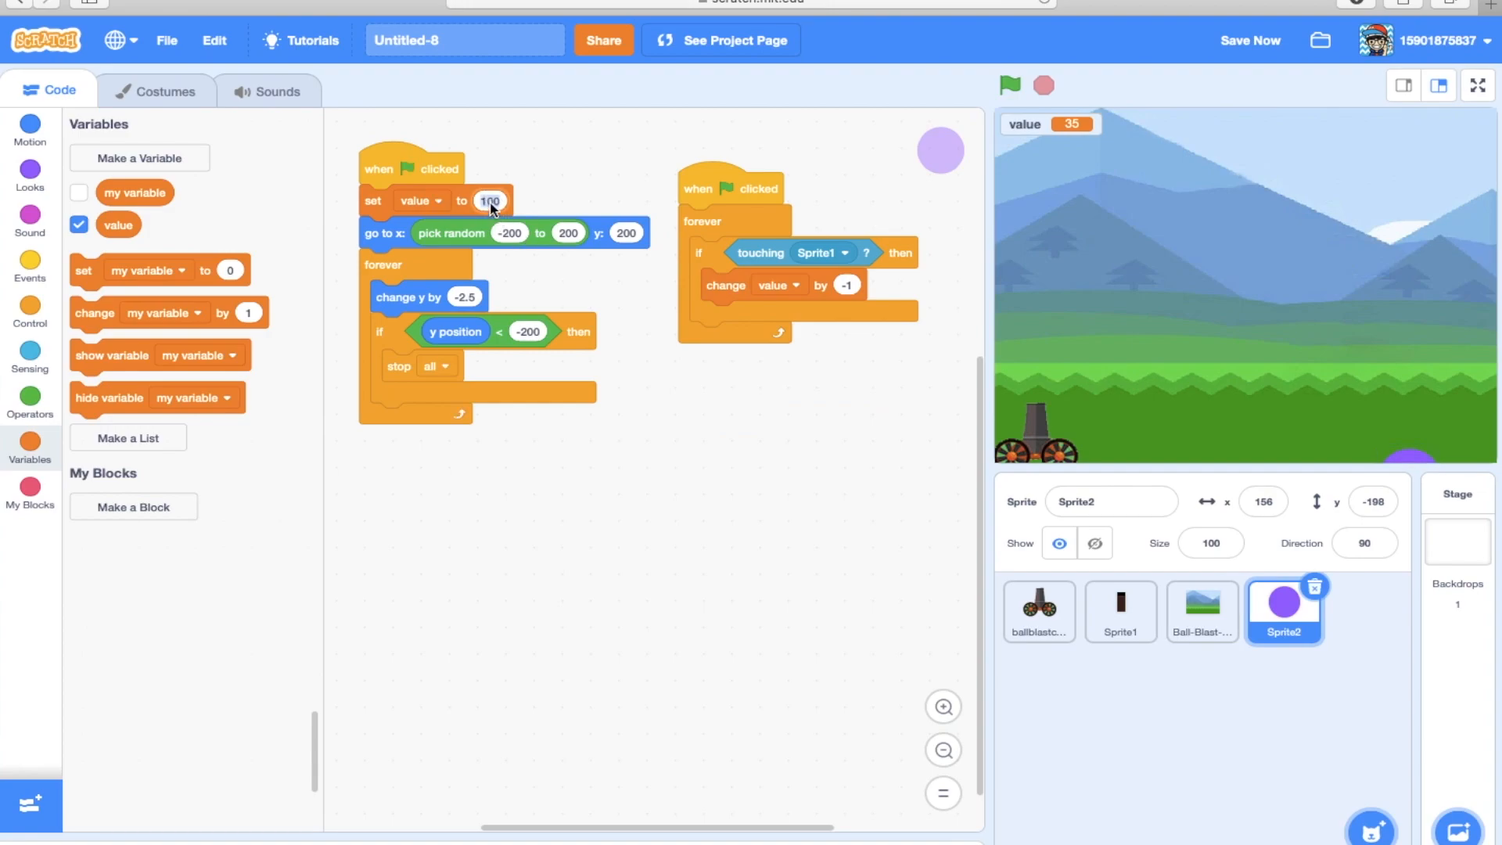
text(50)
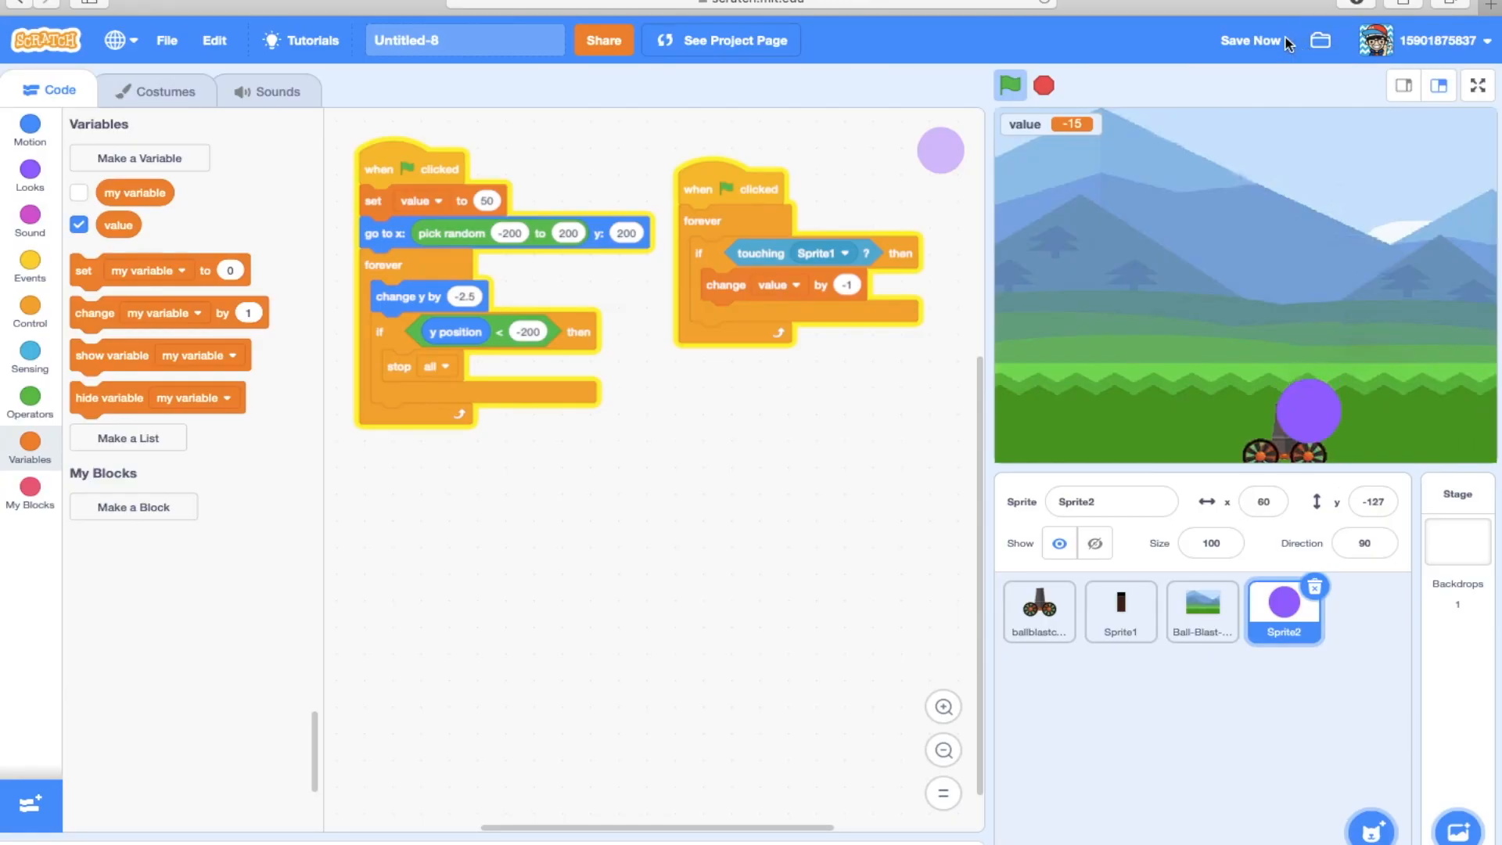
click(1009, 84)
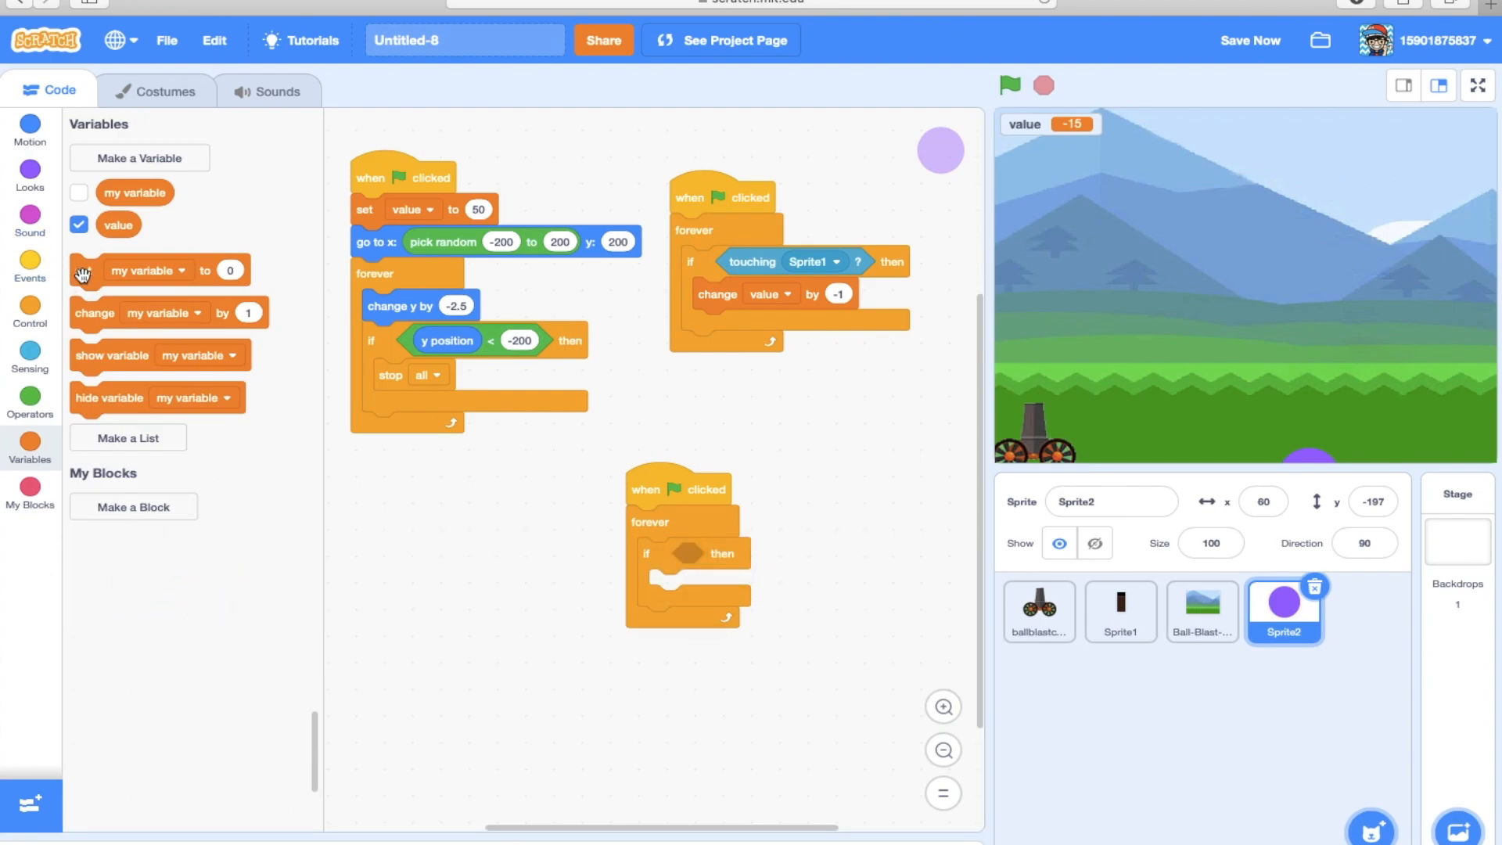
Use value < 1 as the new script's if condition.
drag(117, 224, 425, 510)
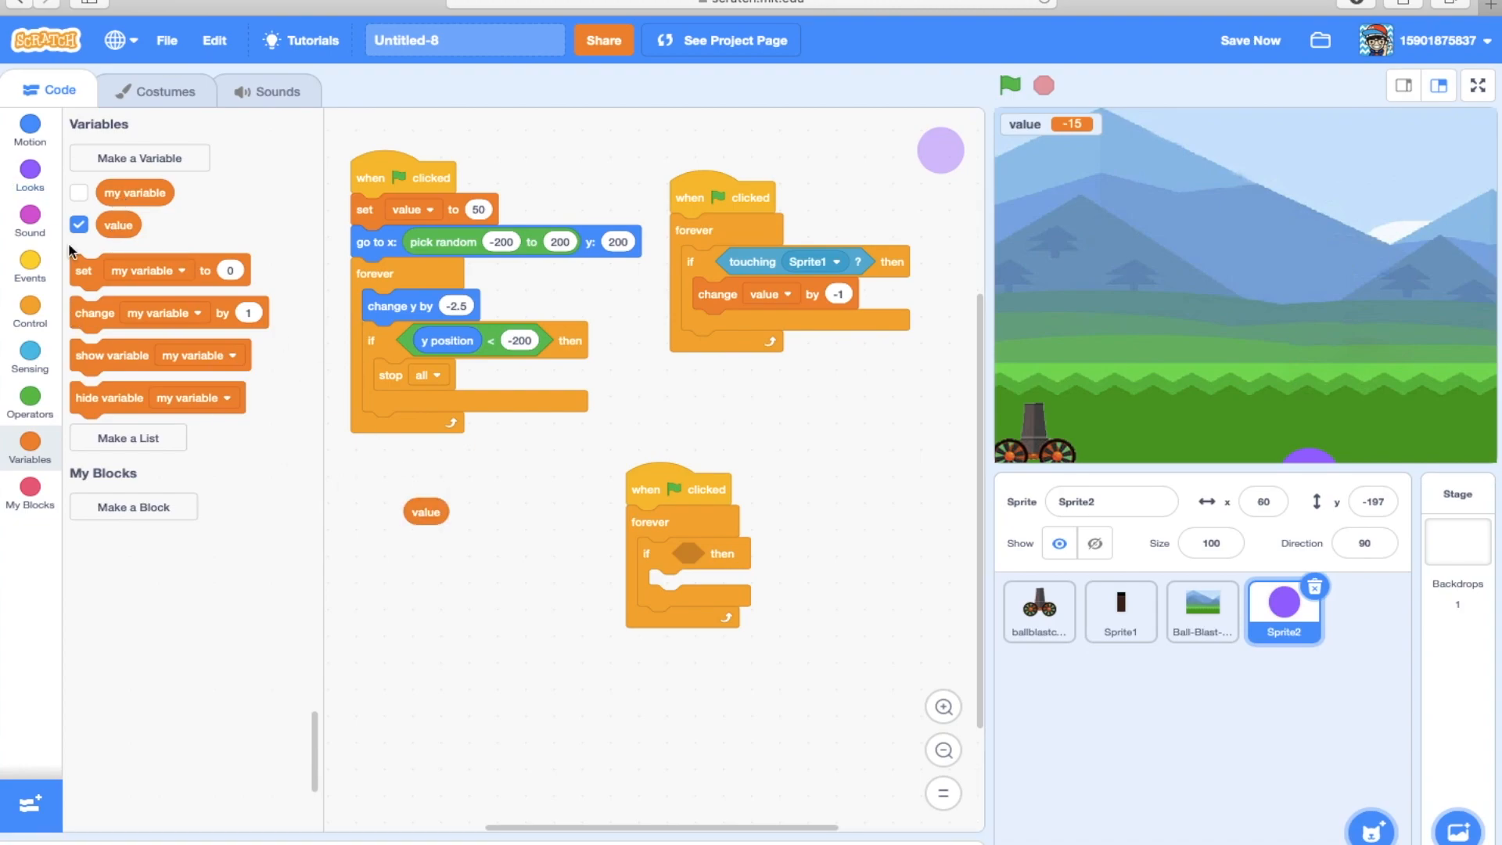
click(29, 402)
text(1)
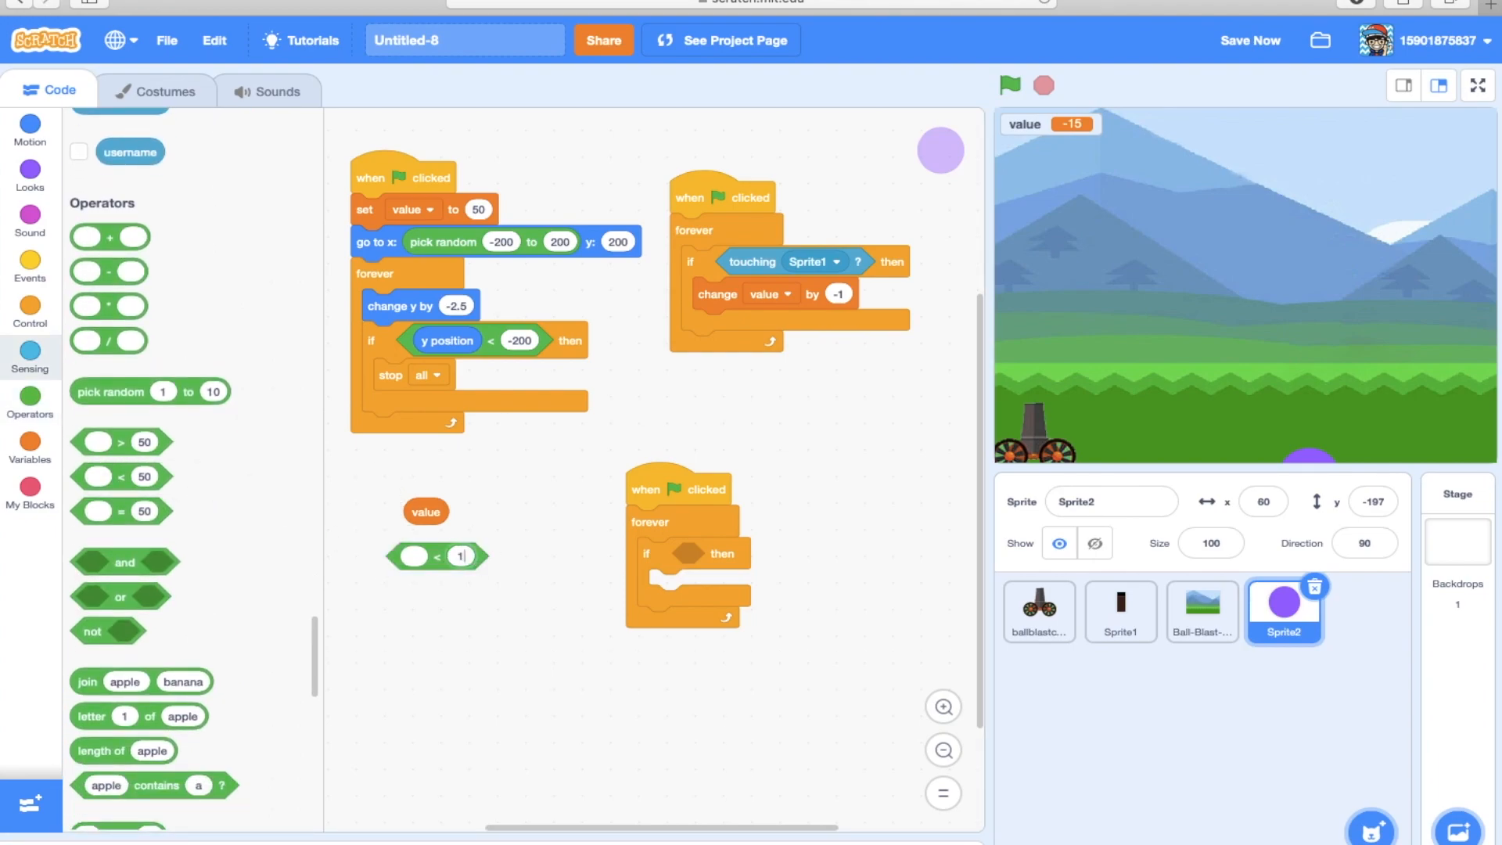
drag(425, 511, 410, 557)
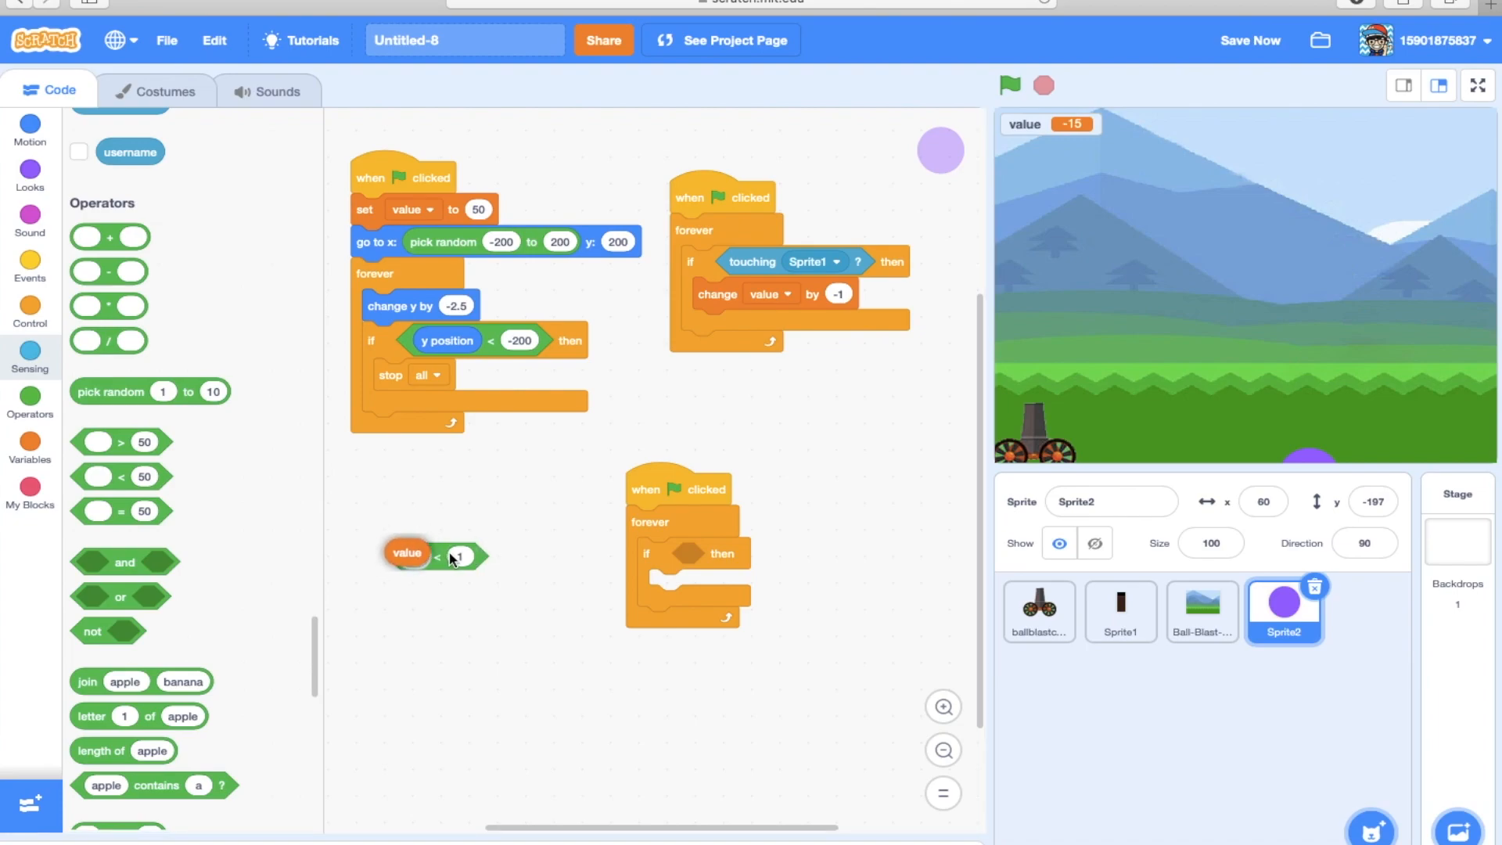
drag(407, 553, 708, 556)
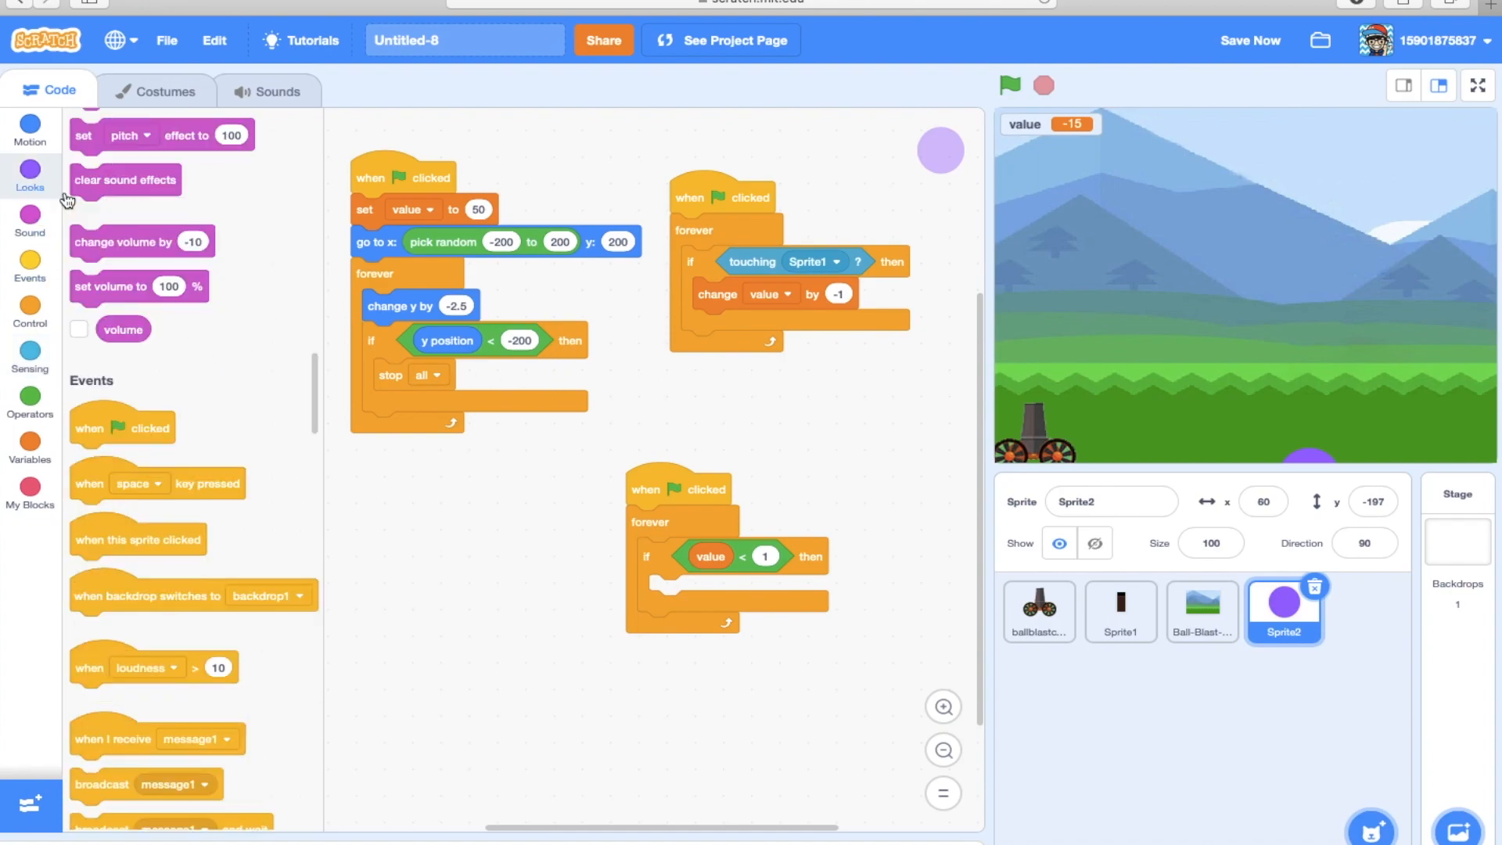
Add hide with the copied set value to 50 and go-to-random blocks under it, and tidy the script.
click(30, 175)
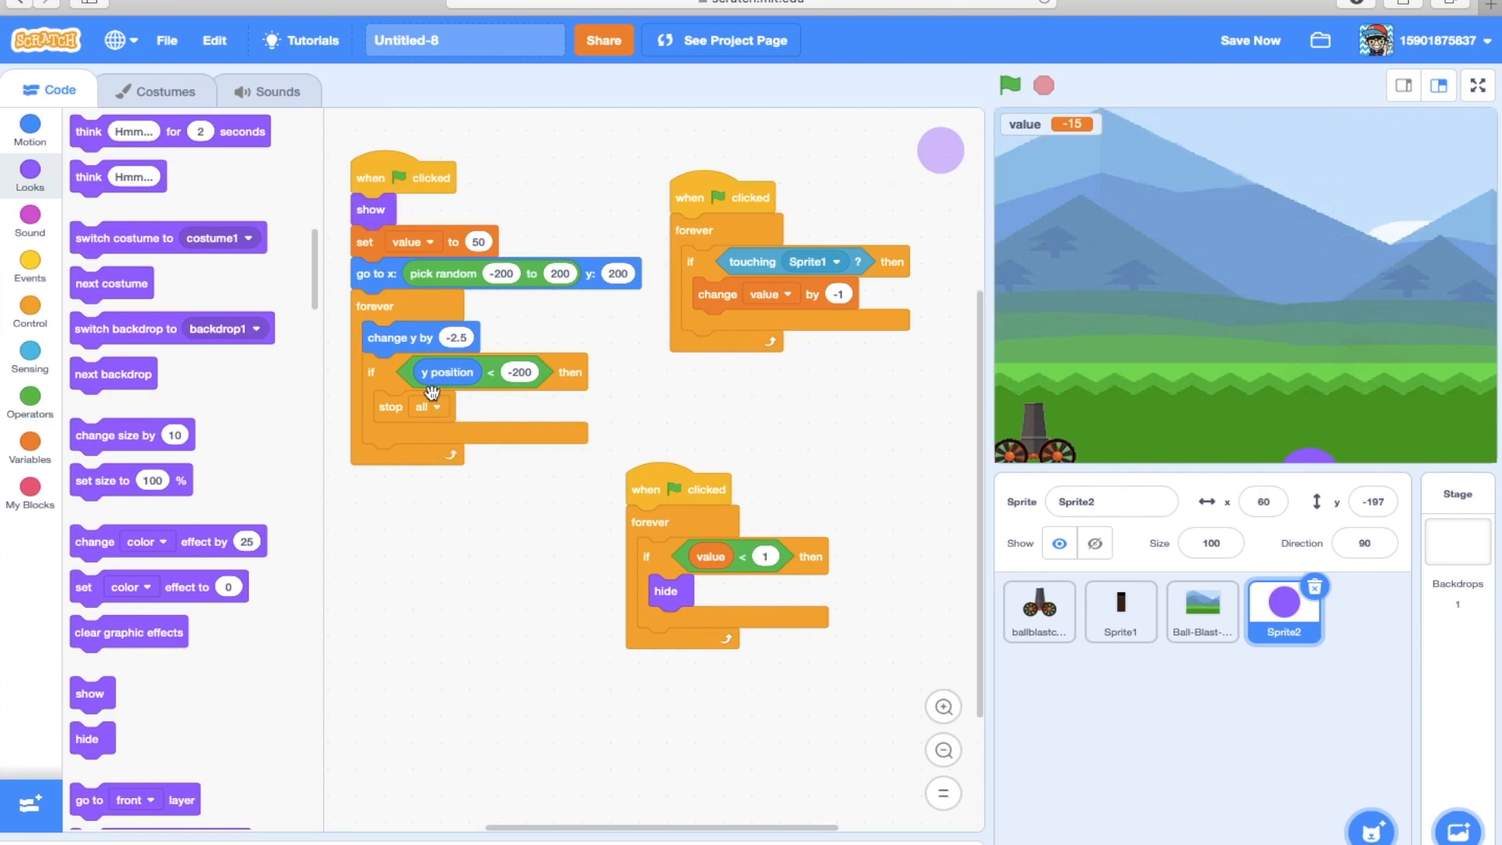
mouse_move(336, 506)
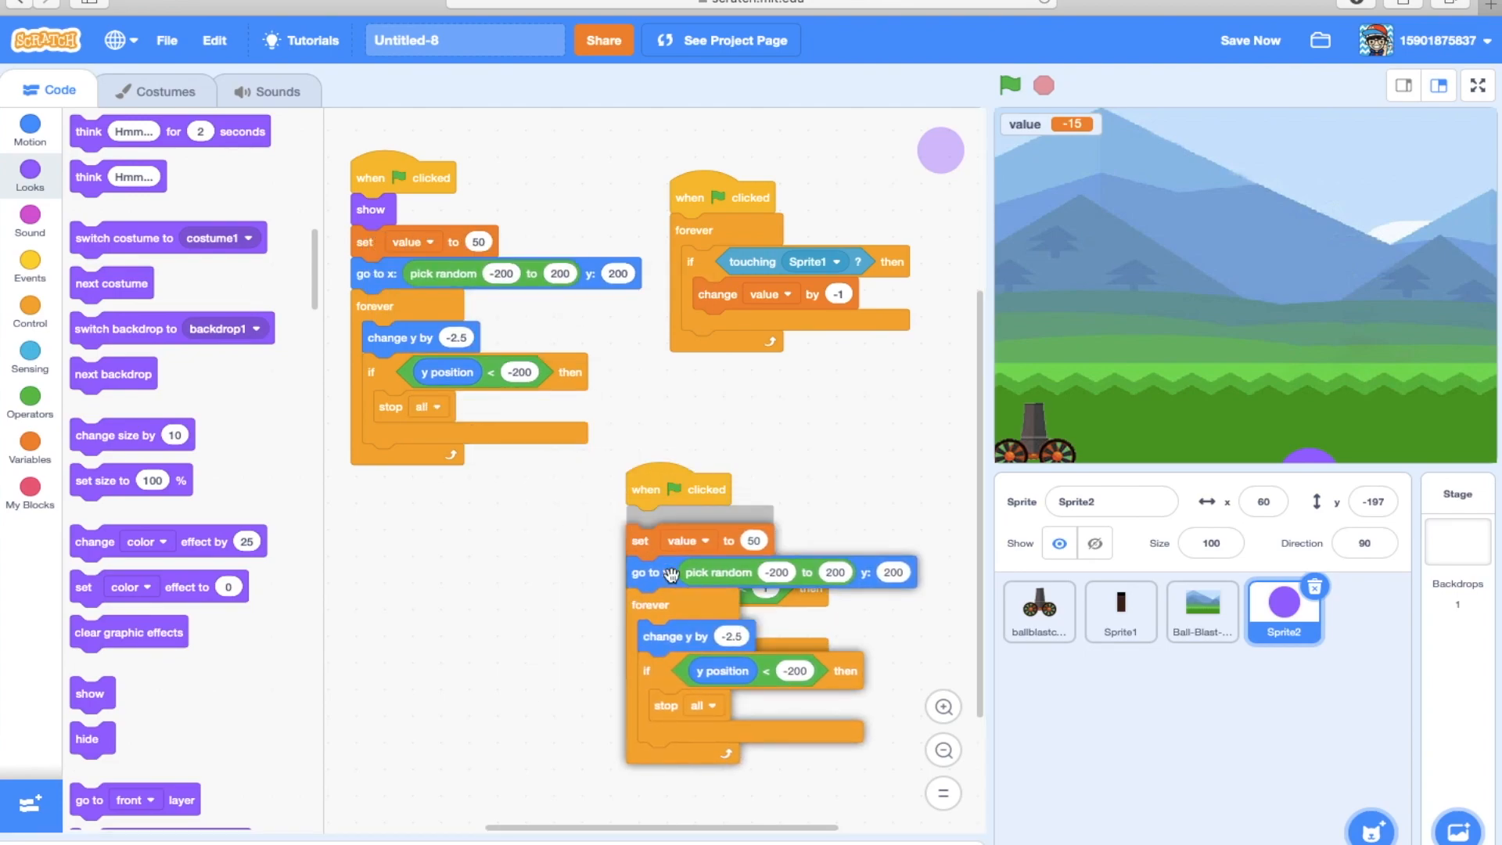
click(1009, 84)
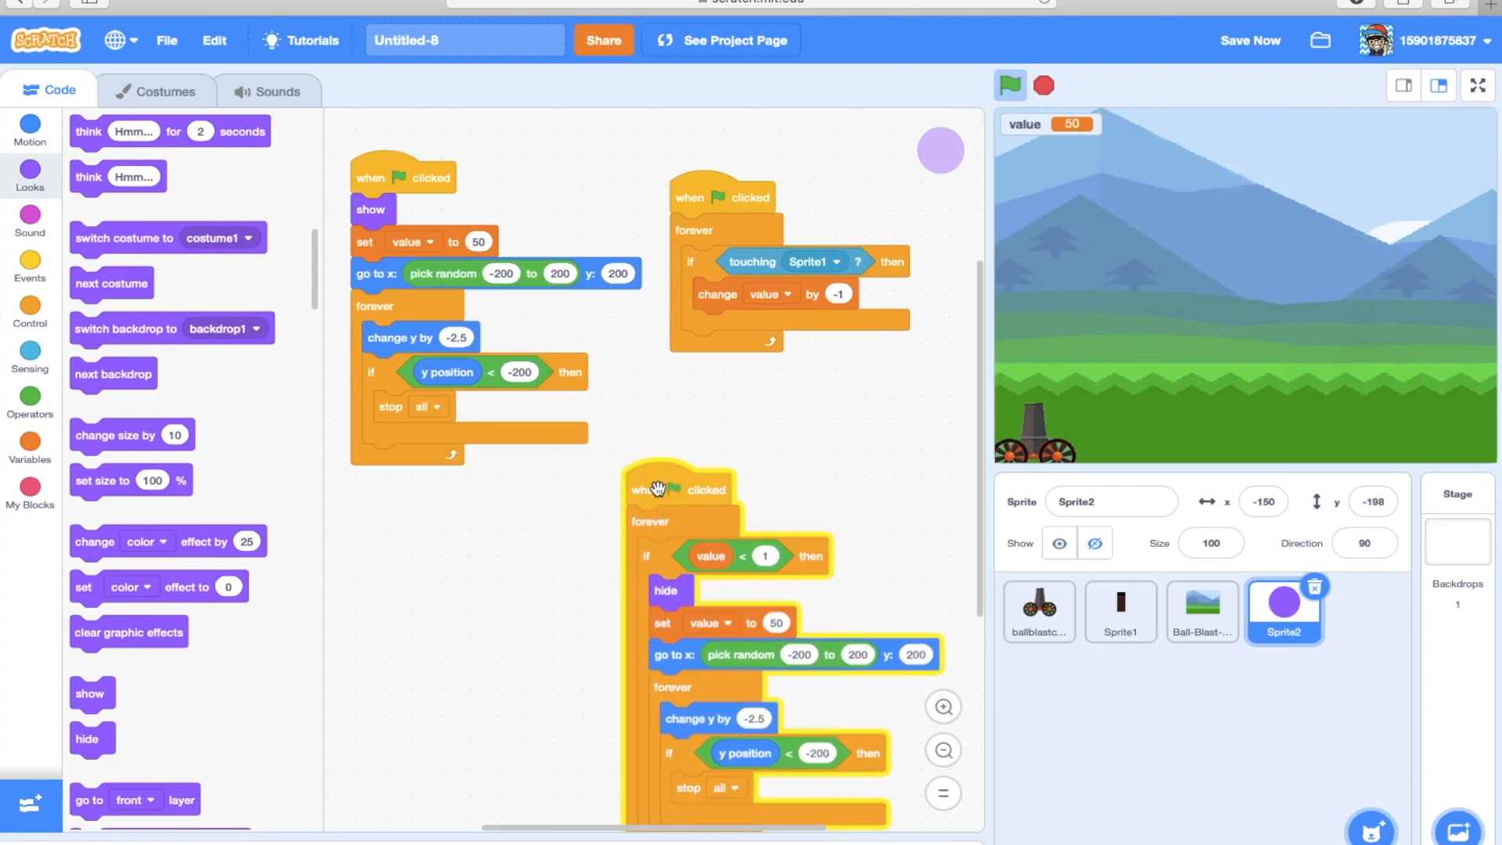
drag(657, 488, 651, 407)
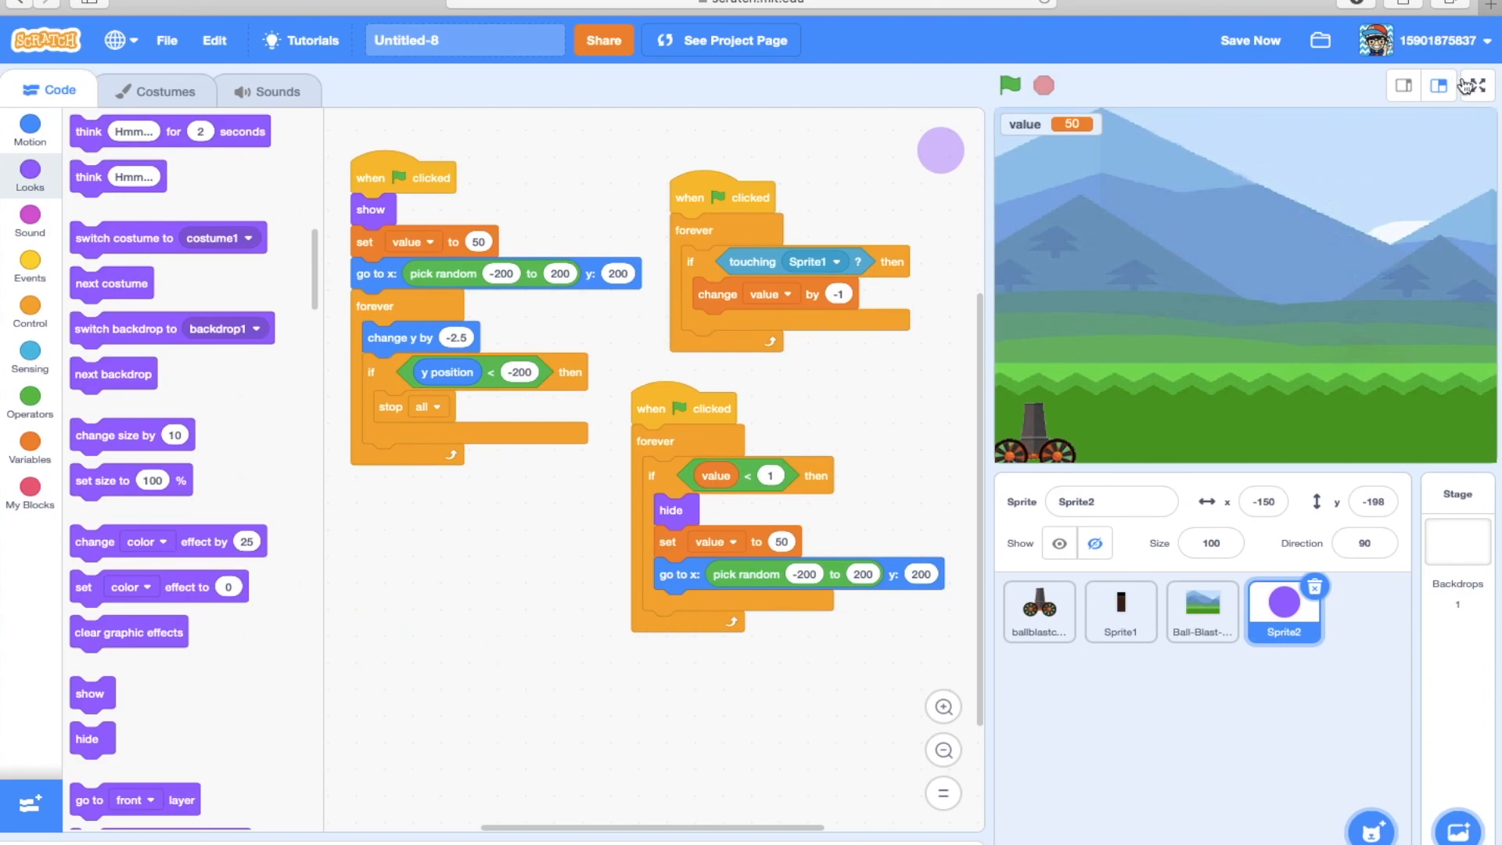
mouse_move(704, 476)
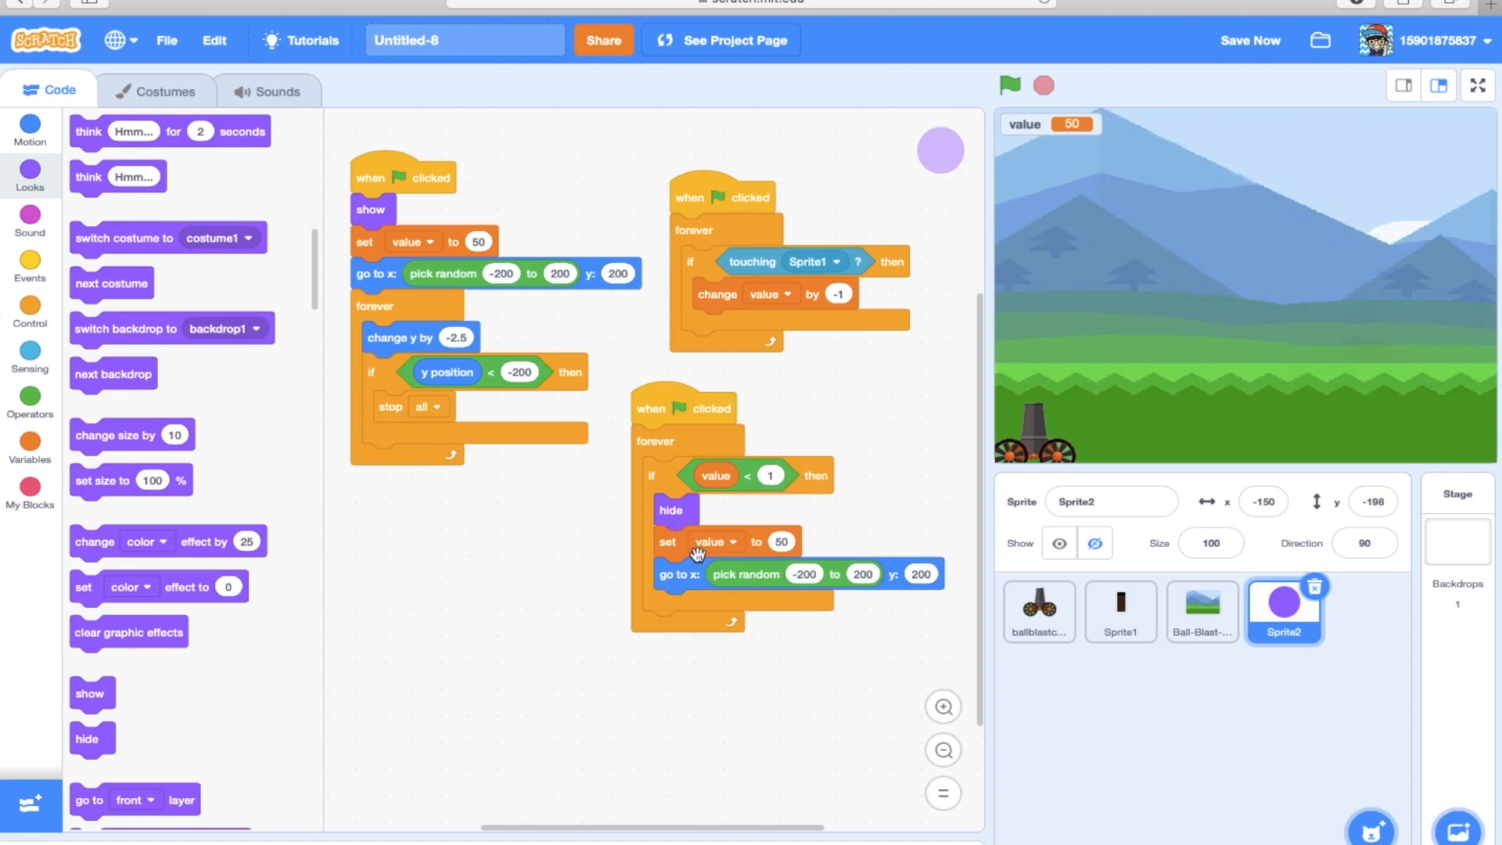
mouse_move(852, 452)
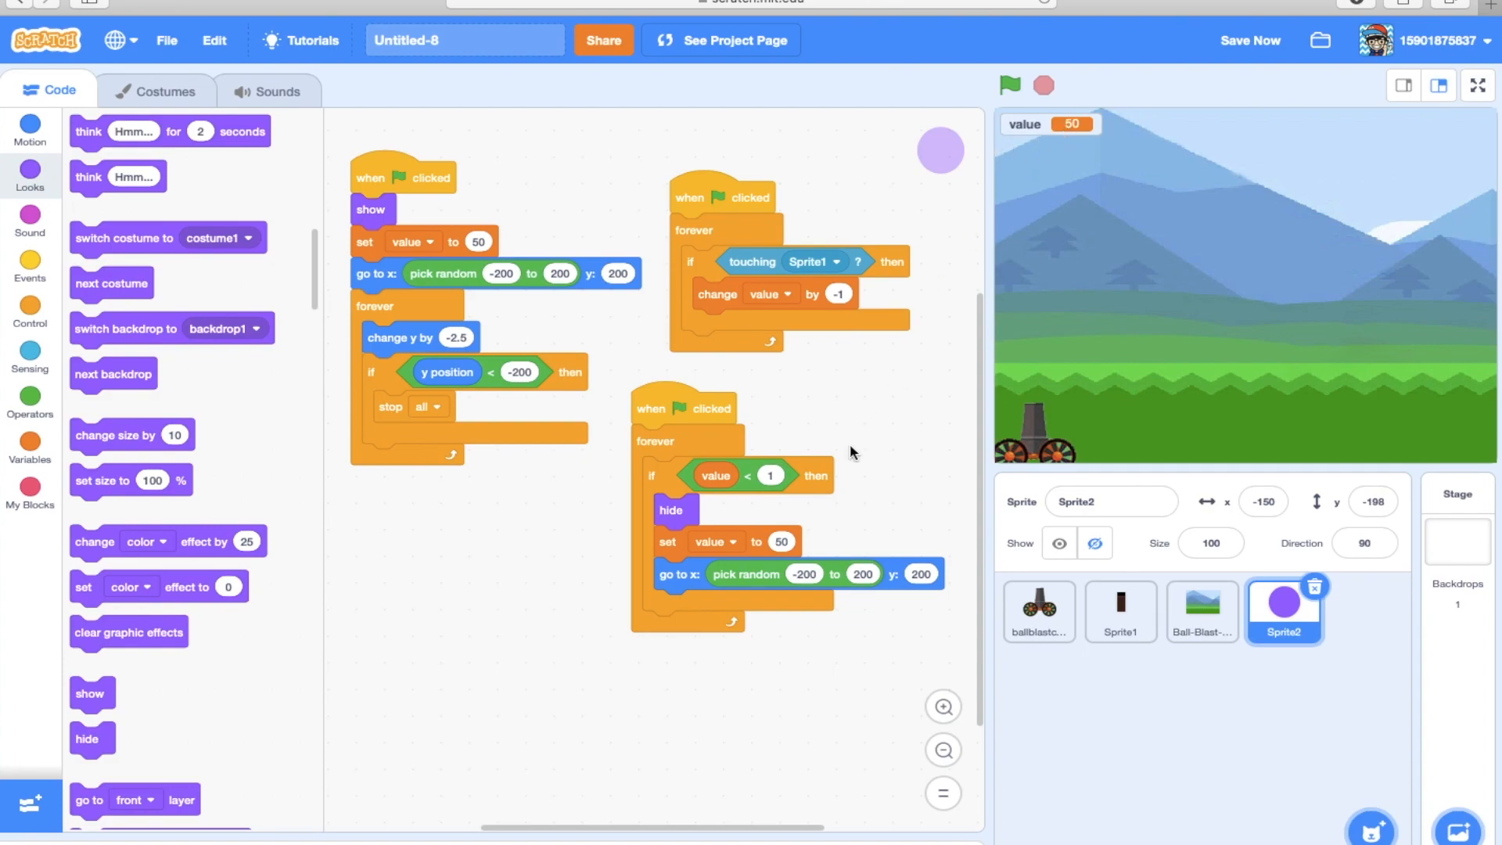
mouse_move(970, 568)
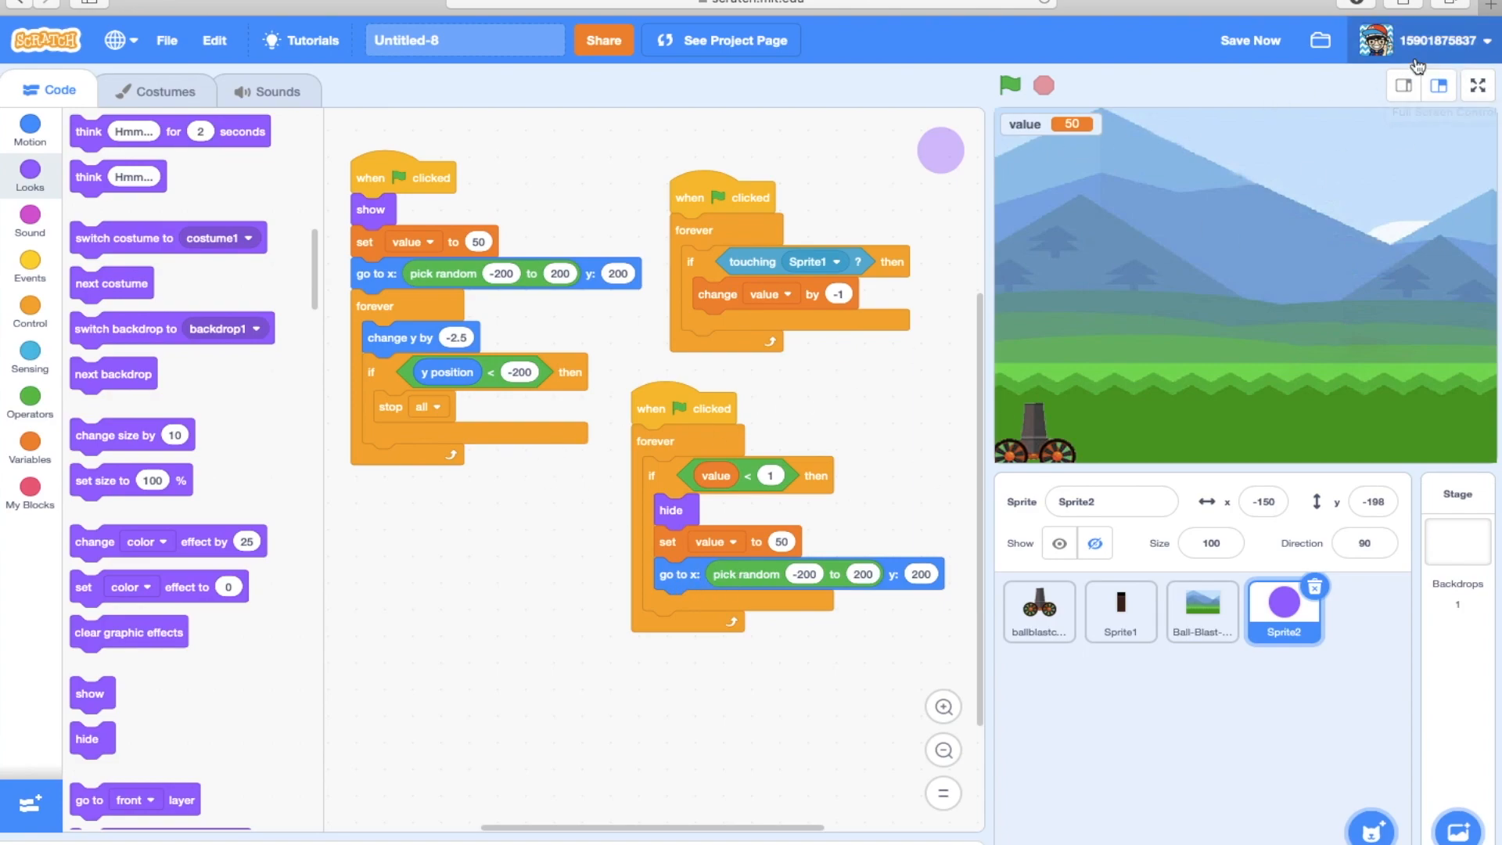
click(1478, 84)
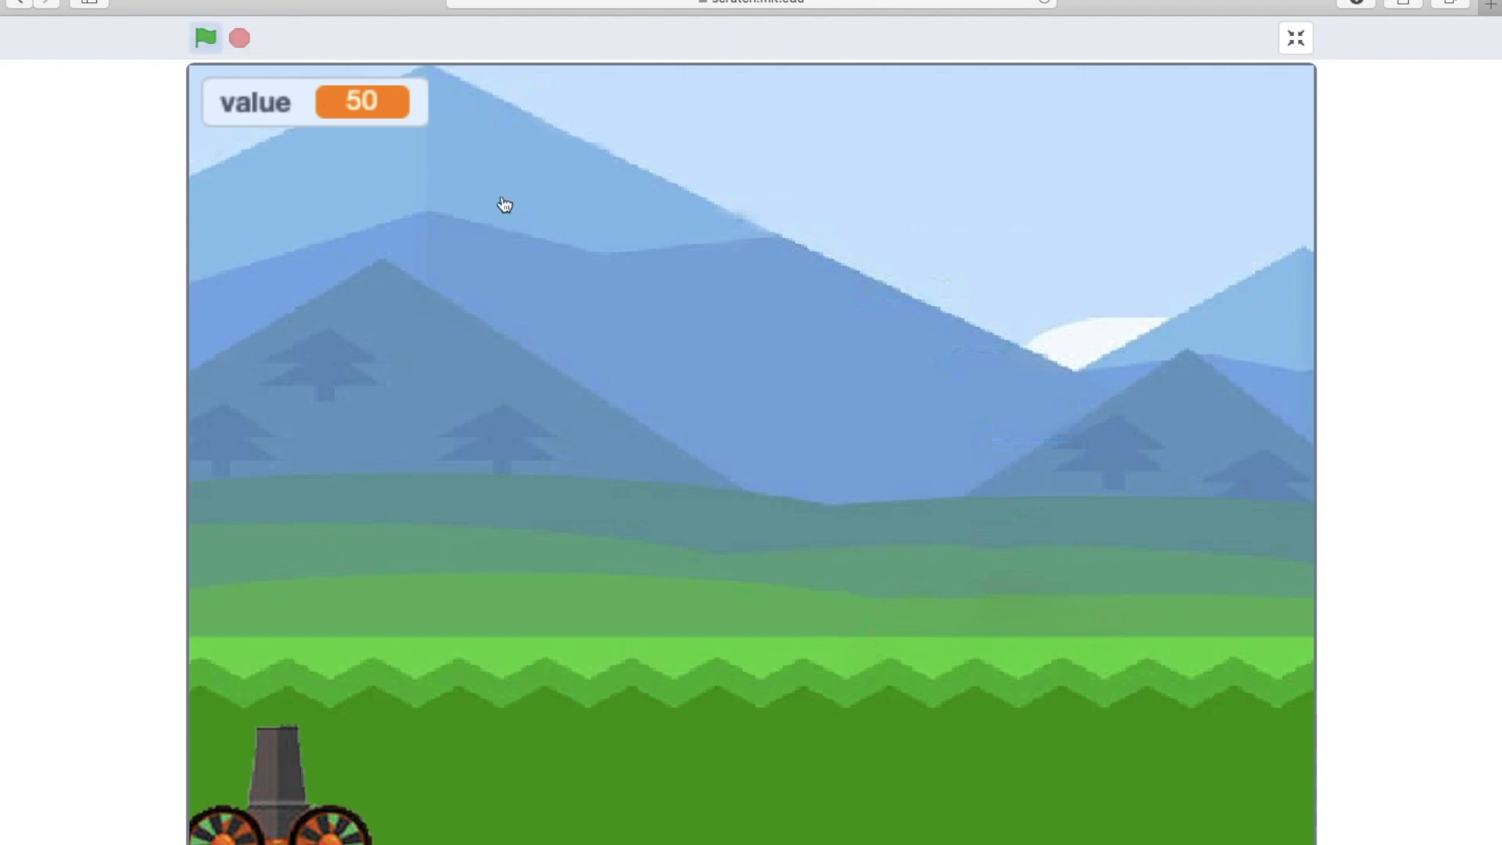
click(205, 37)
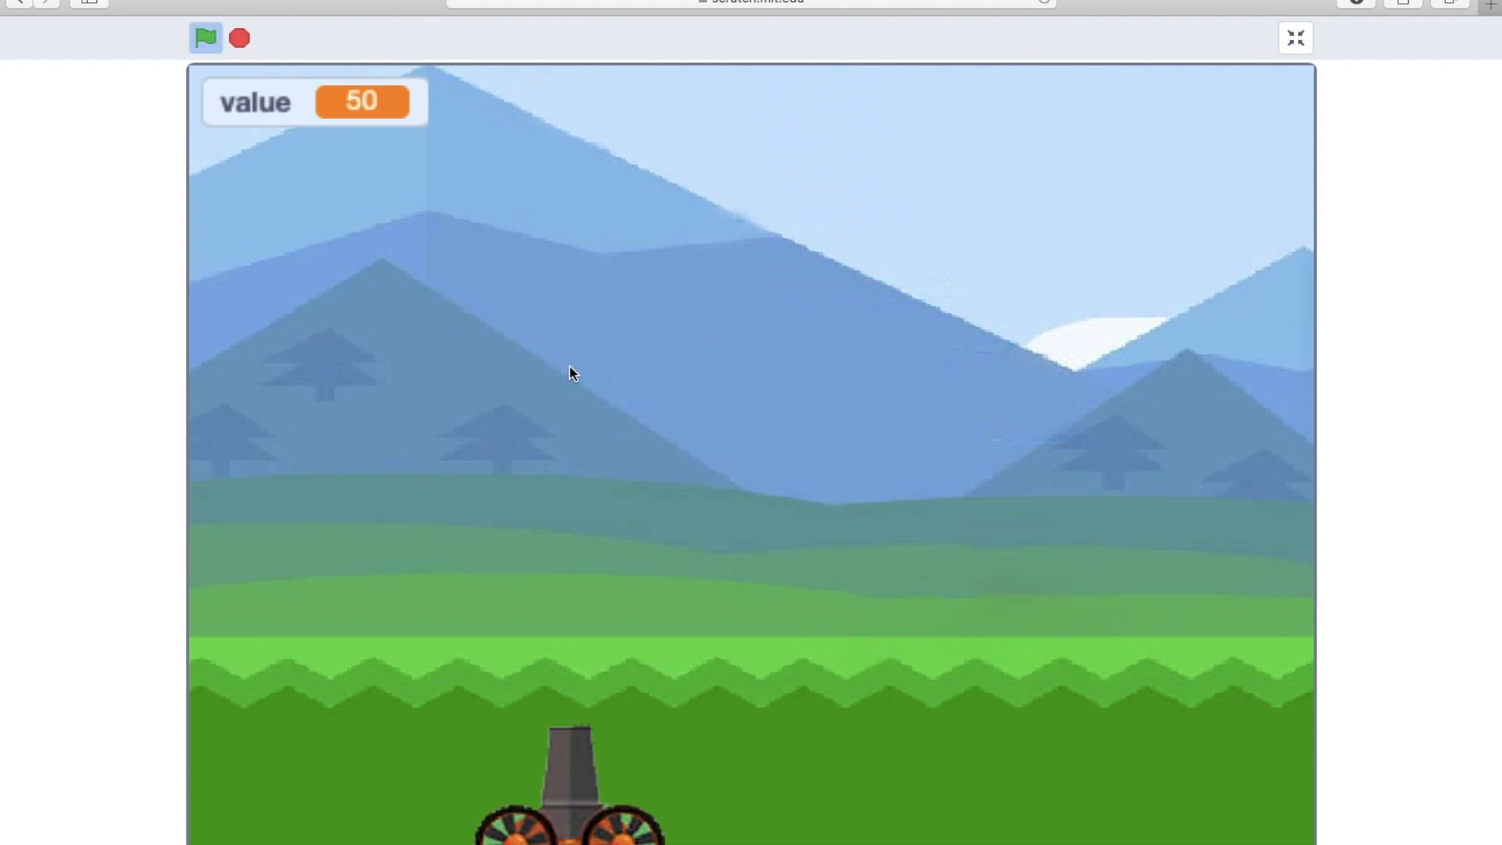
click(1296, 38)
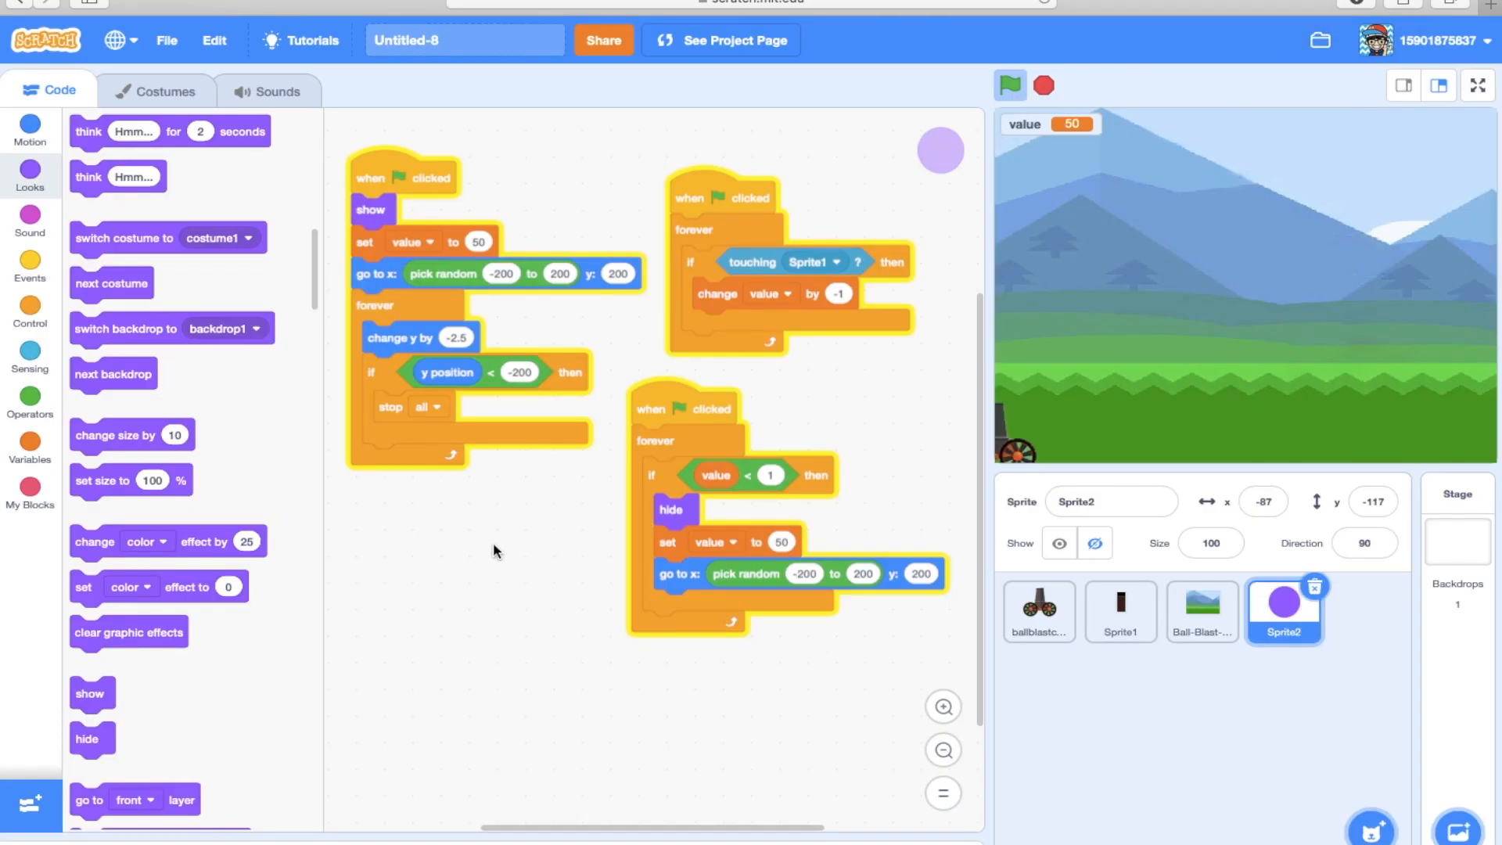
click(1007, 84)
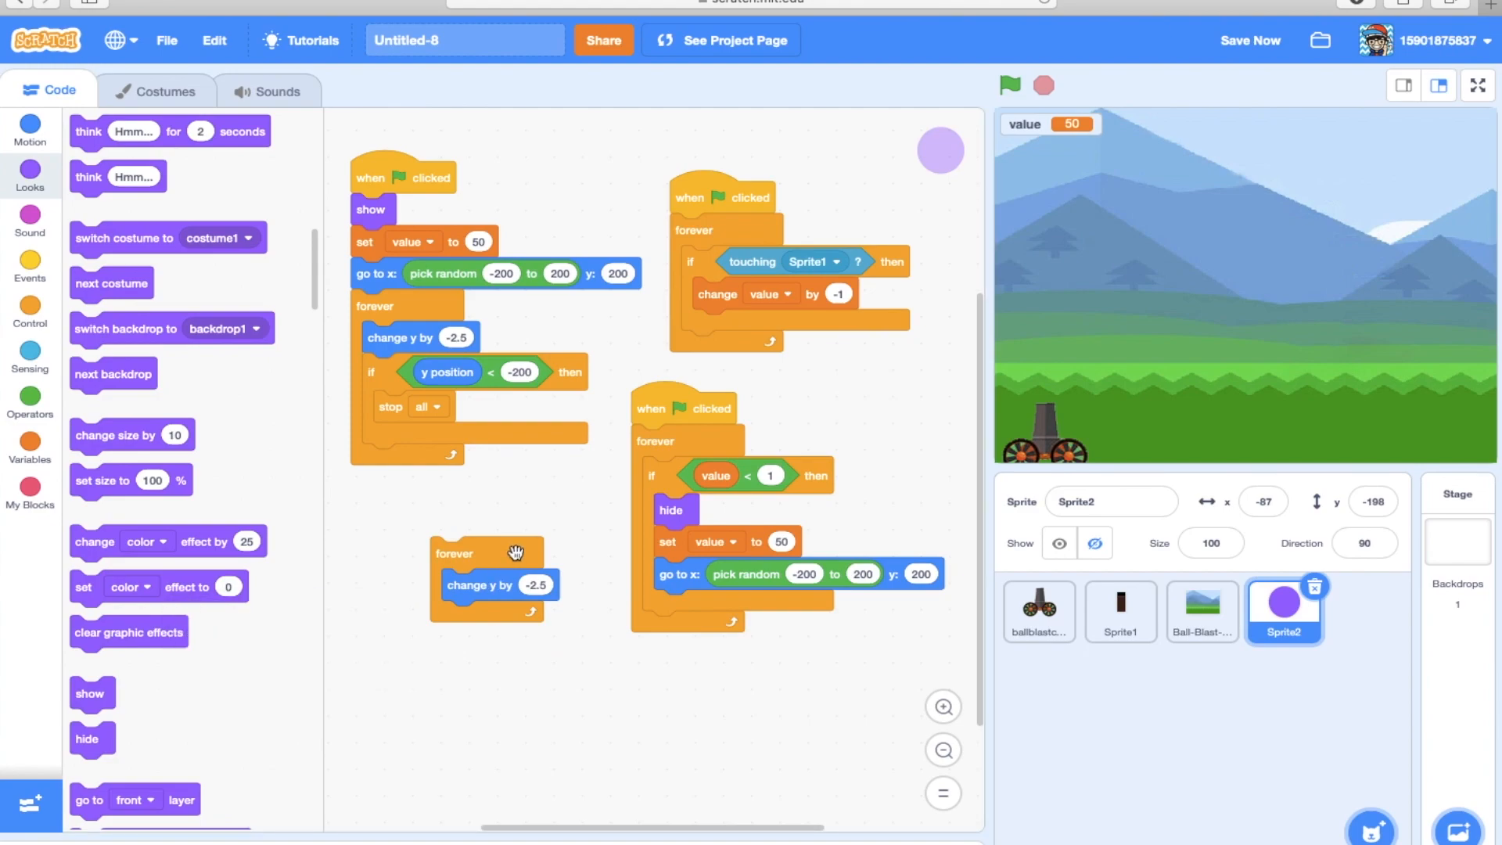
Attach the forever loop changing y by -2.5 under the ball's respawn blocks.
drag(486, 552, 737, 613)
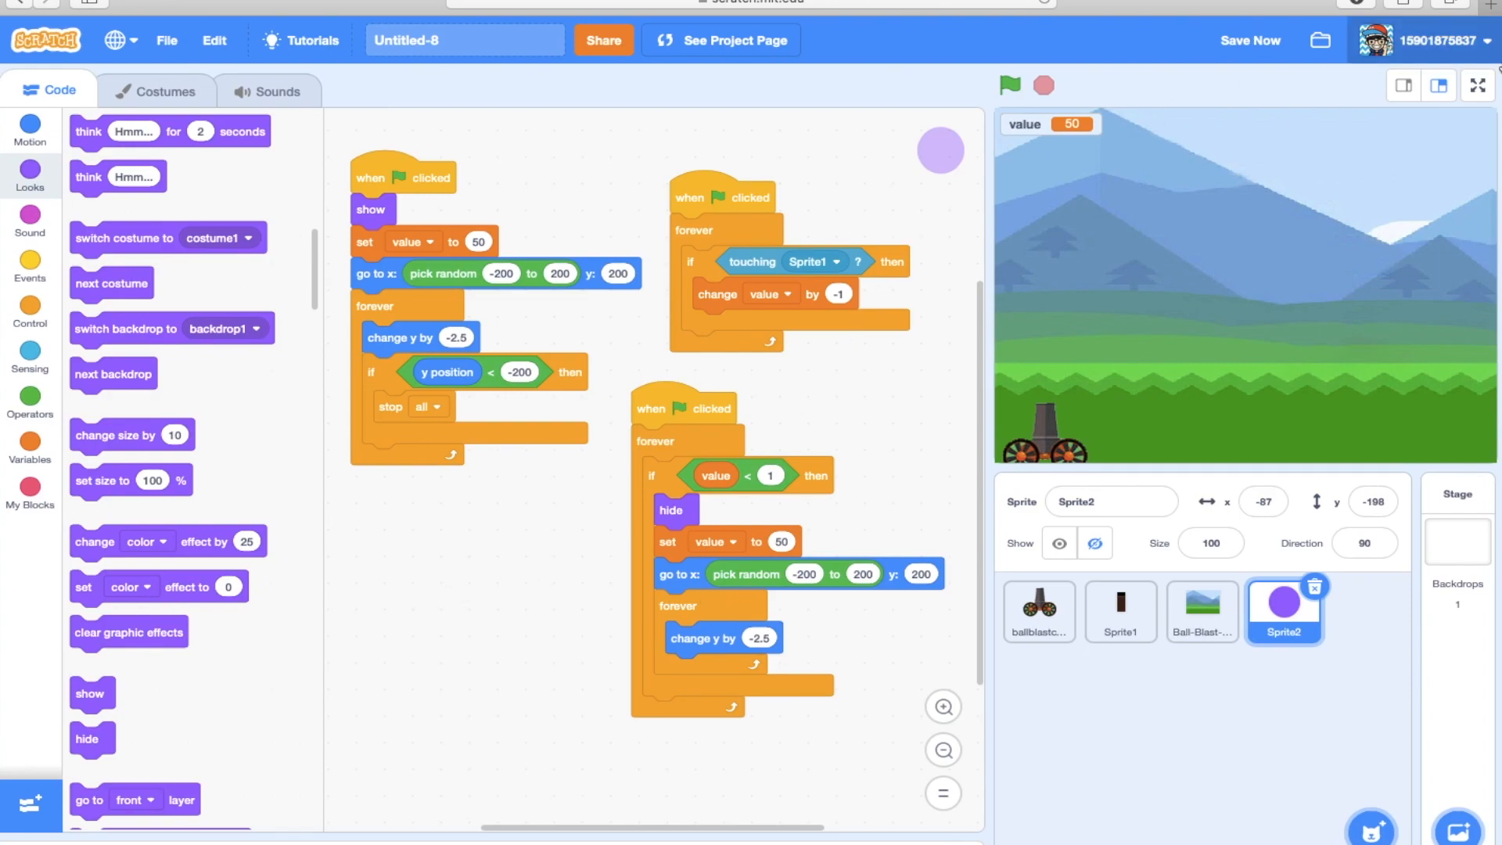
click(1475, 85)
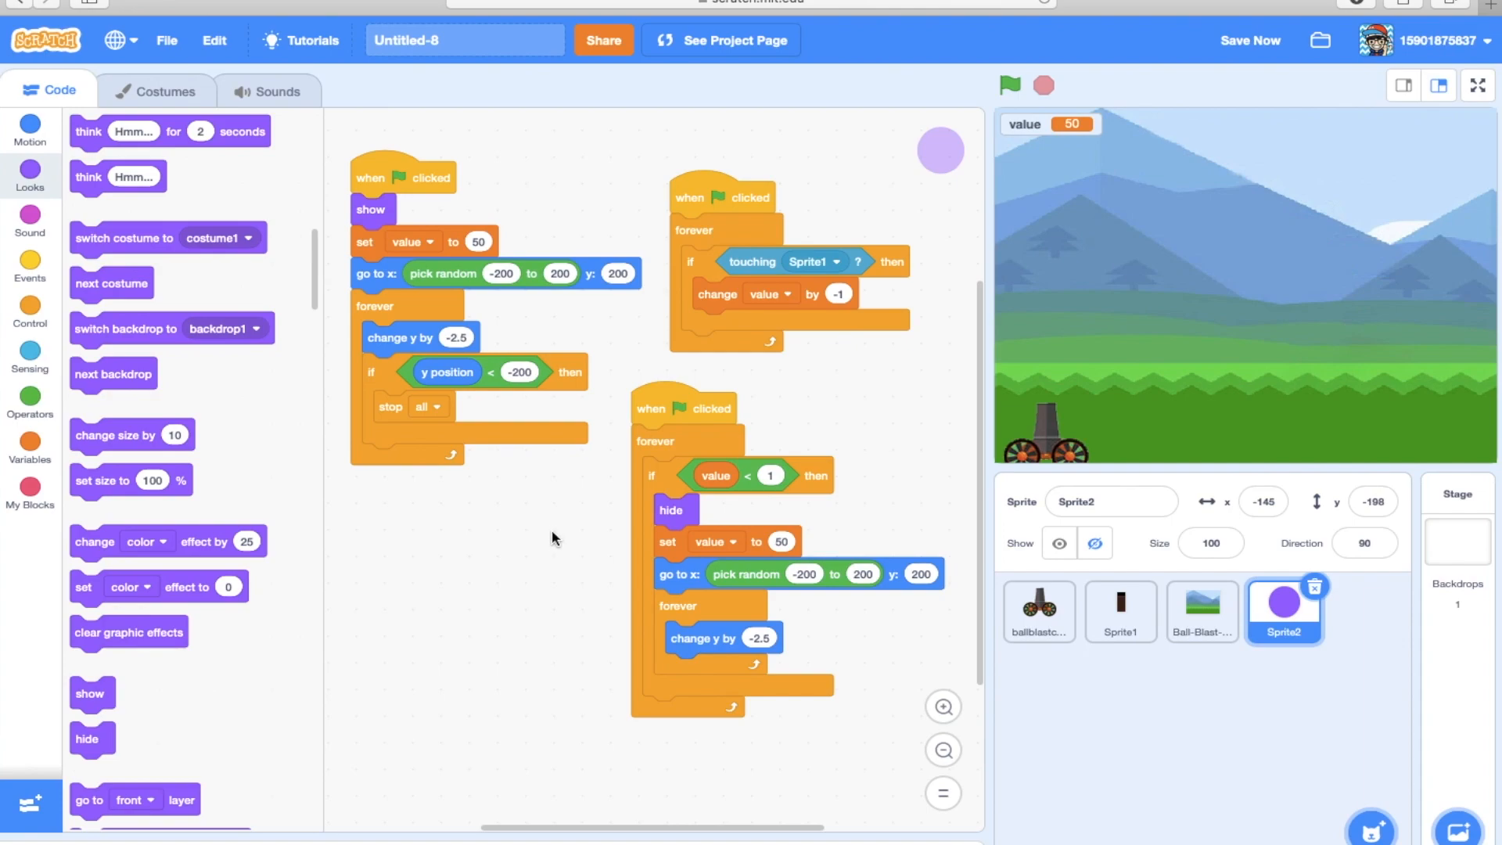
mouse_move(584, 491)
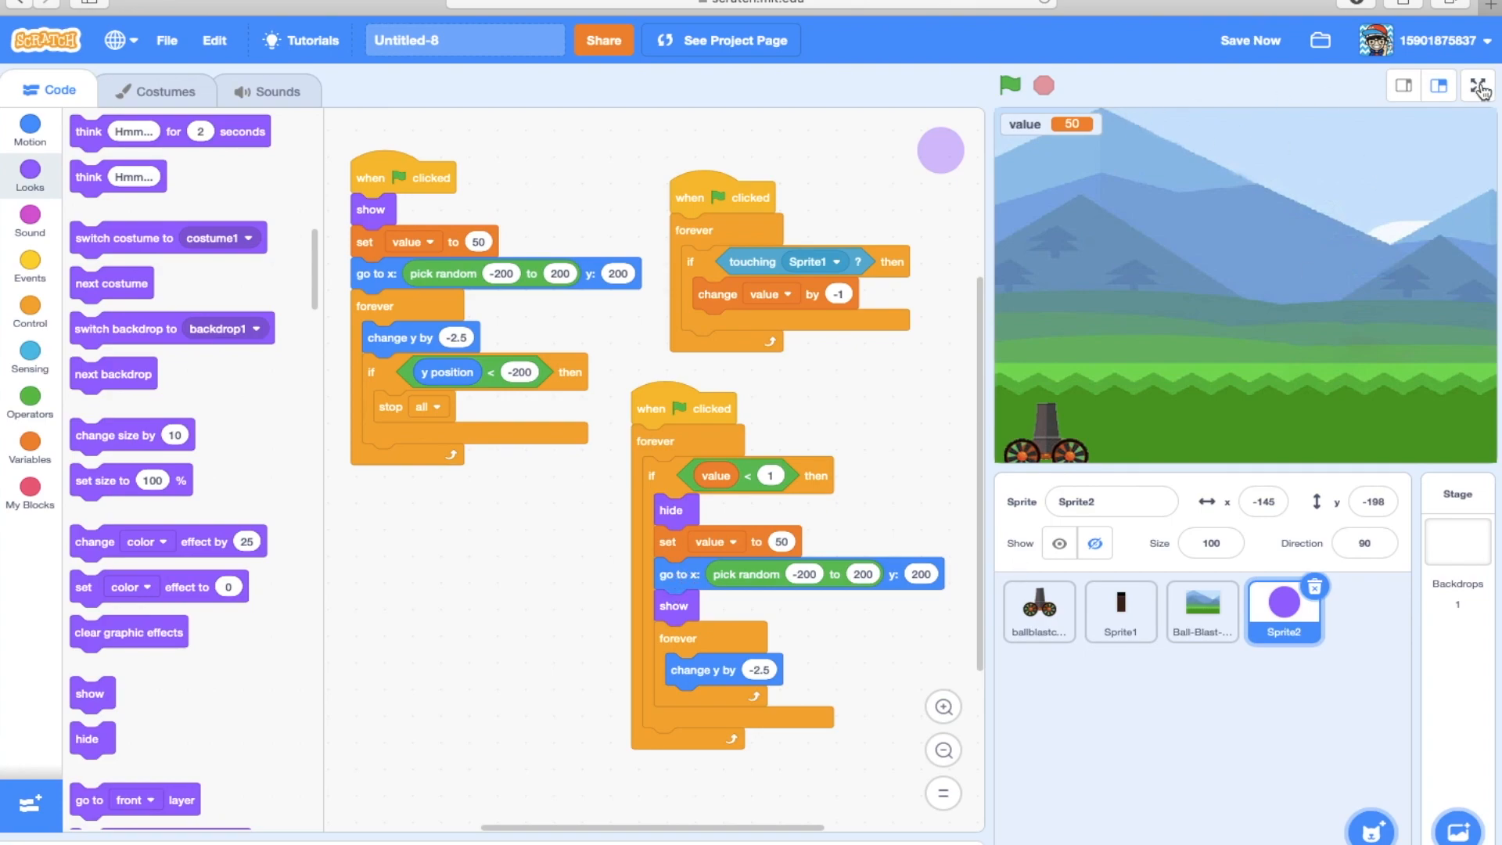
click(1478, 87)
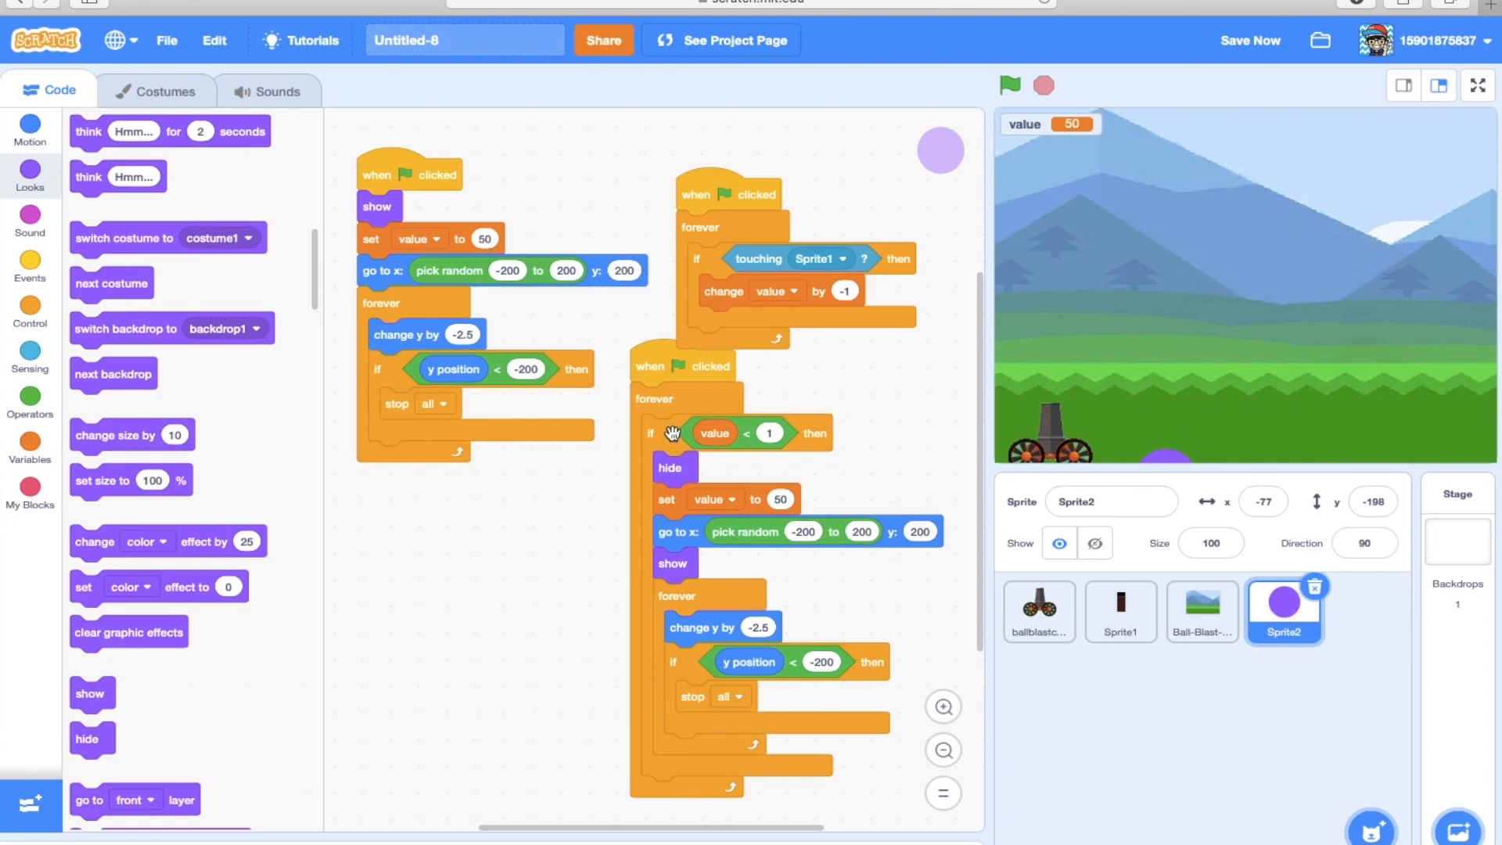
mouse_move(673, 438)
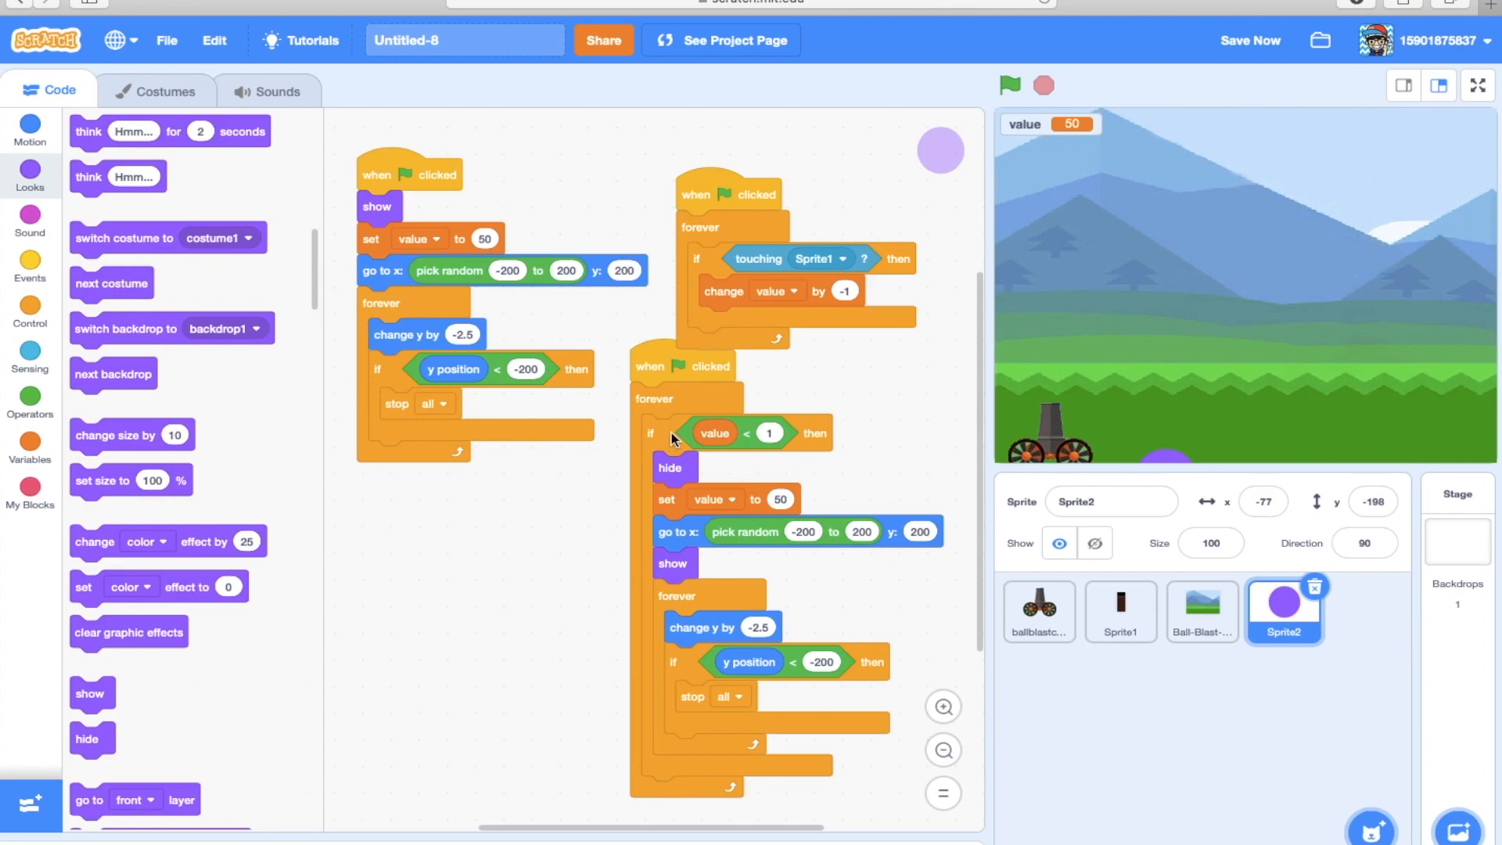
mouse_move(710, 734)
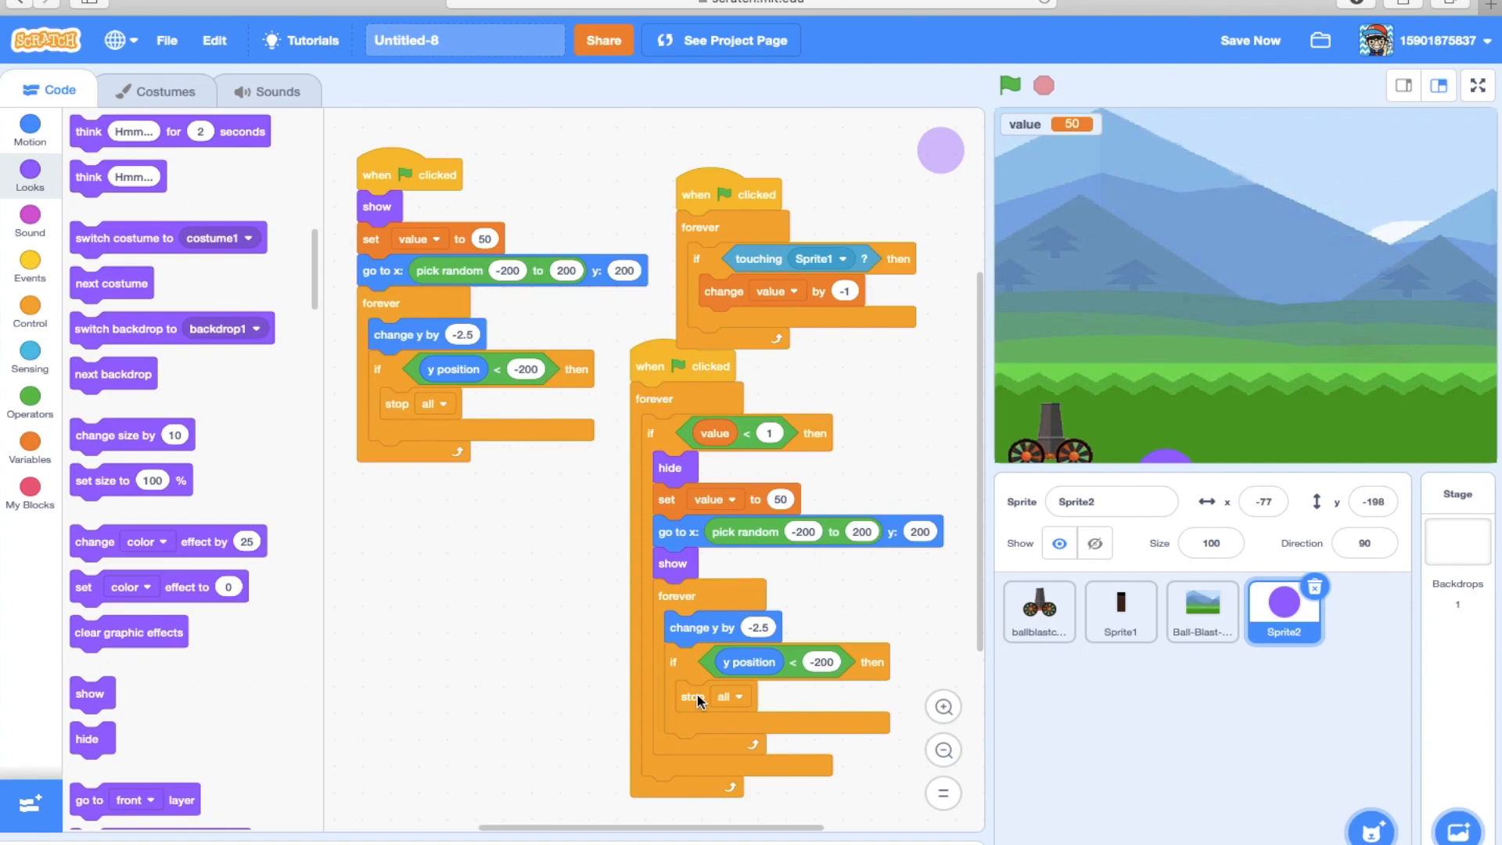
mouse_move(685, 600)
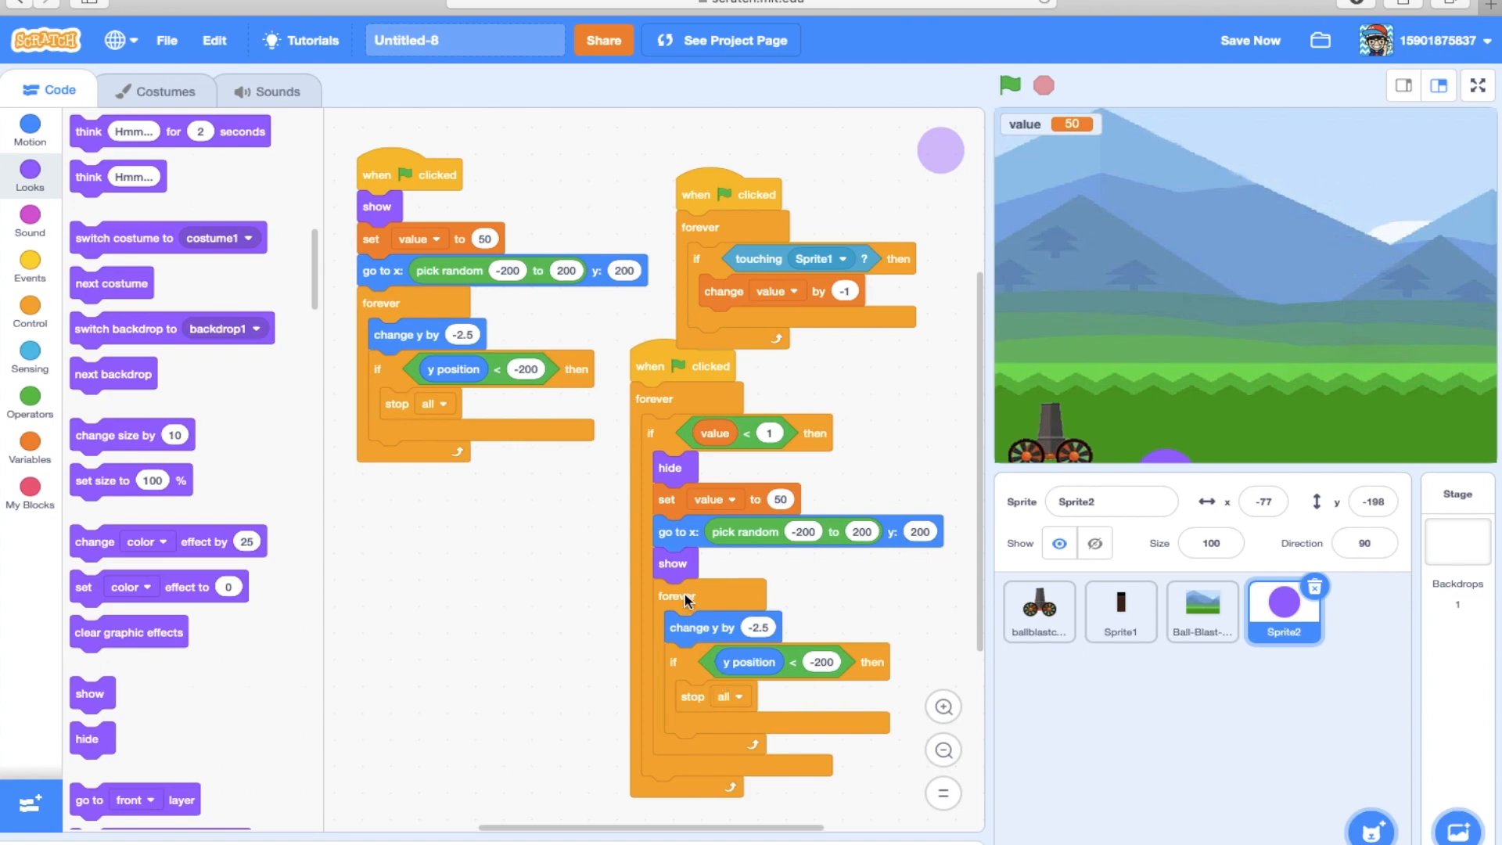
mouse_move(681, 606)
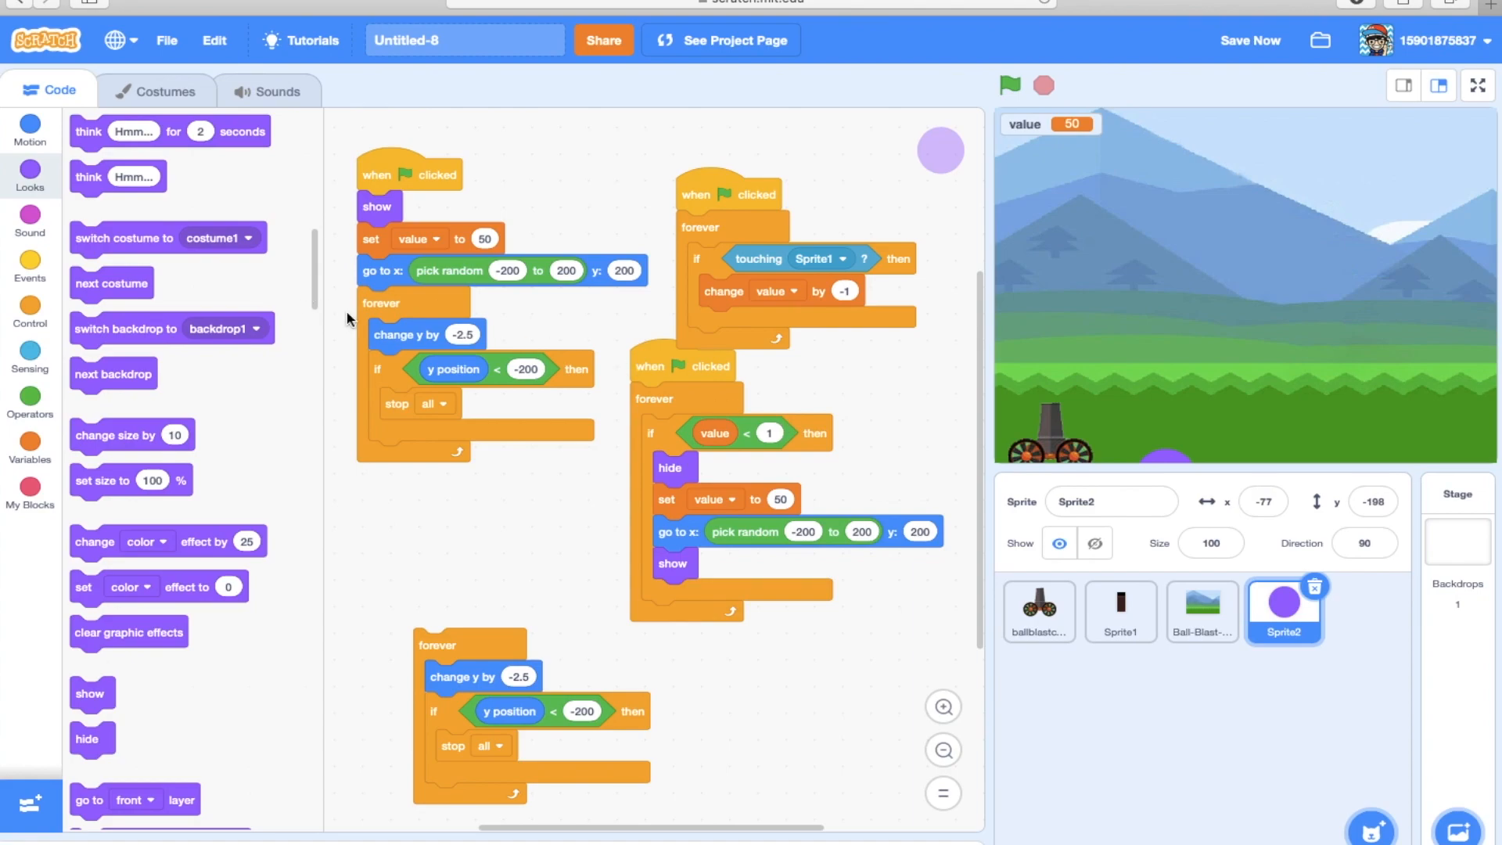
mouse_move(681, 488)
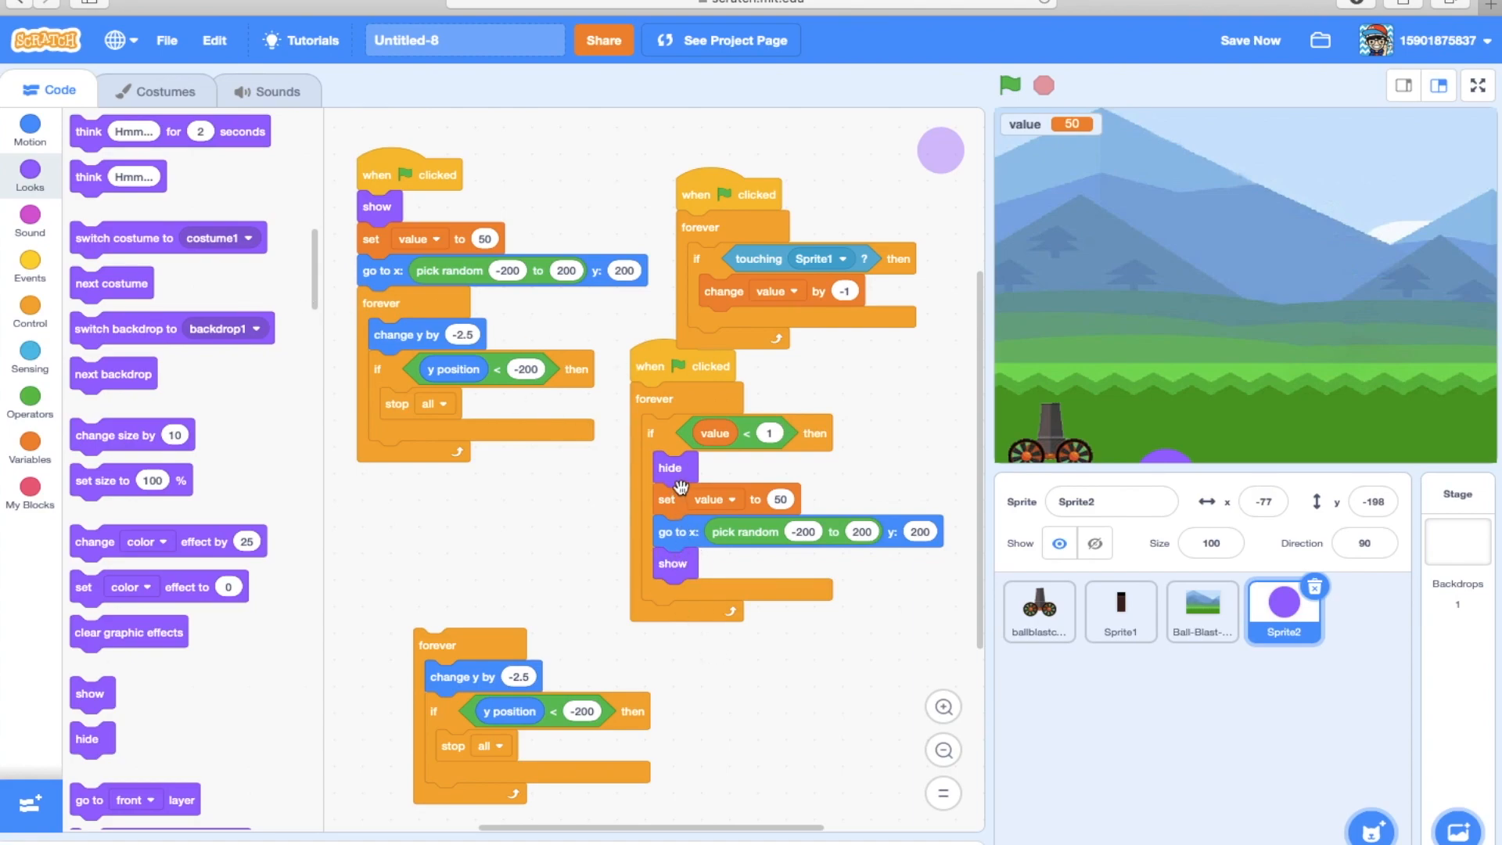
mouse_move(671, 502)
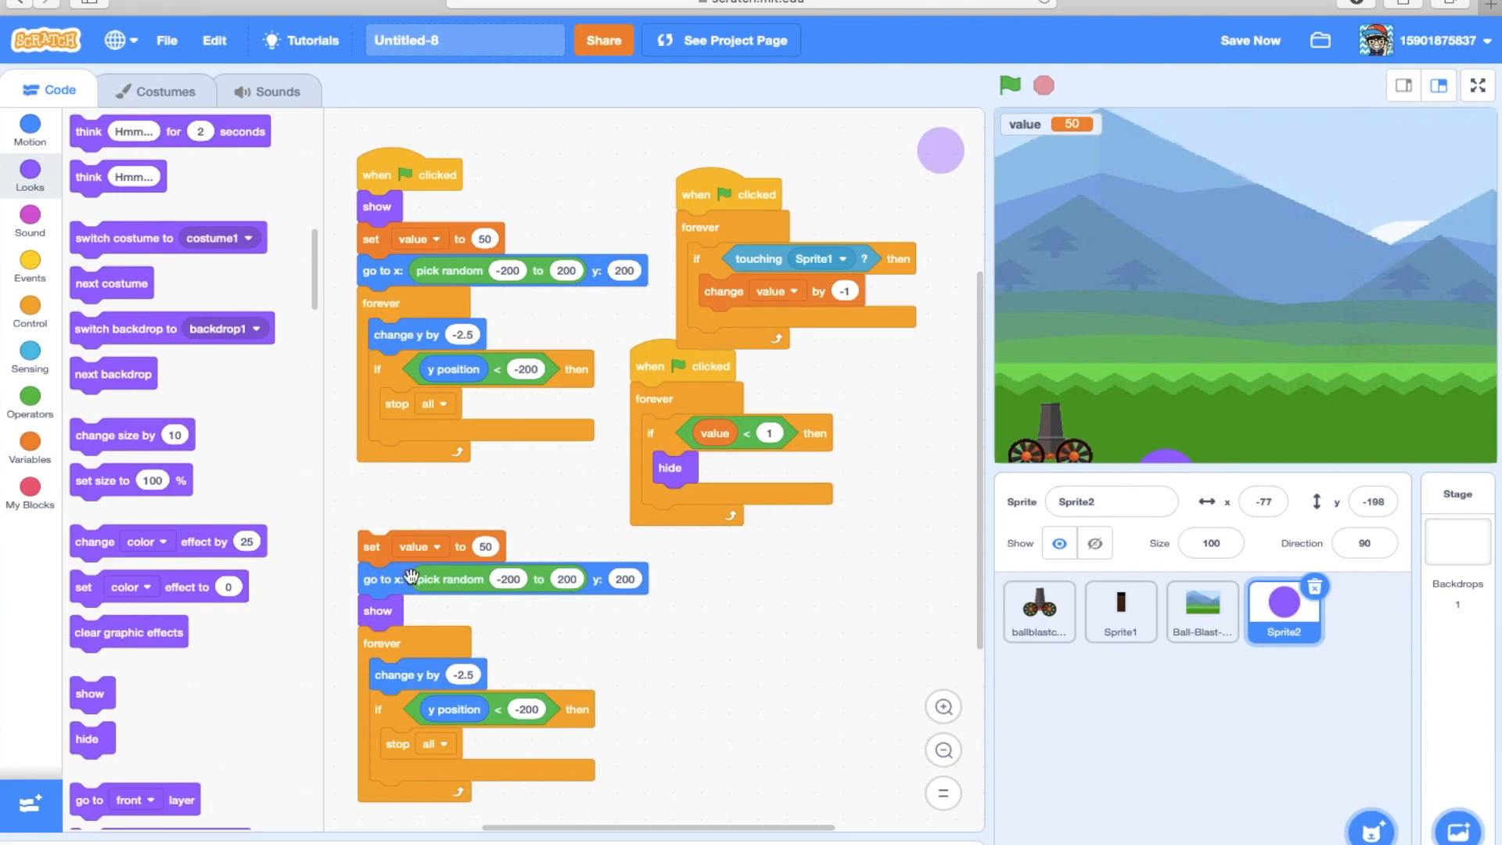
mouse_move(401, 649)
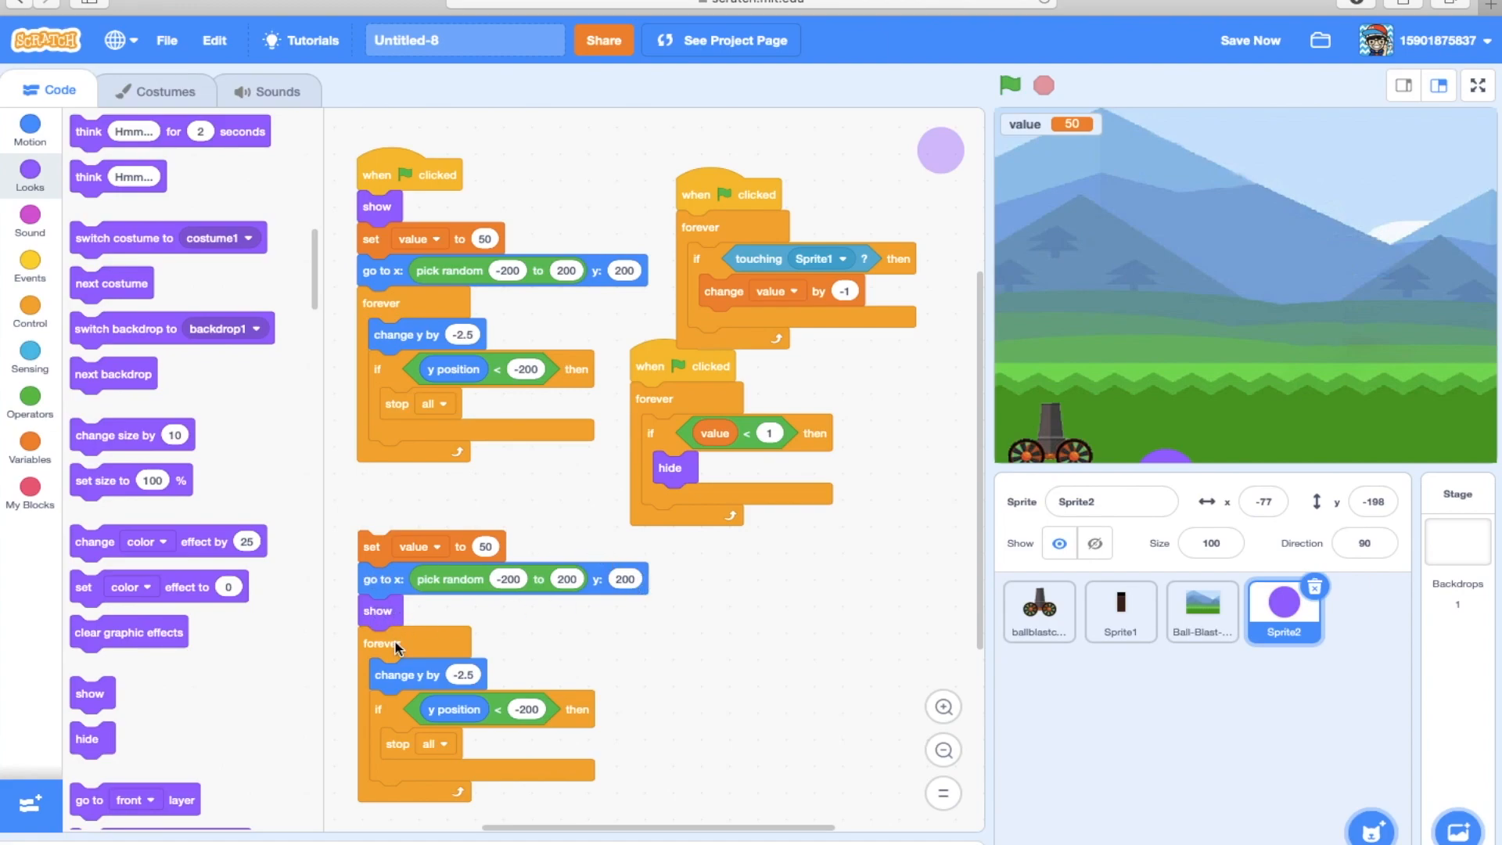
Detach the falling forever loop and browse Variables, Control and Events for a message1 hat.
drag(383, 642, 707, 641)
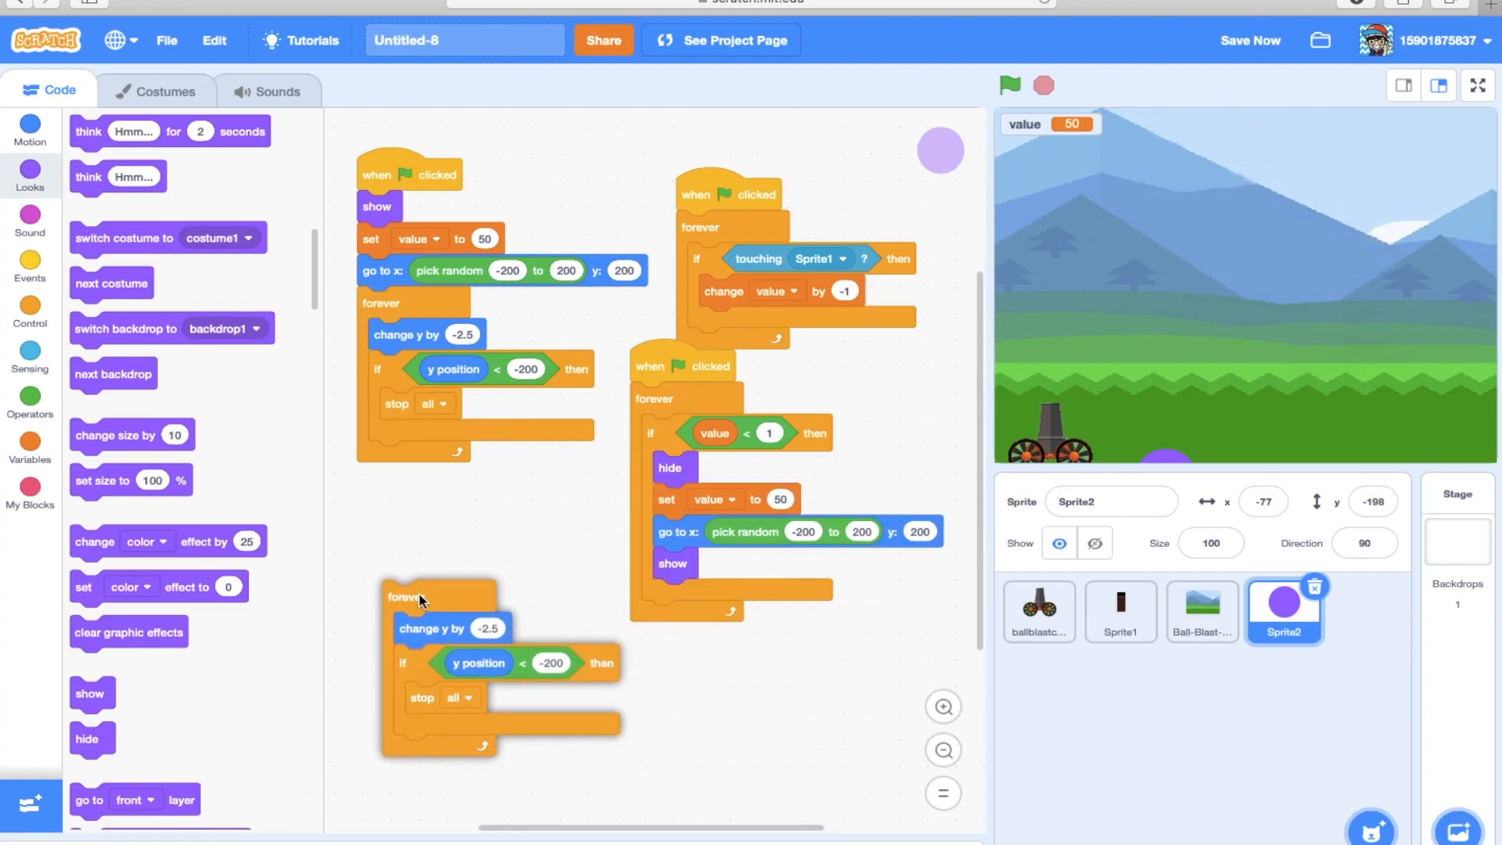
click(30, 451)
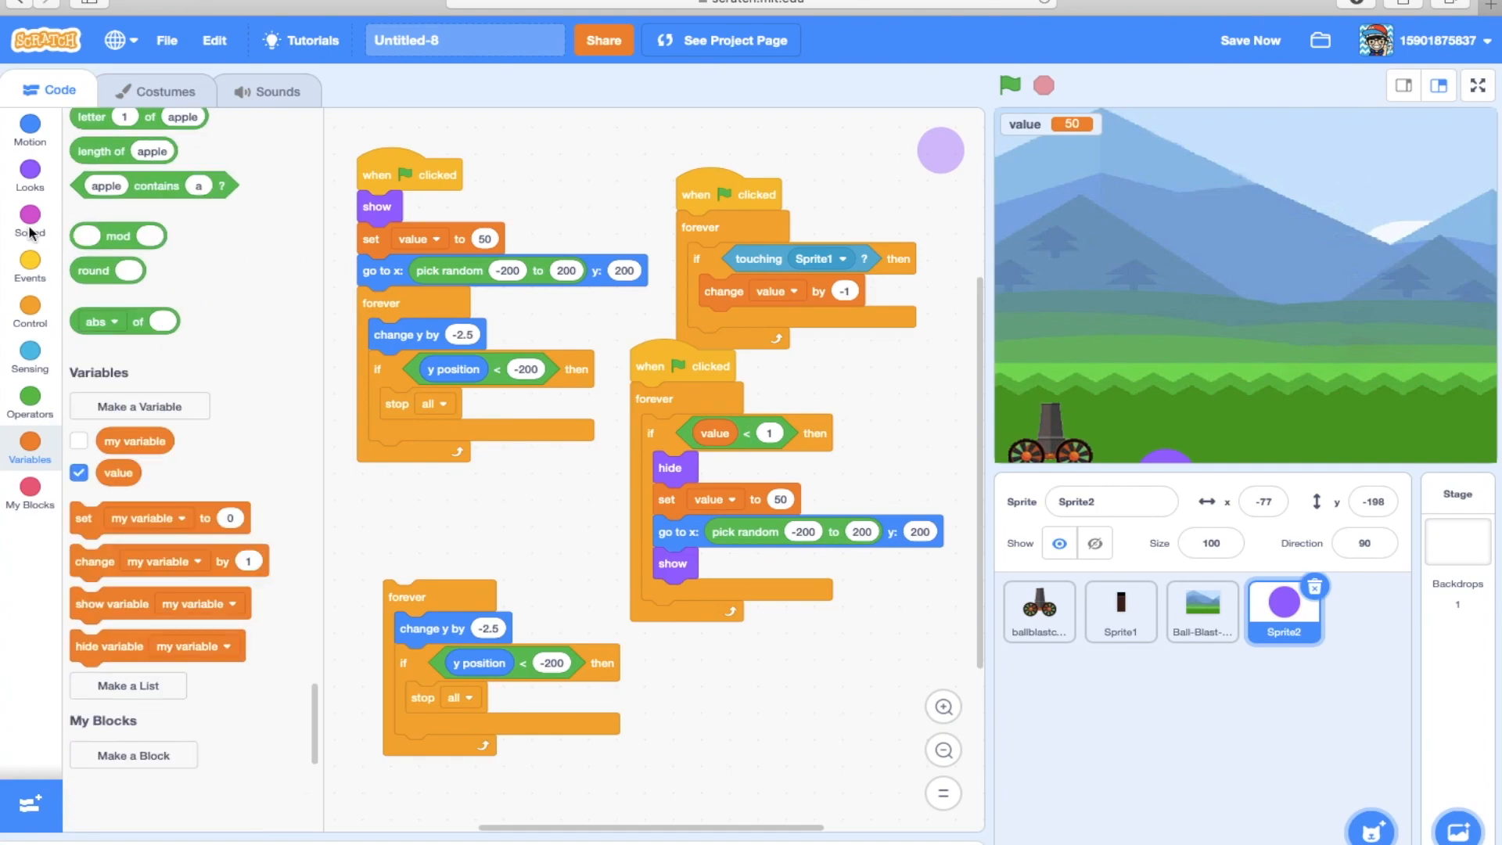
click(29, 324)
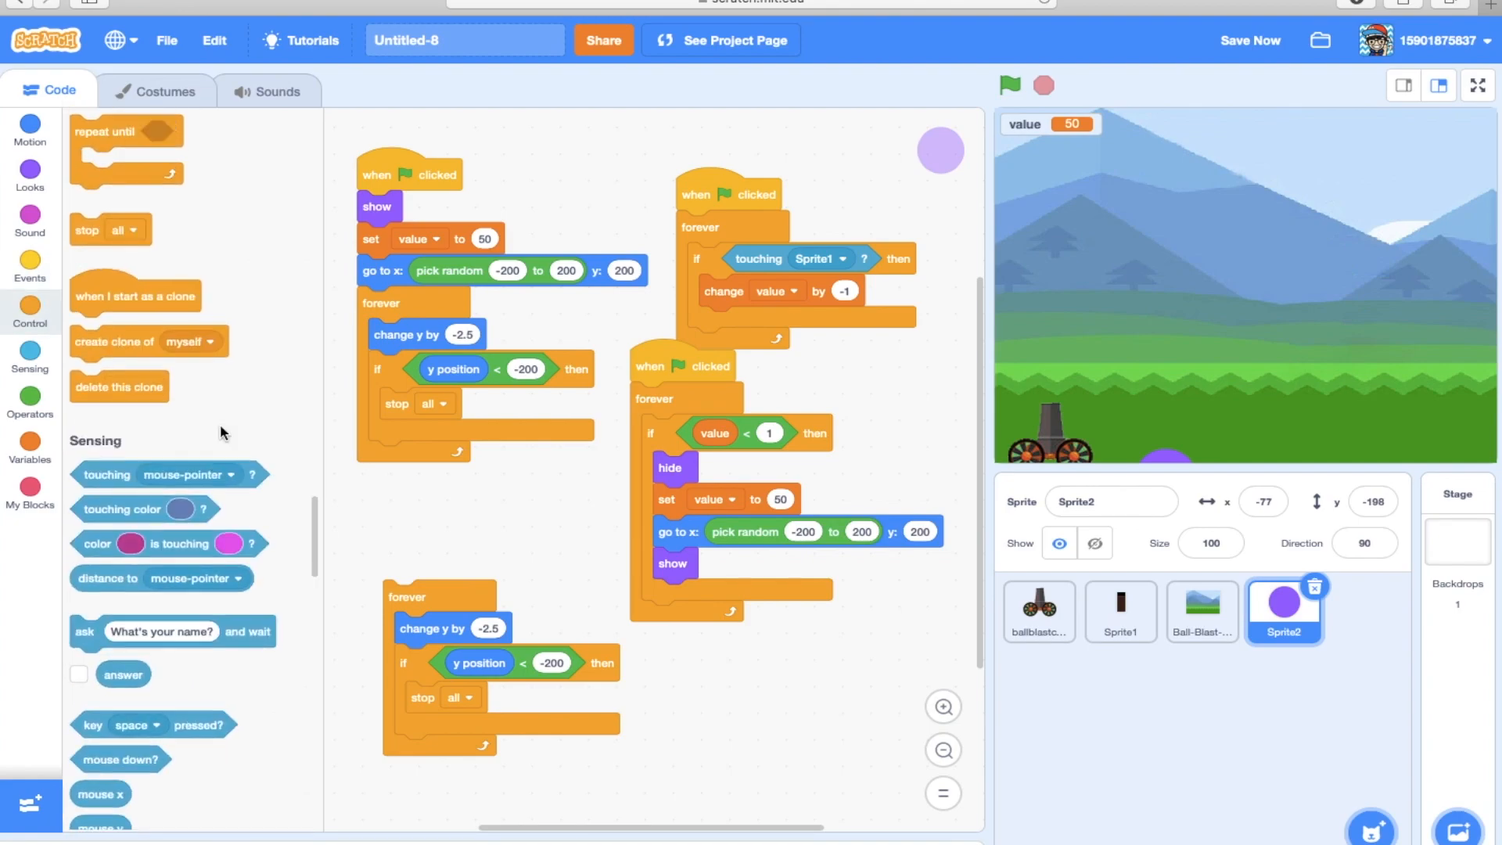
click(29, 258)
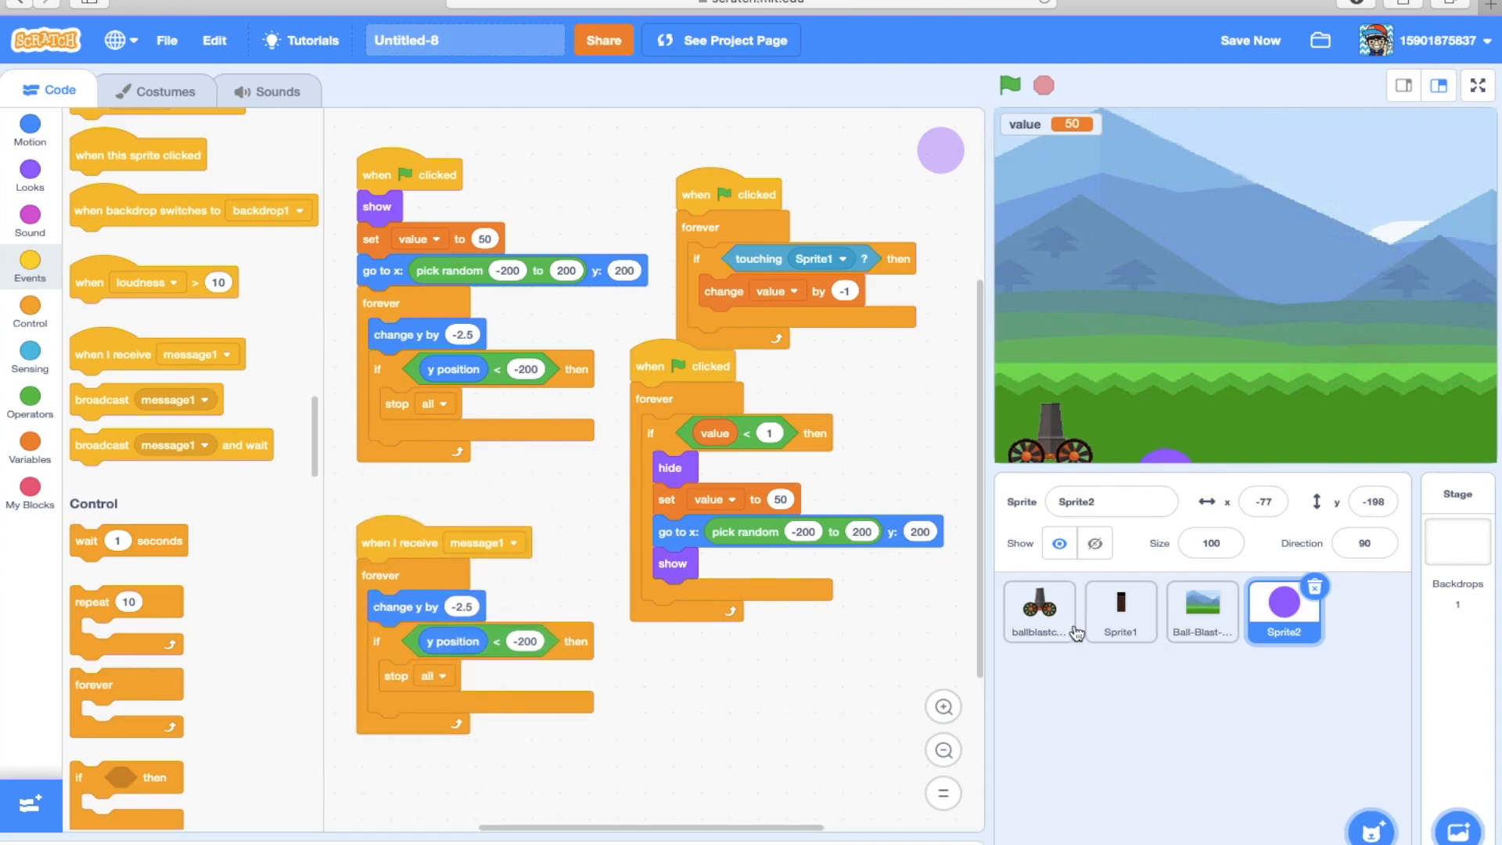
Review the background sprite's scripts and return to the ball sprite's respawn script.
click(488, 542)
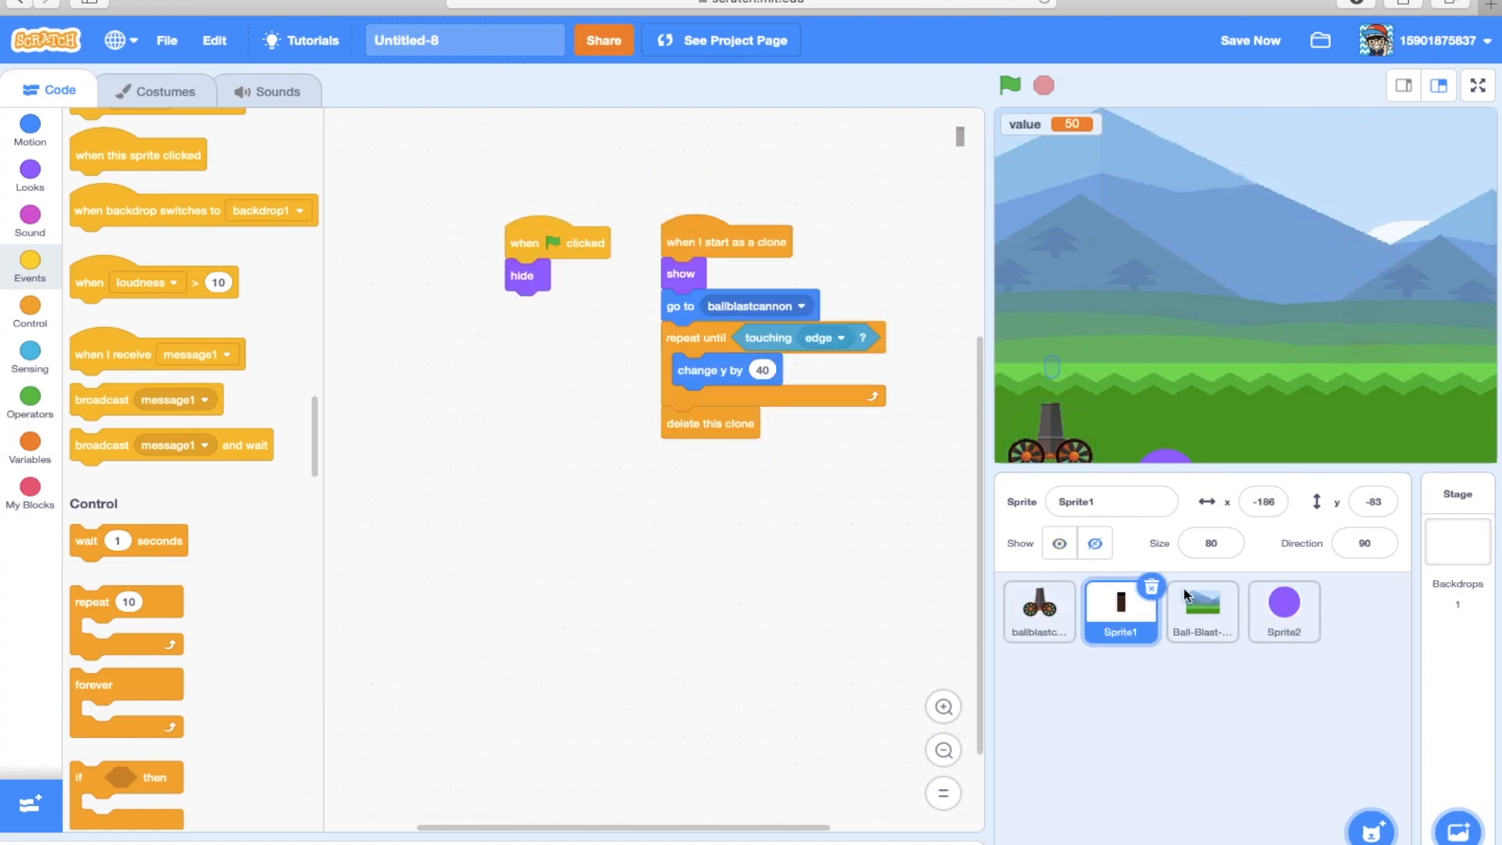
click(1202, 612)
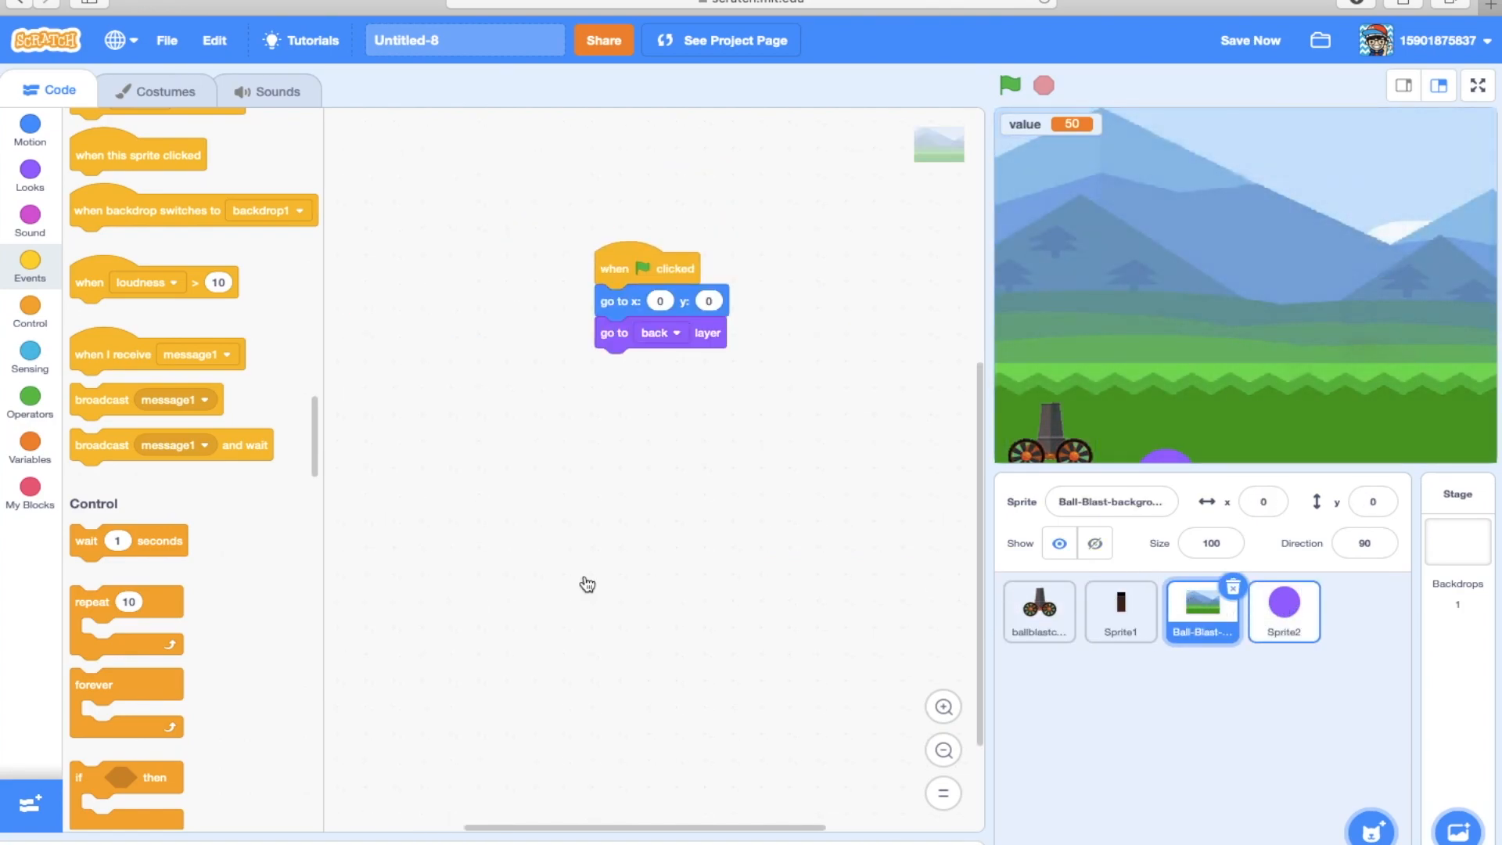
click(1282, 612)
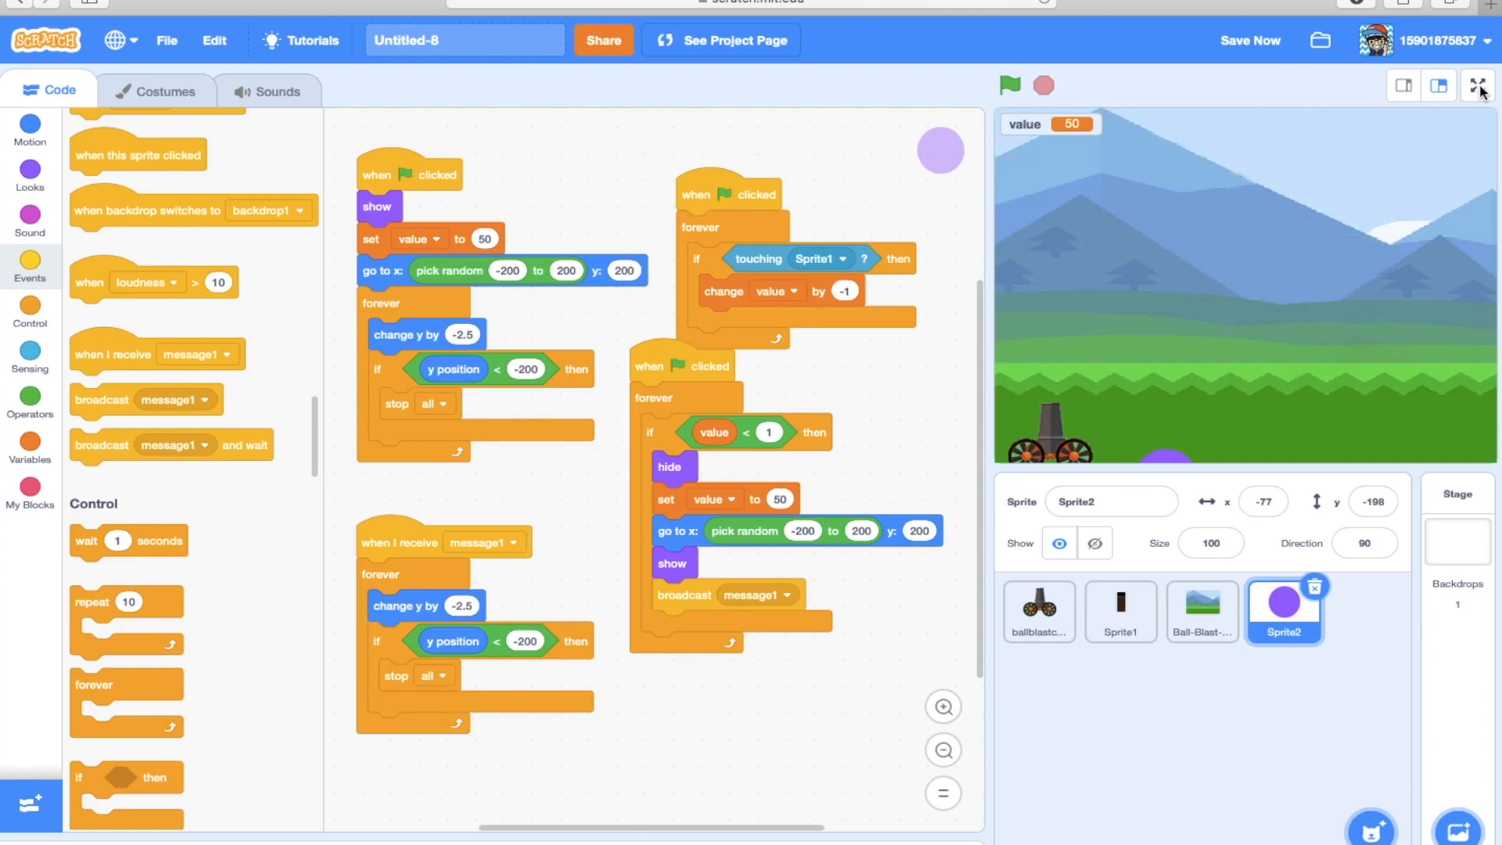
mouse_move(418, 578)
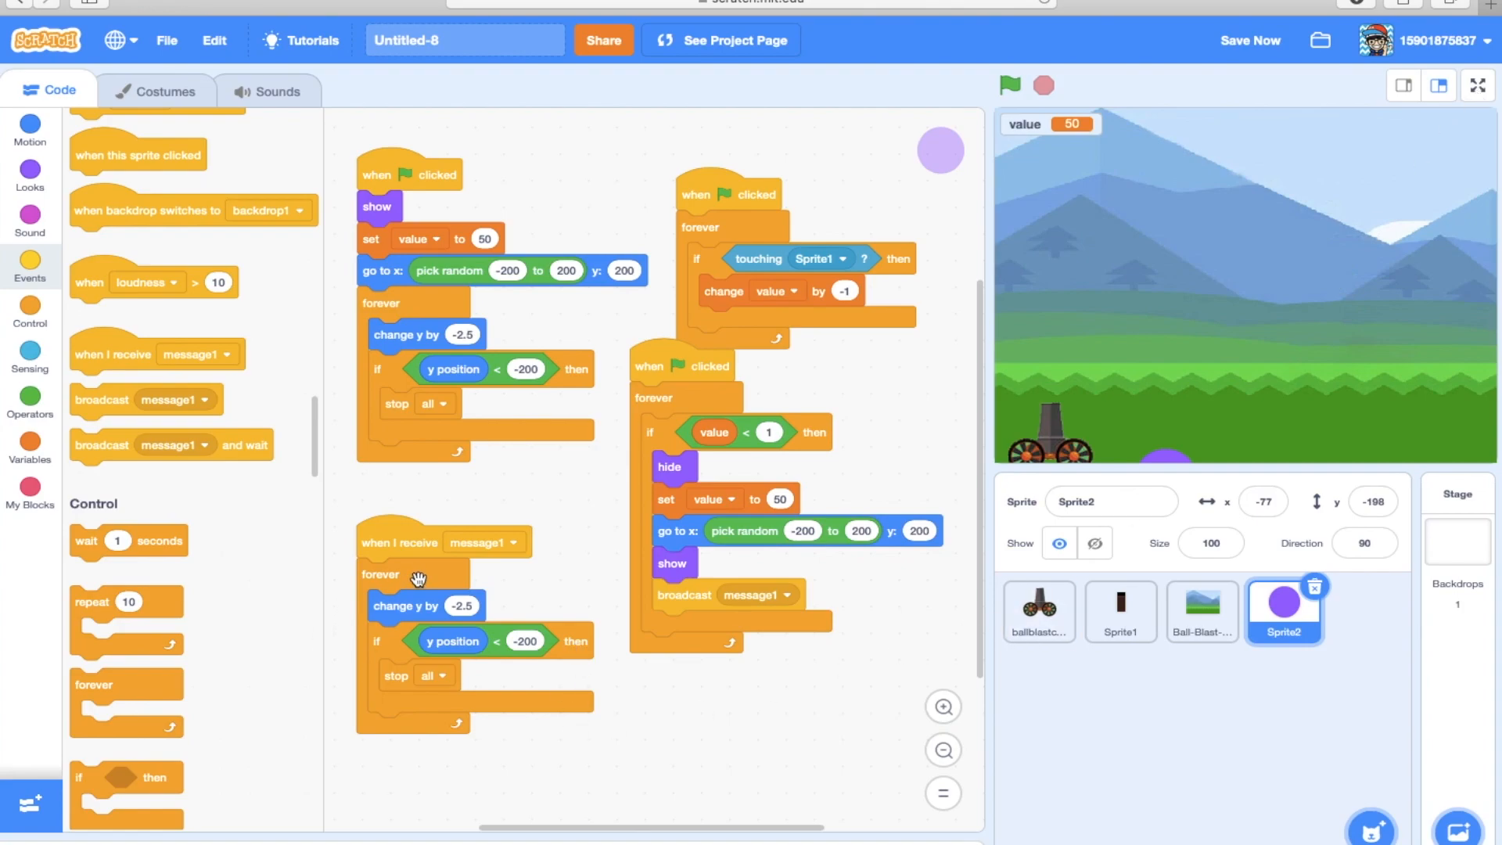
mouse_move(690, 586)
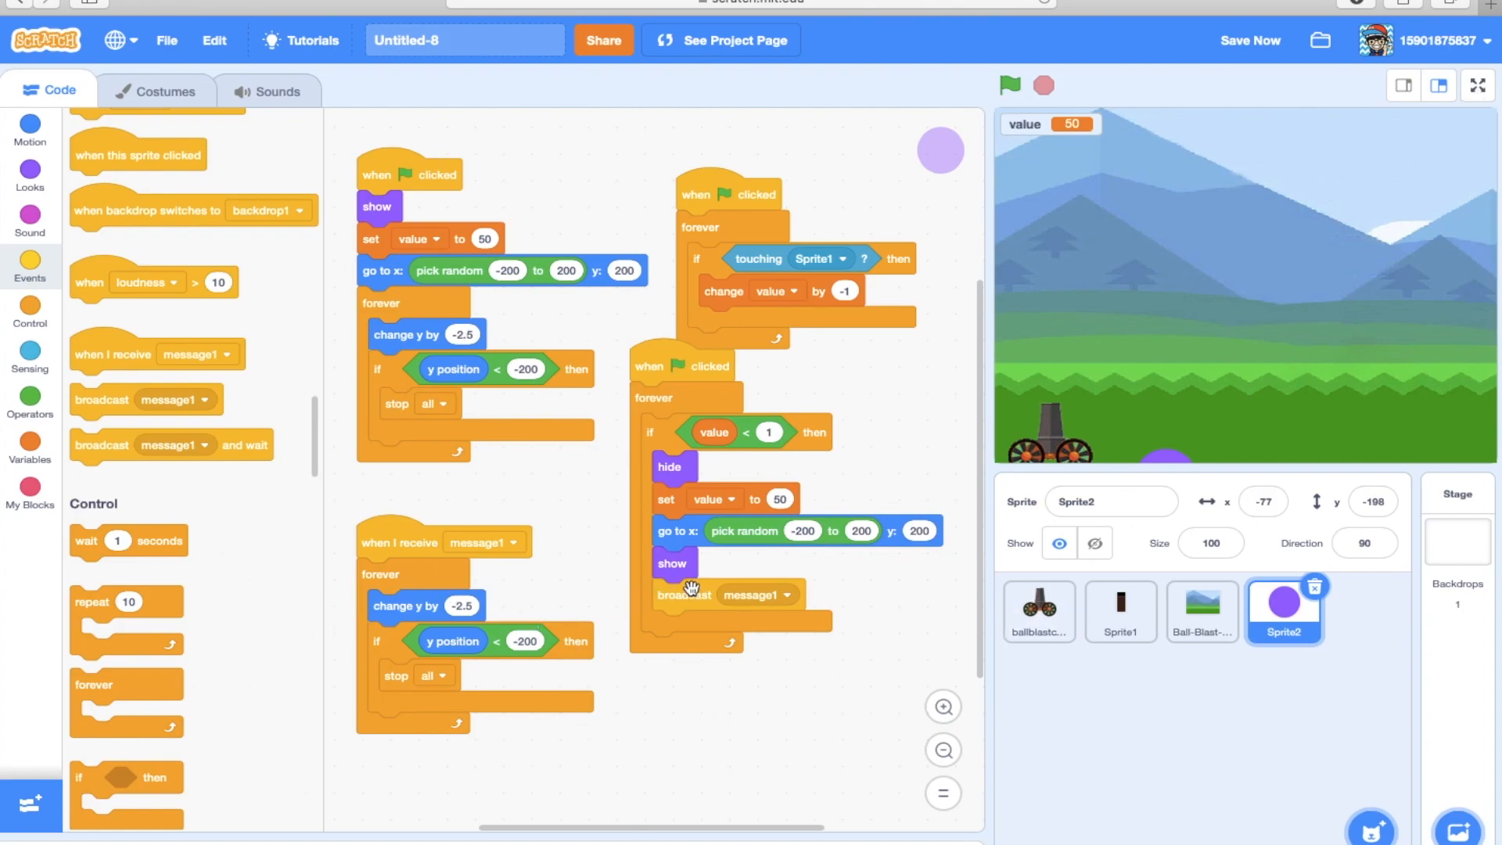
mouse_move(641, 458)
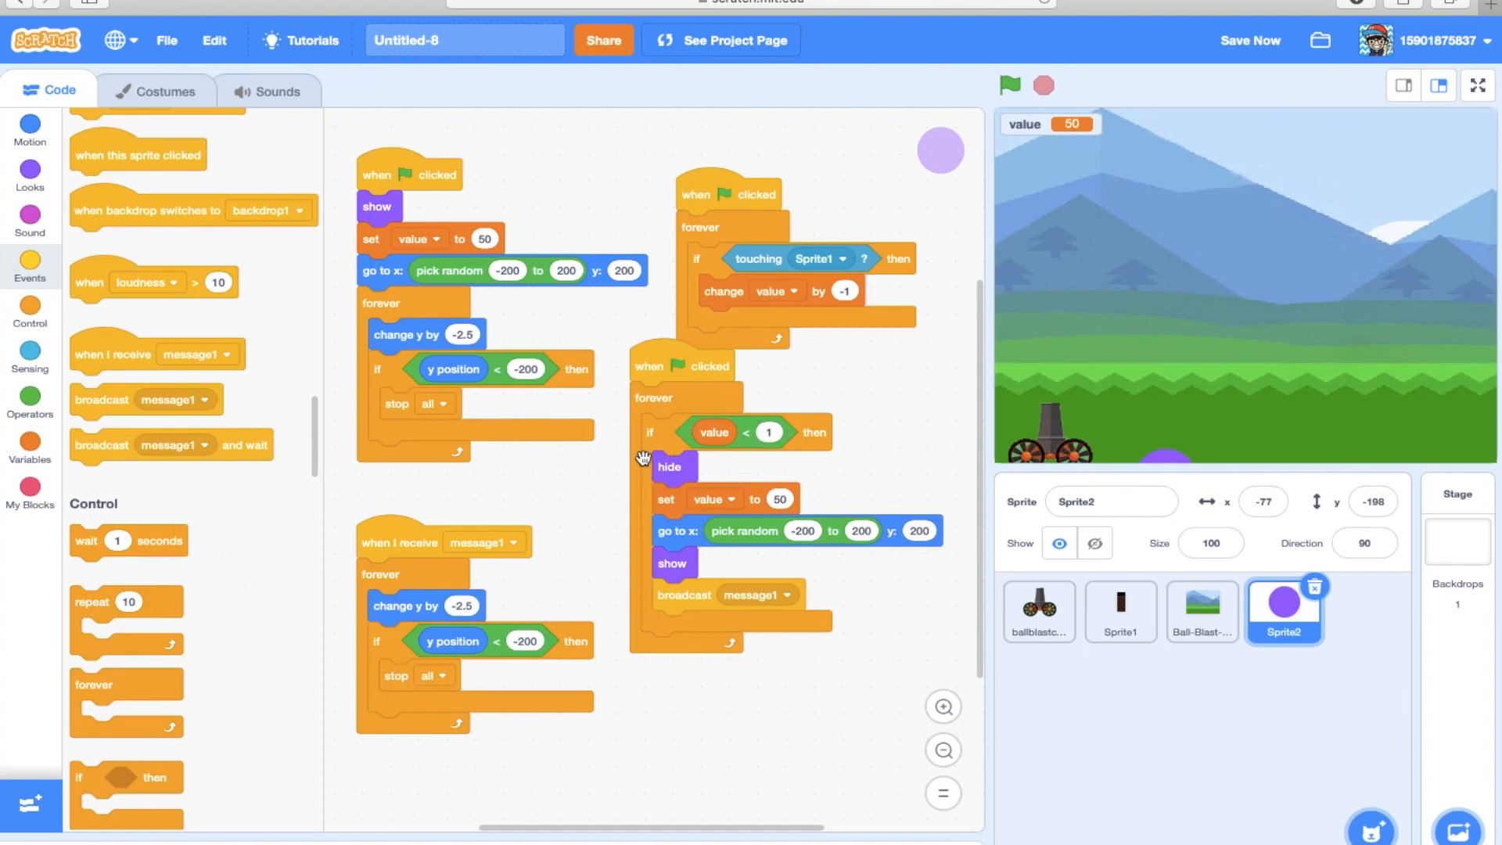
mouse_move(1148, 265)
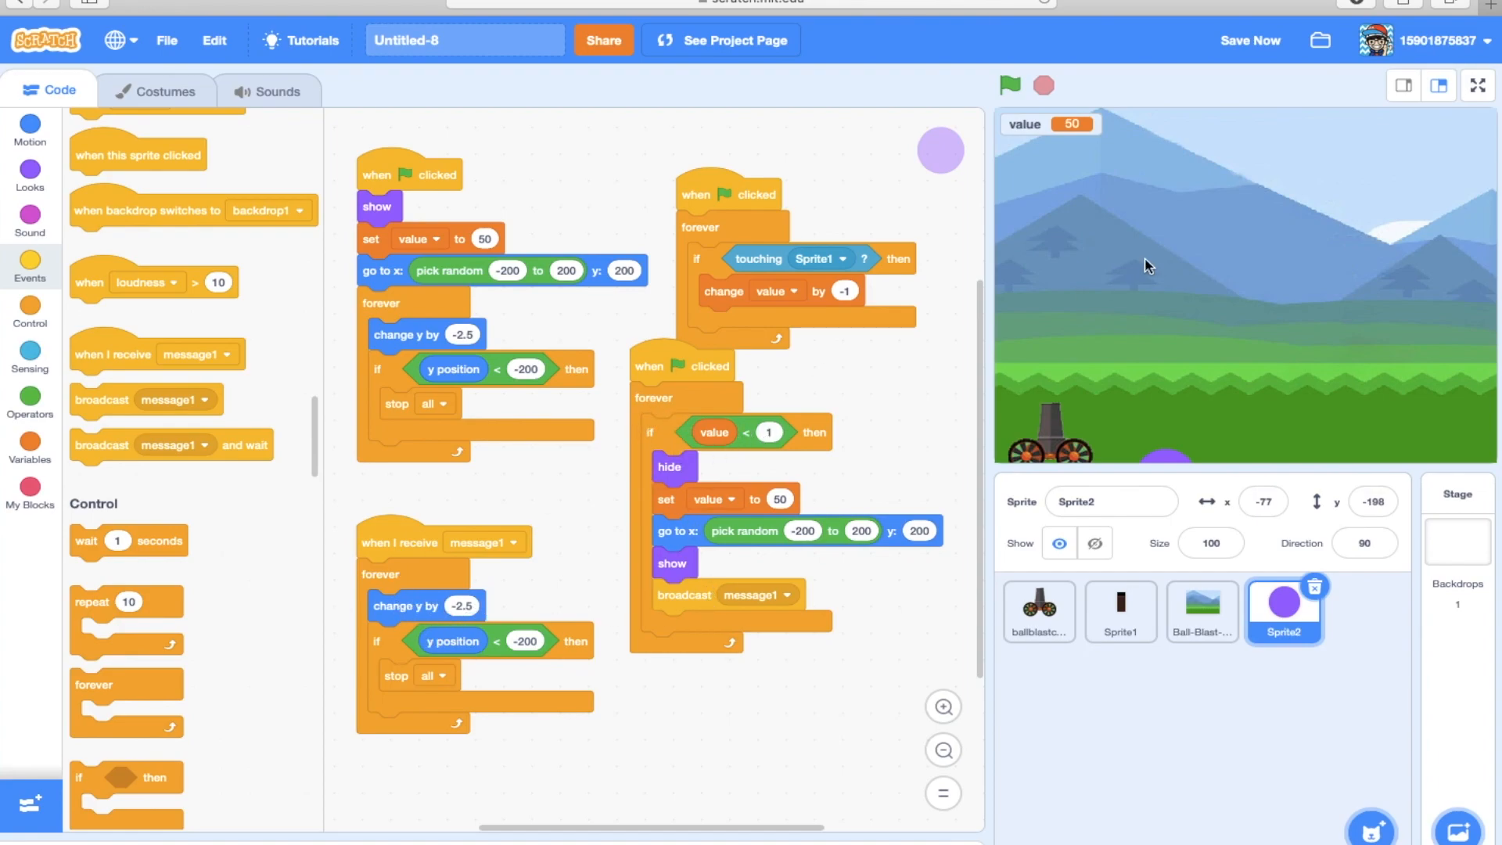
Test-run the game full screen, then move 'show' above the random-position jump in the respawn script.
click(1478, 84)
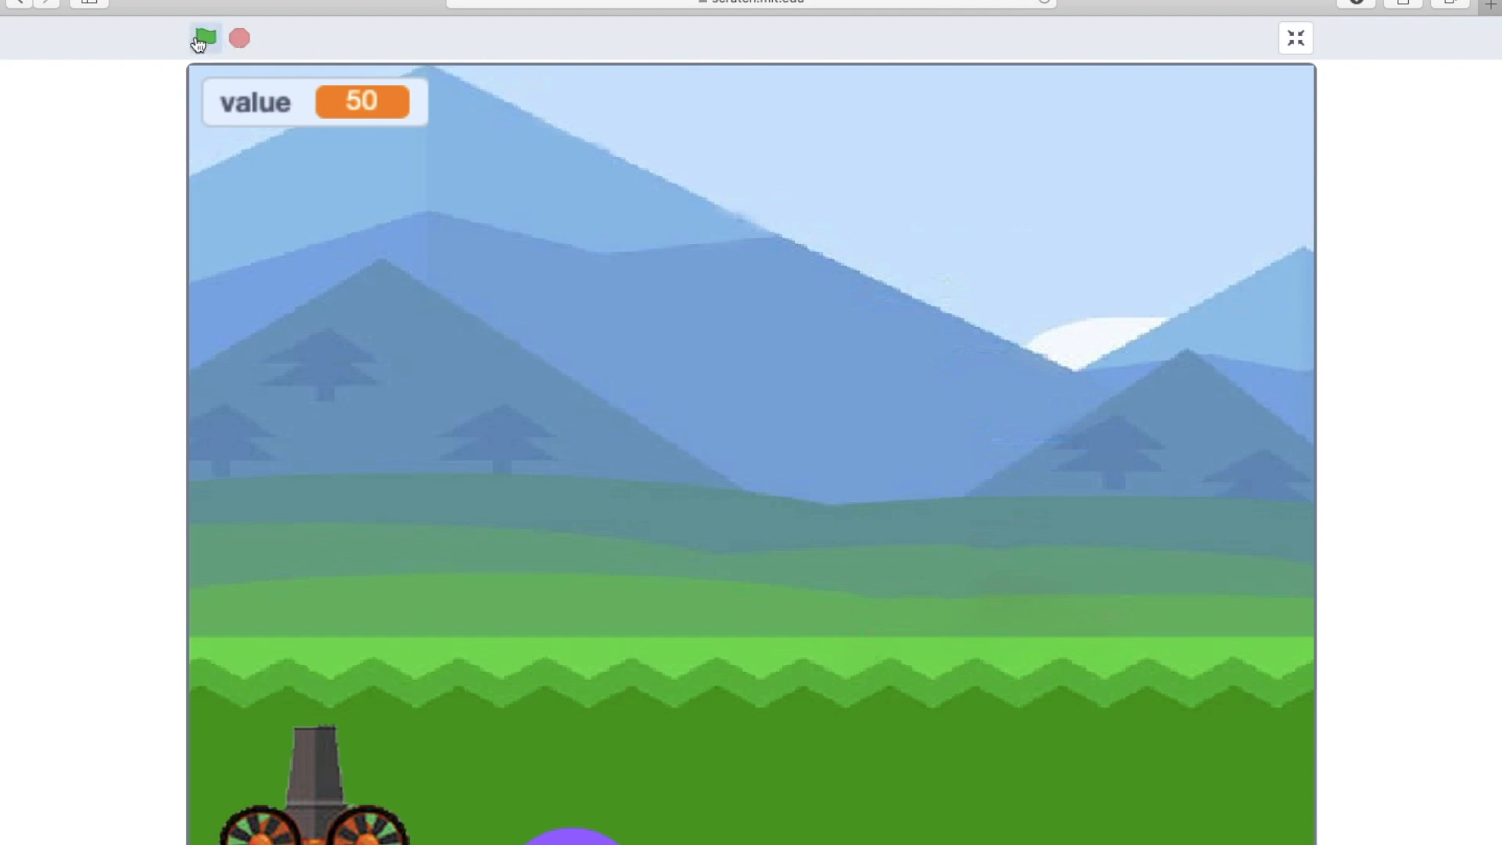
click(203, 37)
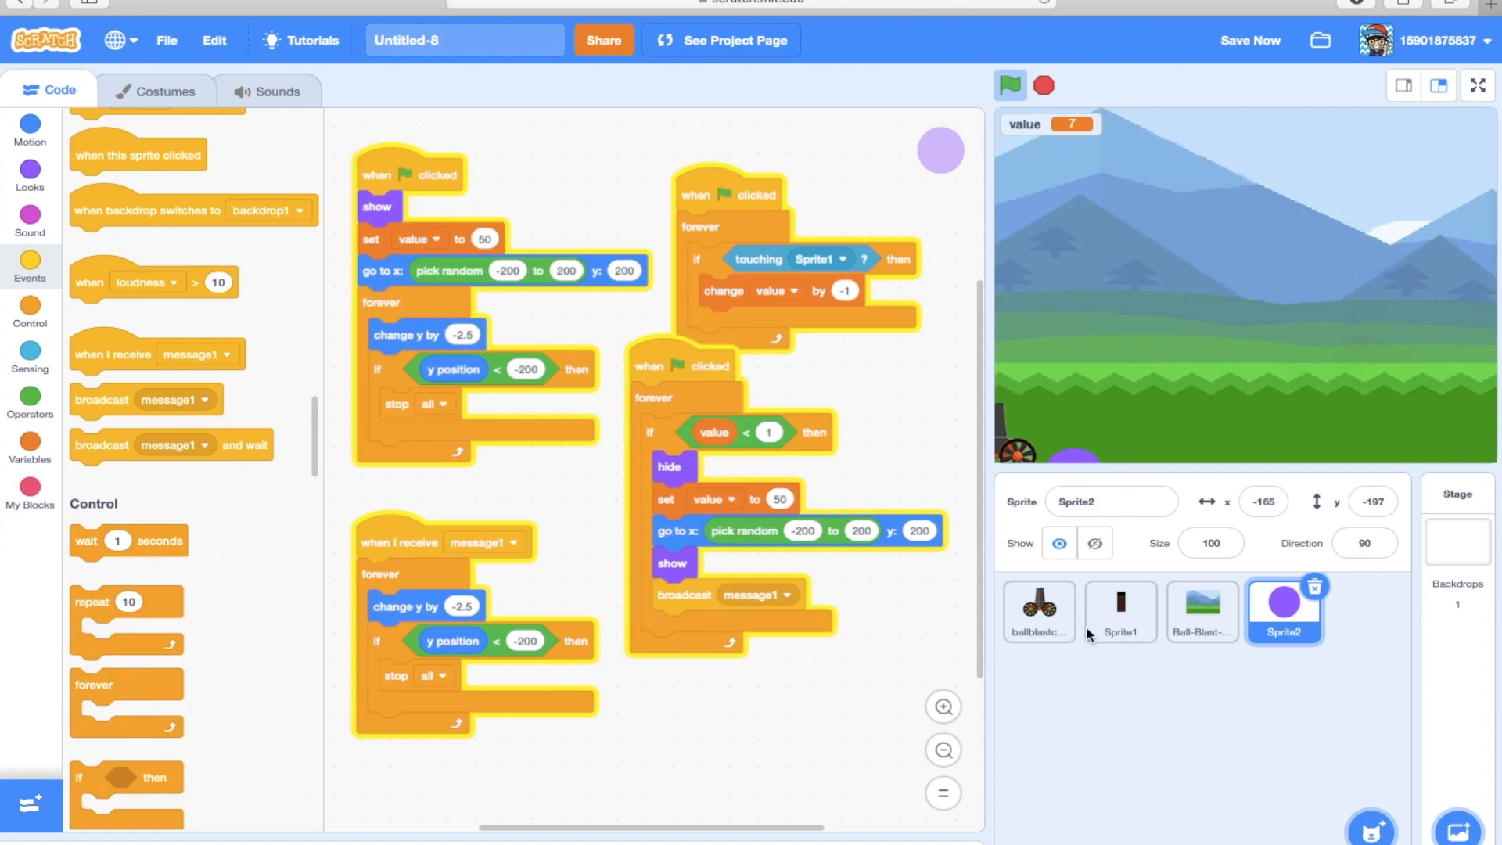
click(1009, 84)
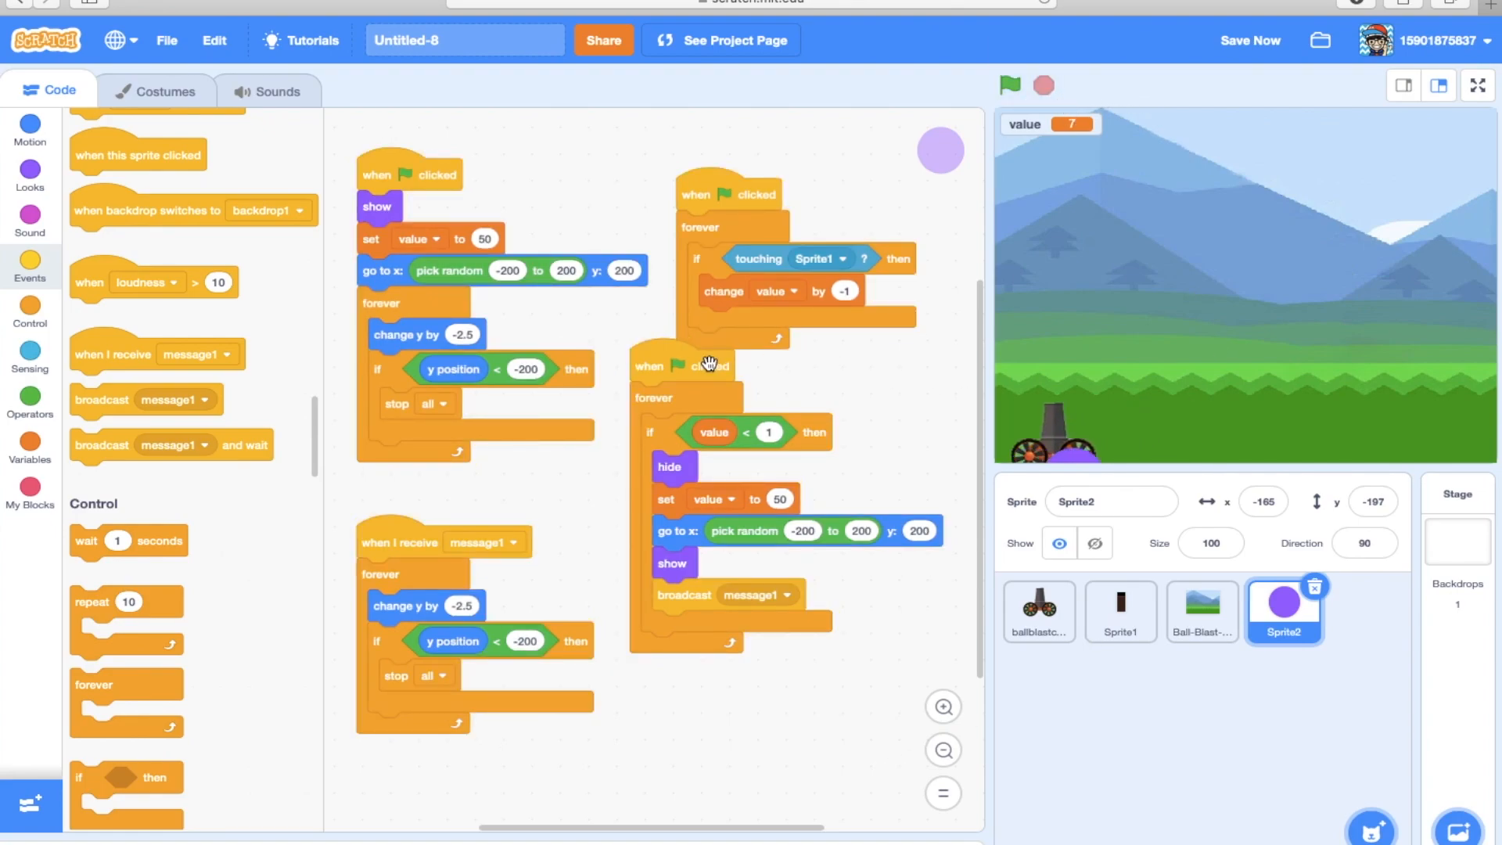
drag(683, 594, 683, 700)
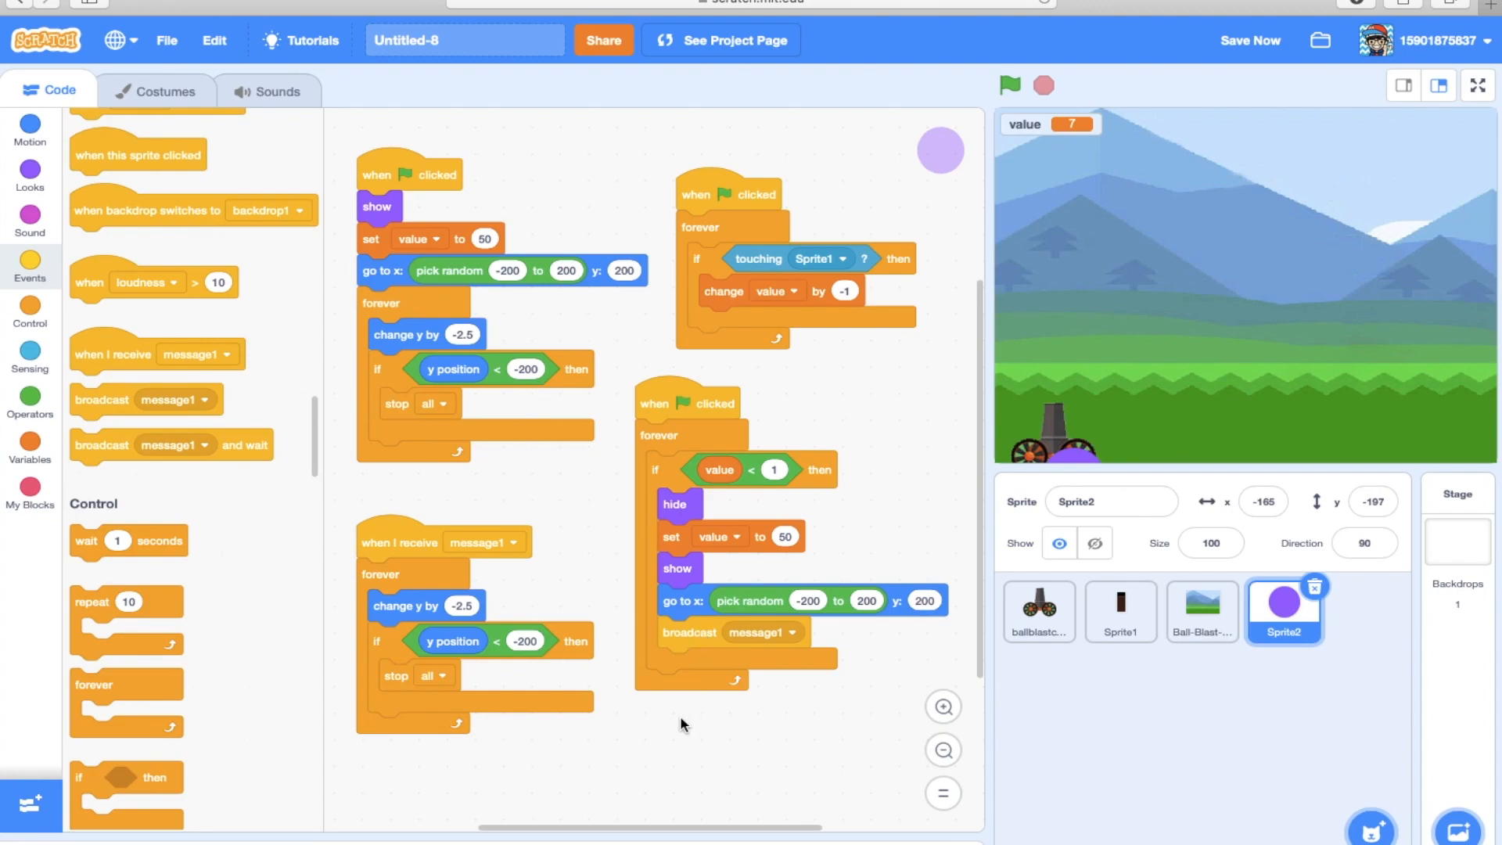
mouse_move(682, 640)
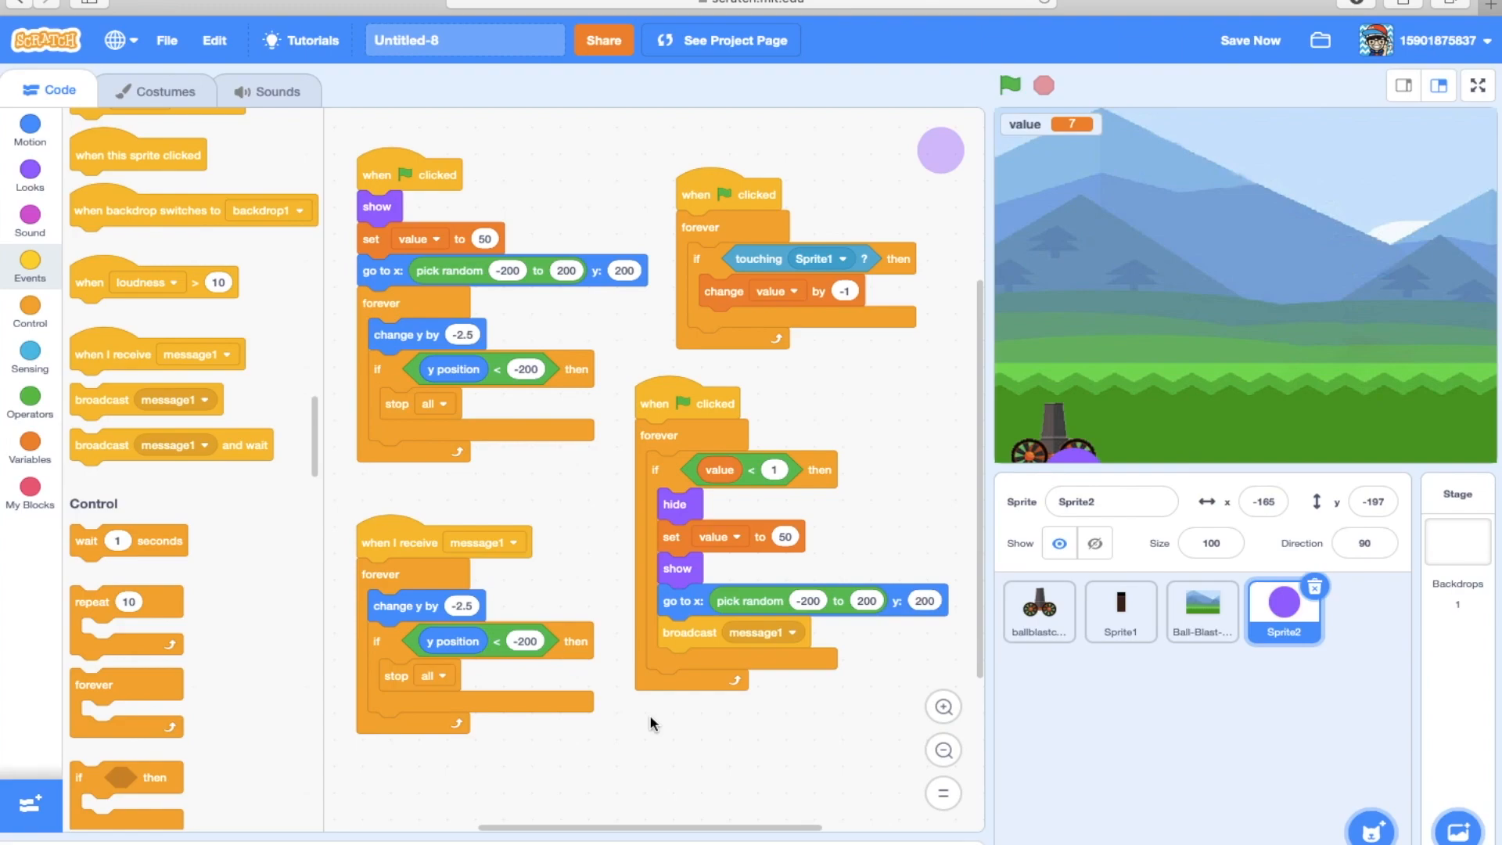
mouse_move(673, 710)
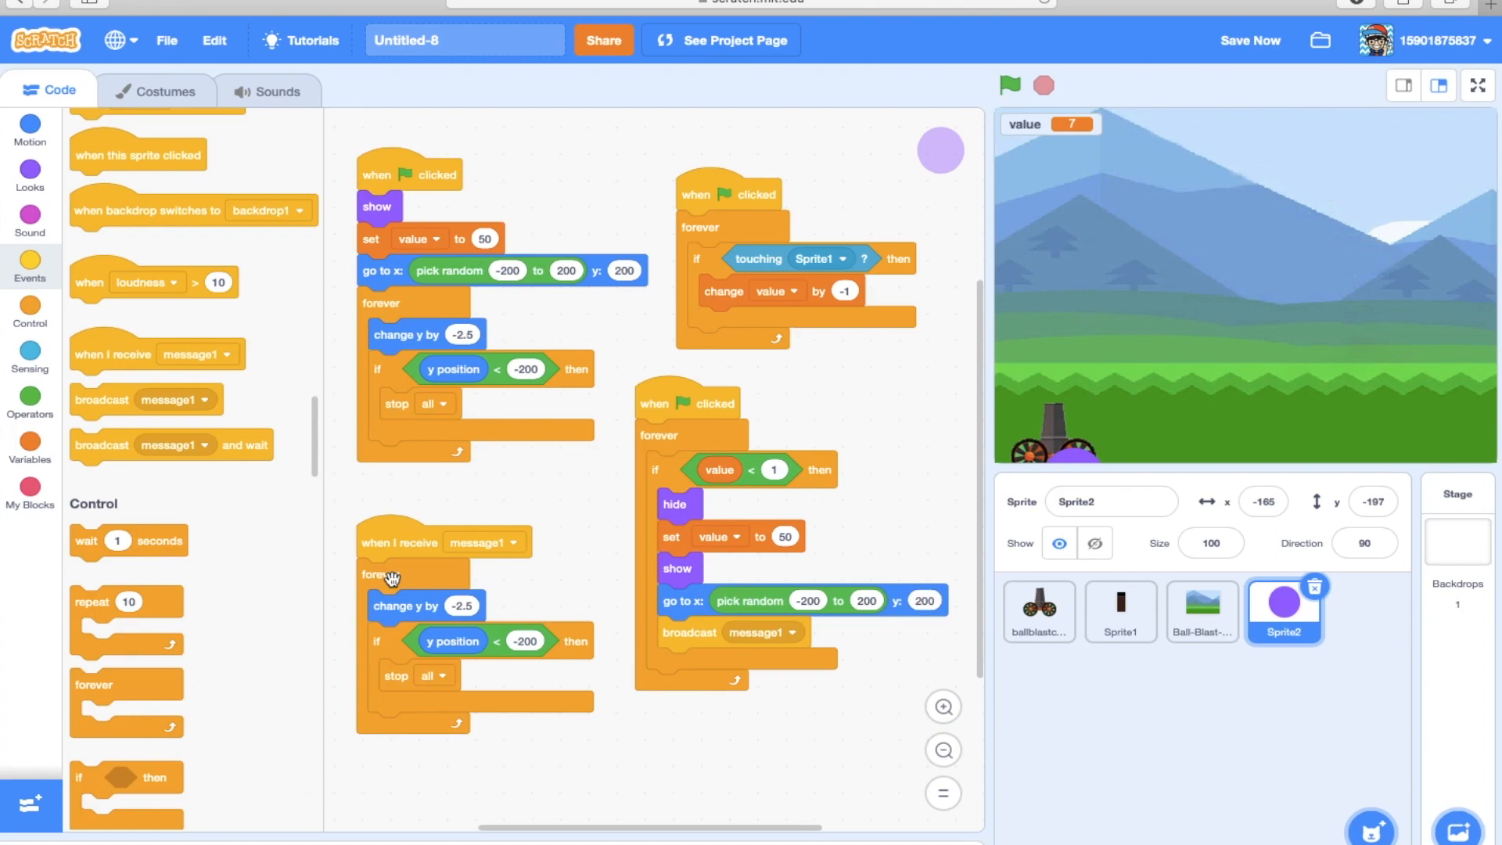
mouse_move(401, 575)
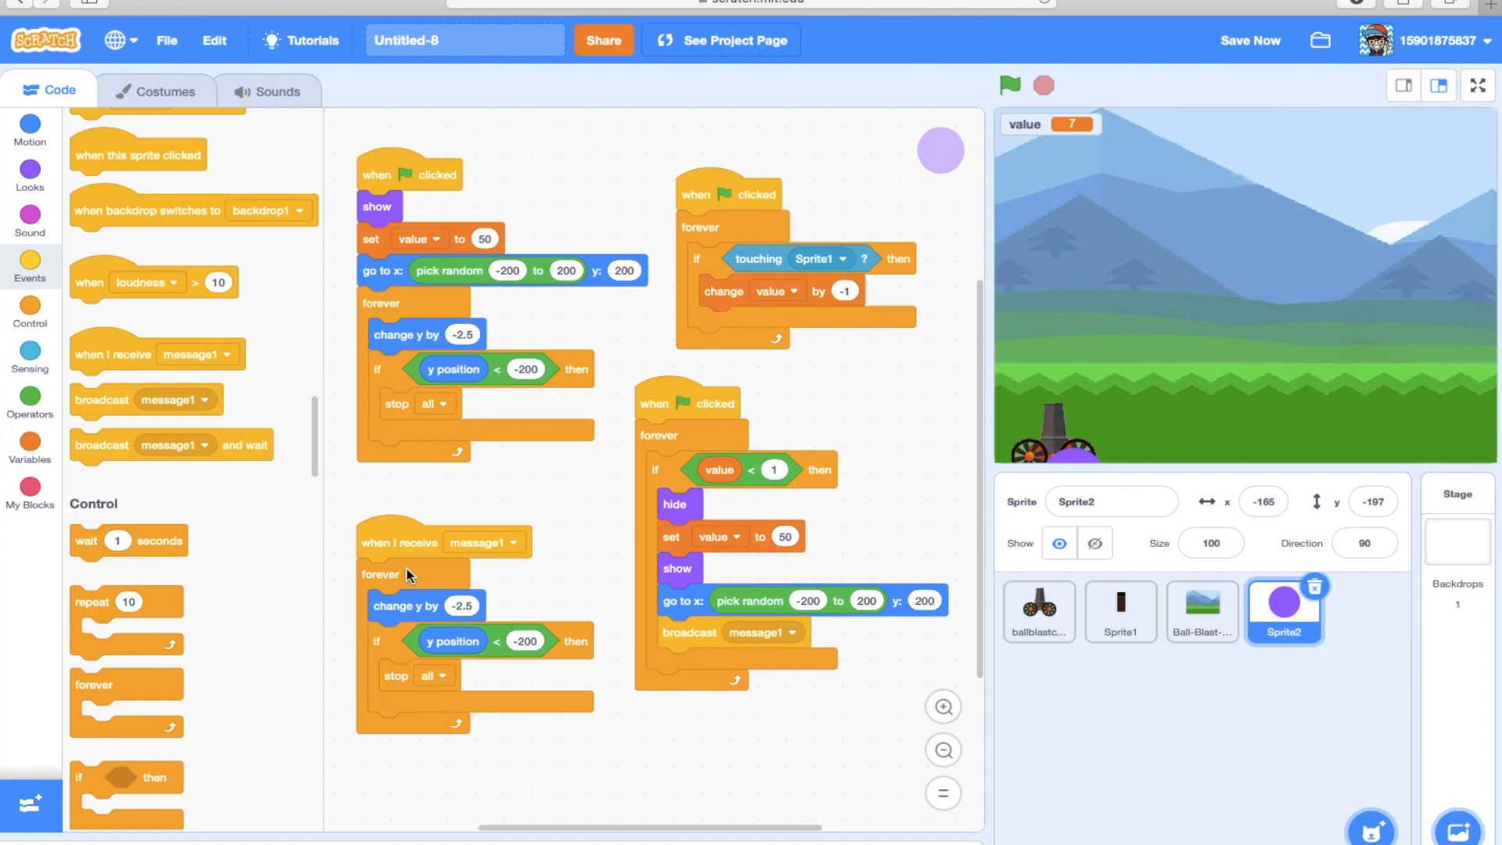
mouse_move(410, 547)
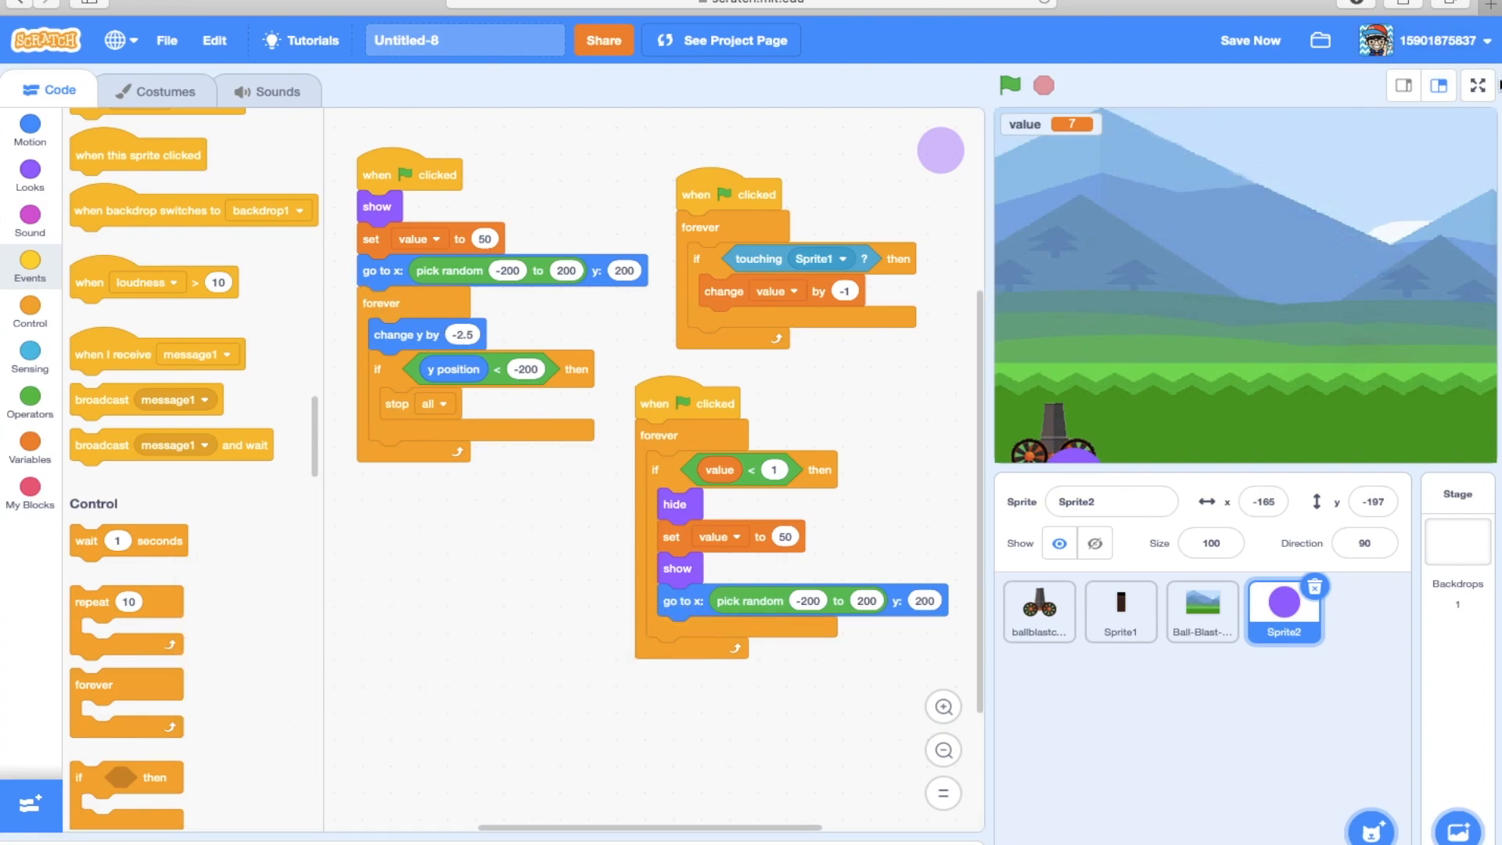
Run the game full screen, watching value rise from 7 to 34, then return to the editor.
click(1475, 84)
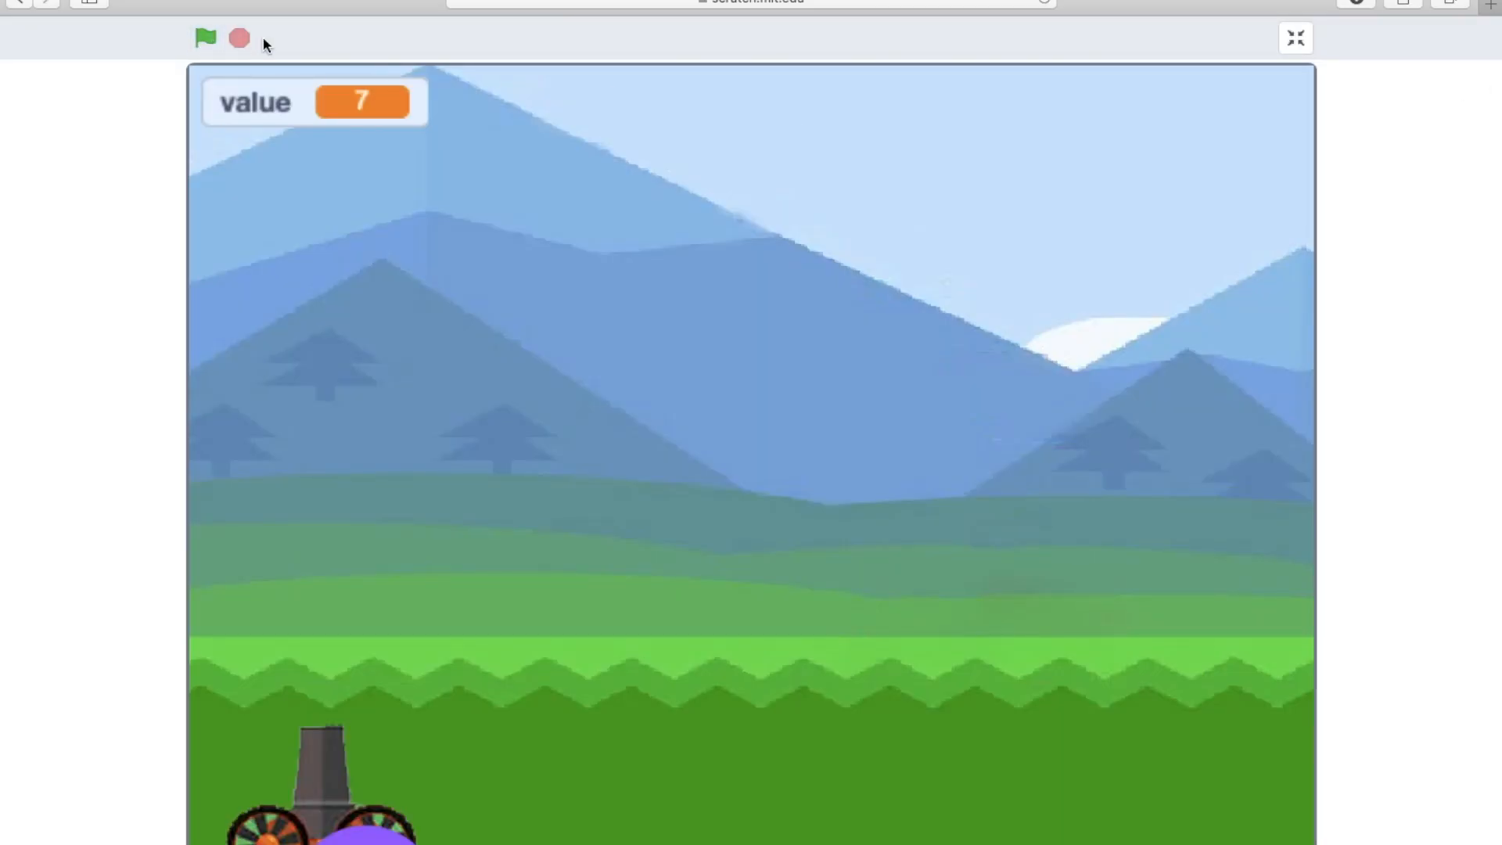
mouse_move(238, 38)
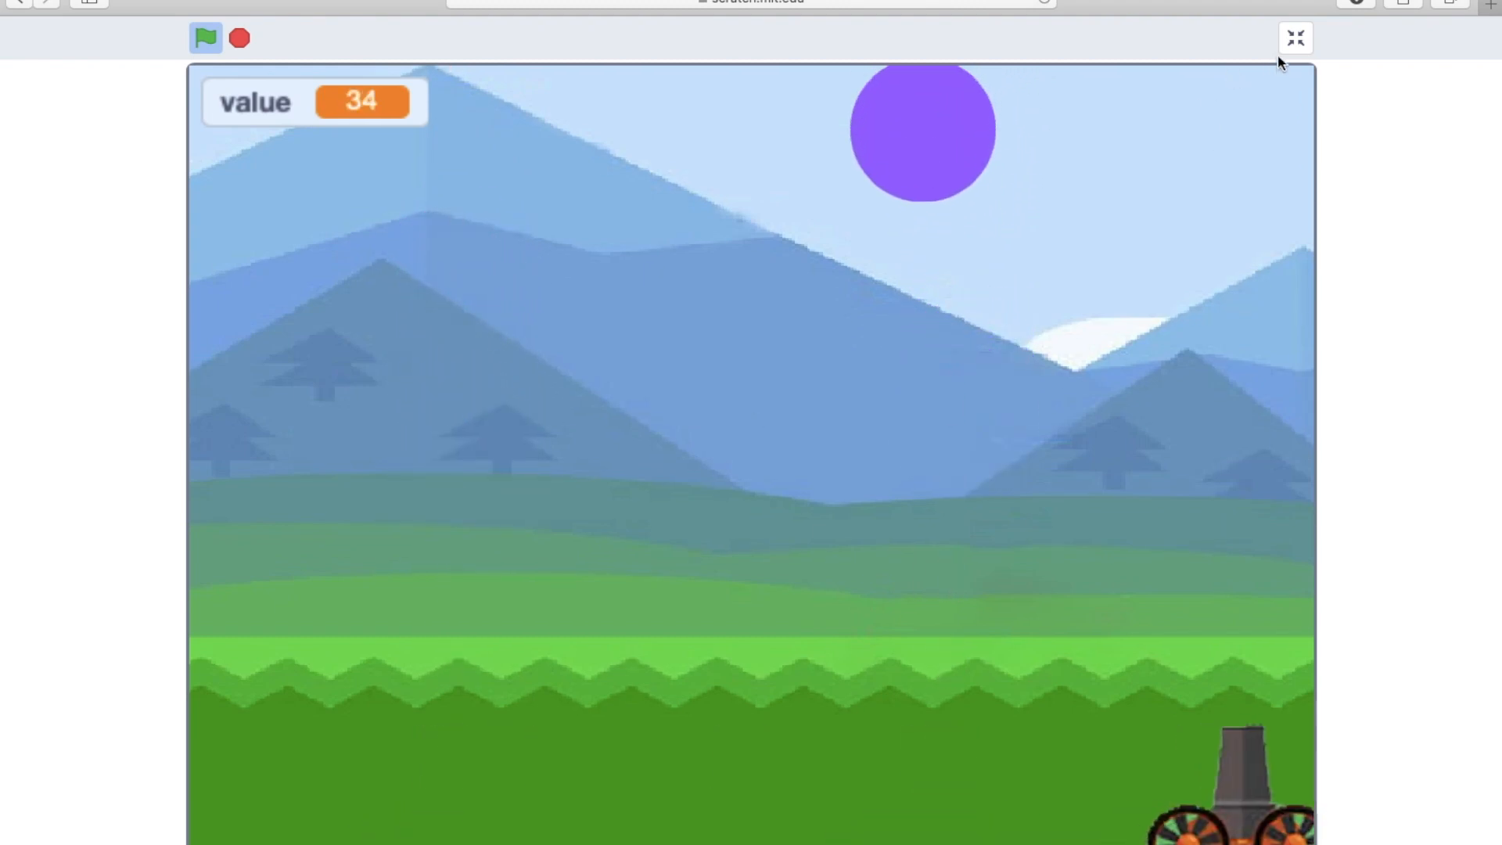
click(1295, 38)
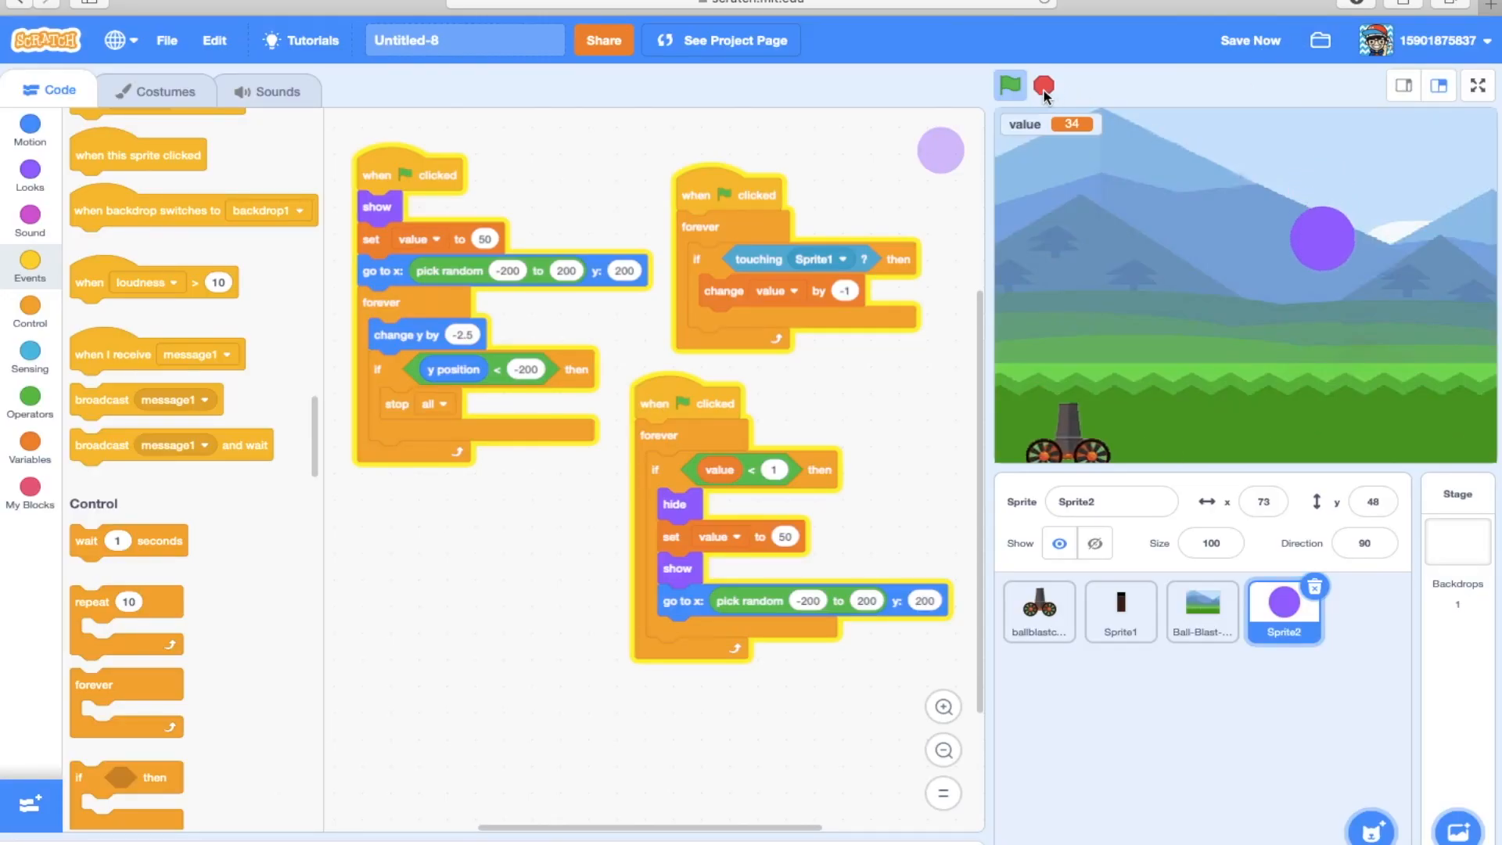
Halt all scripts with the red stop button, leaving value at 34.
click(1008, 84)
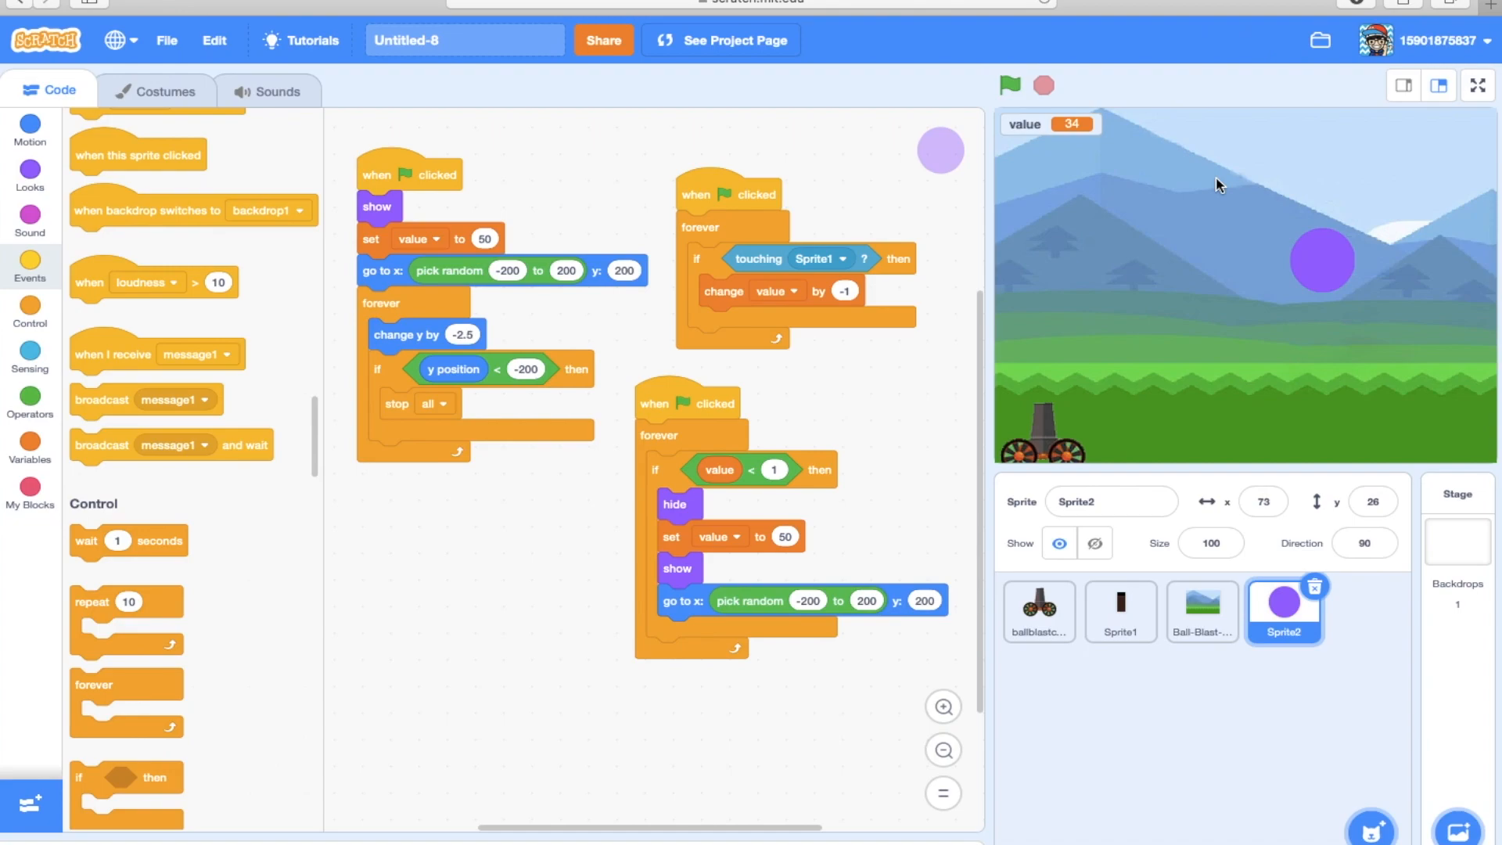
mouse_move(1275, 226)
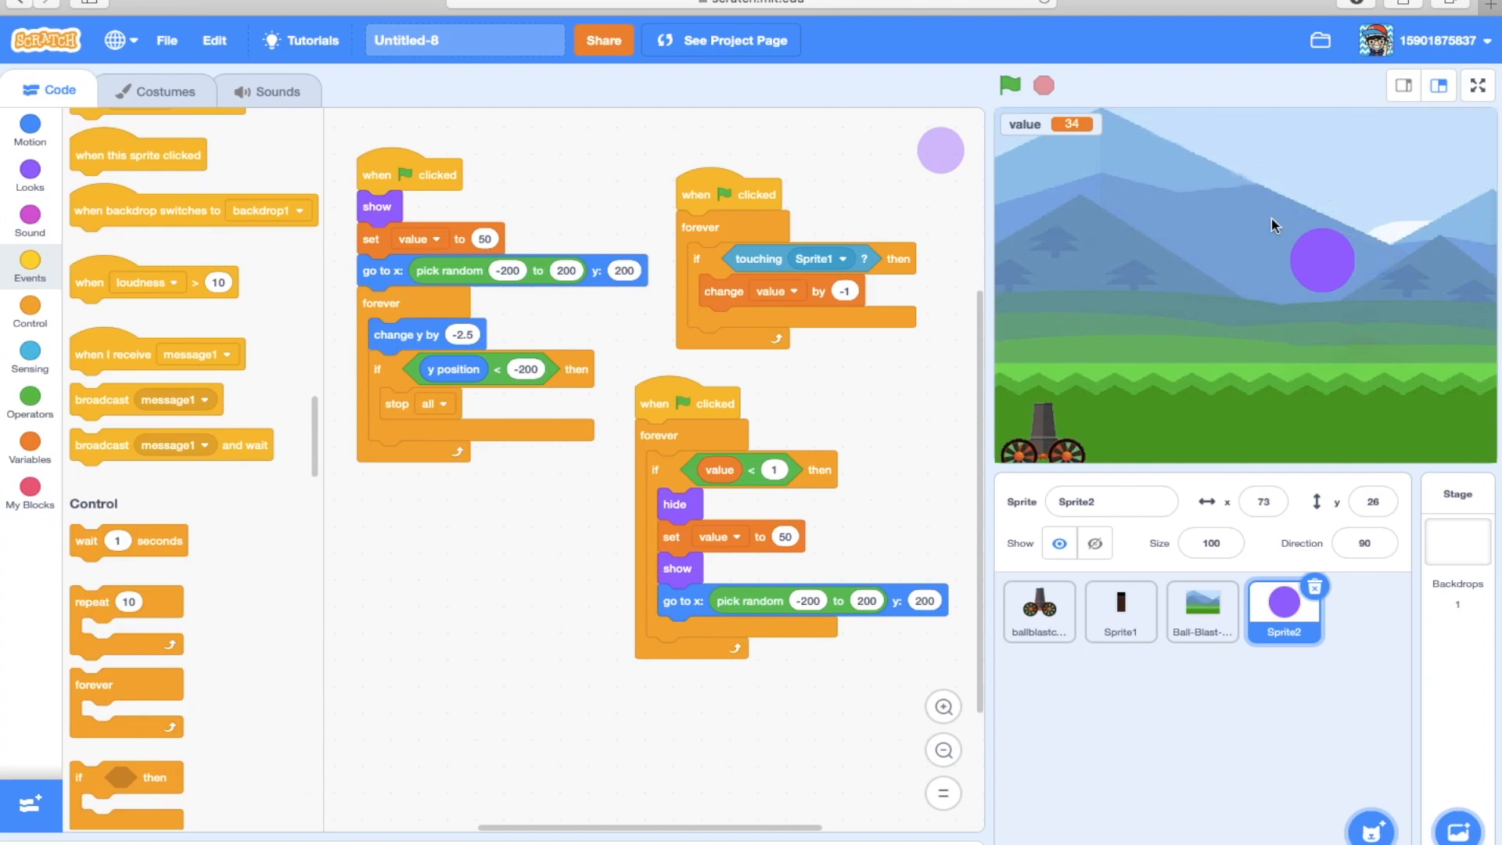
mouse_move(1214, 220)
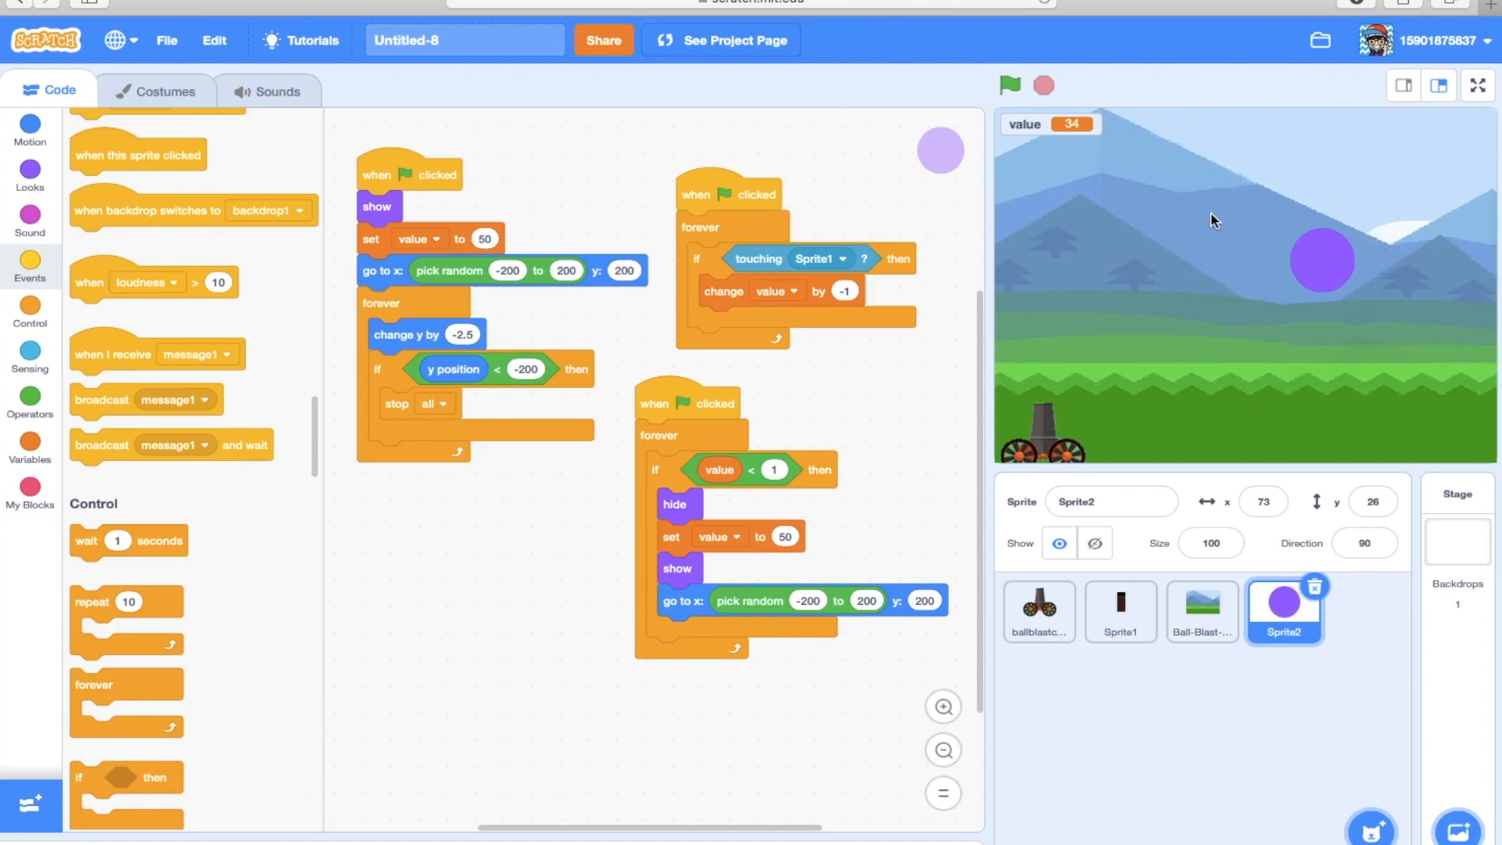
mouse_move(1245, 305)
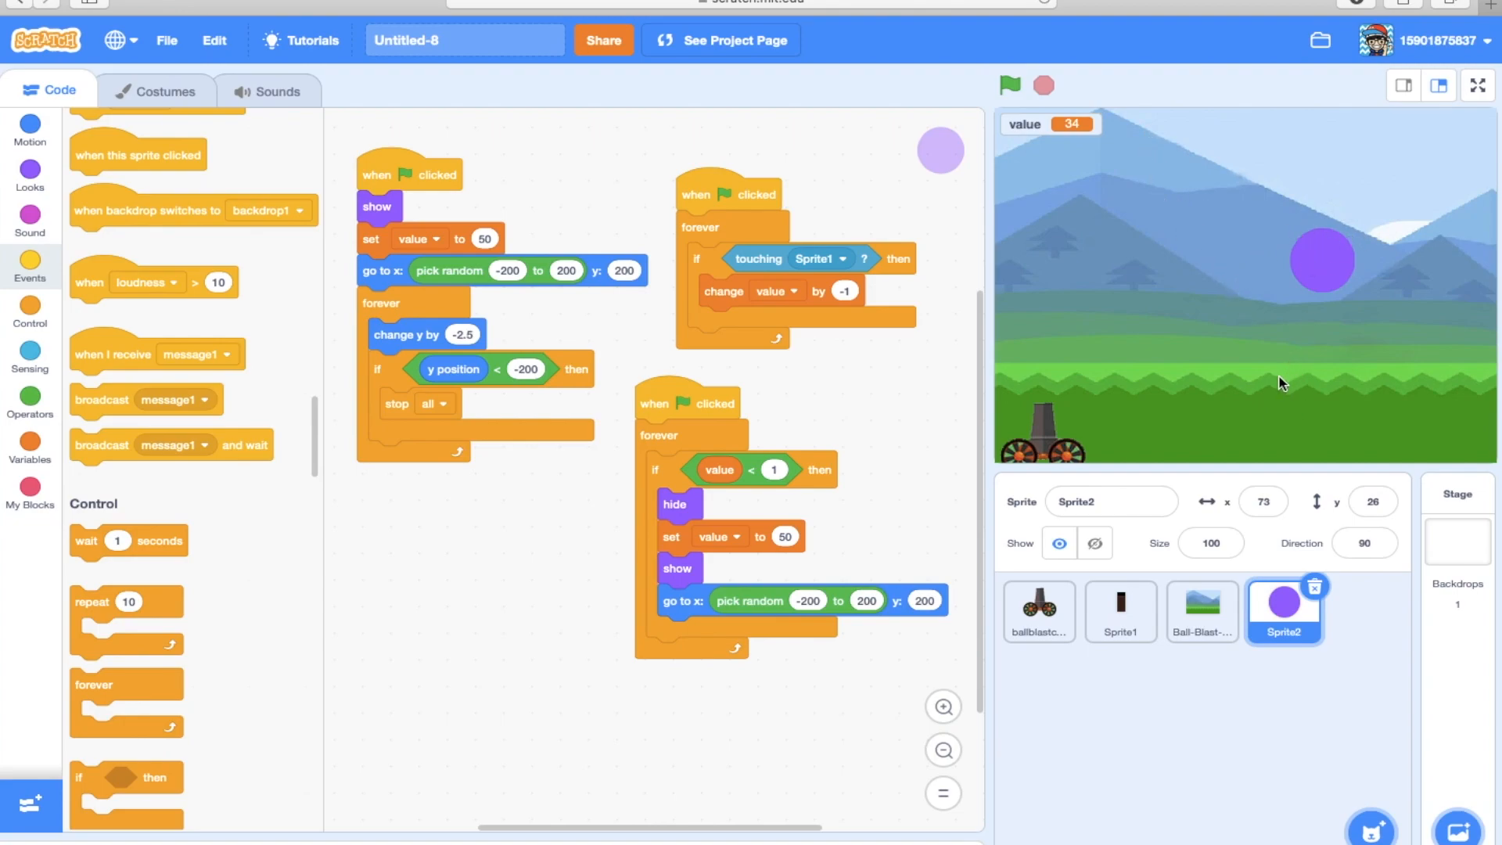
mouse_move(1262, 374)
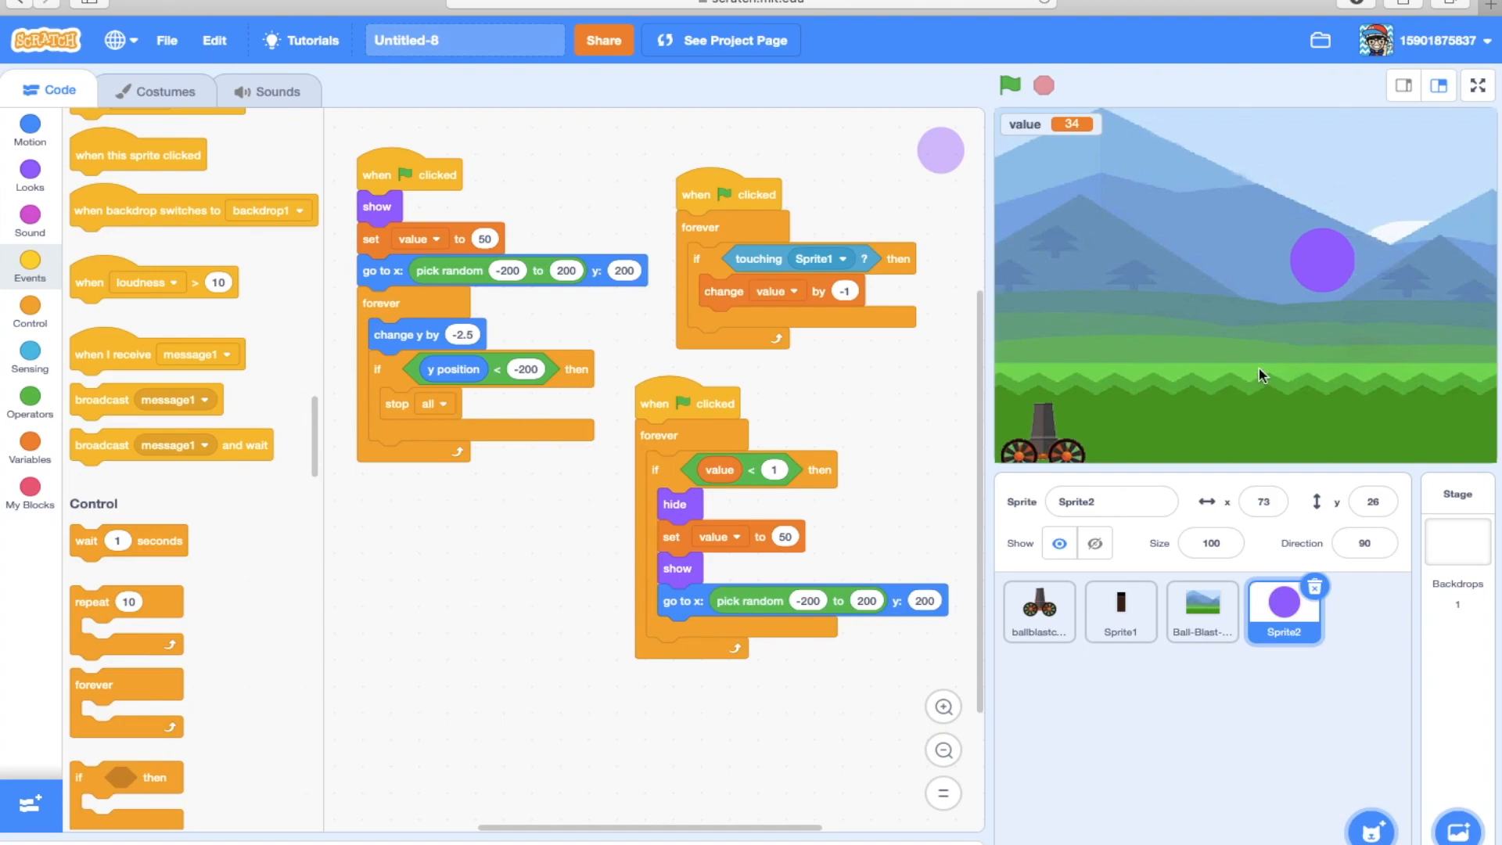
mouse_move(1254, 314)
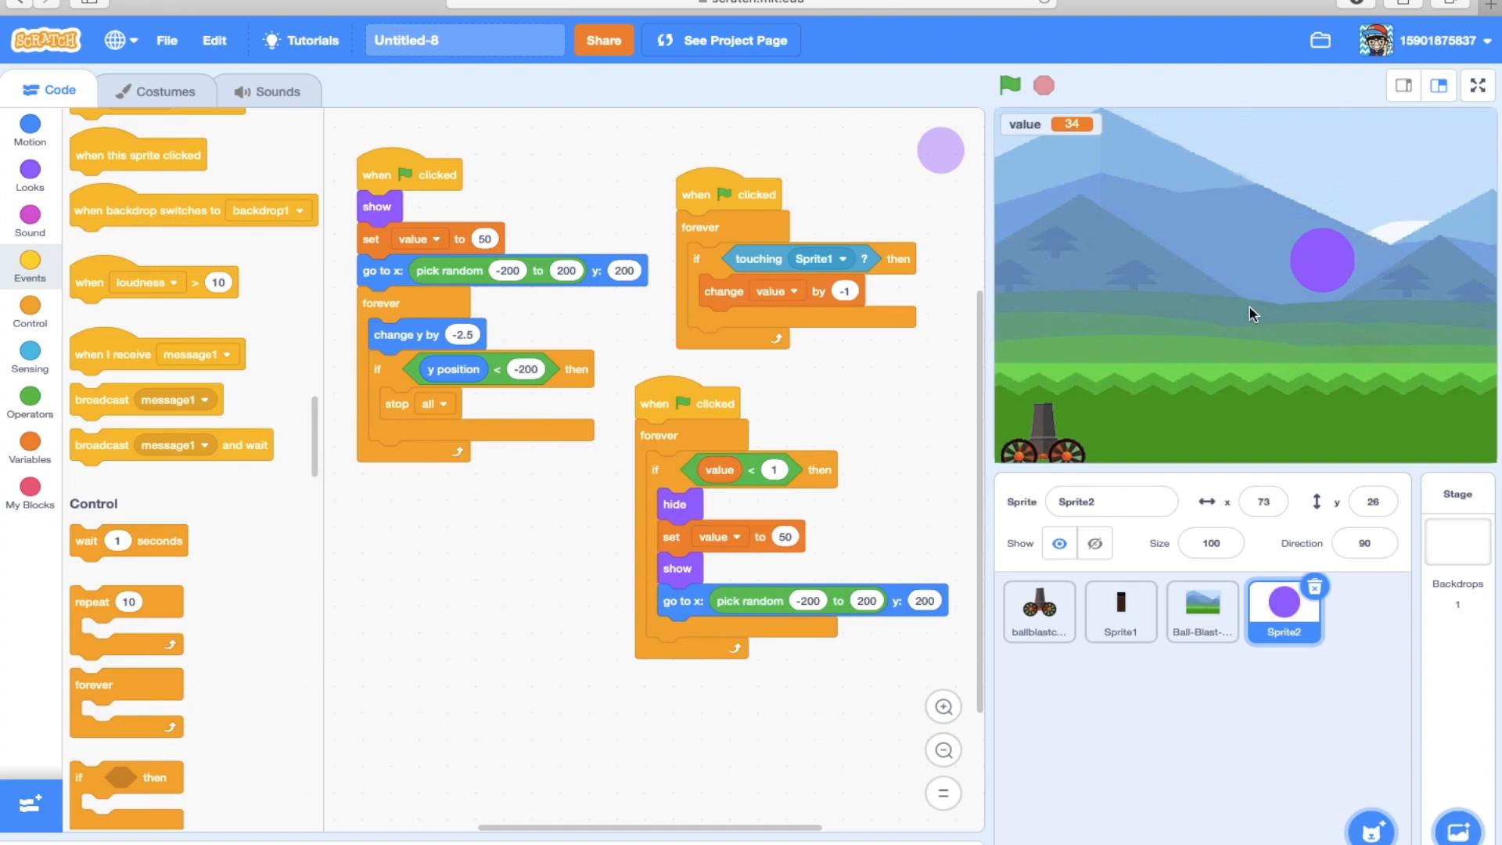
mouse_move(1202, 313)
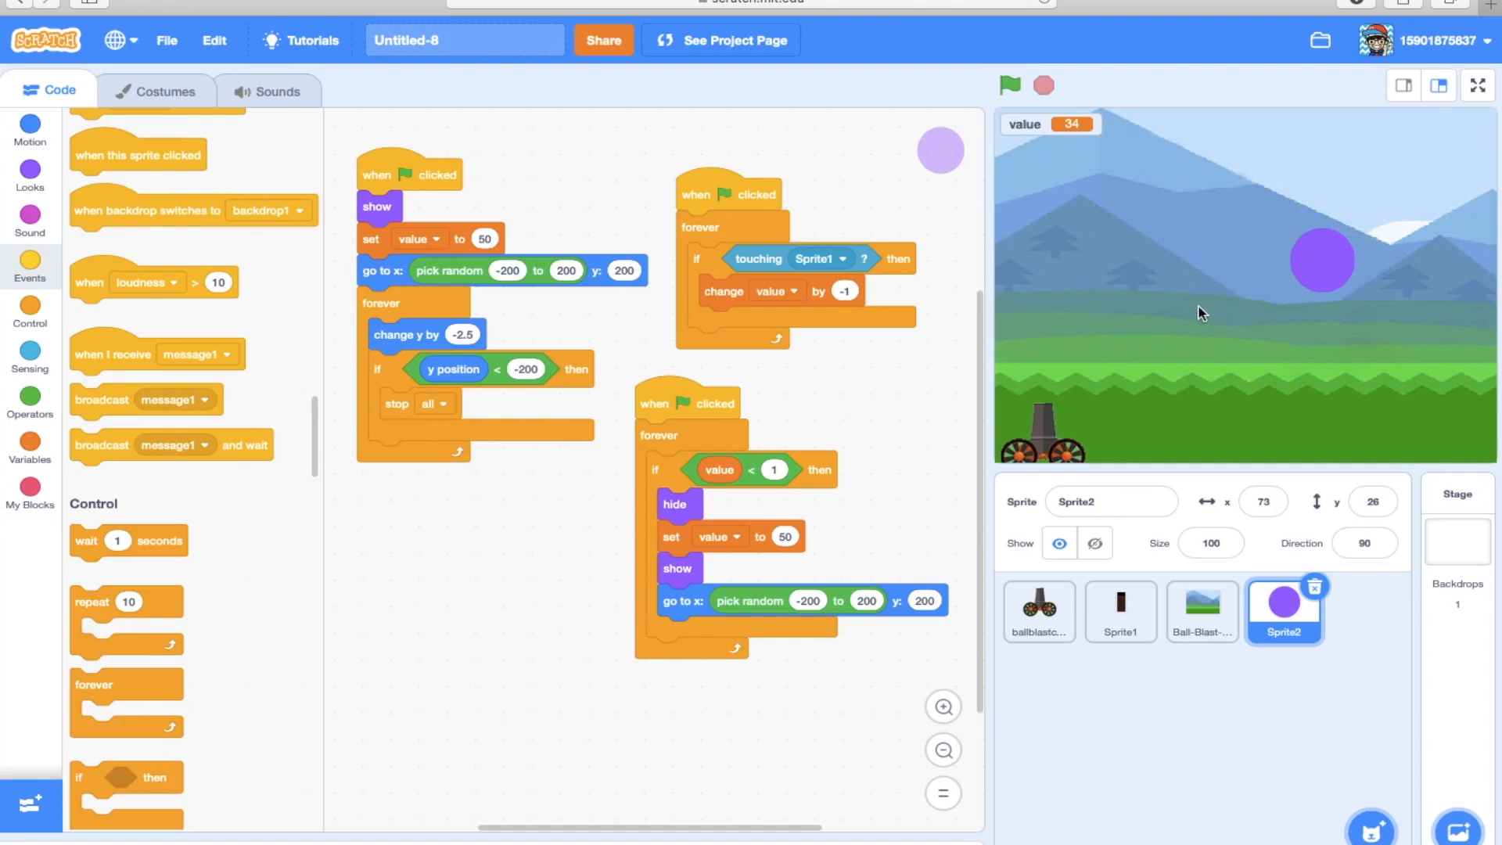